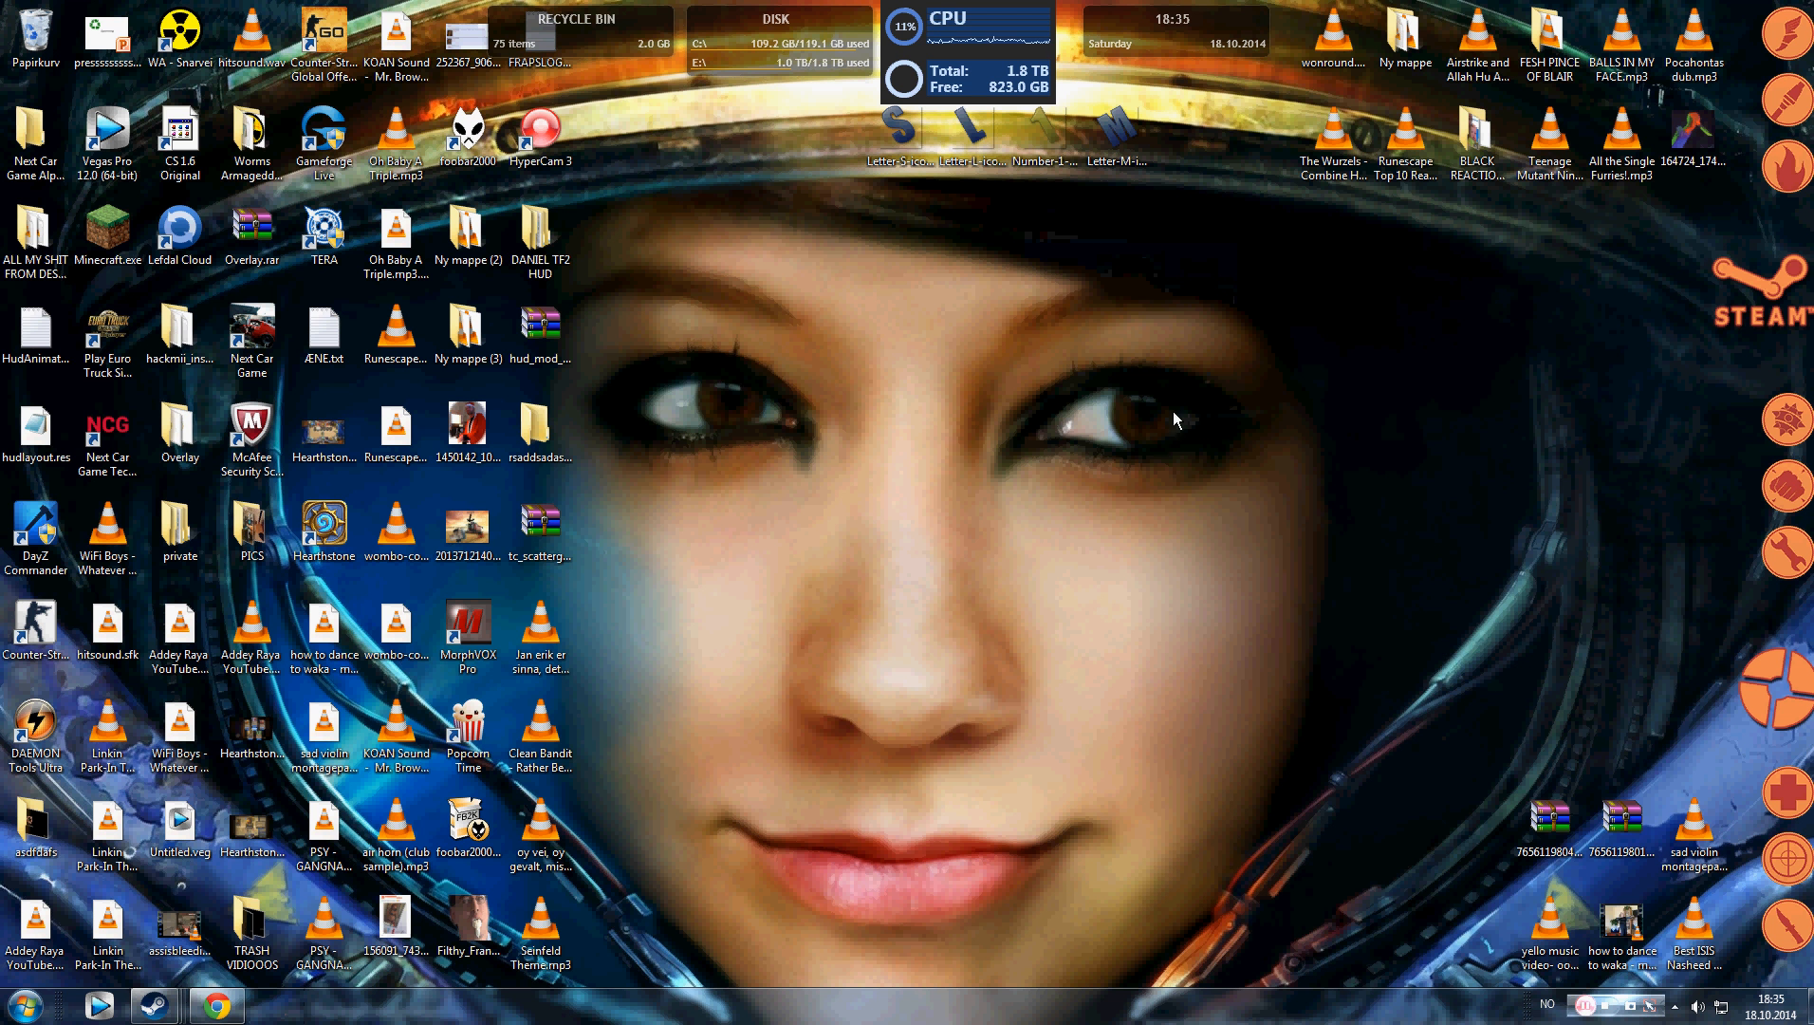
pyautogui.moveTo(1155, 468)
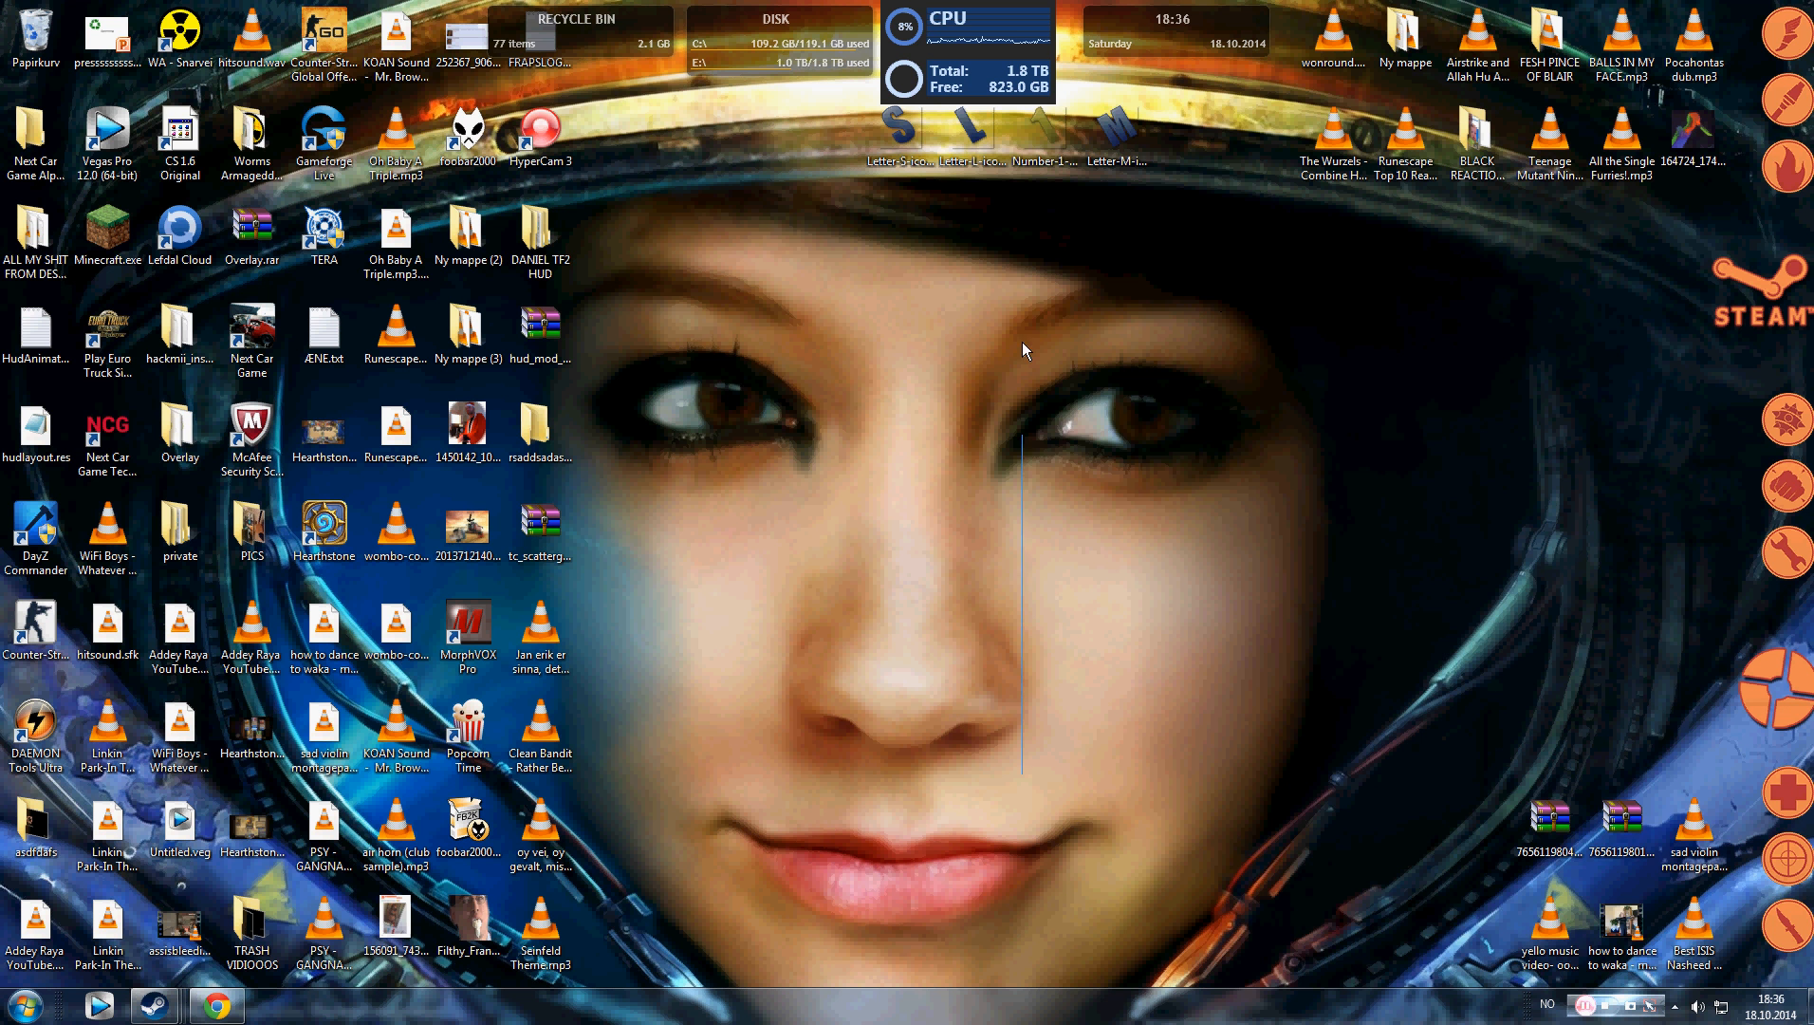
pyautogui.moveTo(806, 866)
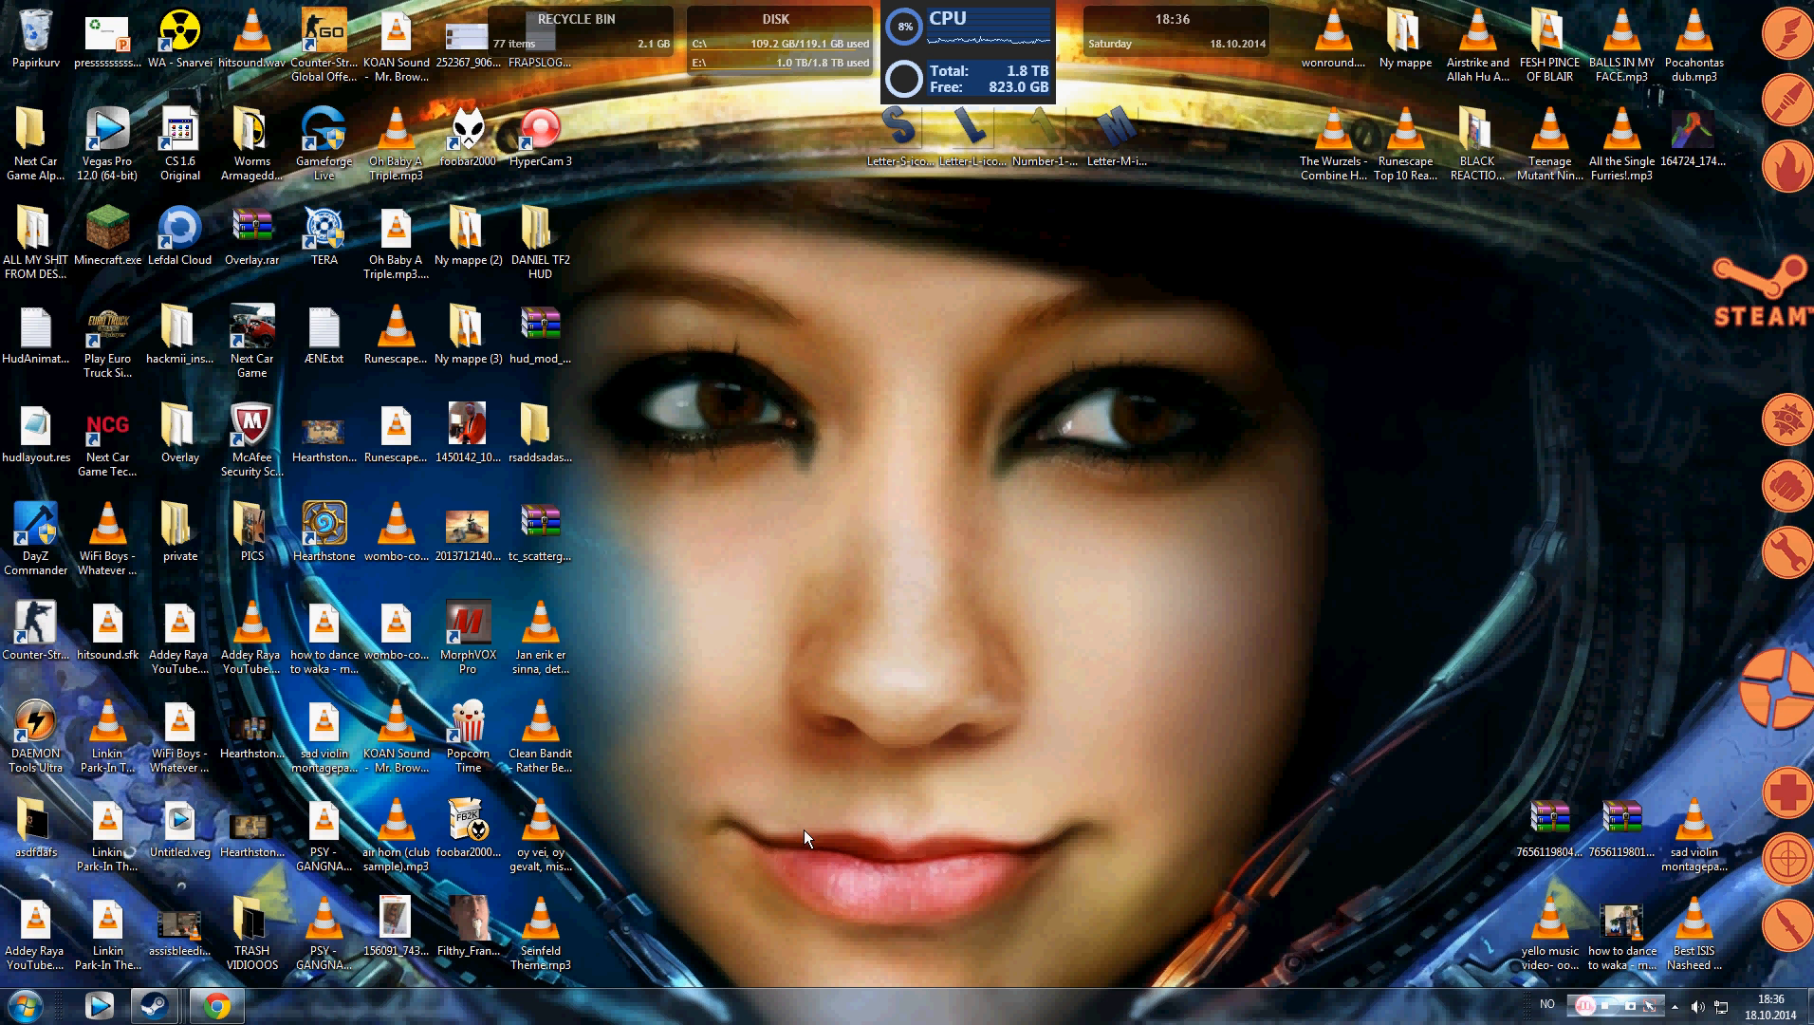
pyautogui.moveTo(771, 663)
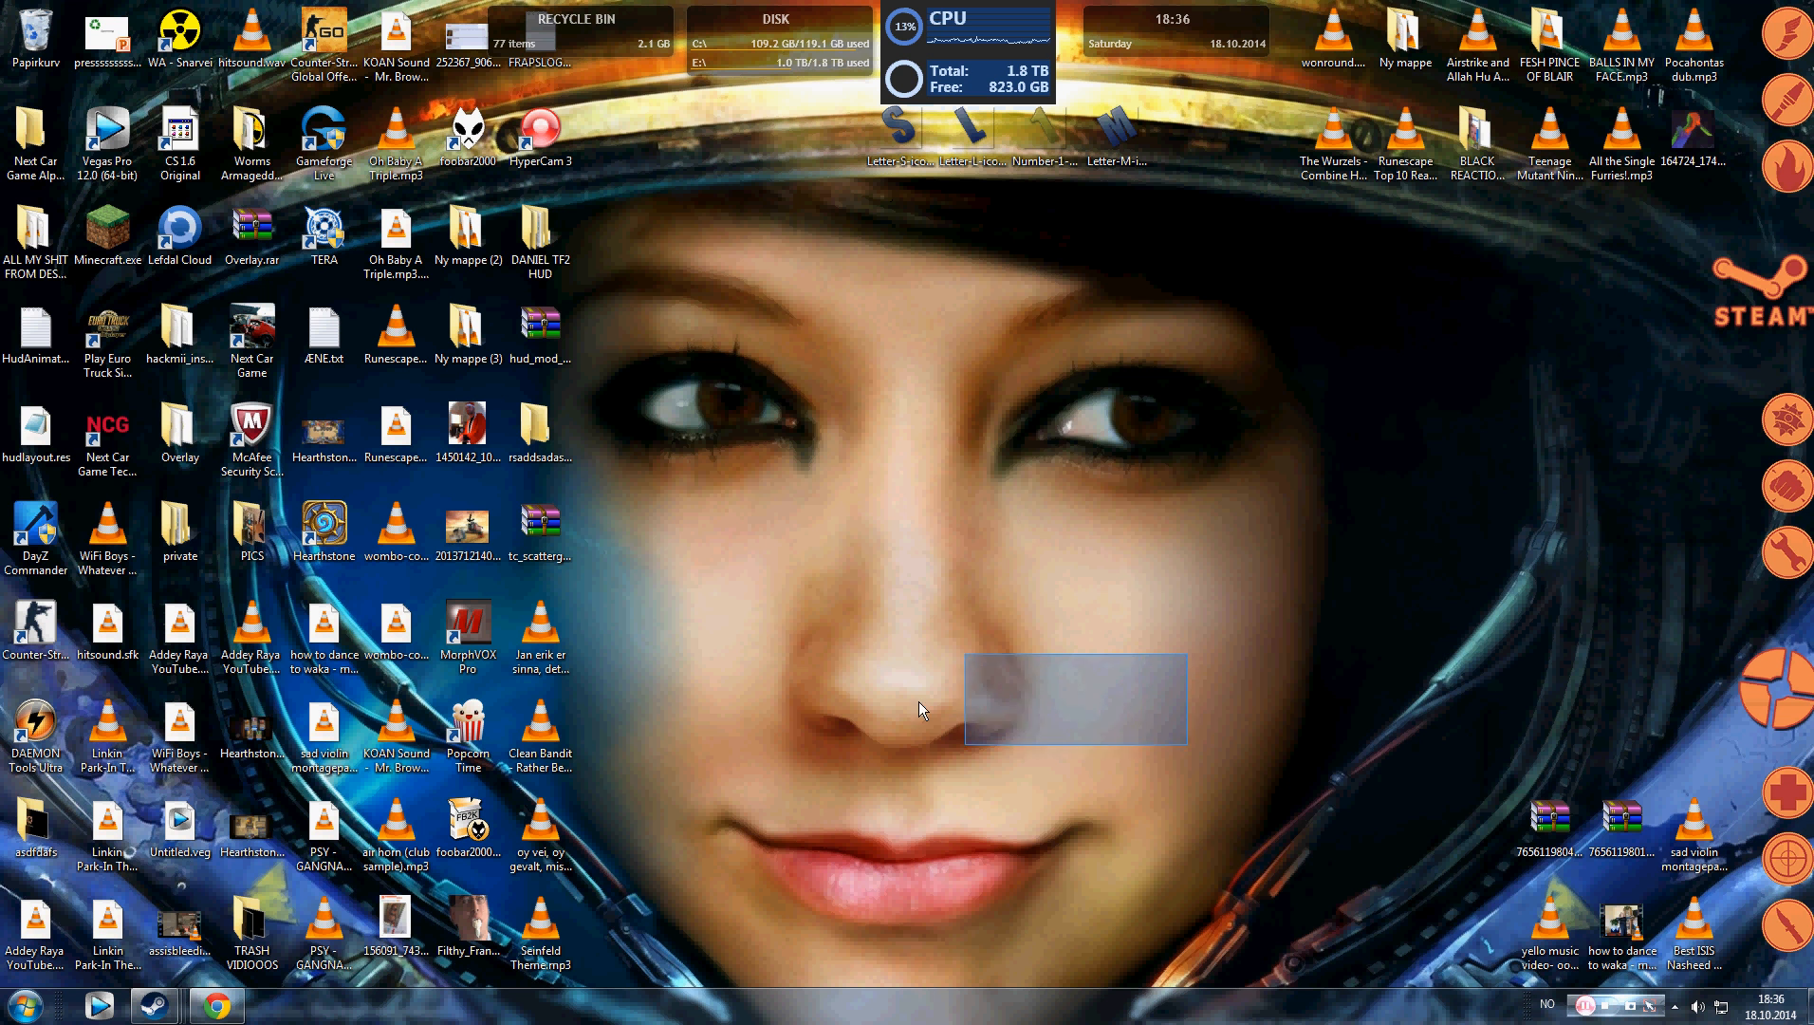
pyautogui.moveTo(1351, 524)
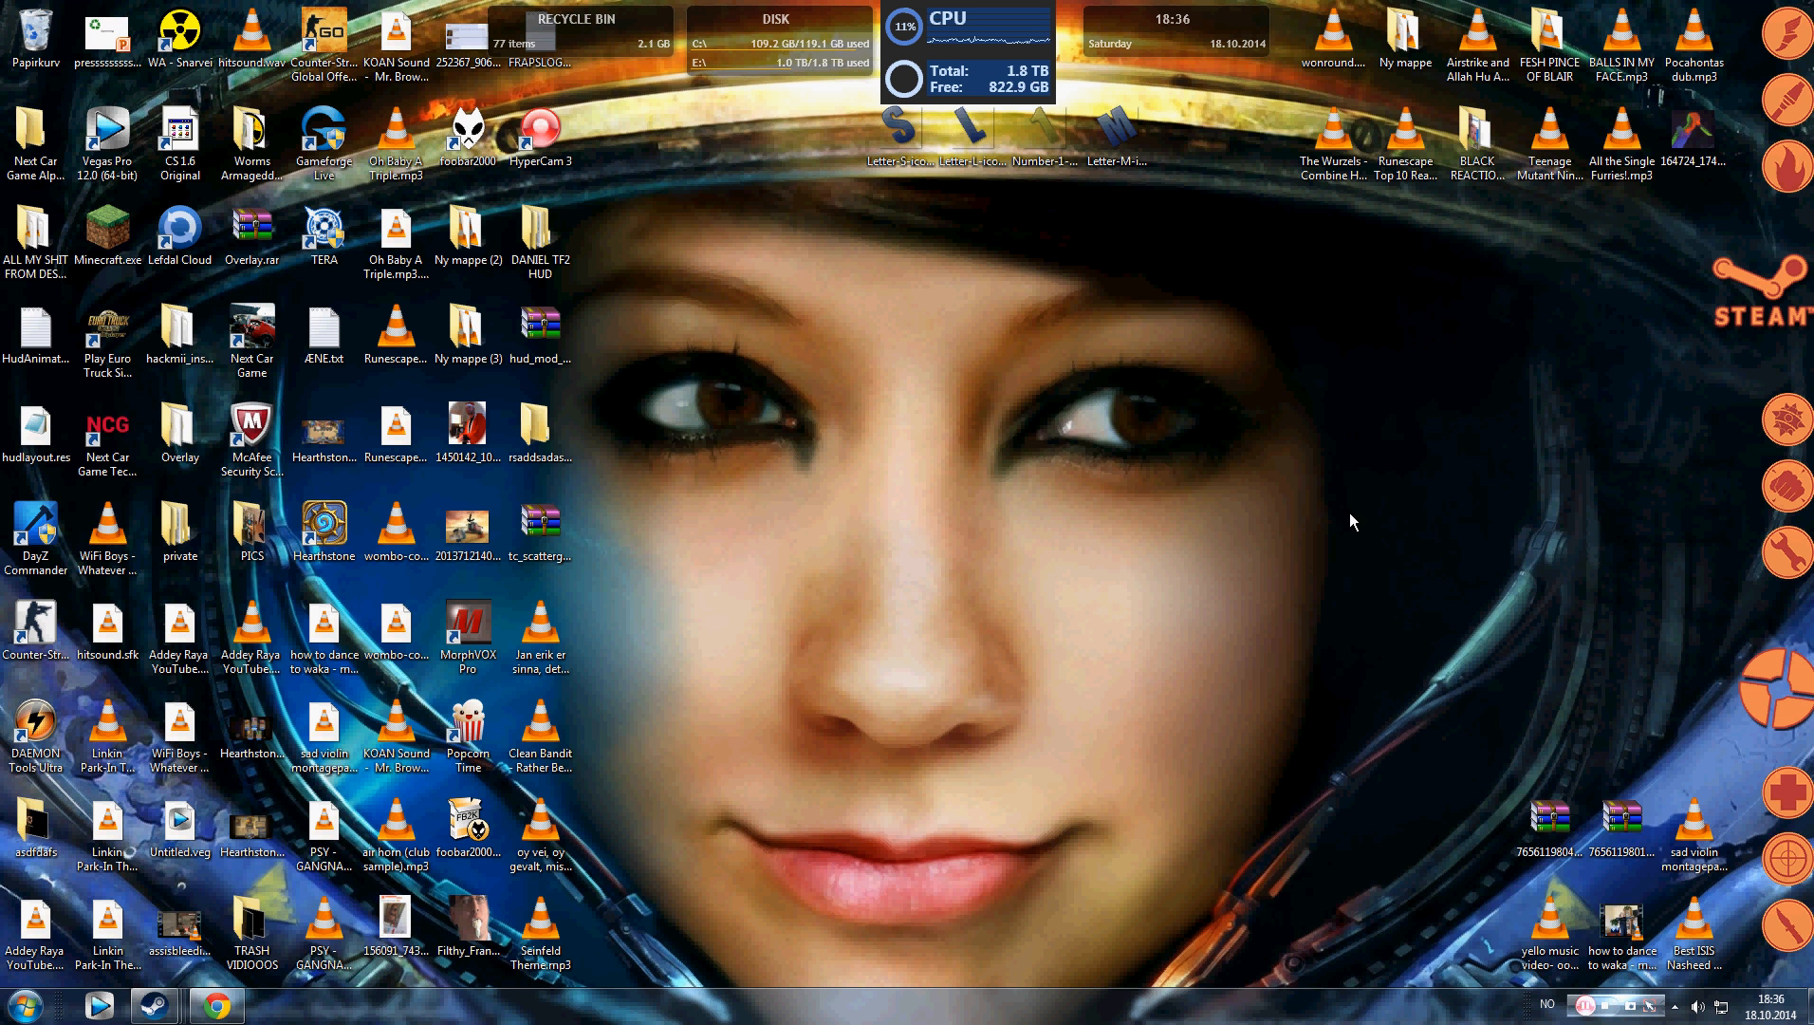
pyautogui.moveTo(813, 775)
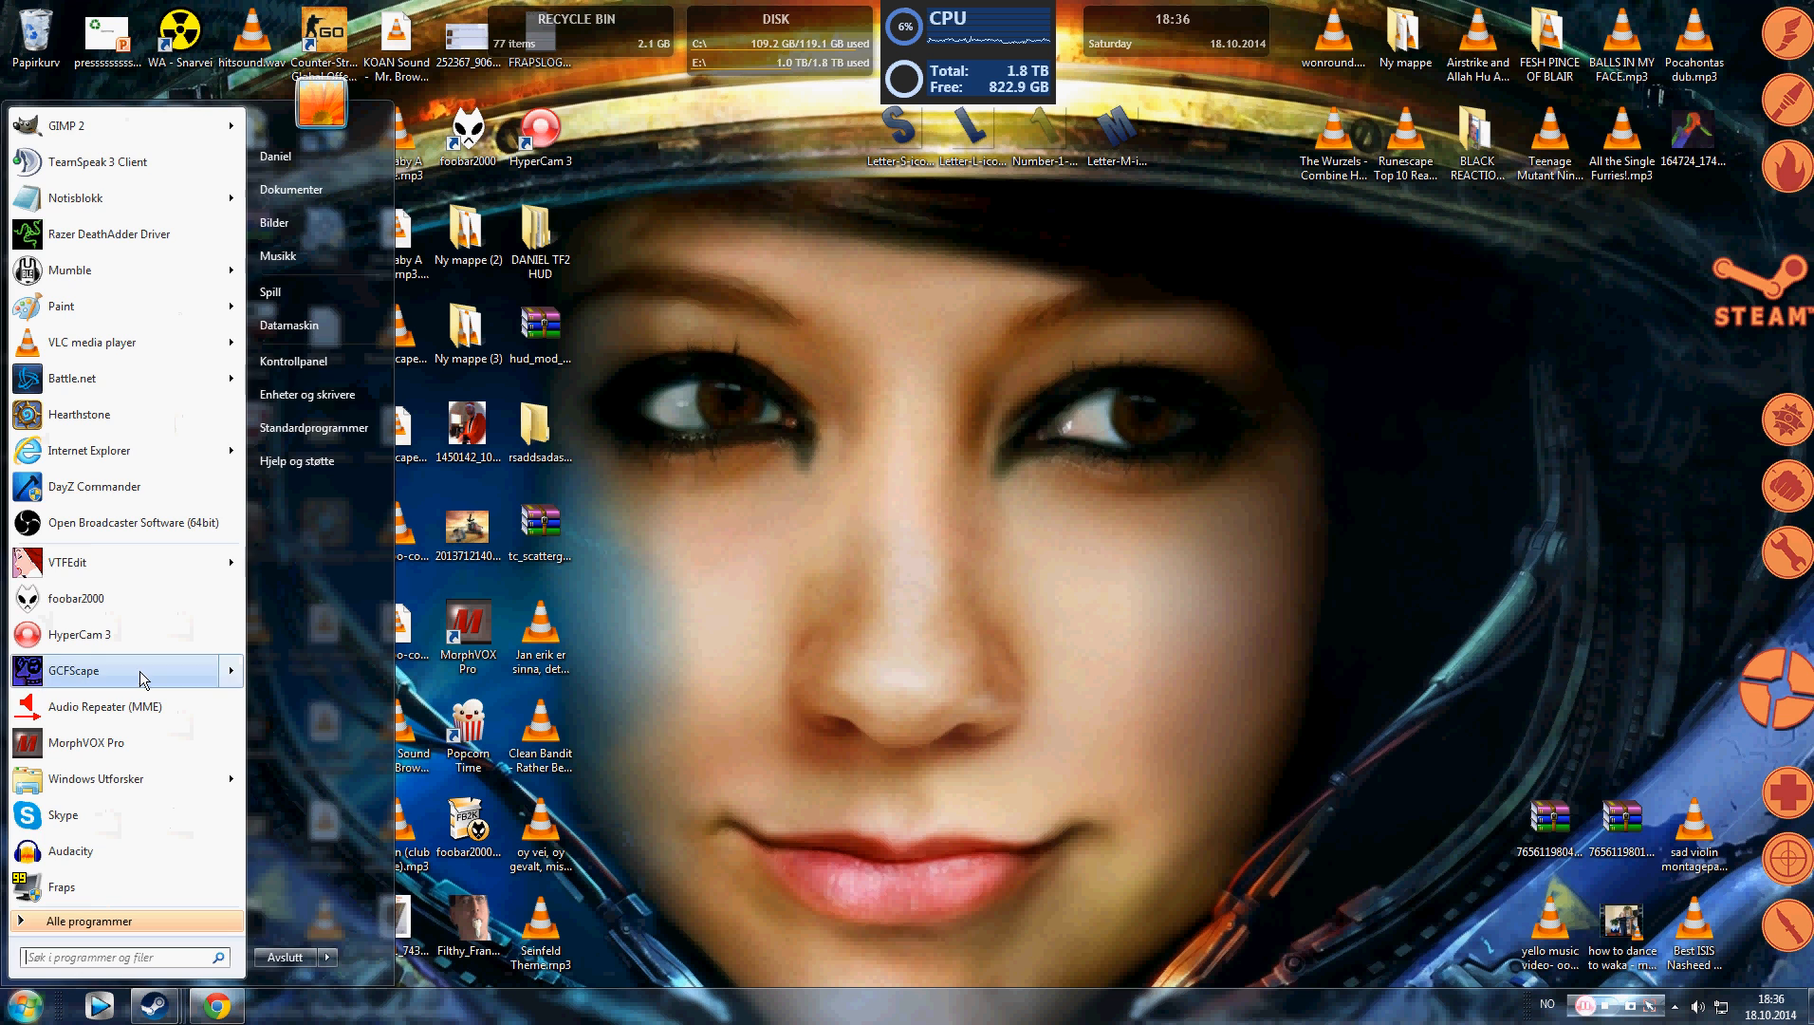
# Step: Launch GCFScape from the Start menu program list, searching 'paint' along the way
pyautogui.click(73, 670)
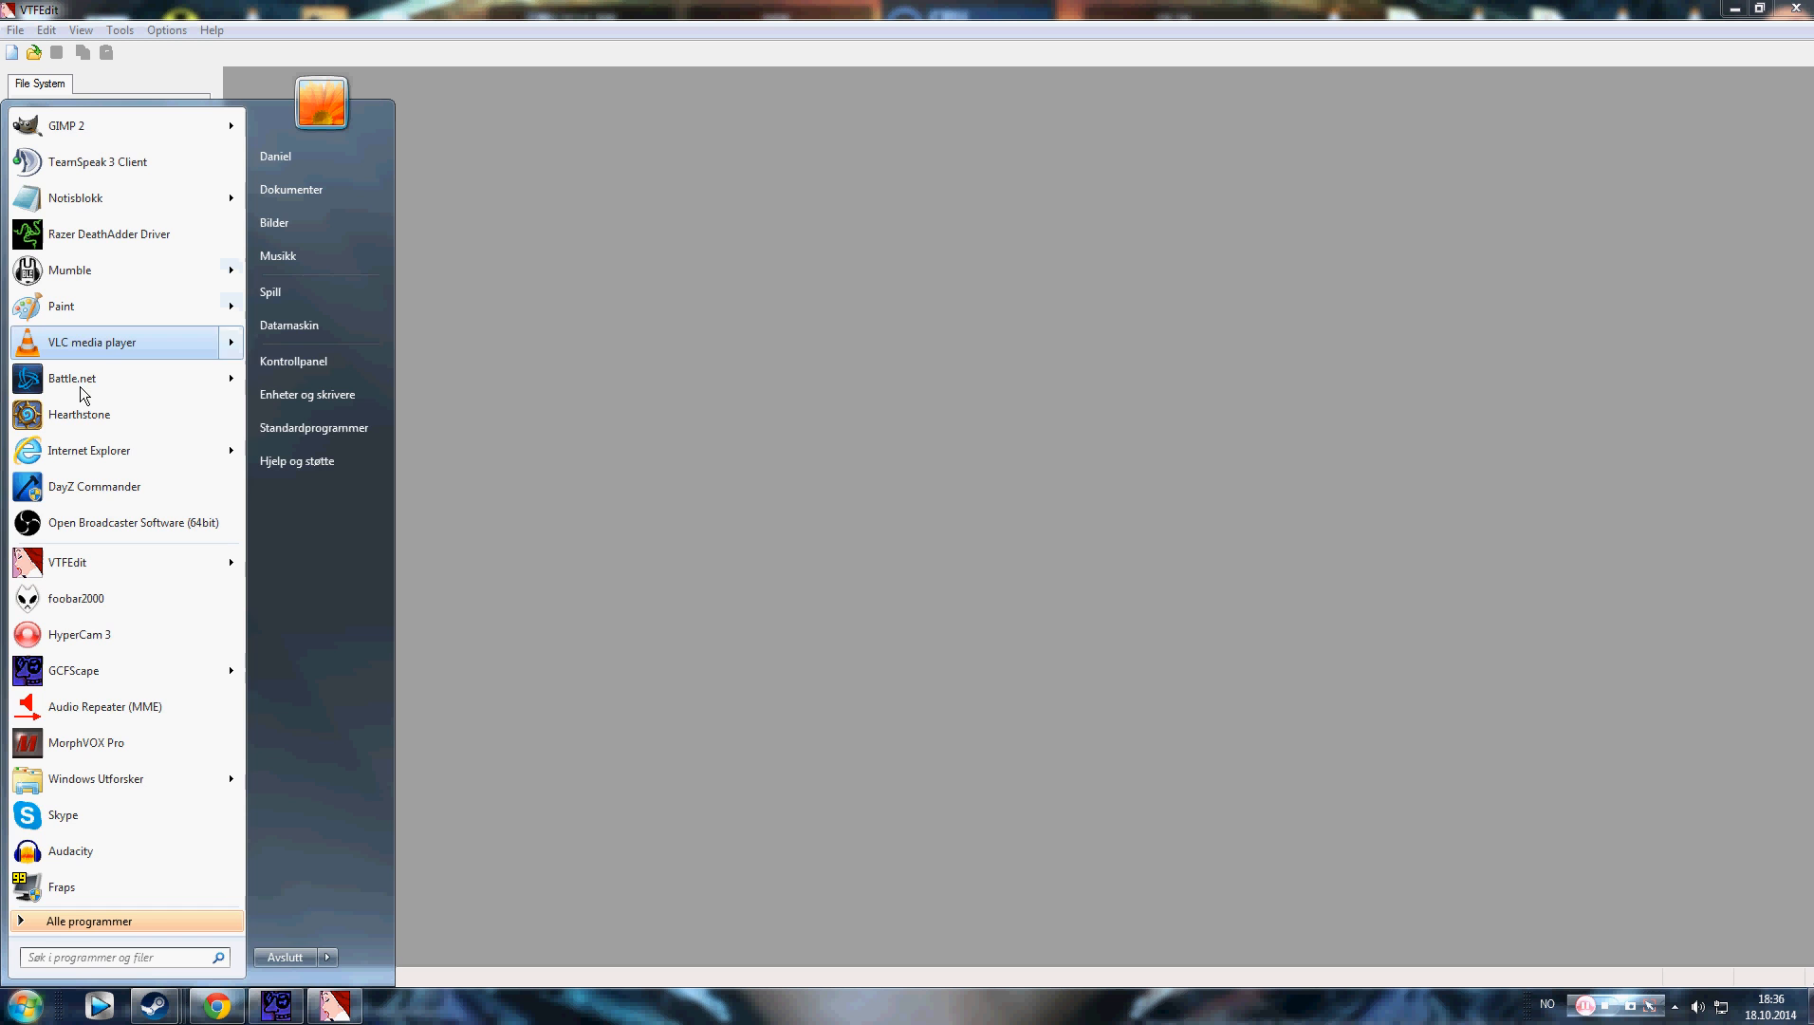
pyautogui.write('paint')
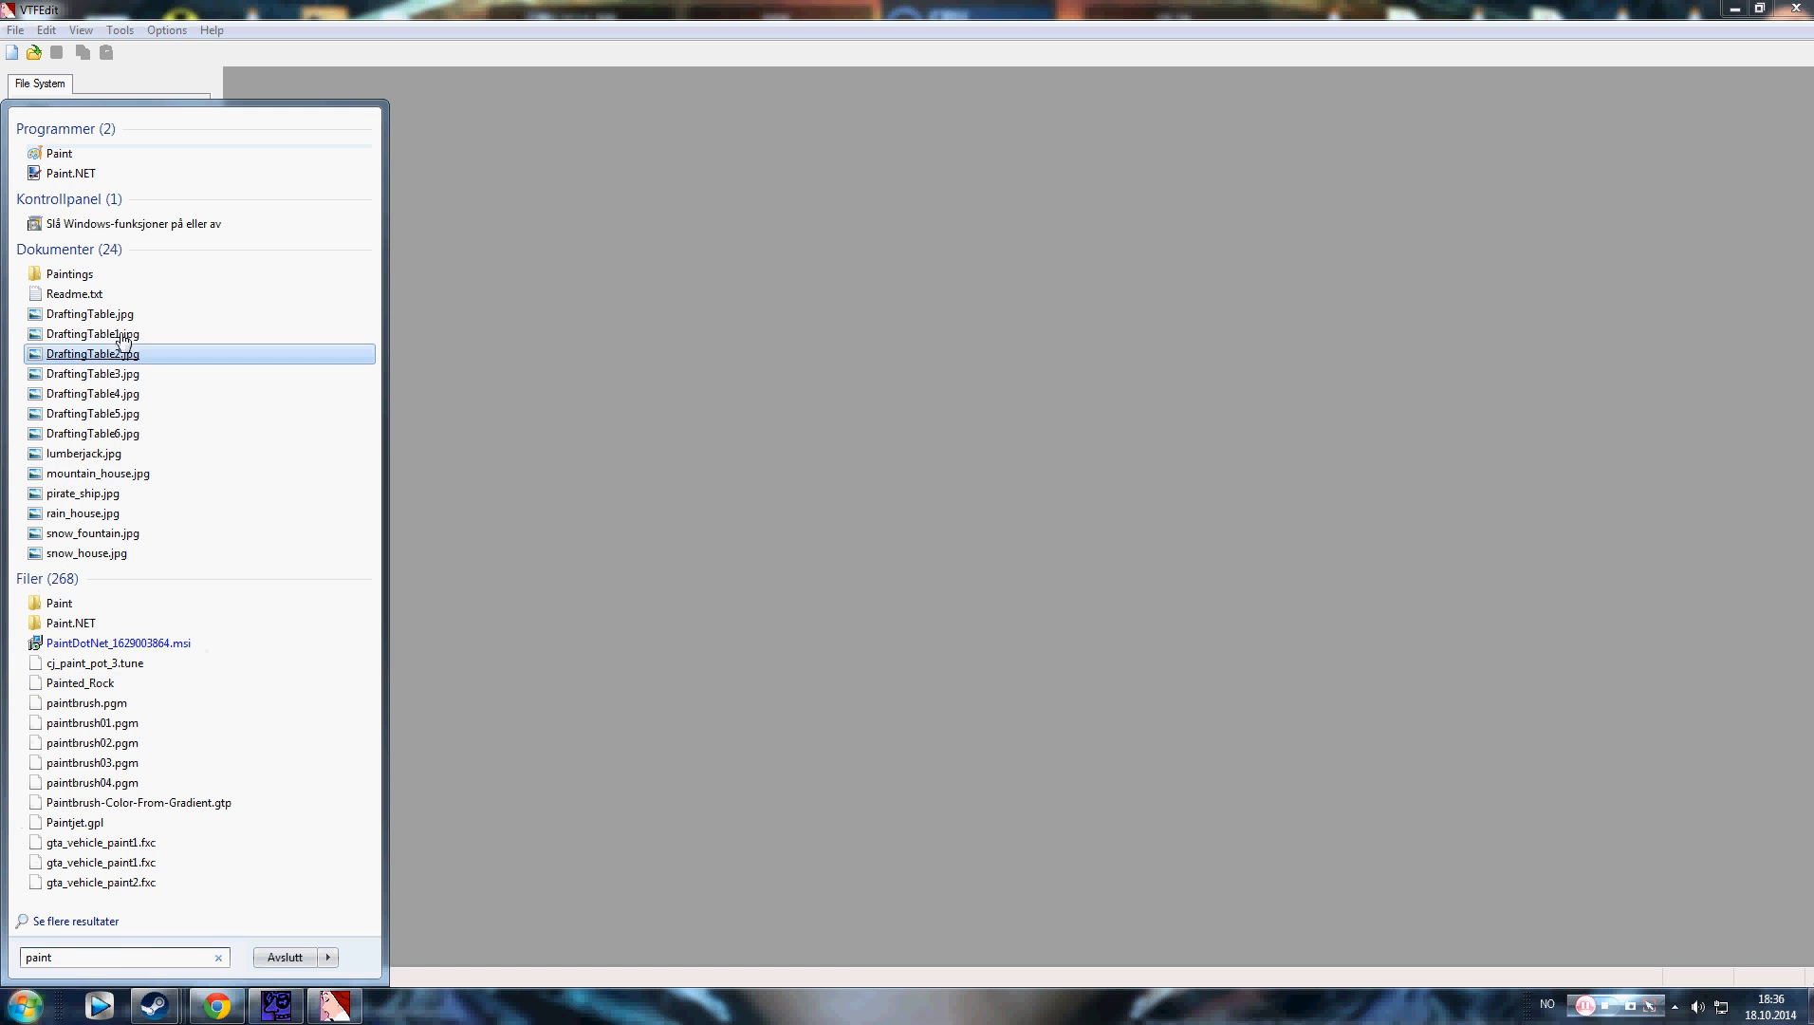
pyautogui.click(63, 172)
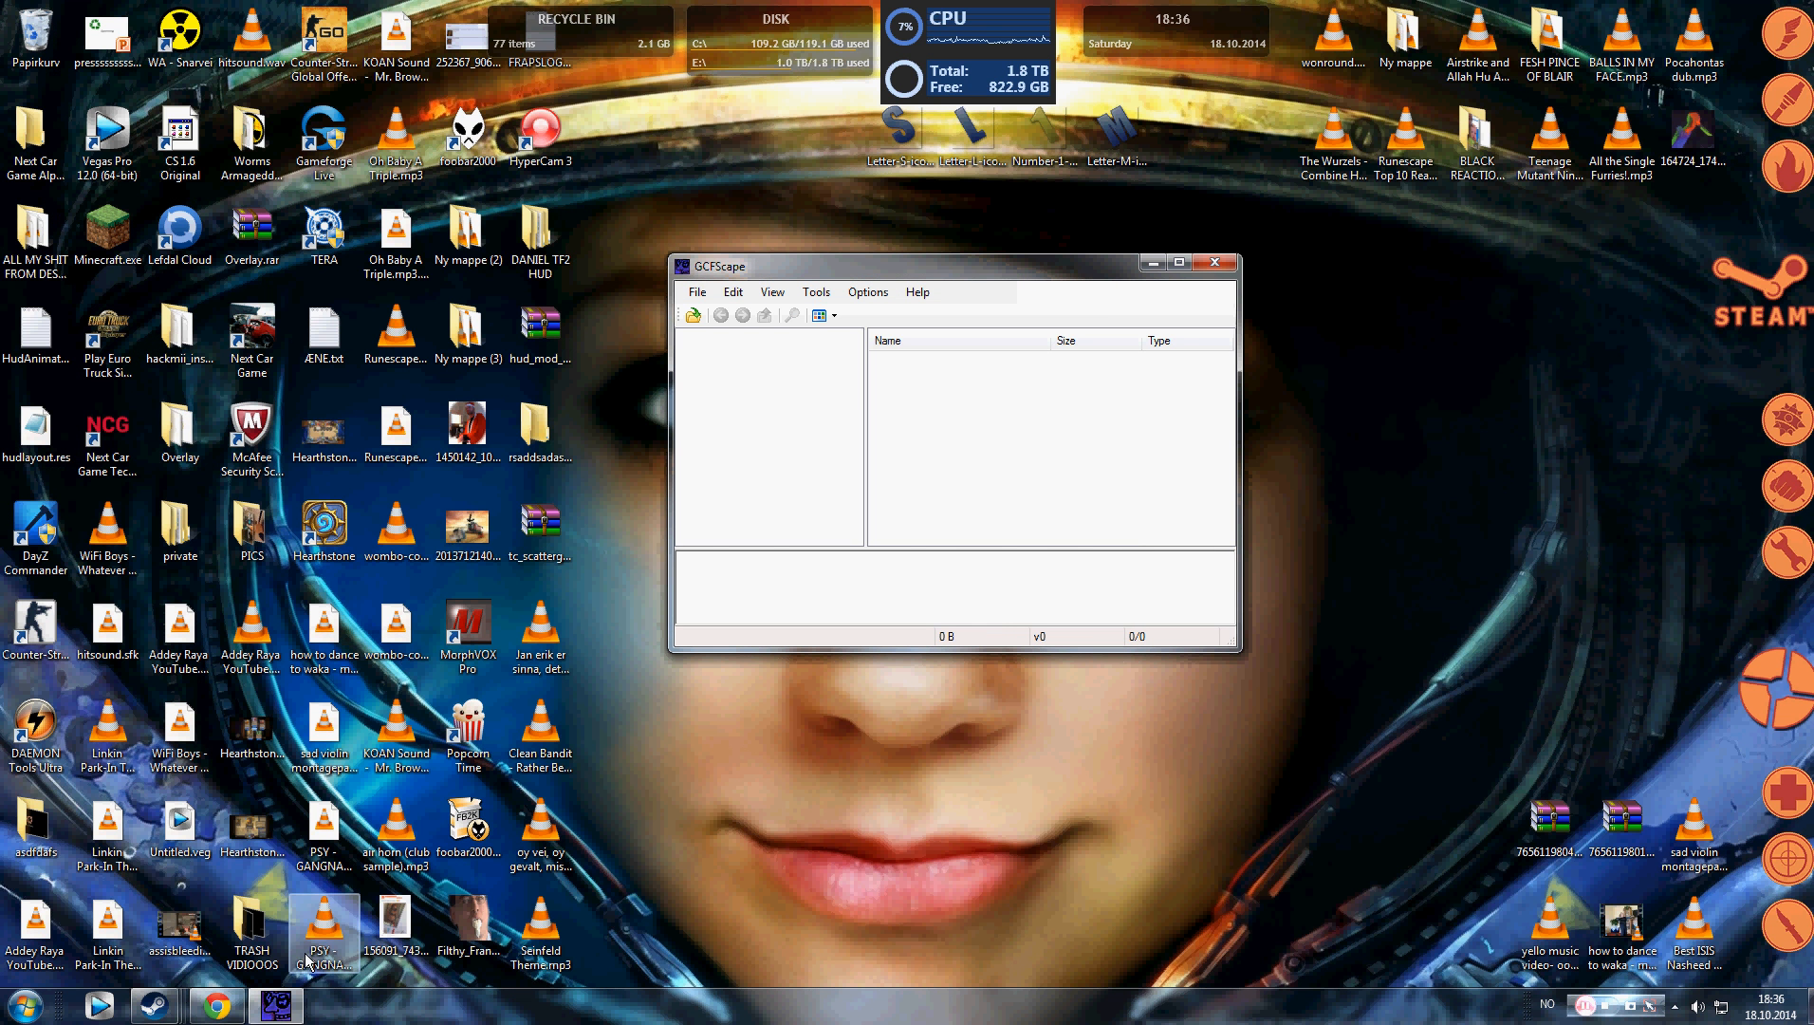
pyautogui.moveTo(577, 560)
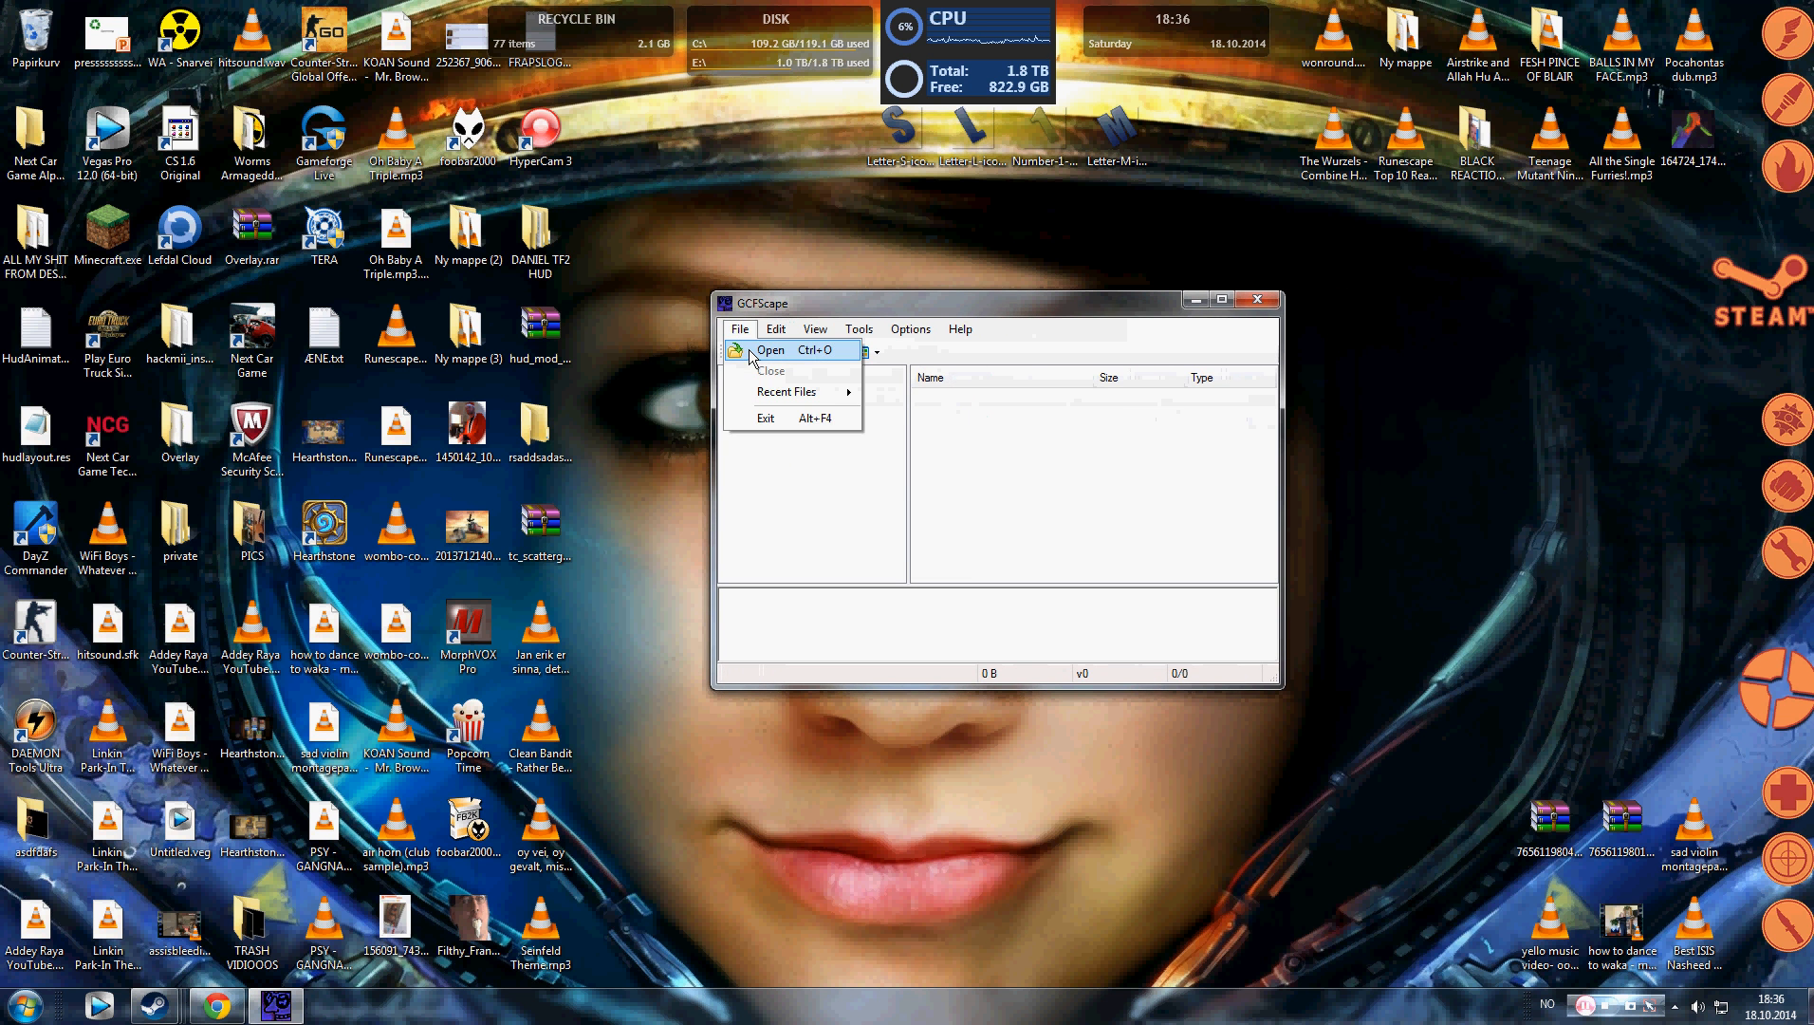
# Step: Start opening a package and browse drive E into Program Files (x86)
pyautogui.click(770, 349)
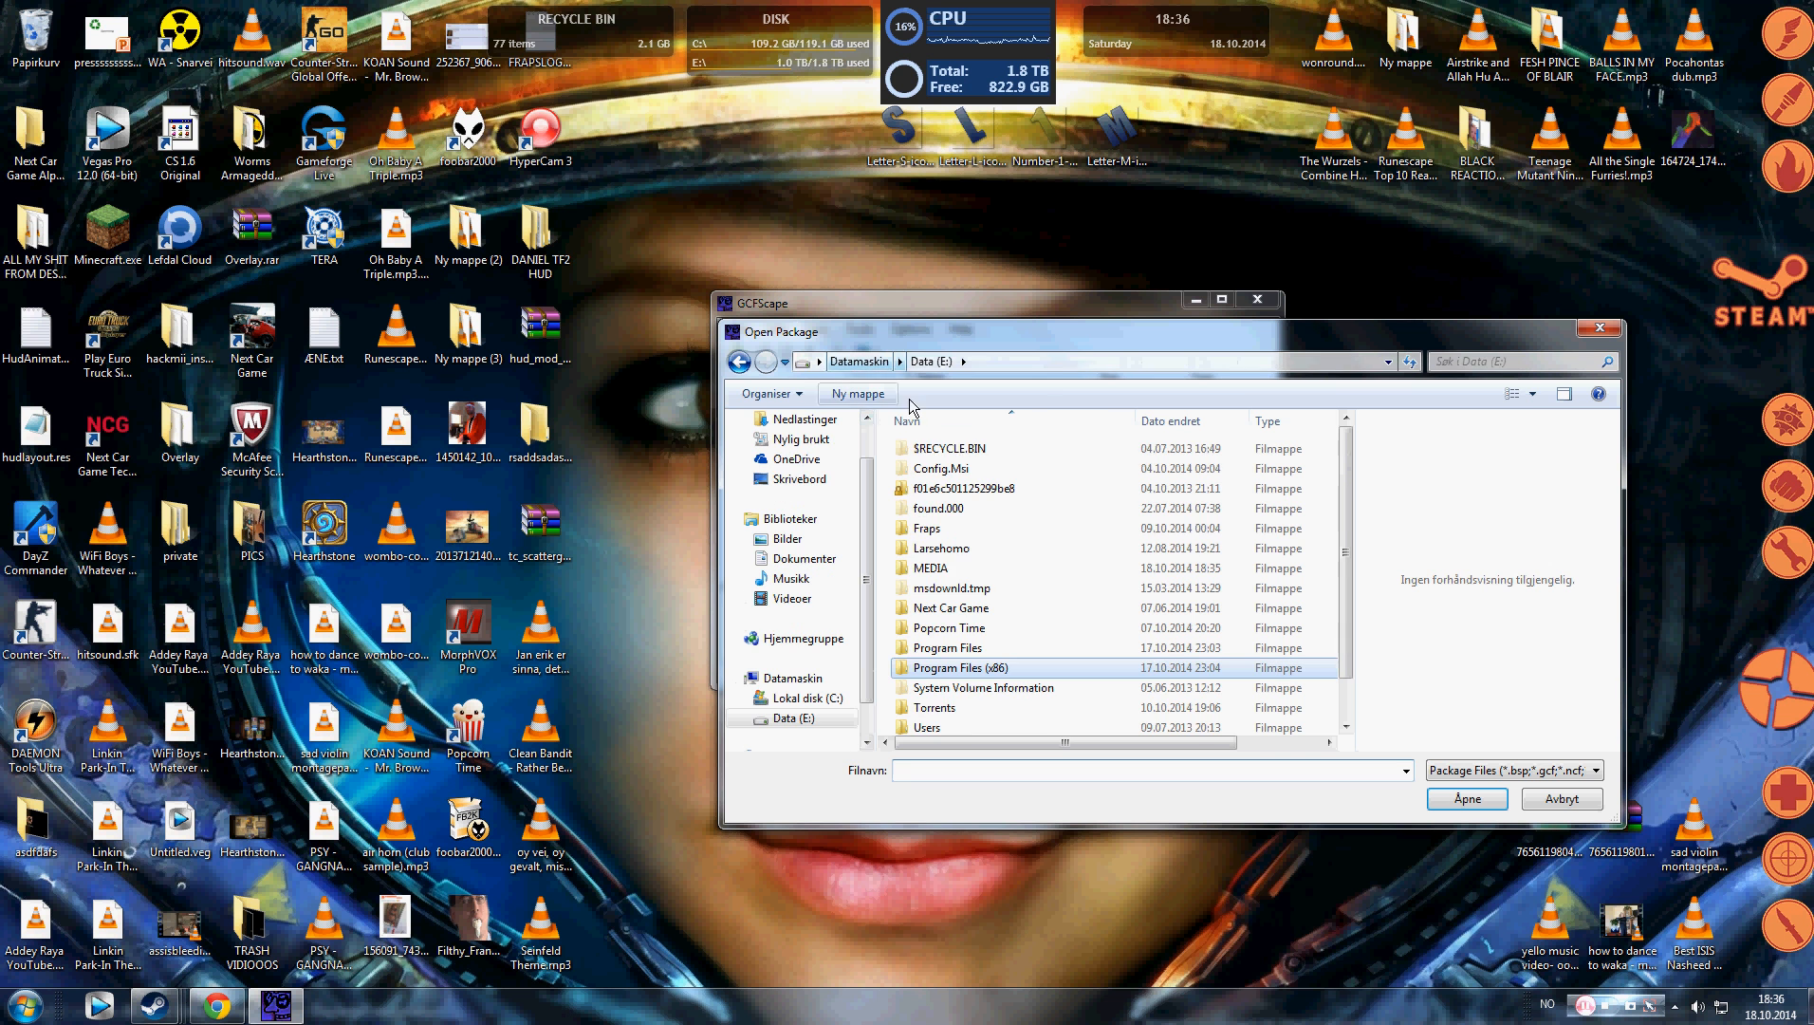
pyautogui.scroll(-3)
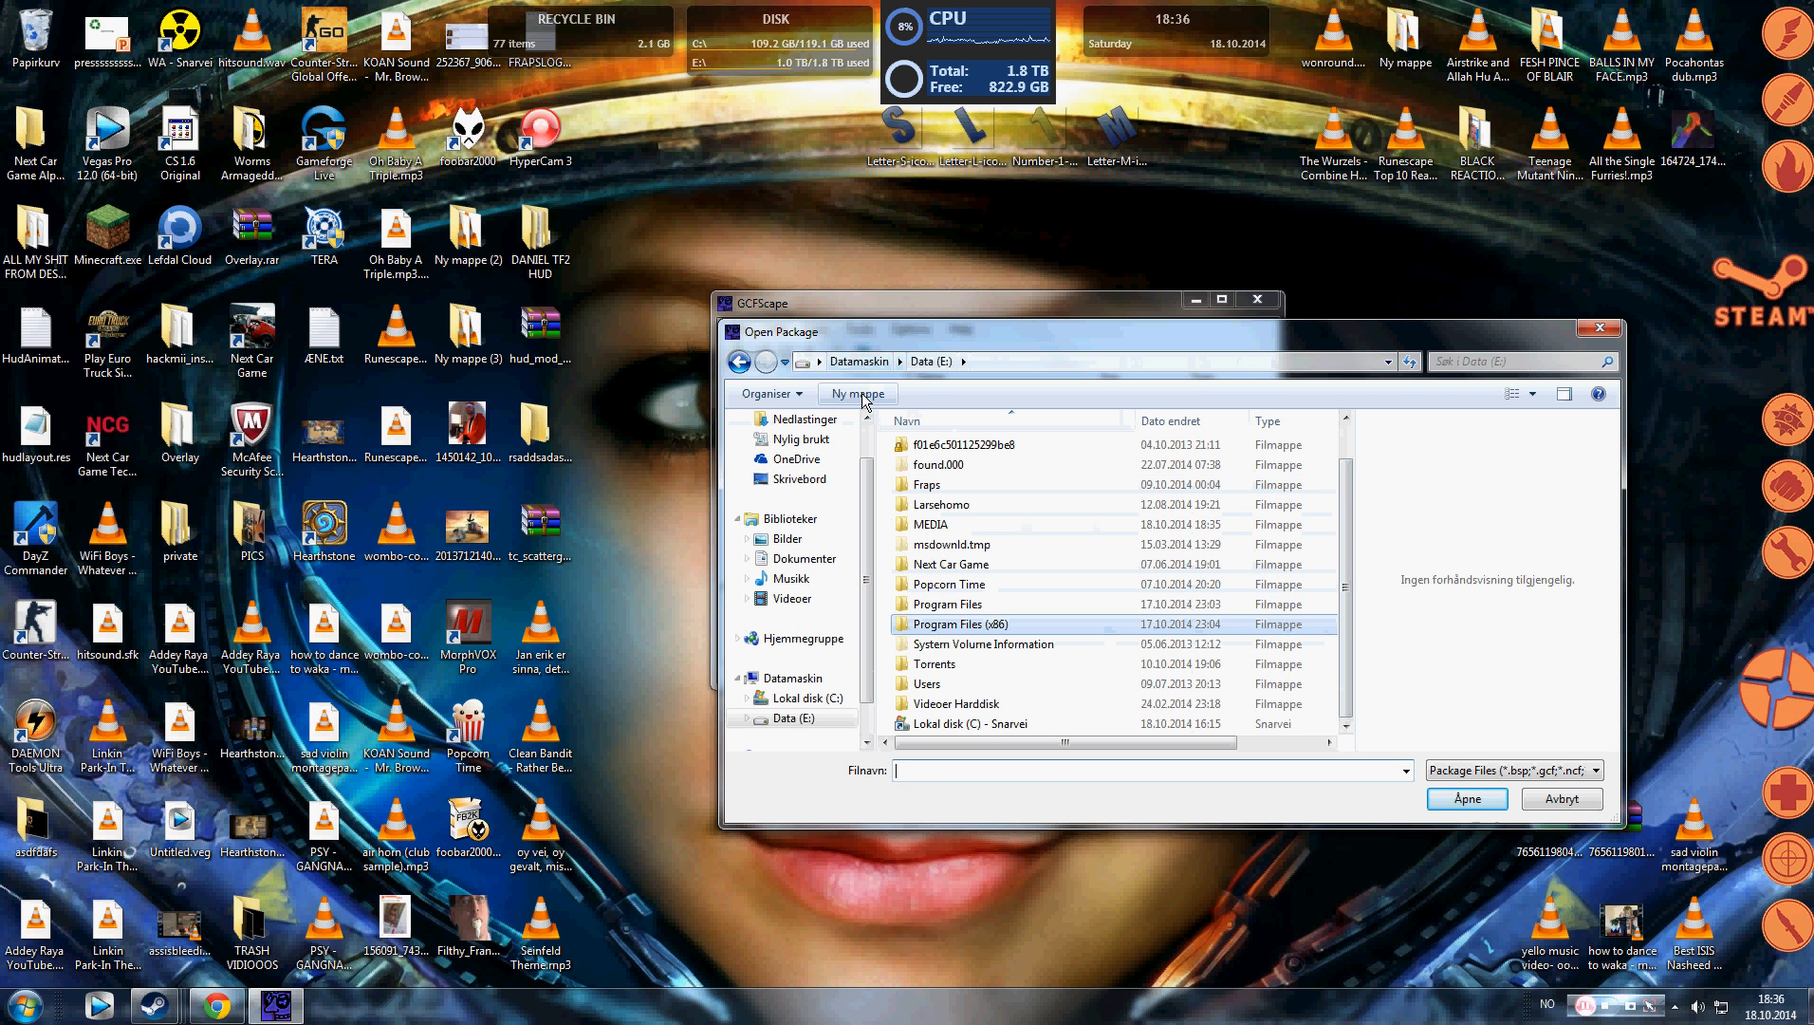
pyautogui.moveTo(879, 510)
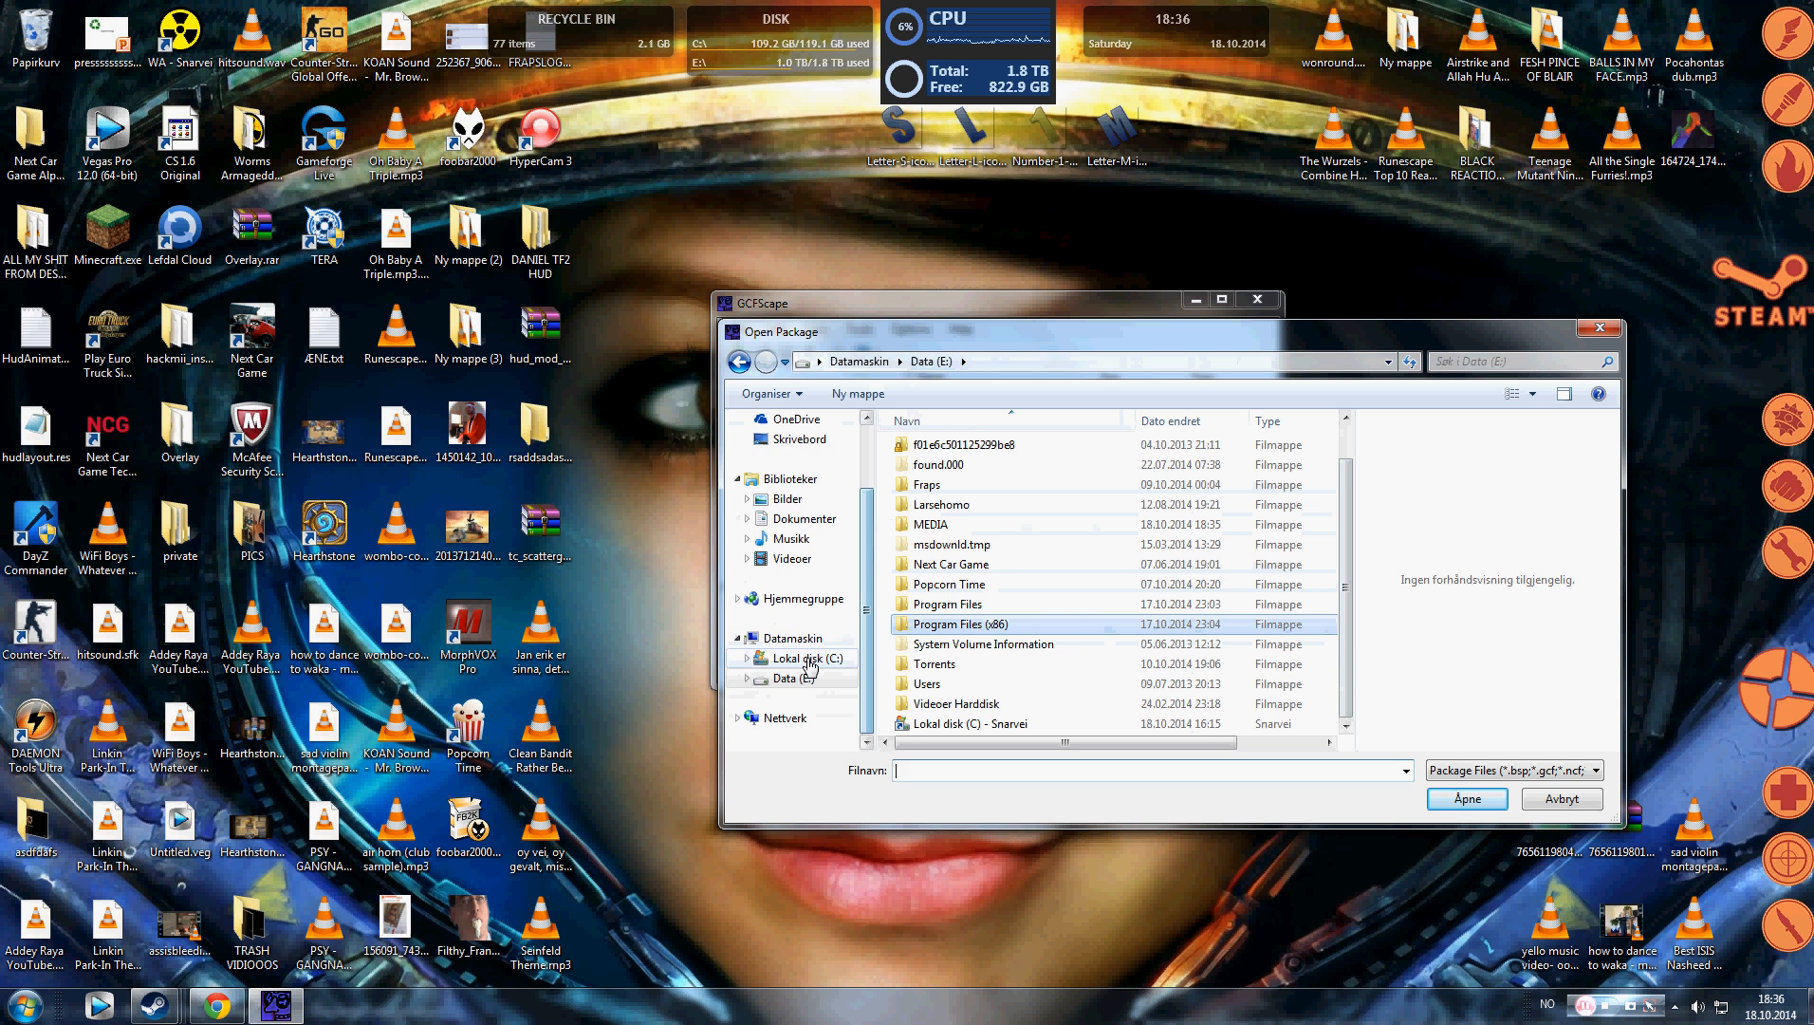
pyautogui.click(806, 658)
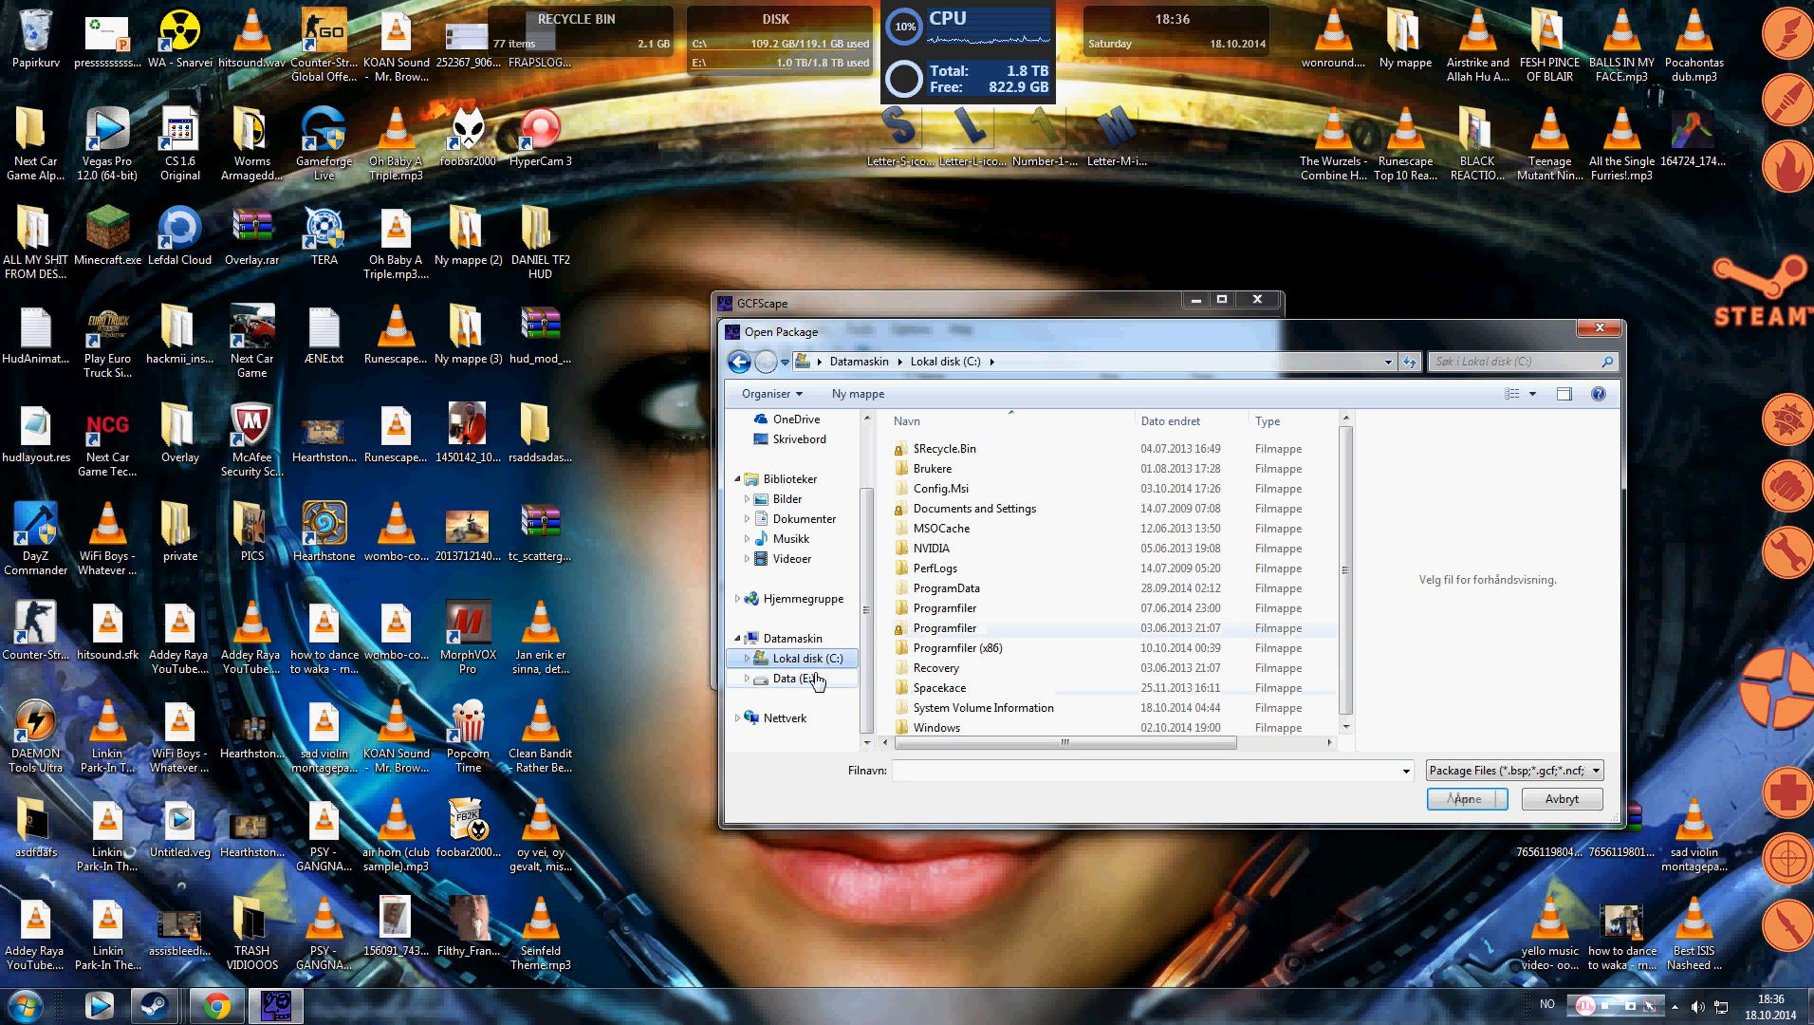
pyautogui.click(799, 679)
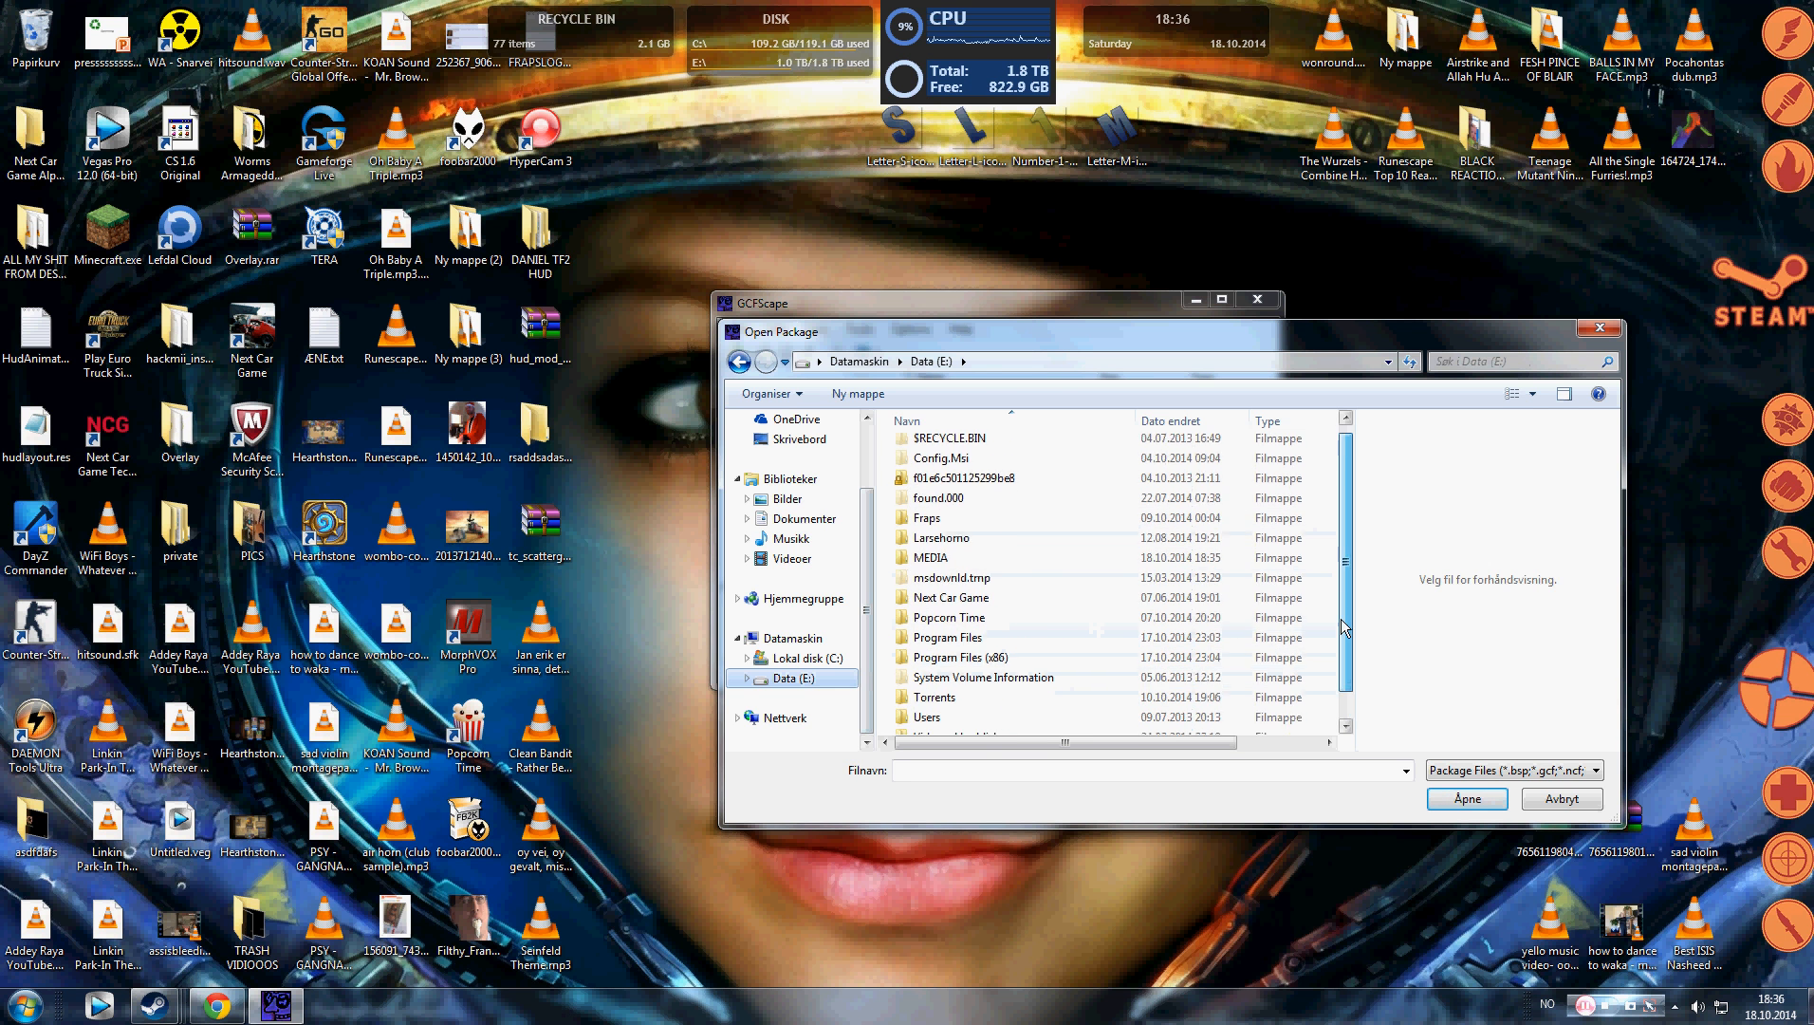
pyautogui.doubleClick(961, 657)
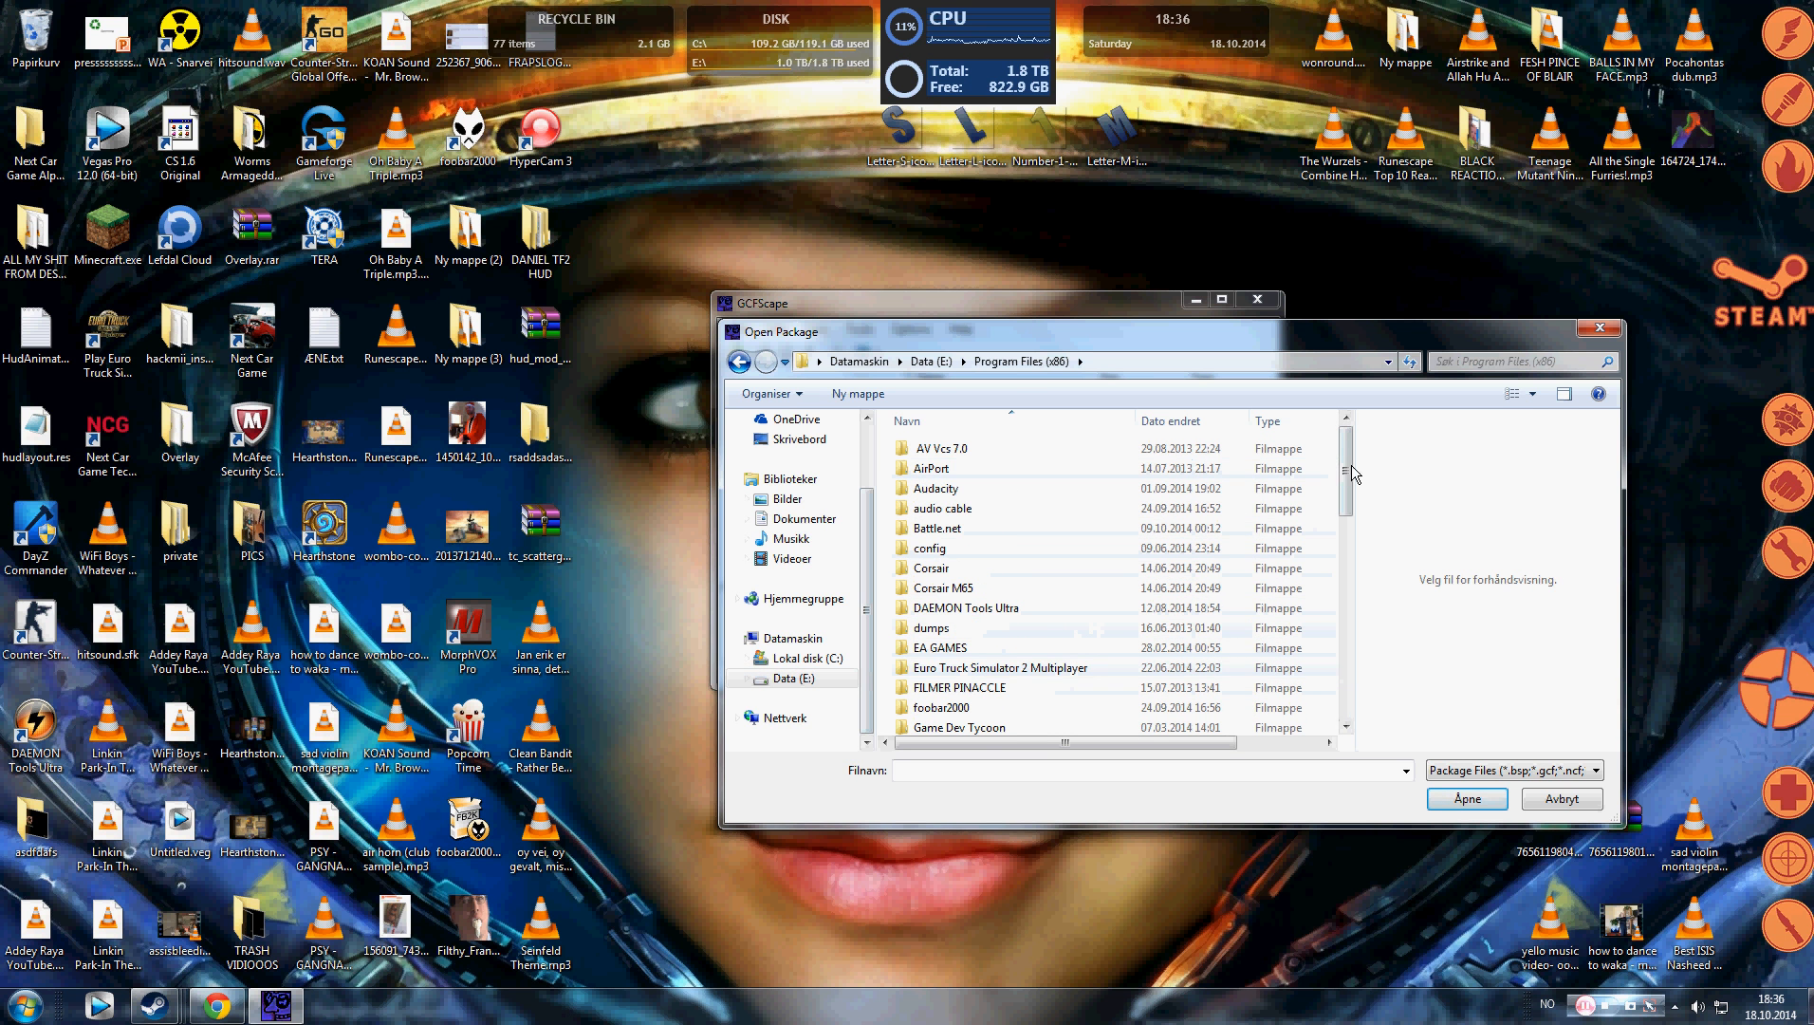
pyautogui.scroll(-3)
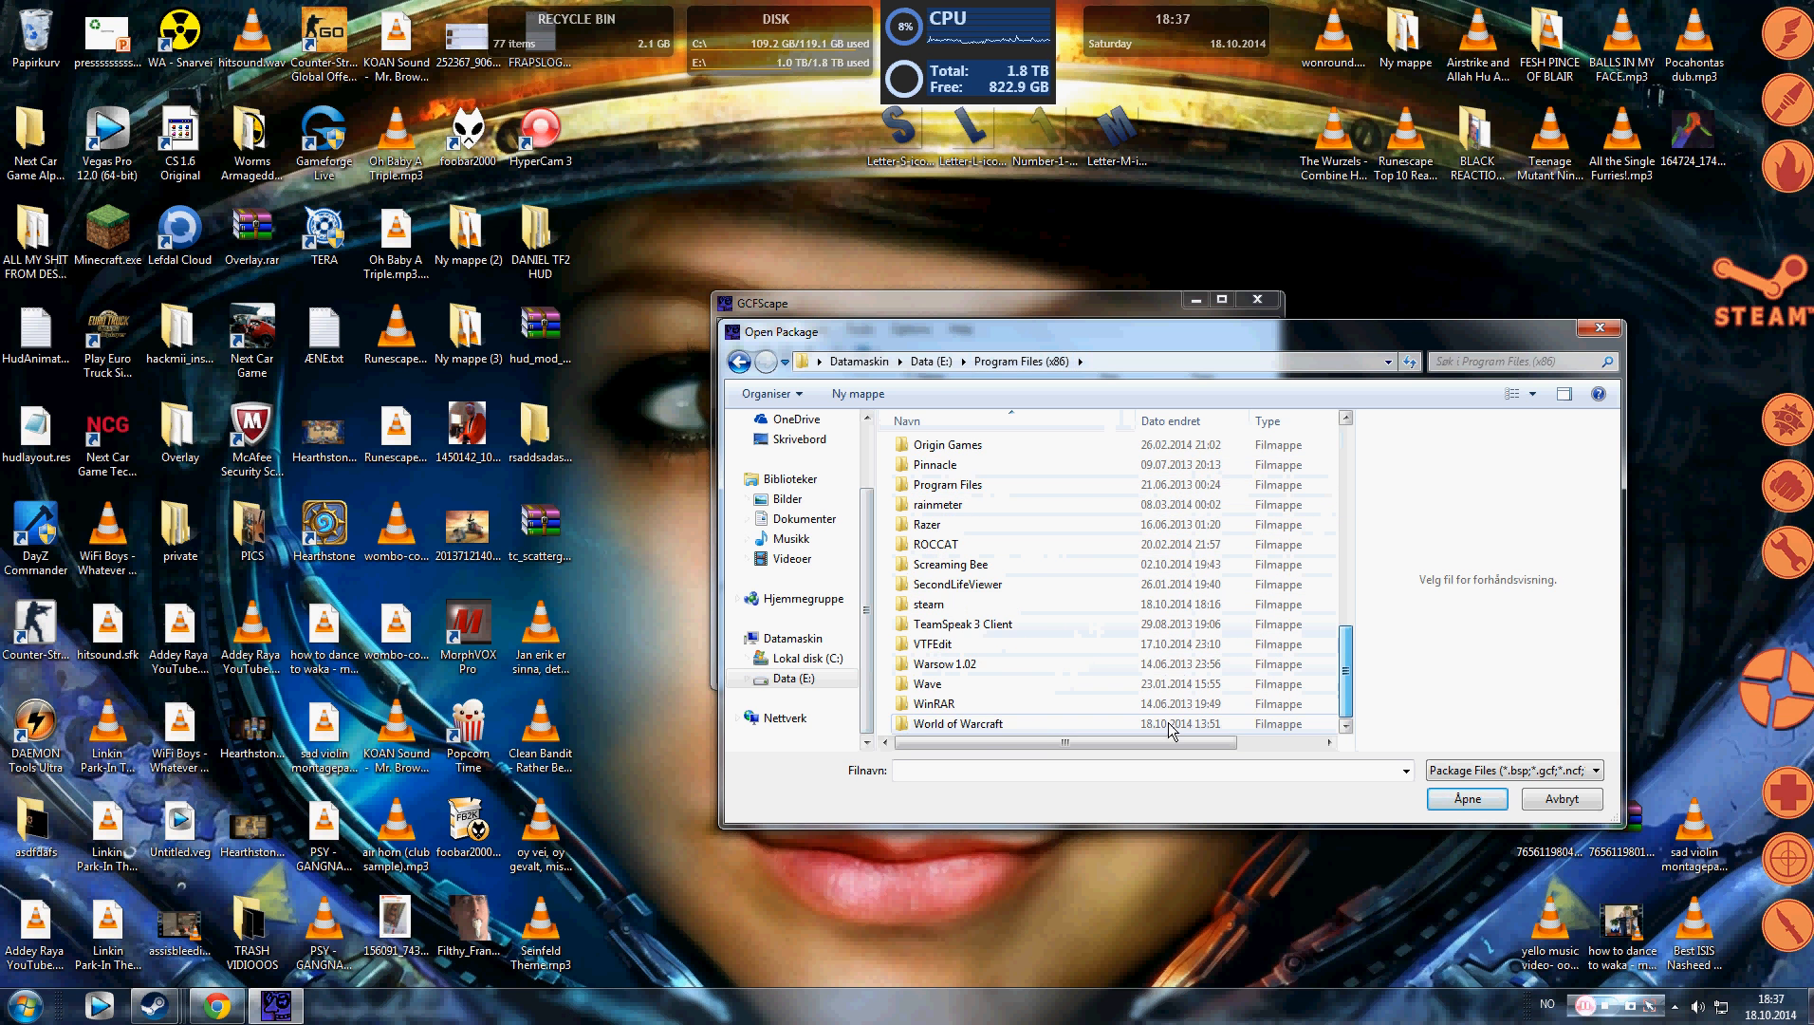
# Step: Continue through steam\SteamApps\common toward the Team Fortress 2 folder
pyautogui.doubleClick(928, 603)
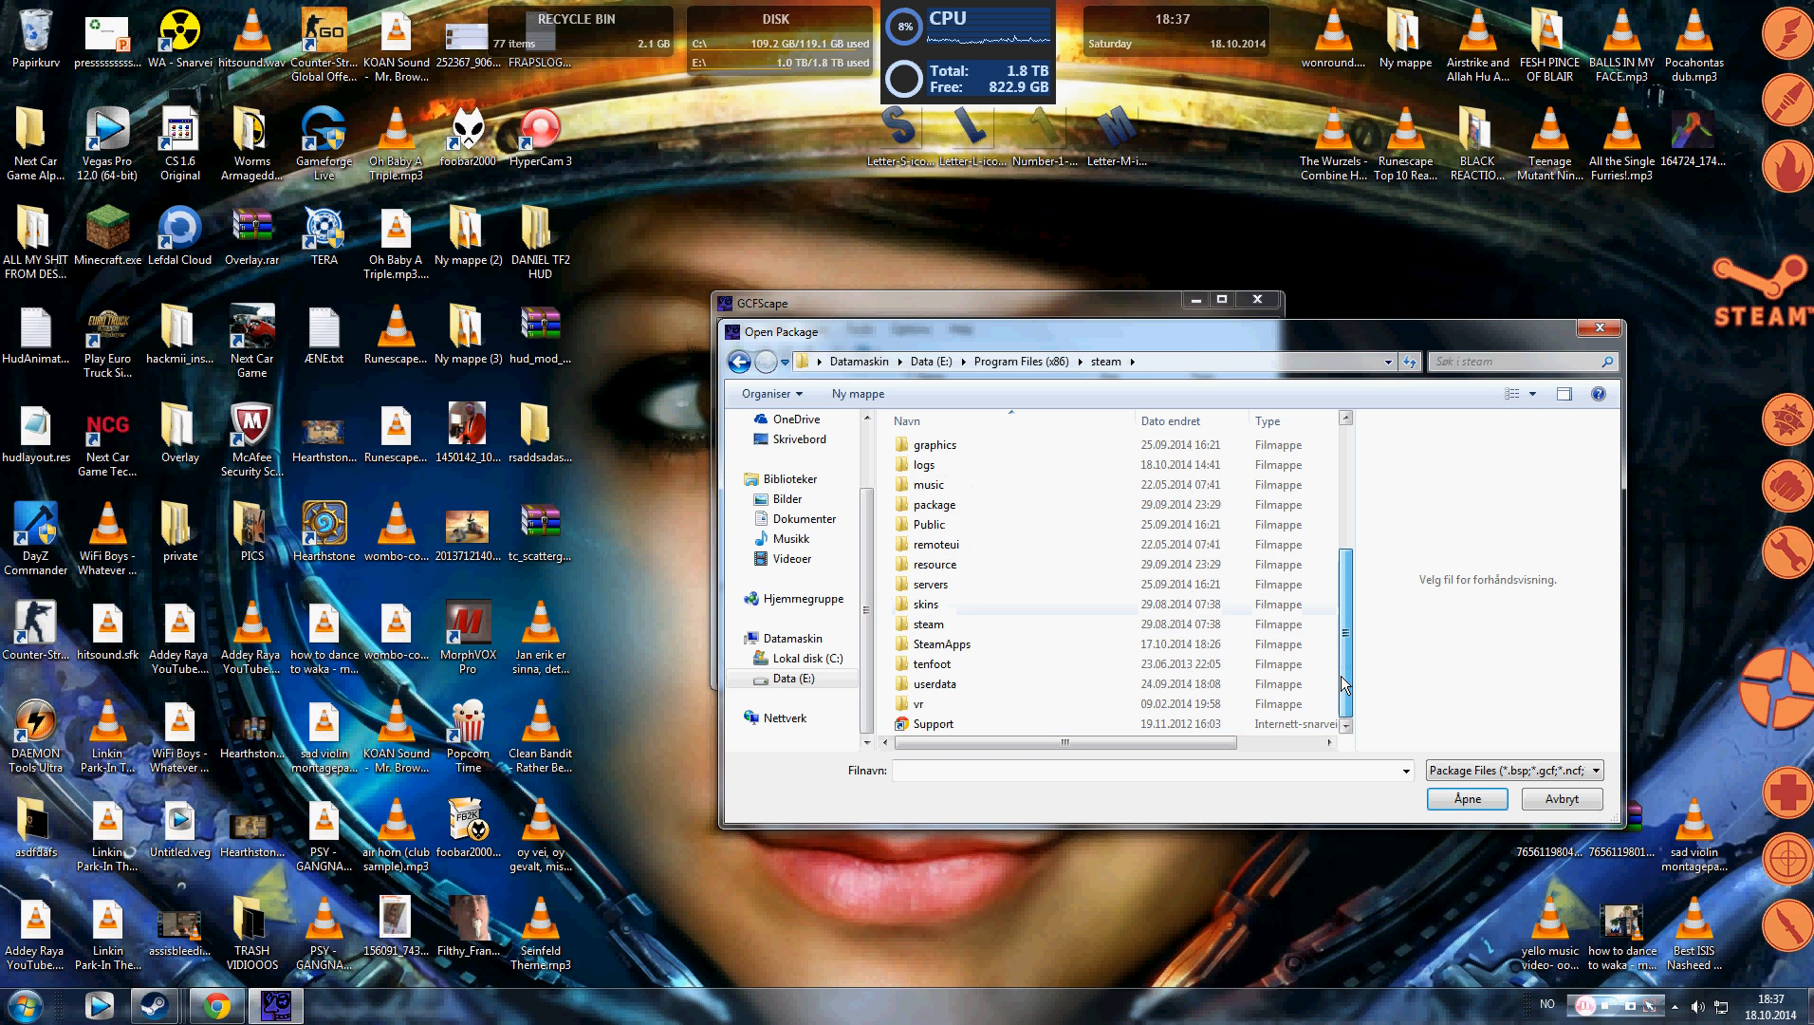
pyautogui.doubleClick(942, 643)
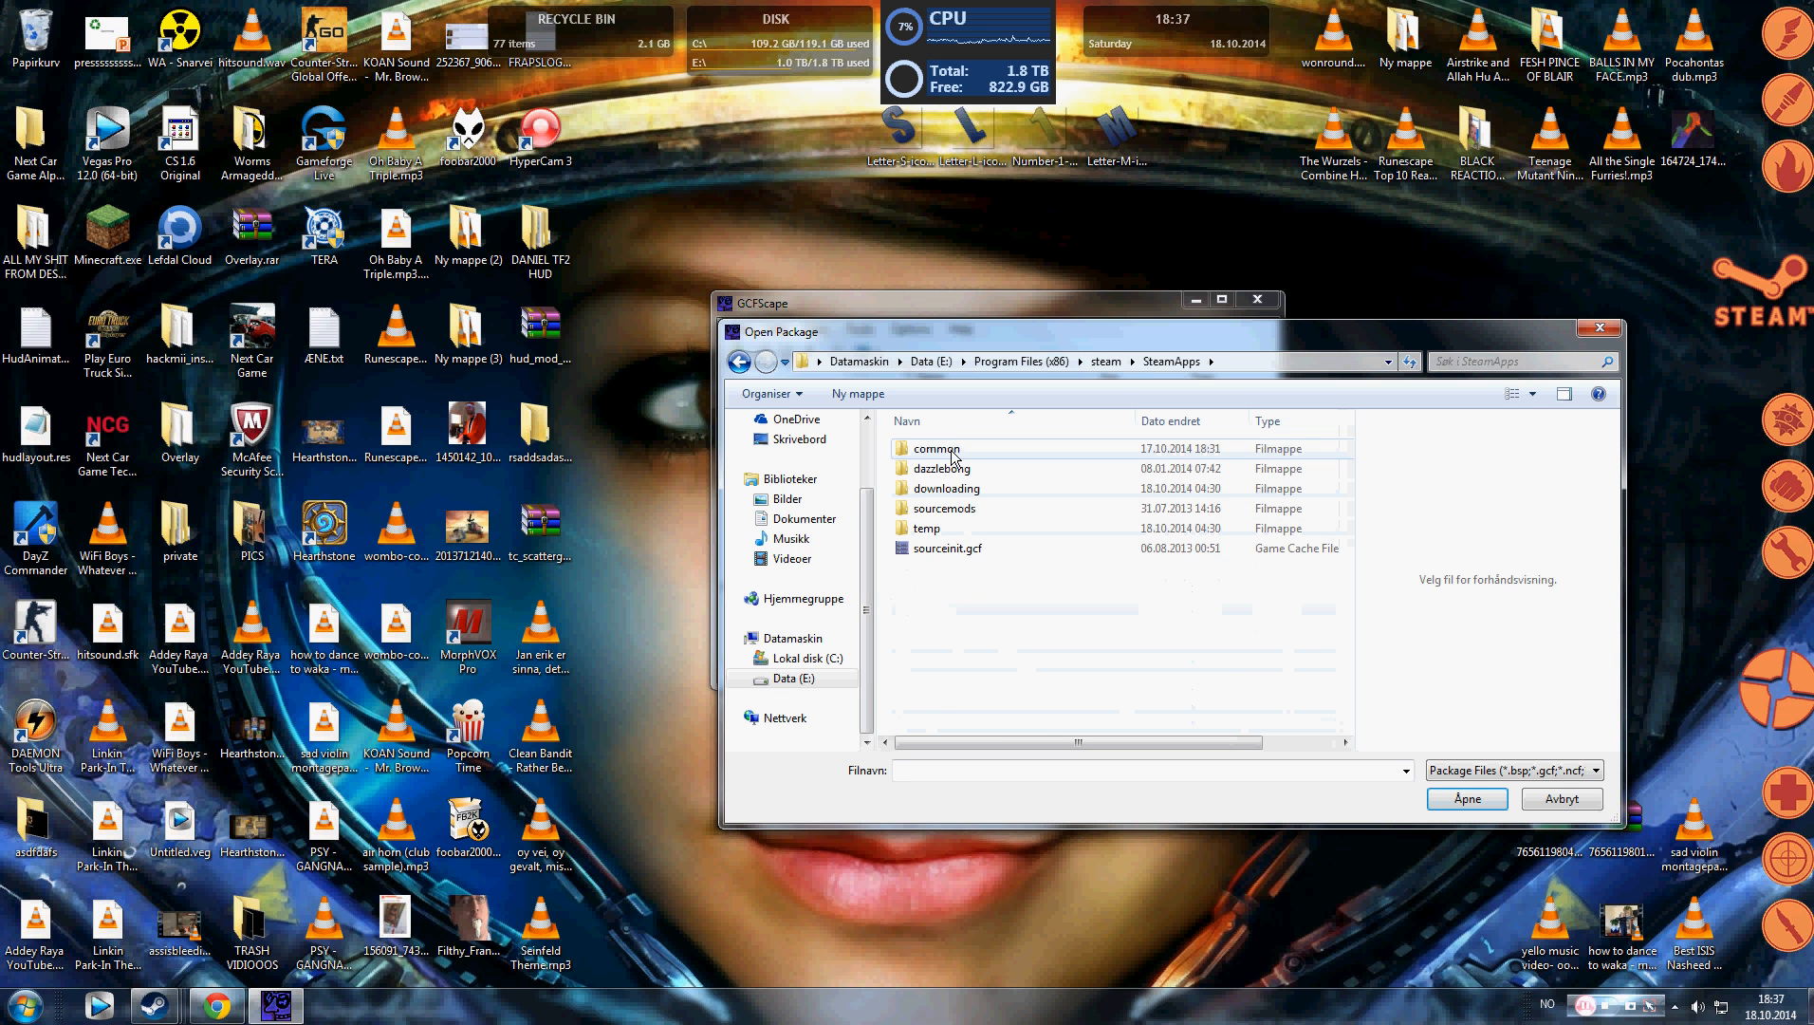
pyautogui.click(936, 448)
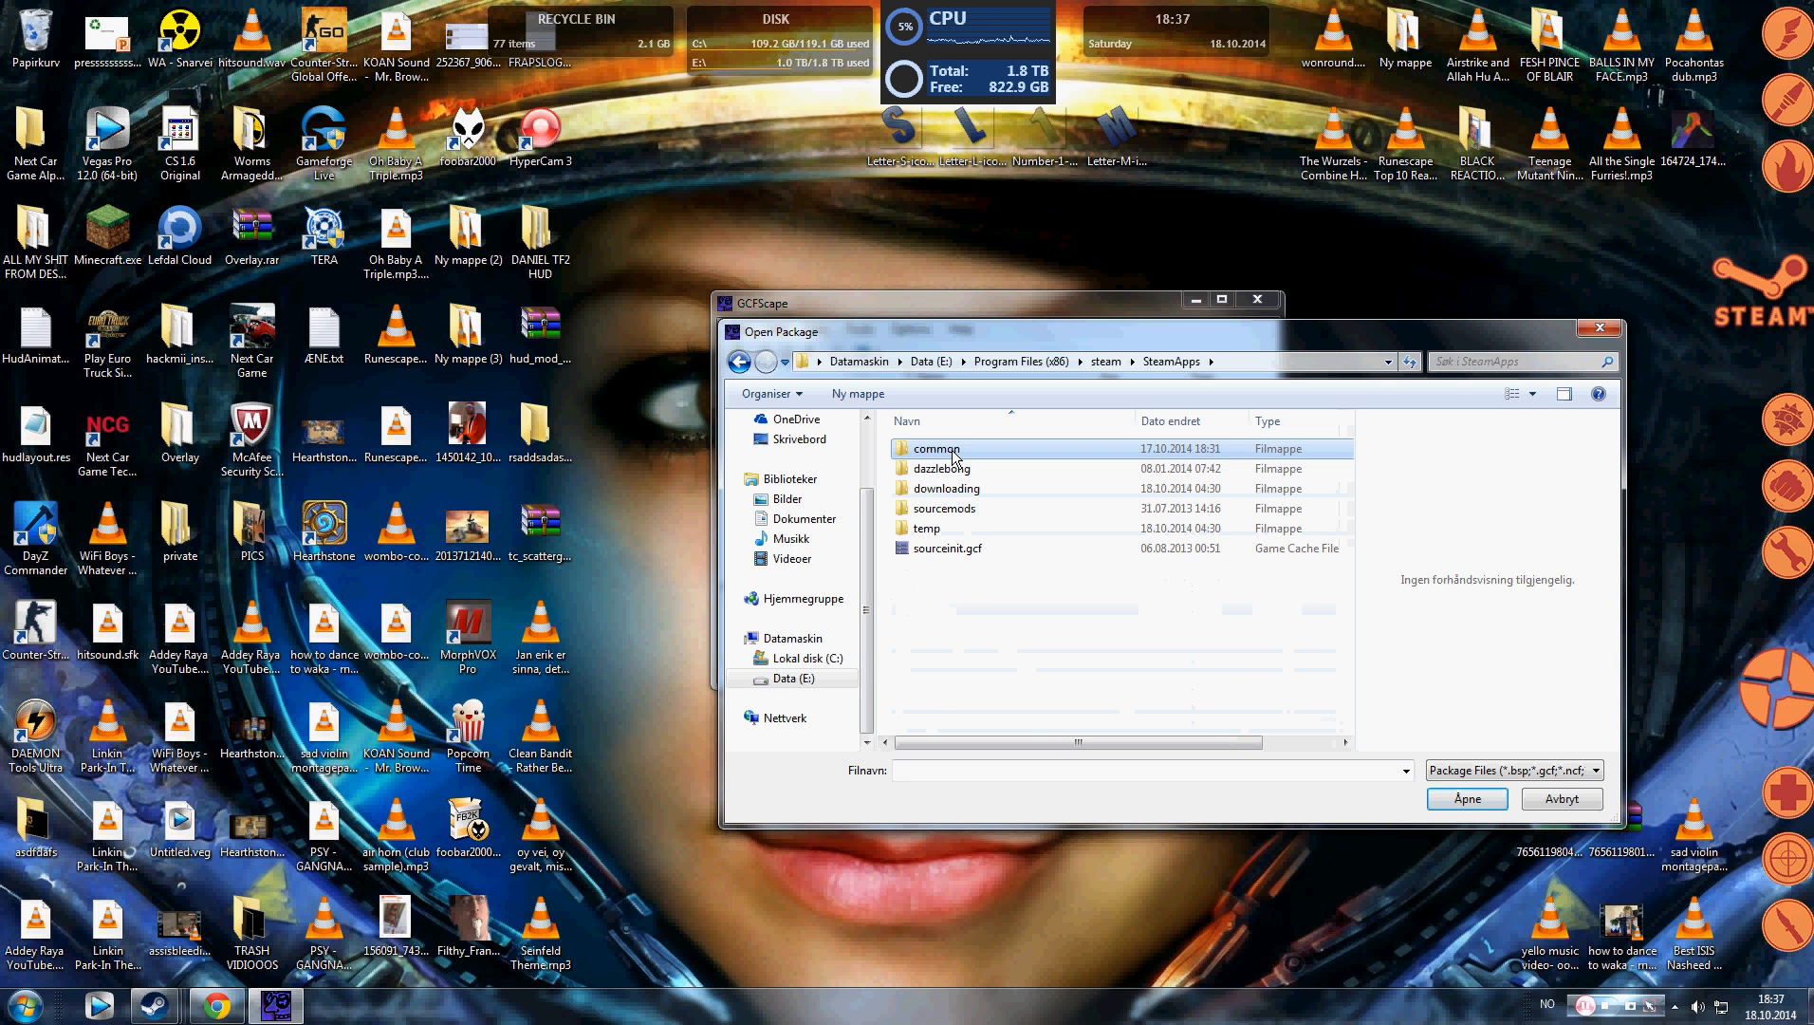
pyautogui.moveTo(946, 464)
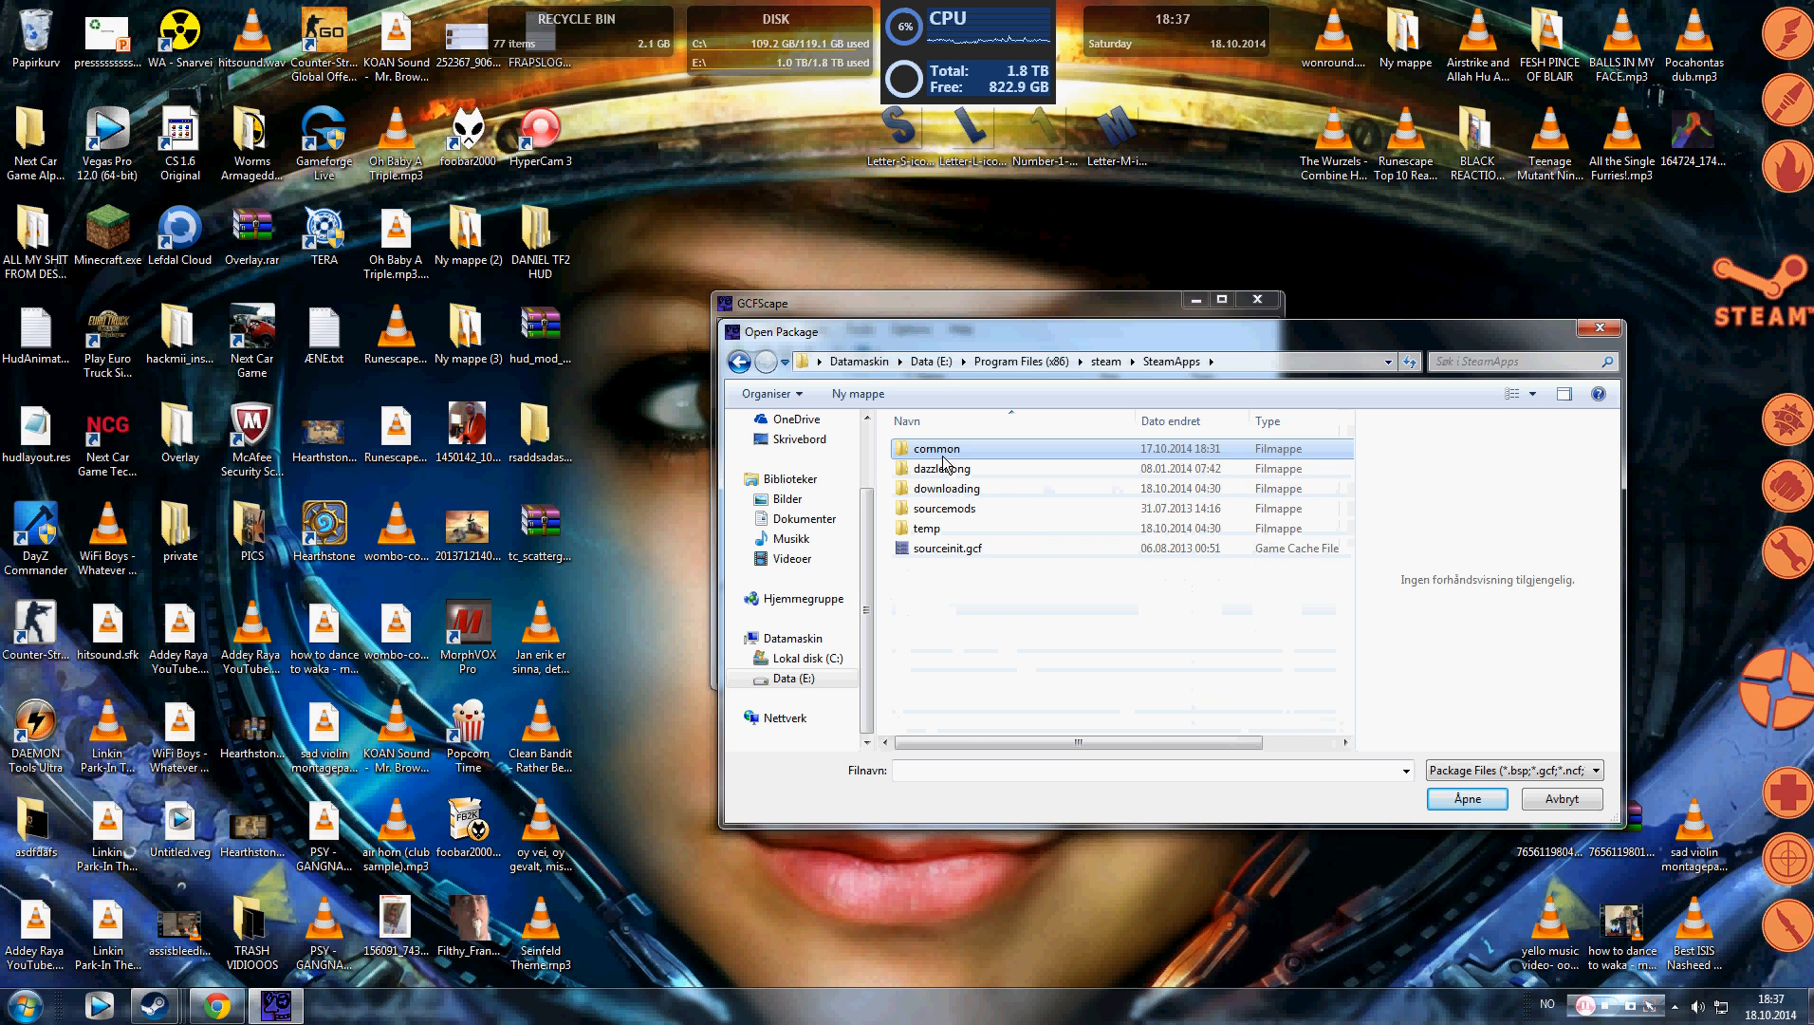
pyautogui.doubleClick(935, 448)
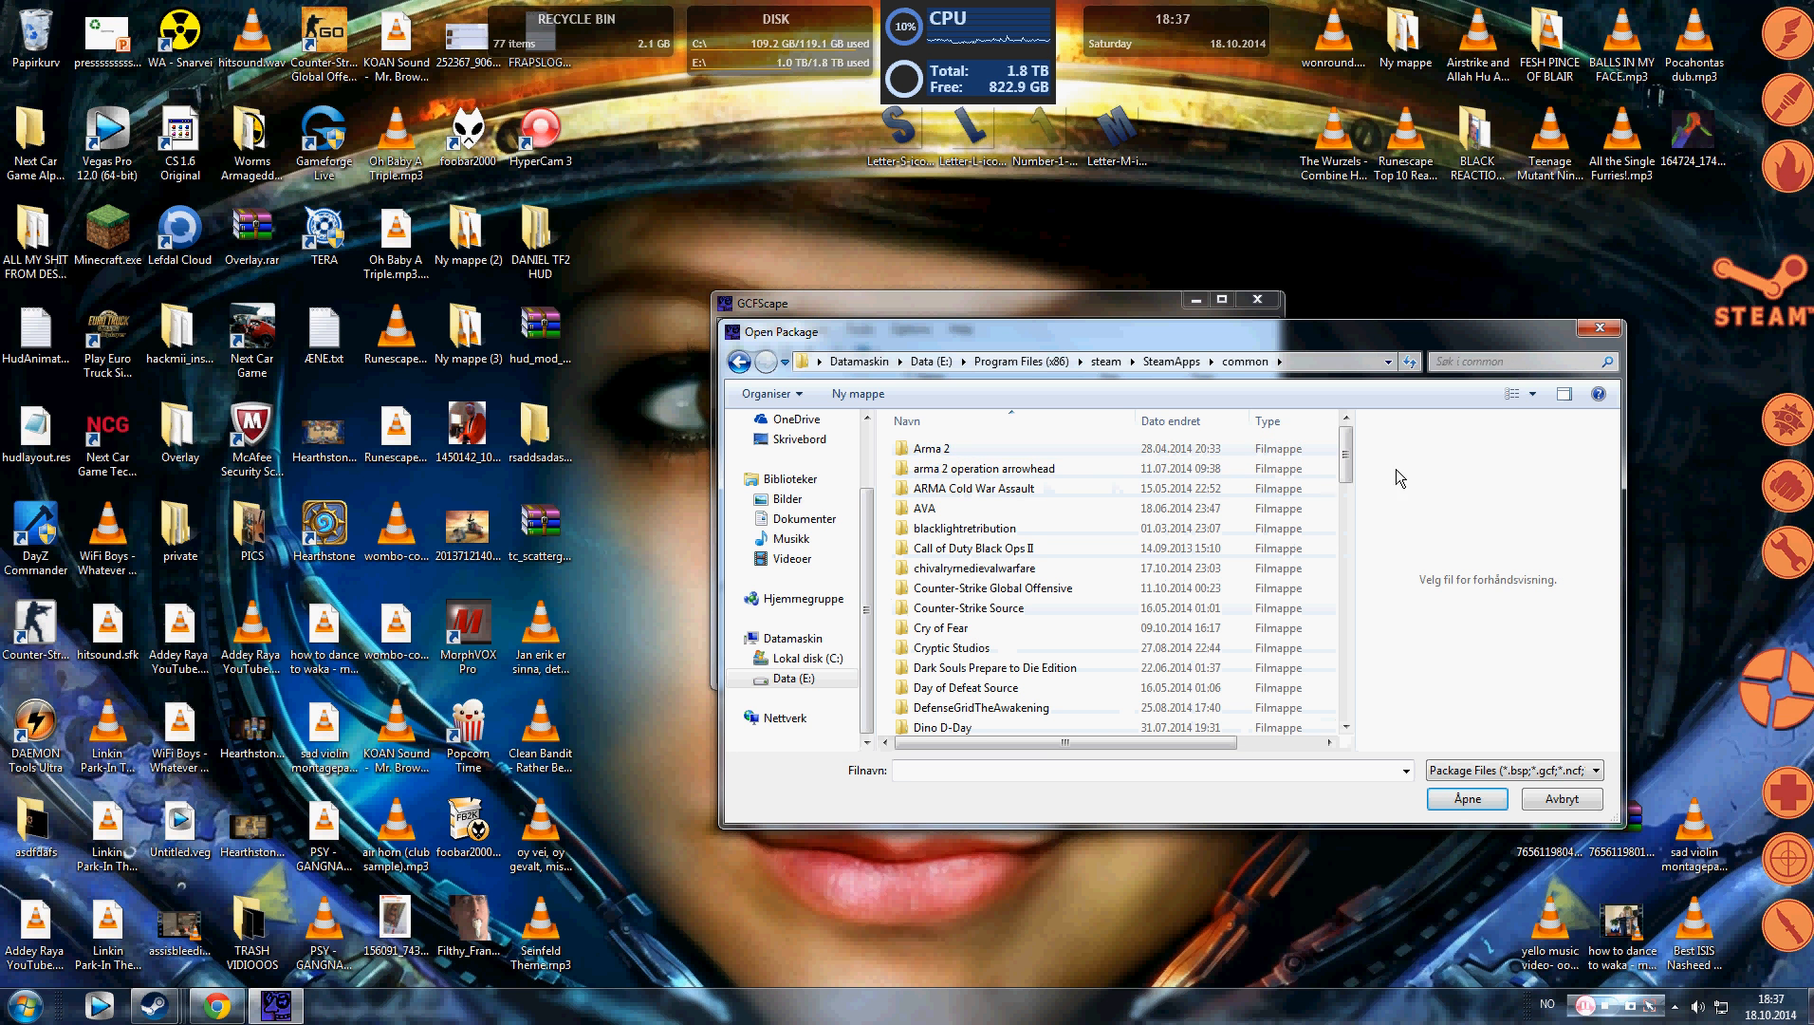
pyautogui.scroll(-3)
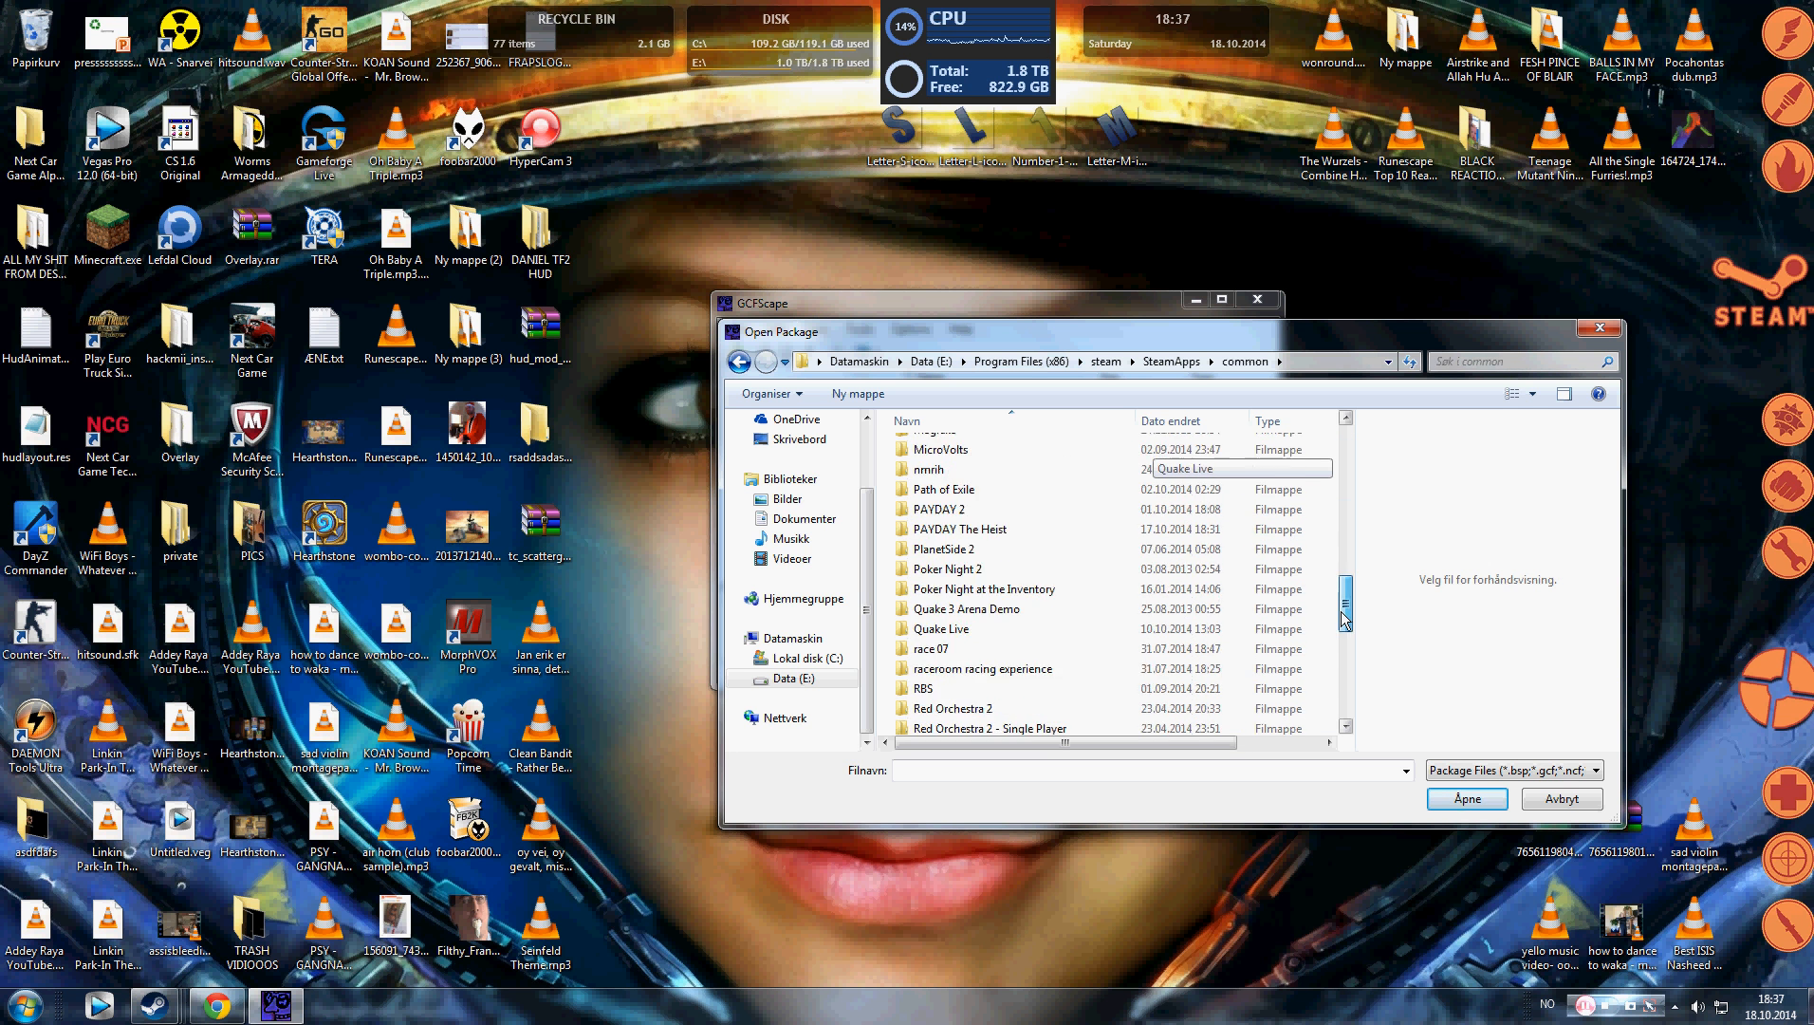
pyautogui.scroll(-3)
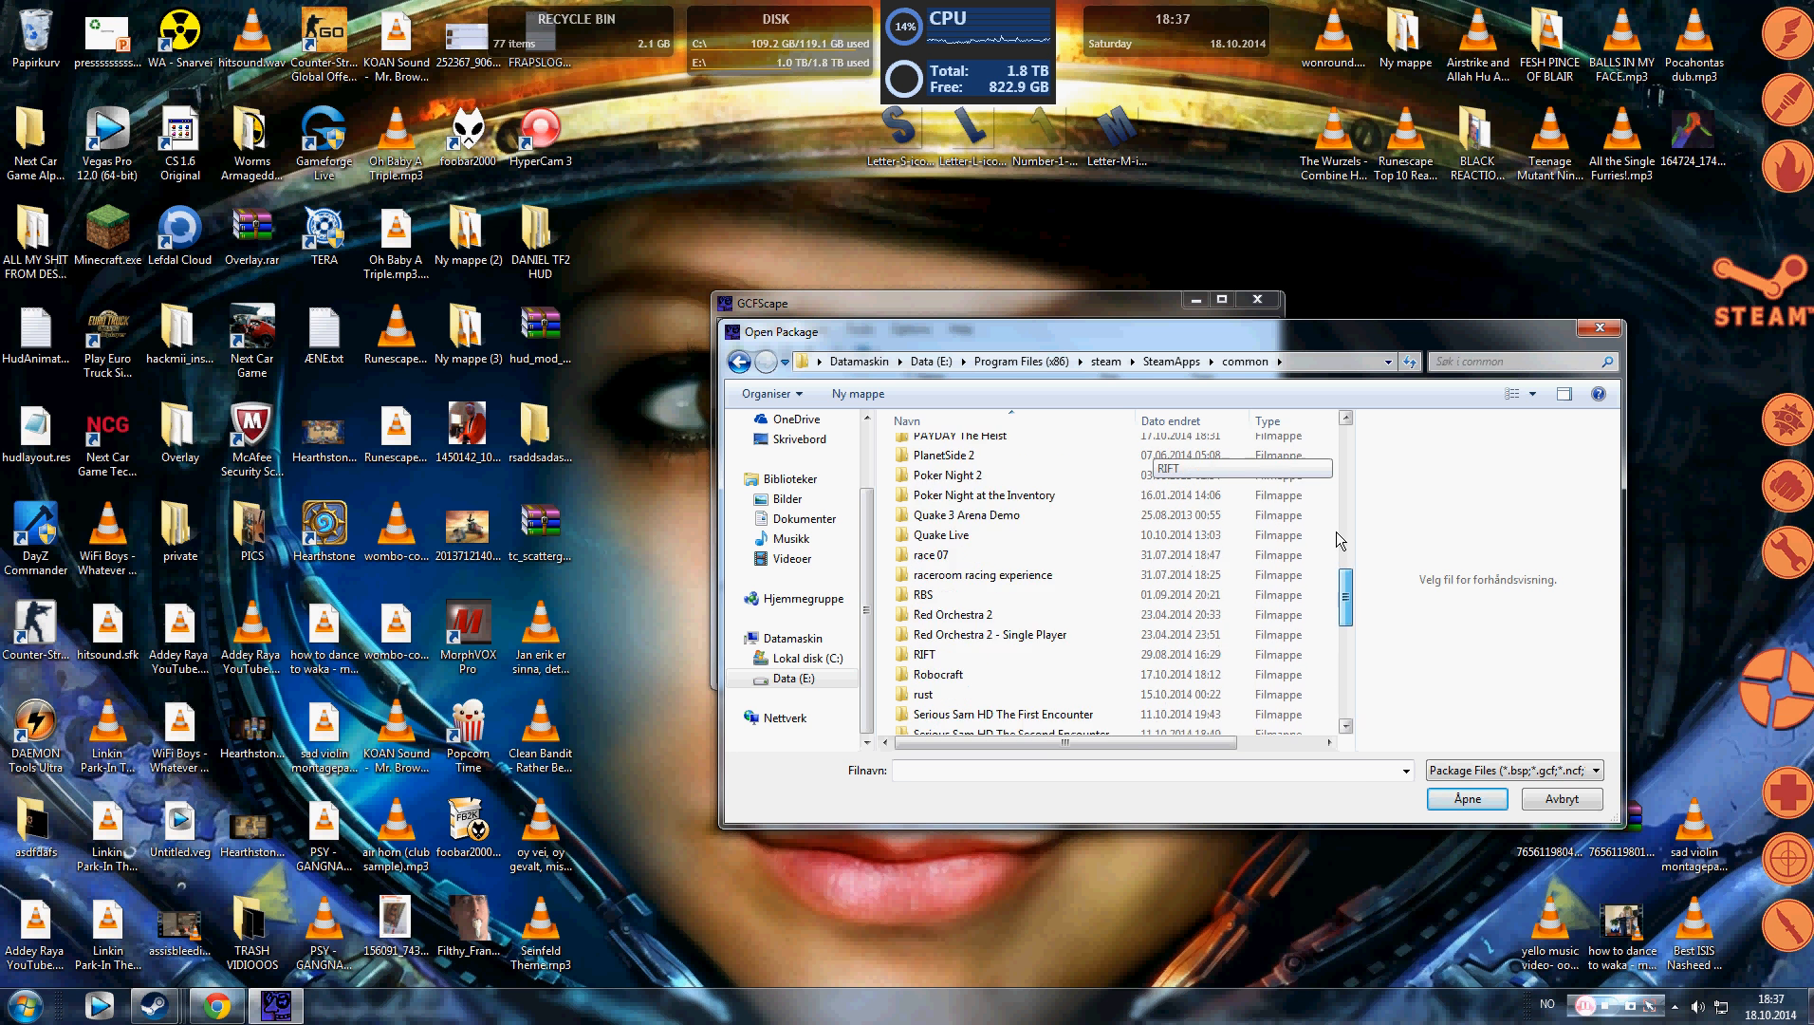
pyautogui.scroll(-3)
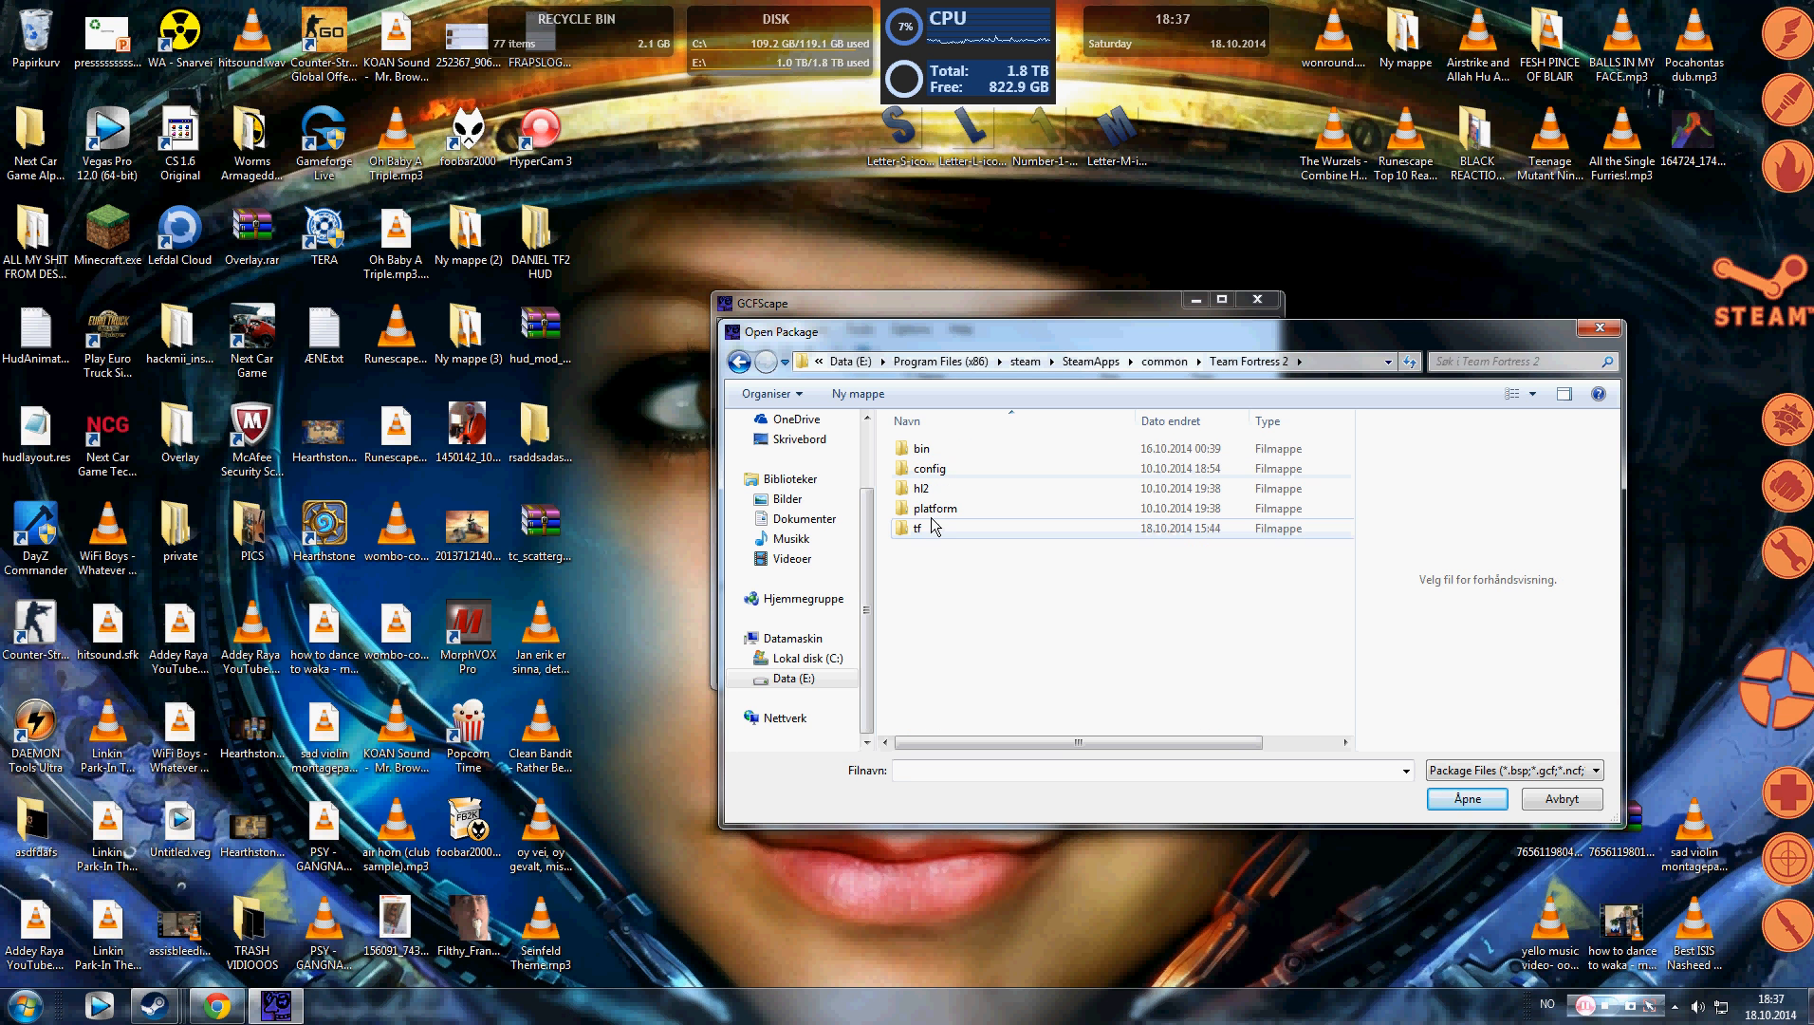
# Step: Enter the tf folder and select tf2_textures_dir.vpk as the package to open
pyautogui.doubleClick(914, 527)
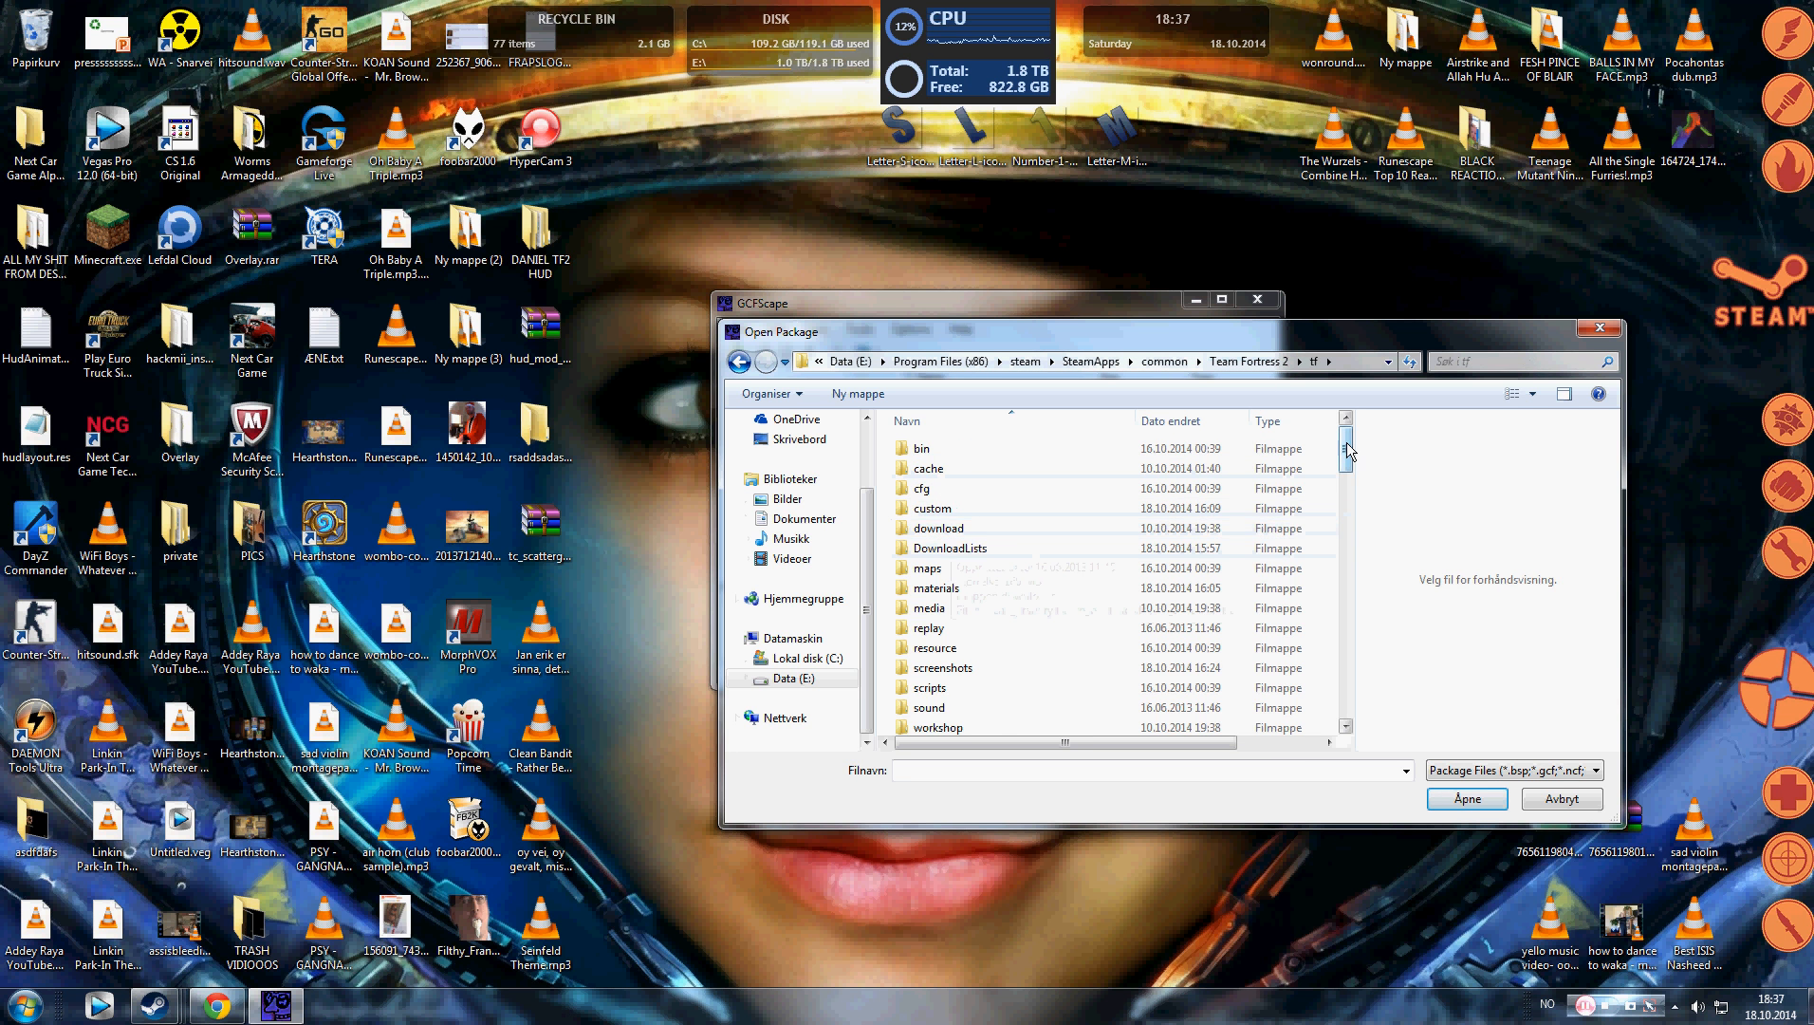
pyautogui.scroll(-3)
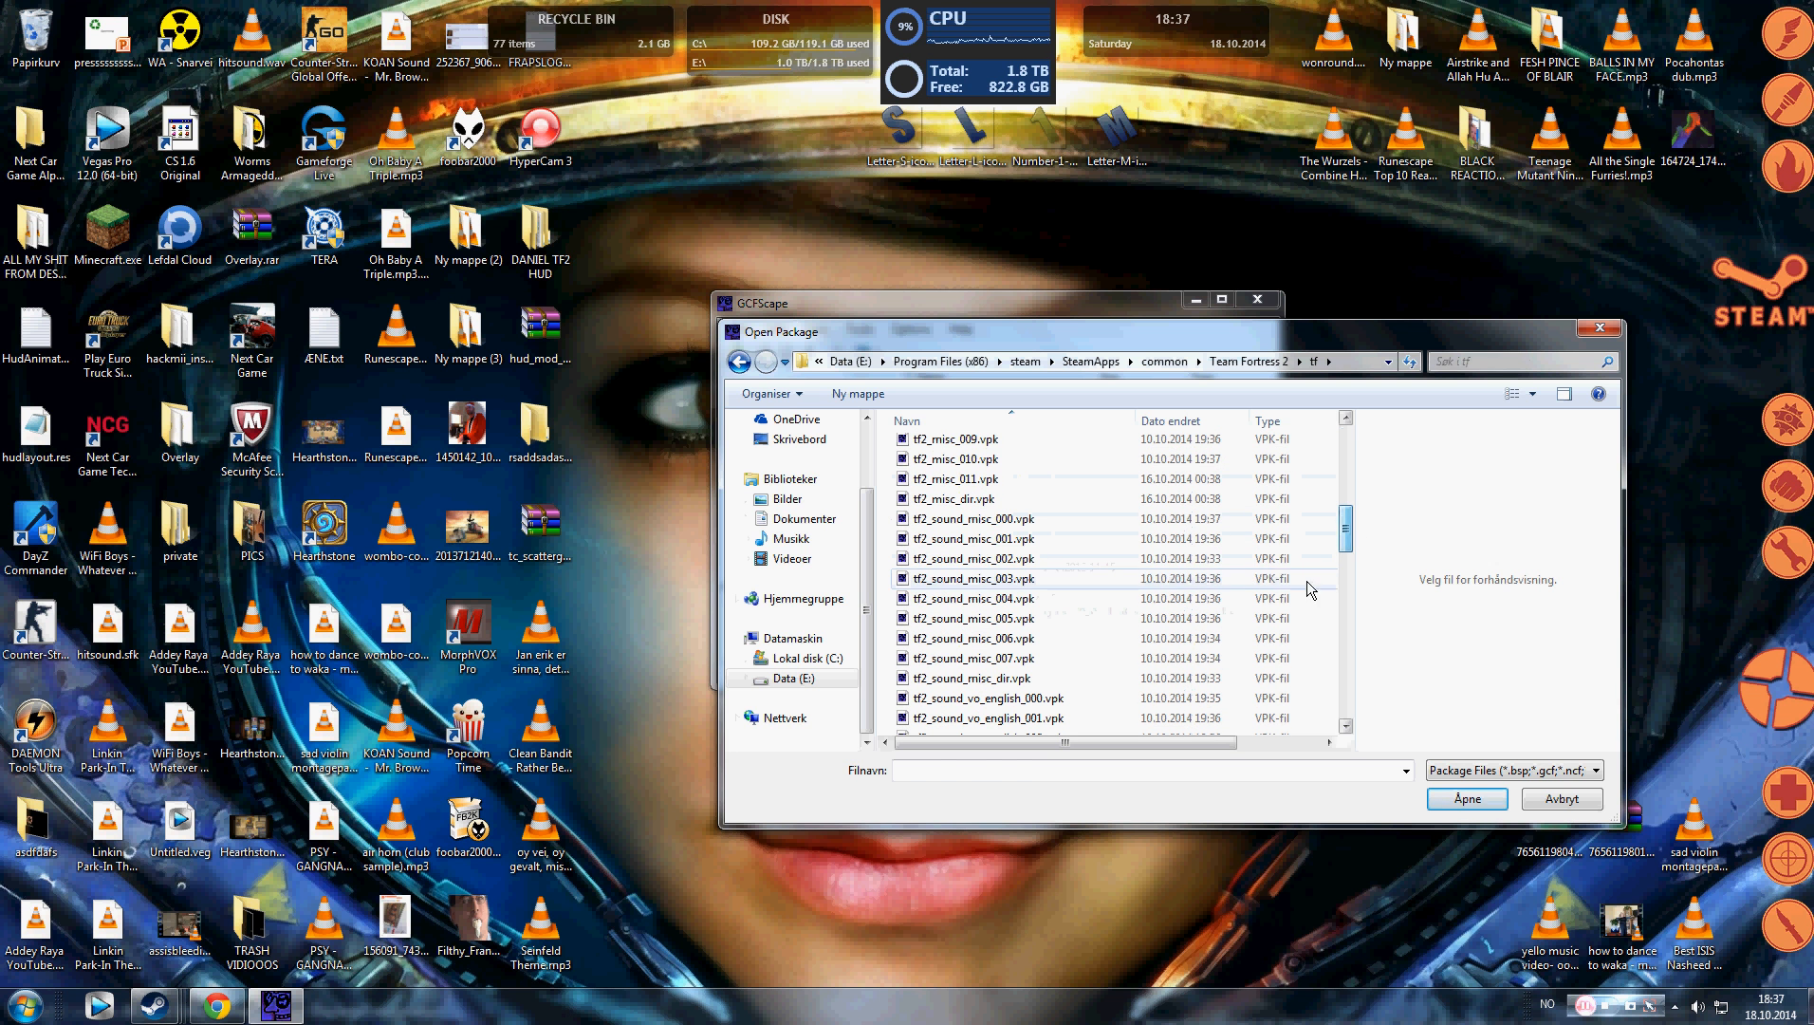
pyautogui.click(974, 557)
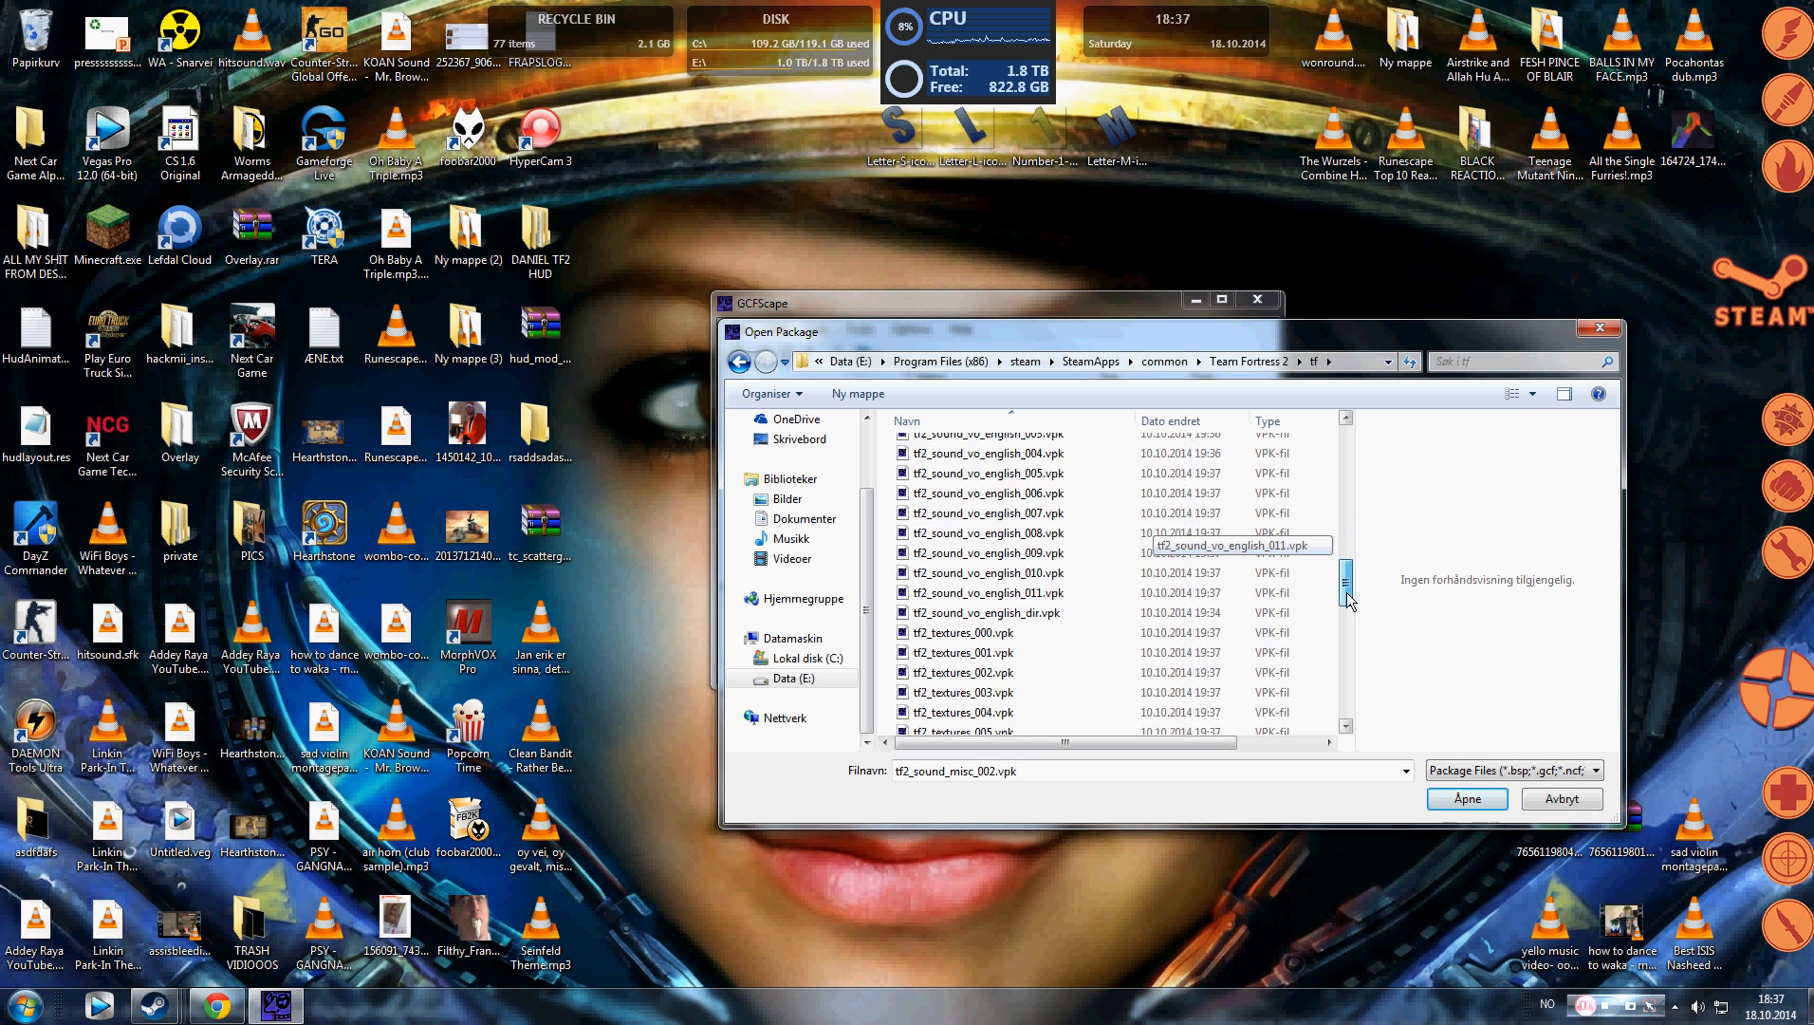
pyautogui.scroll(-3)
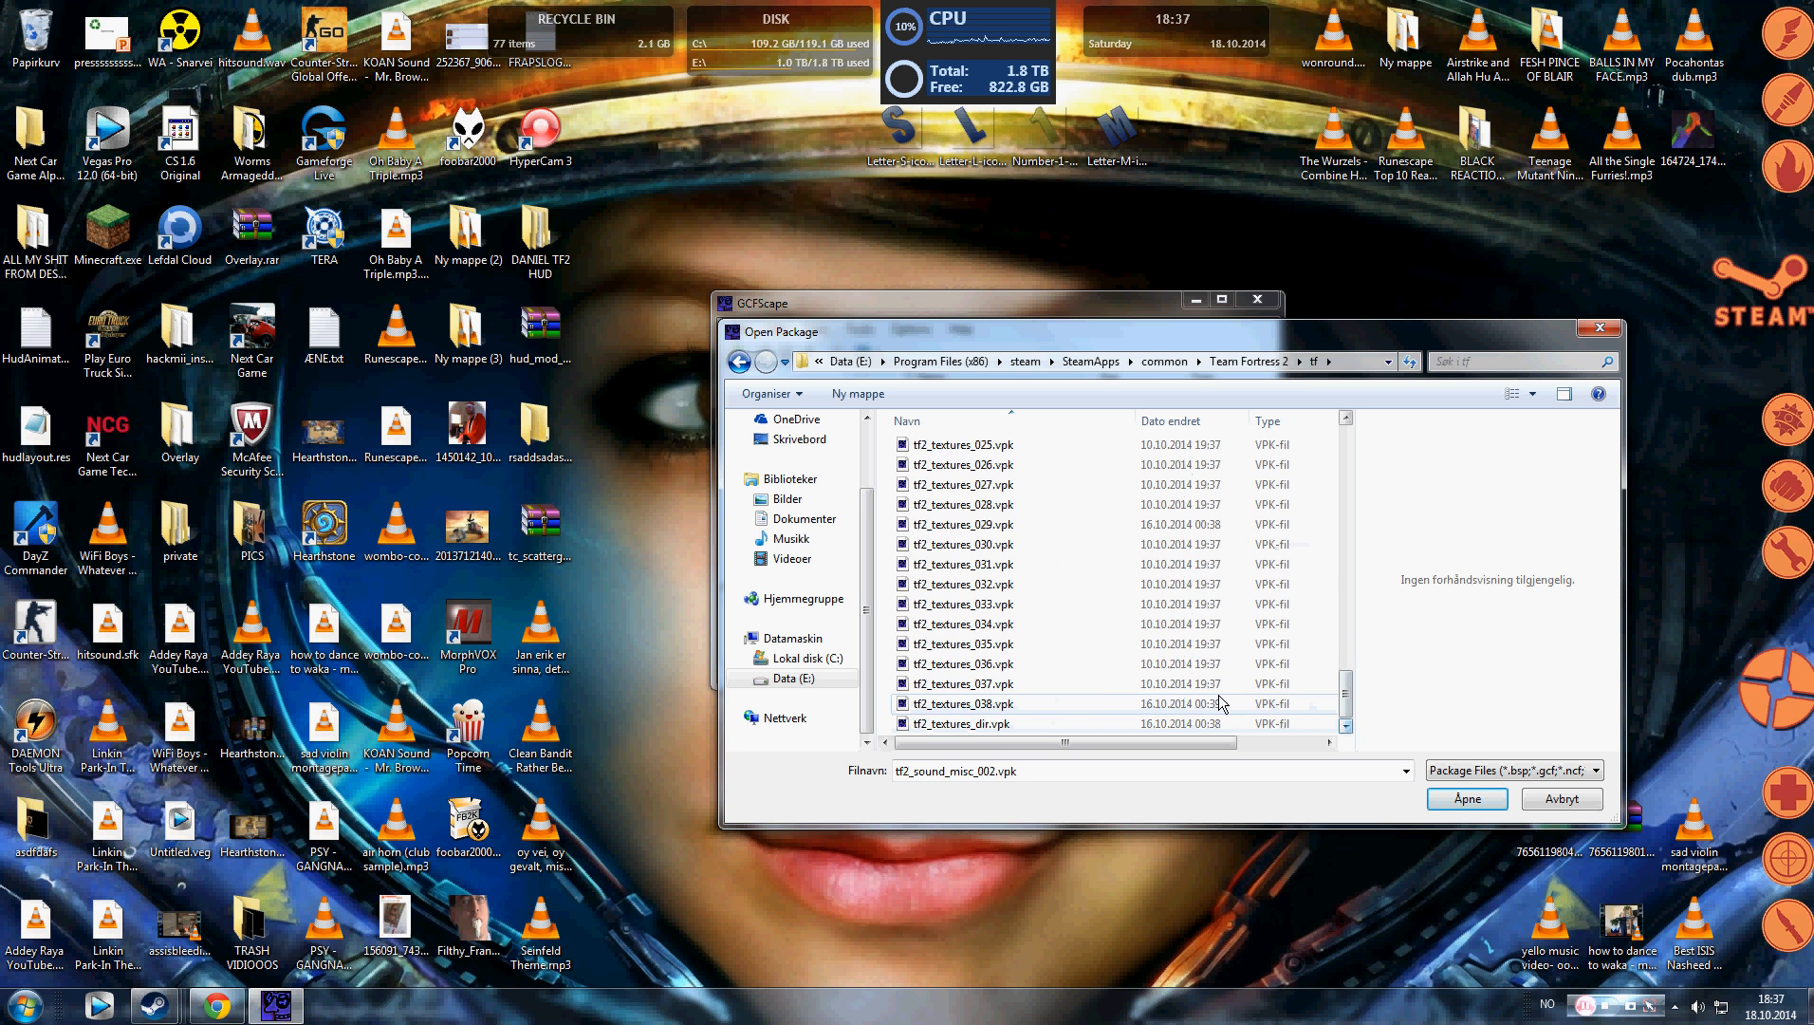
pyautogui.click(963, 703)
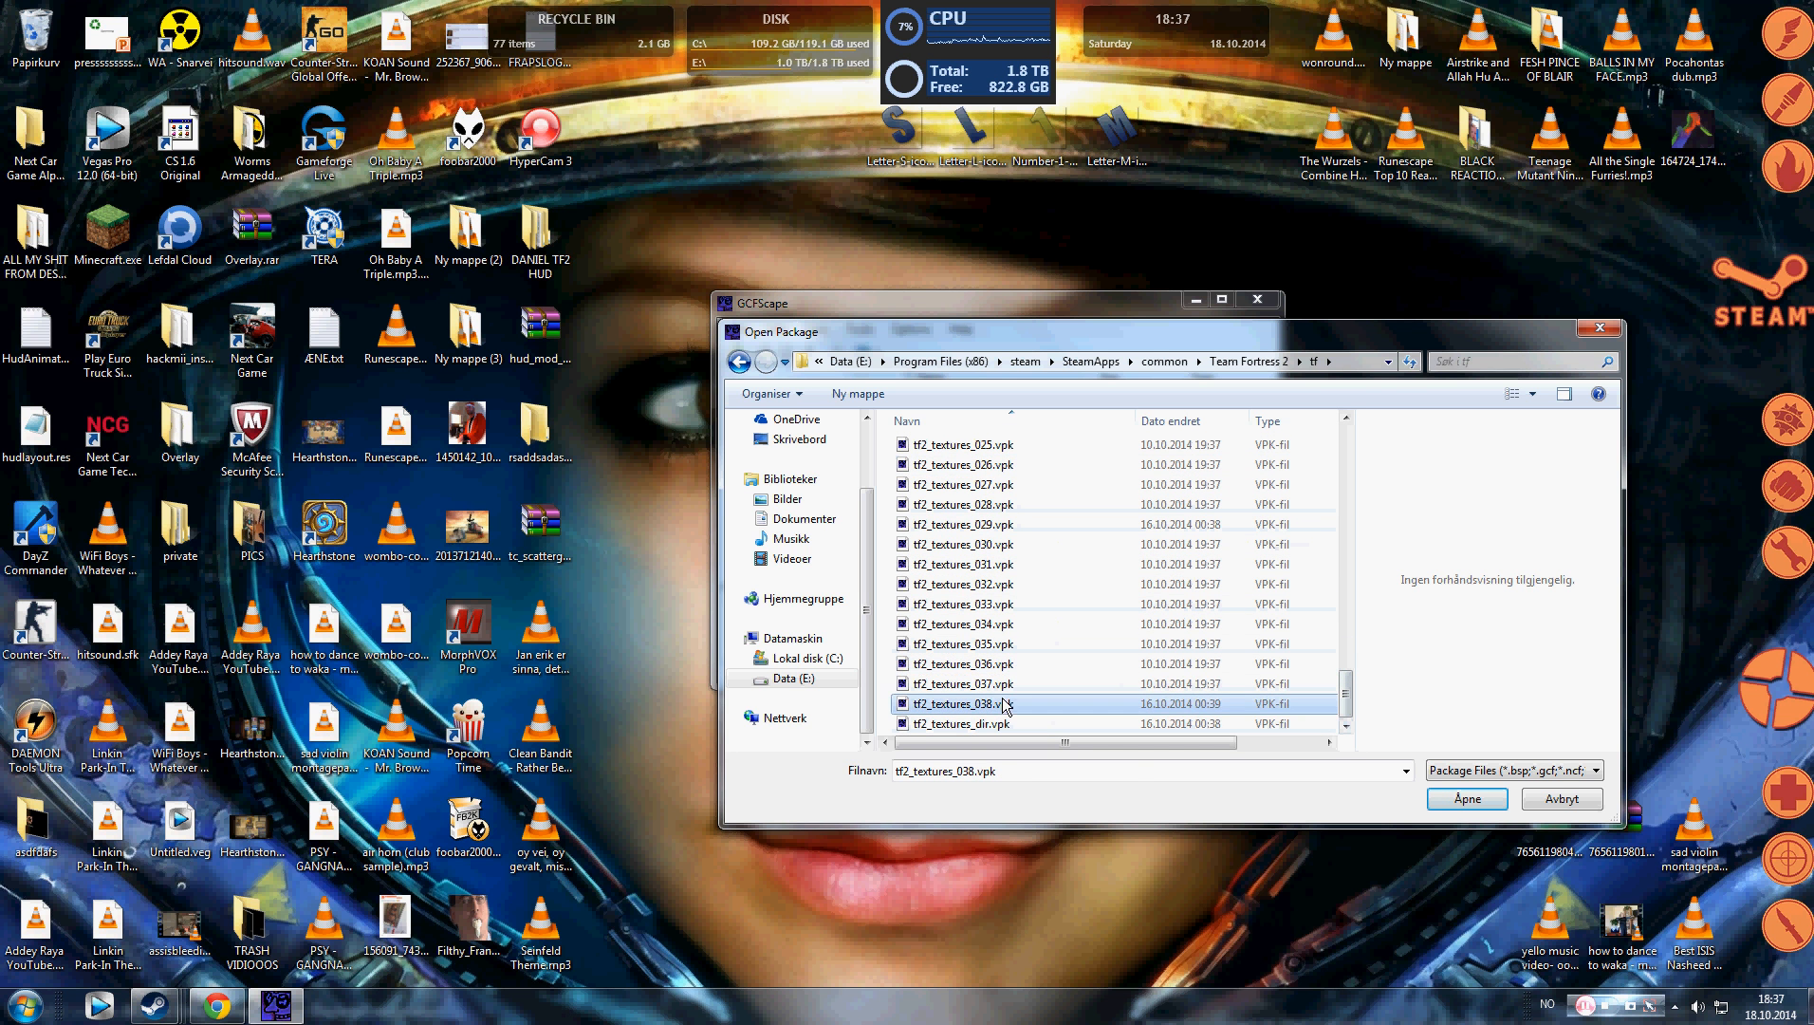
pyautogui.click(959, 723)
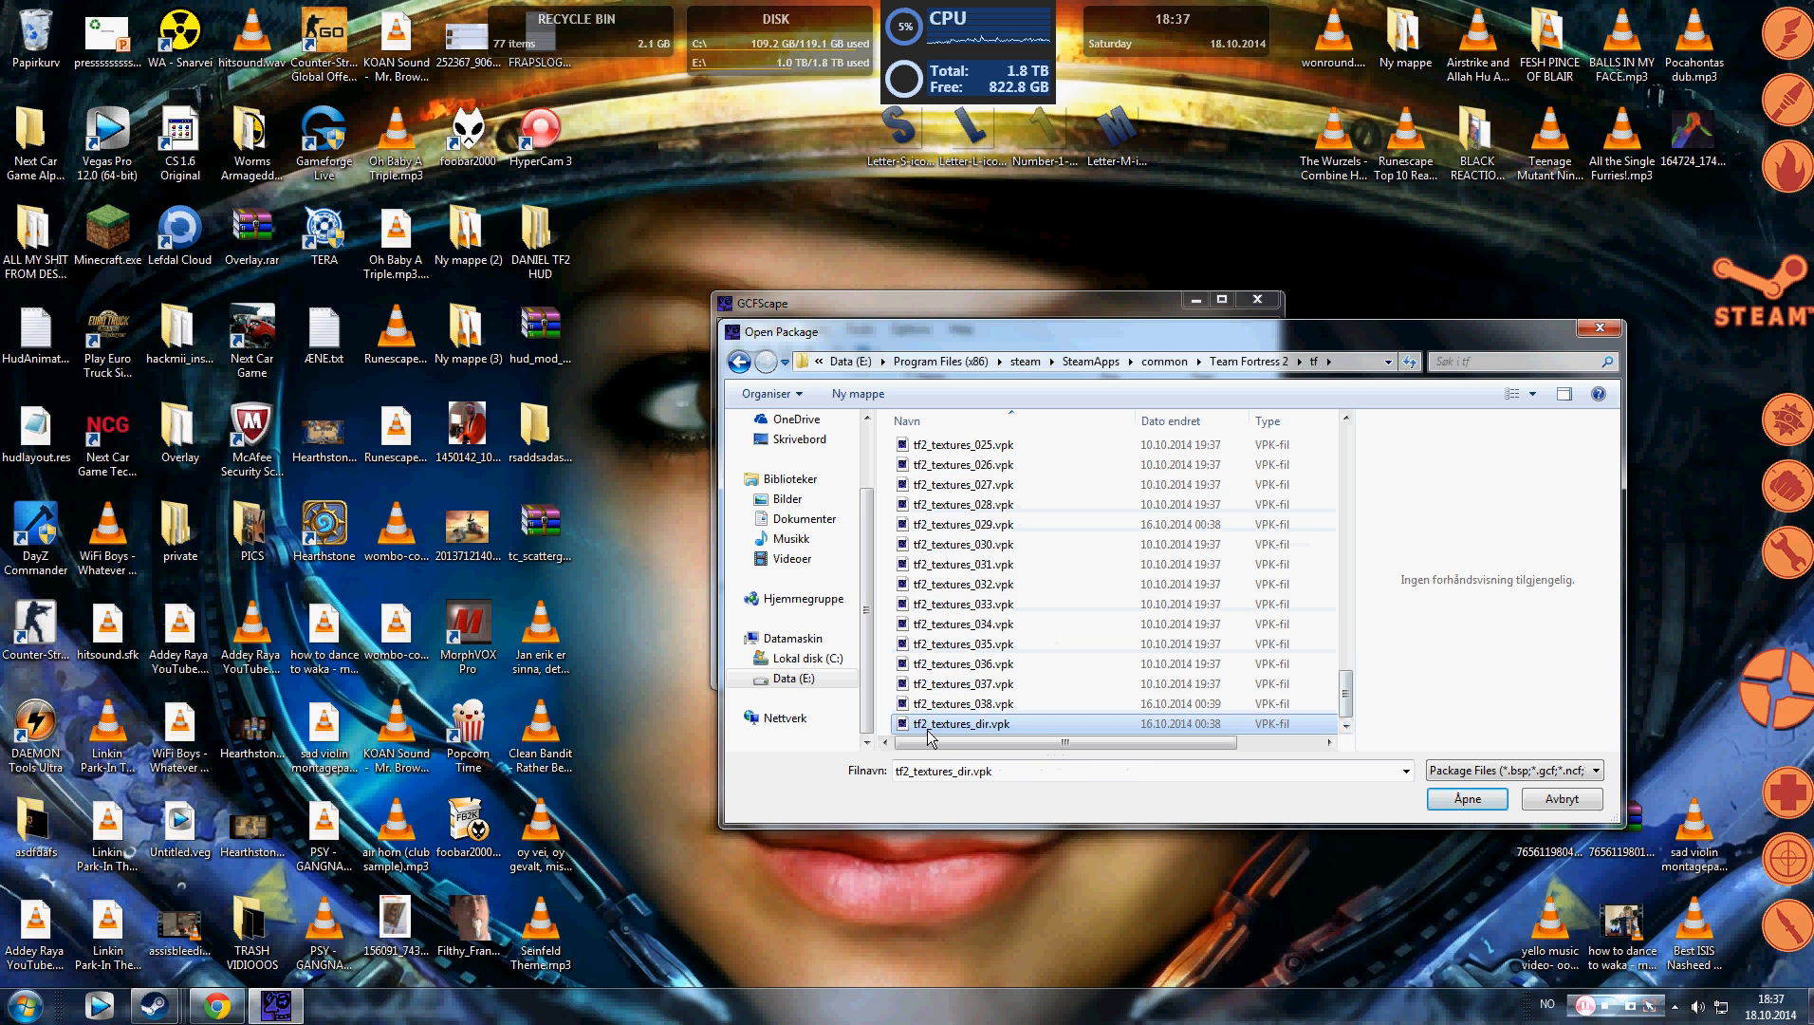
pyautogui.moveTo(985, 725)
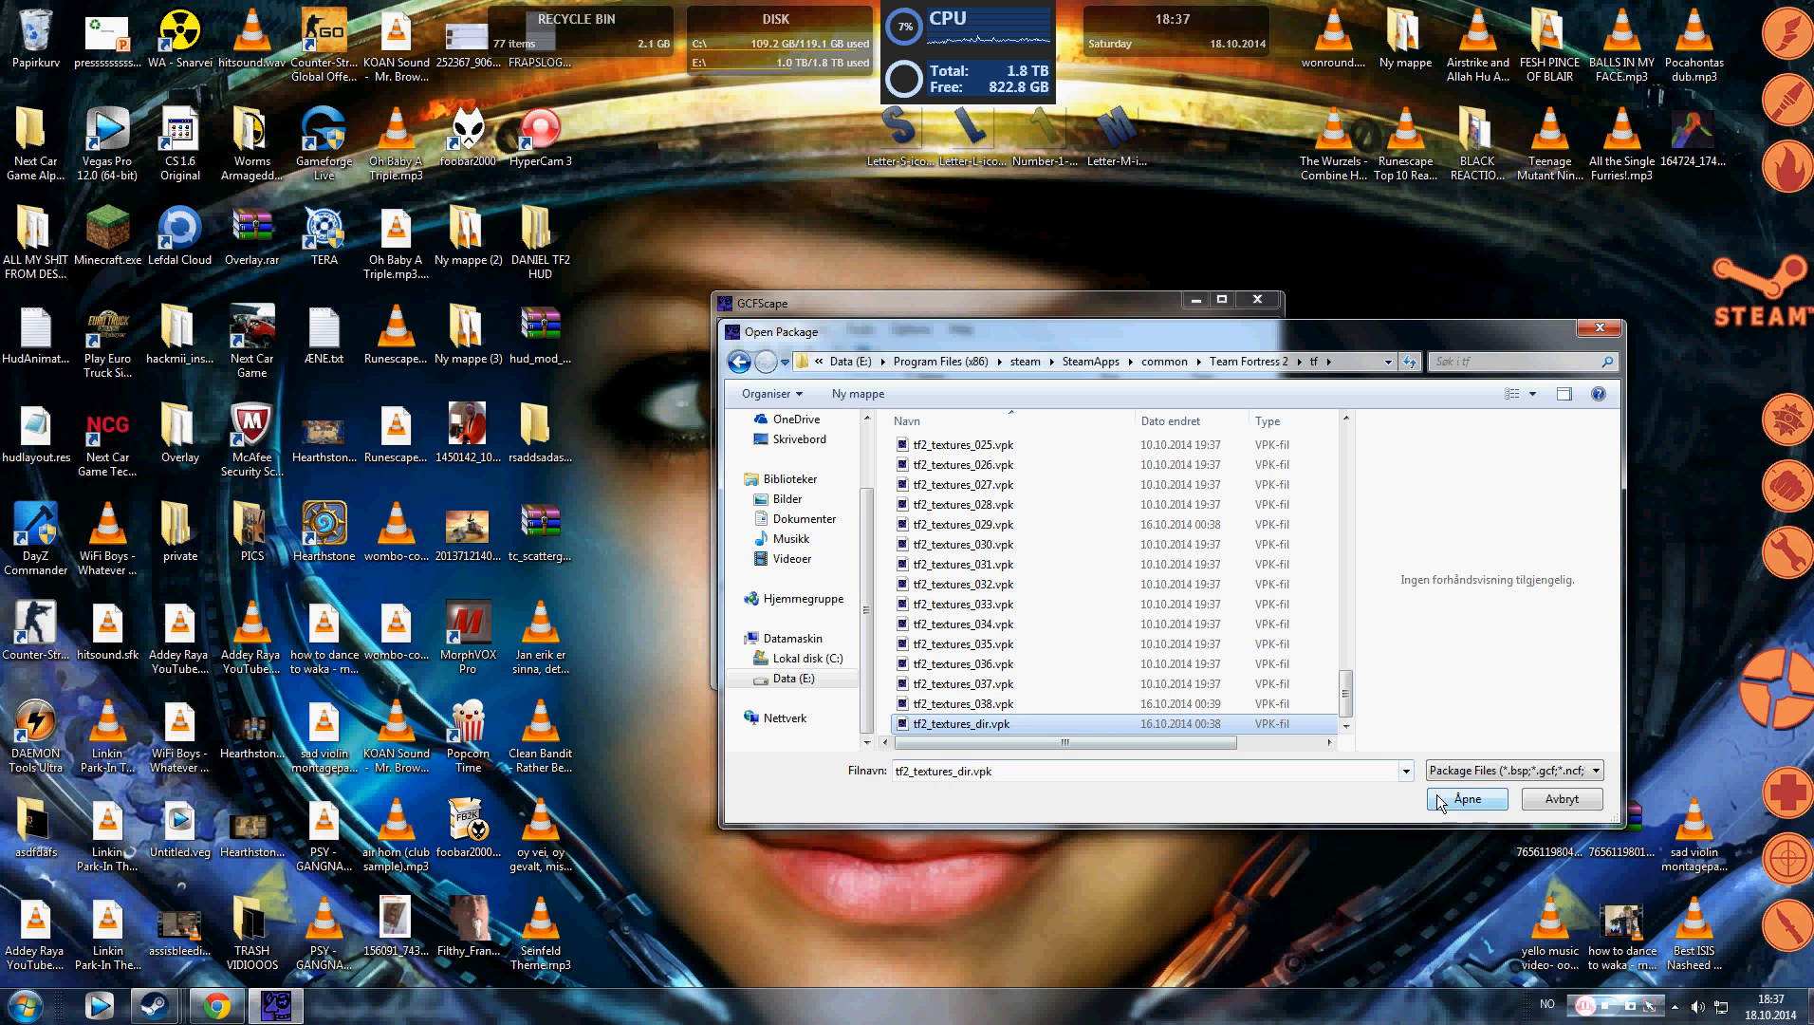
# Step: Load tf2_textures_dir.vpk and expand materials down to the weapons texture folders
pyautogui.click(1467, 797)
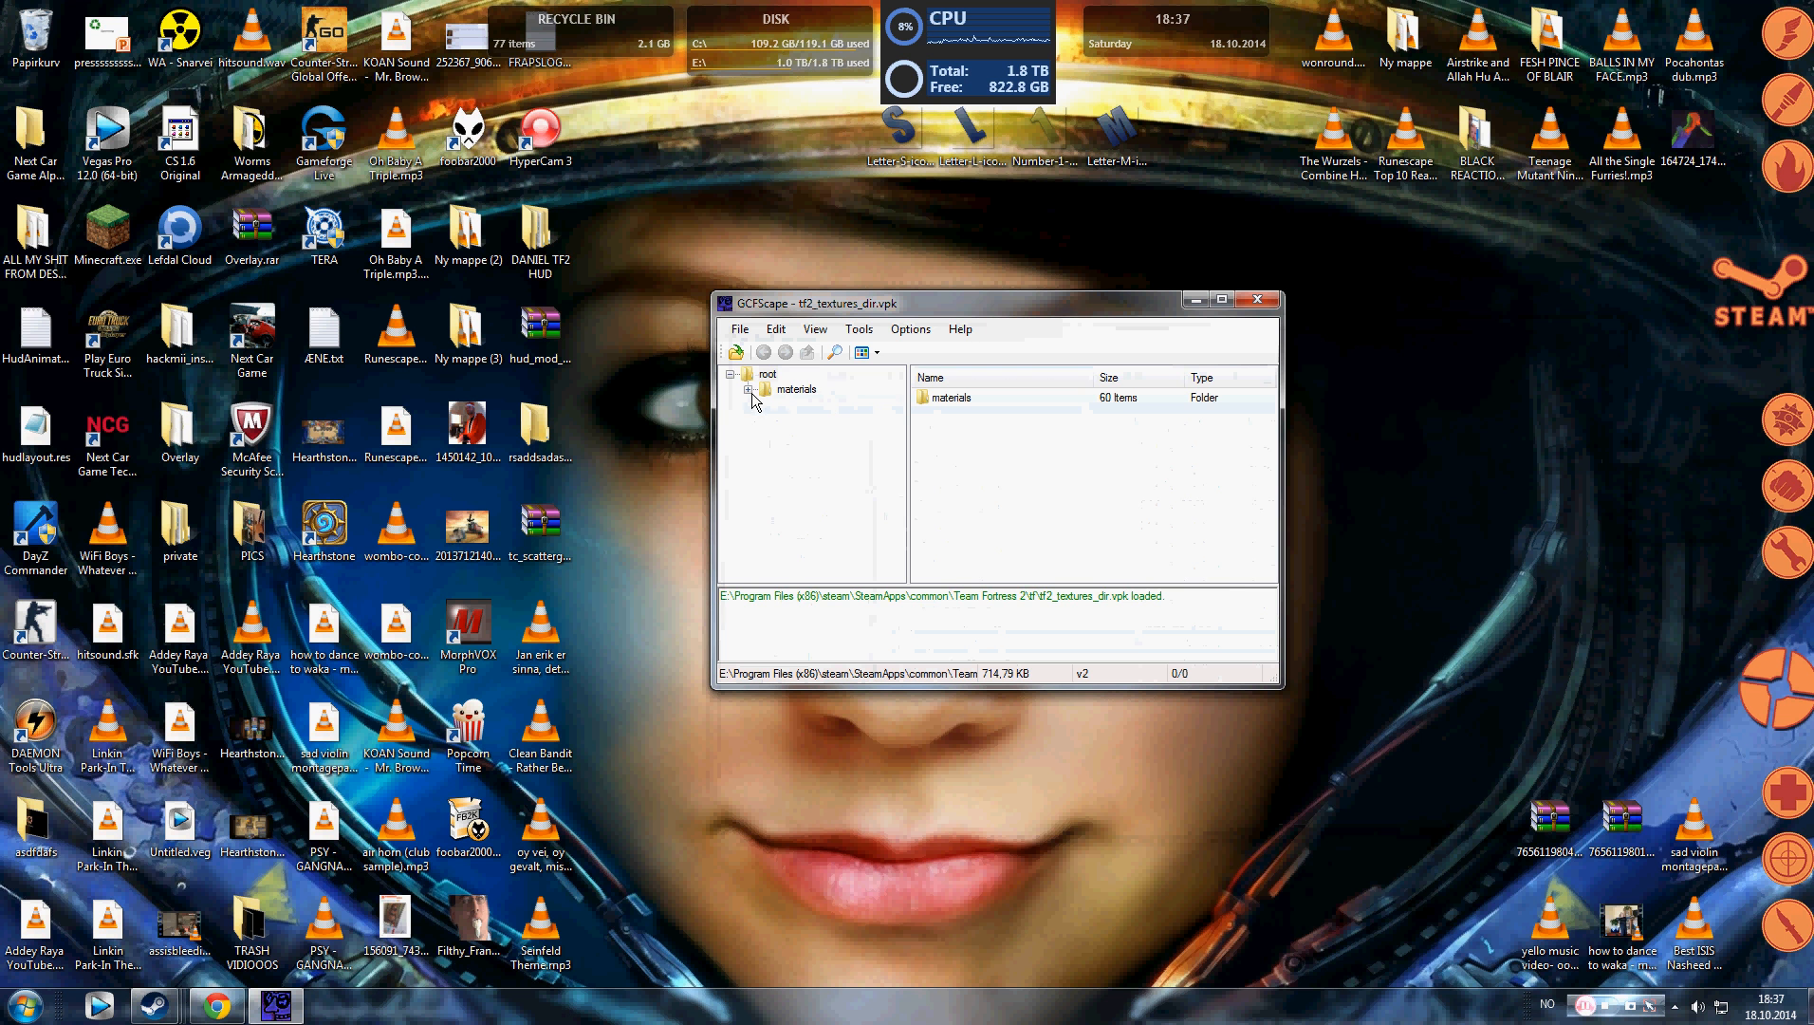
pyautogui.click(749, 390)
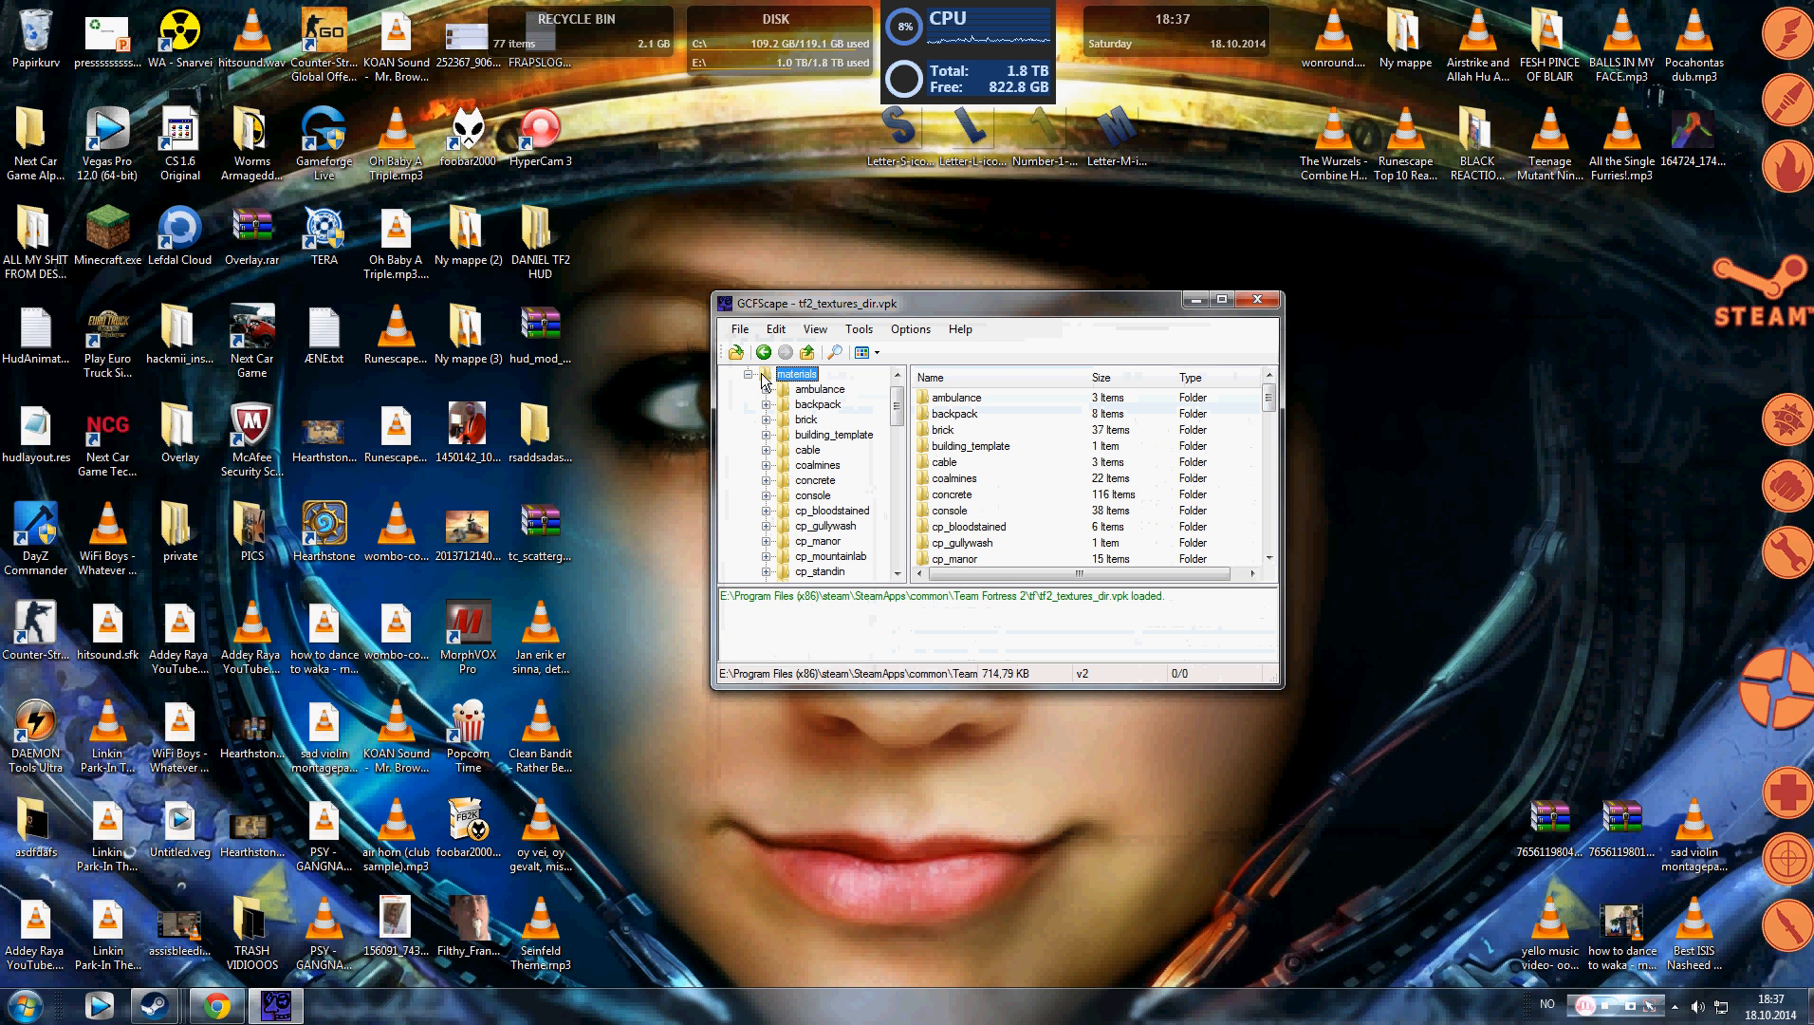
pyautogui.scroll(-3)
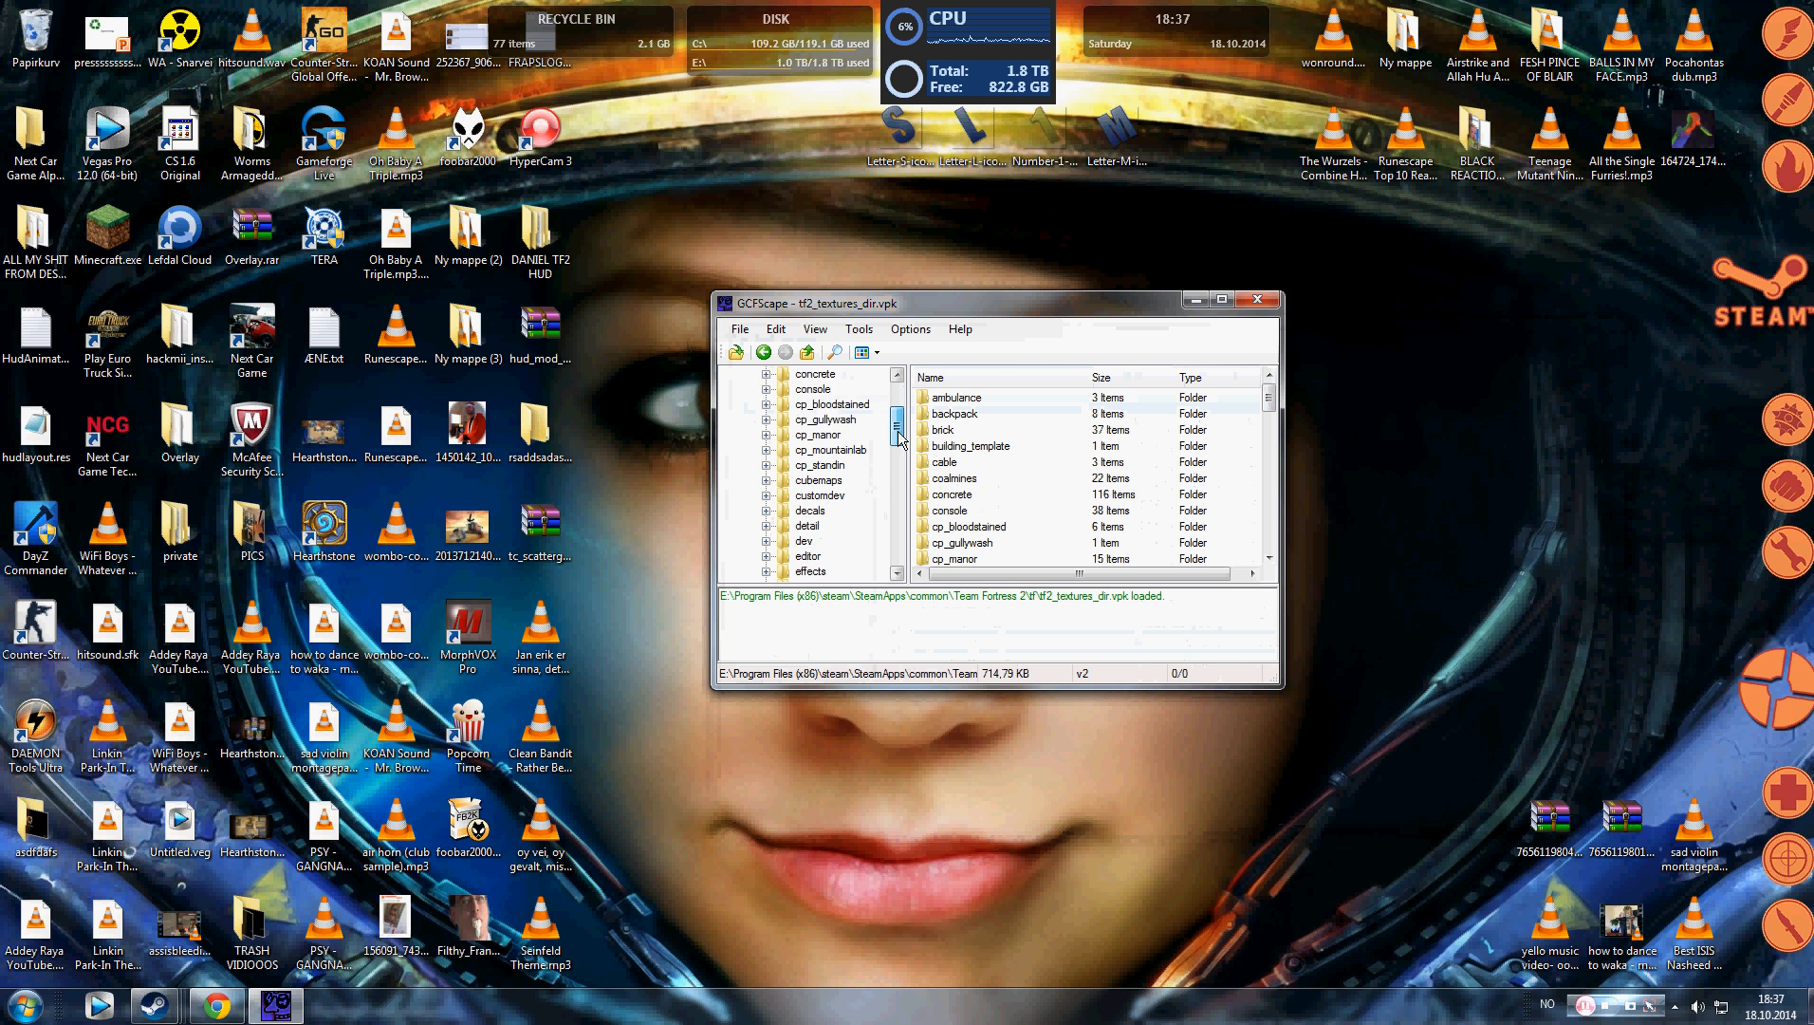
pyautogui.scroll(-3)
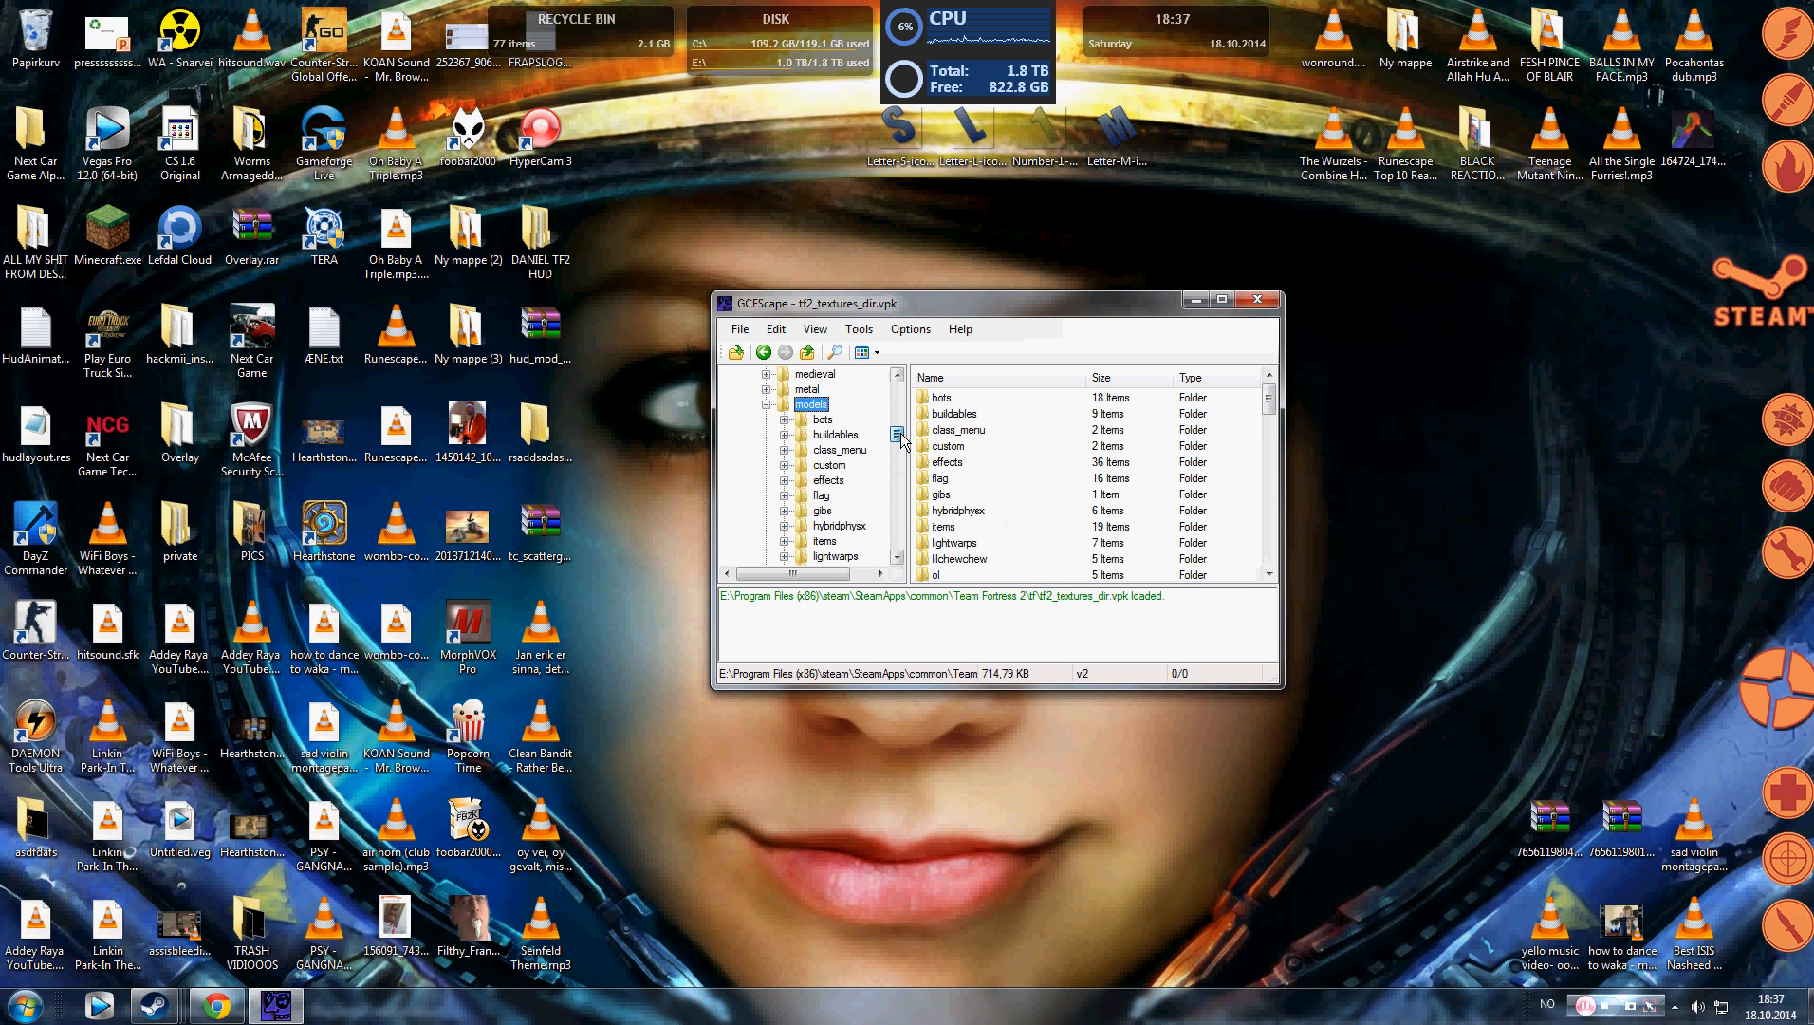
pyautogui.scroll(-3)
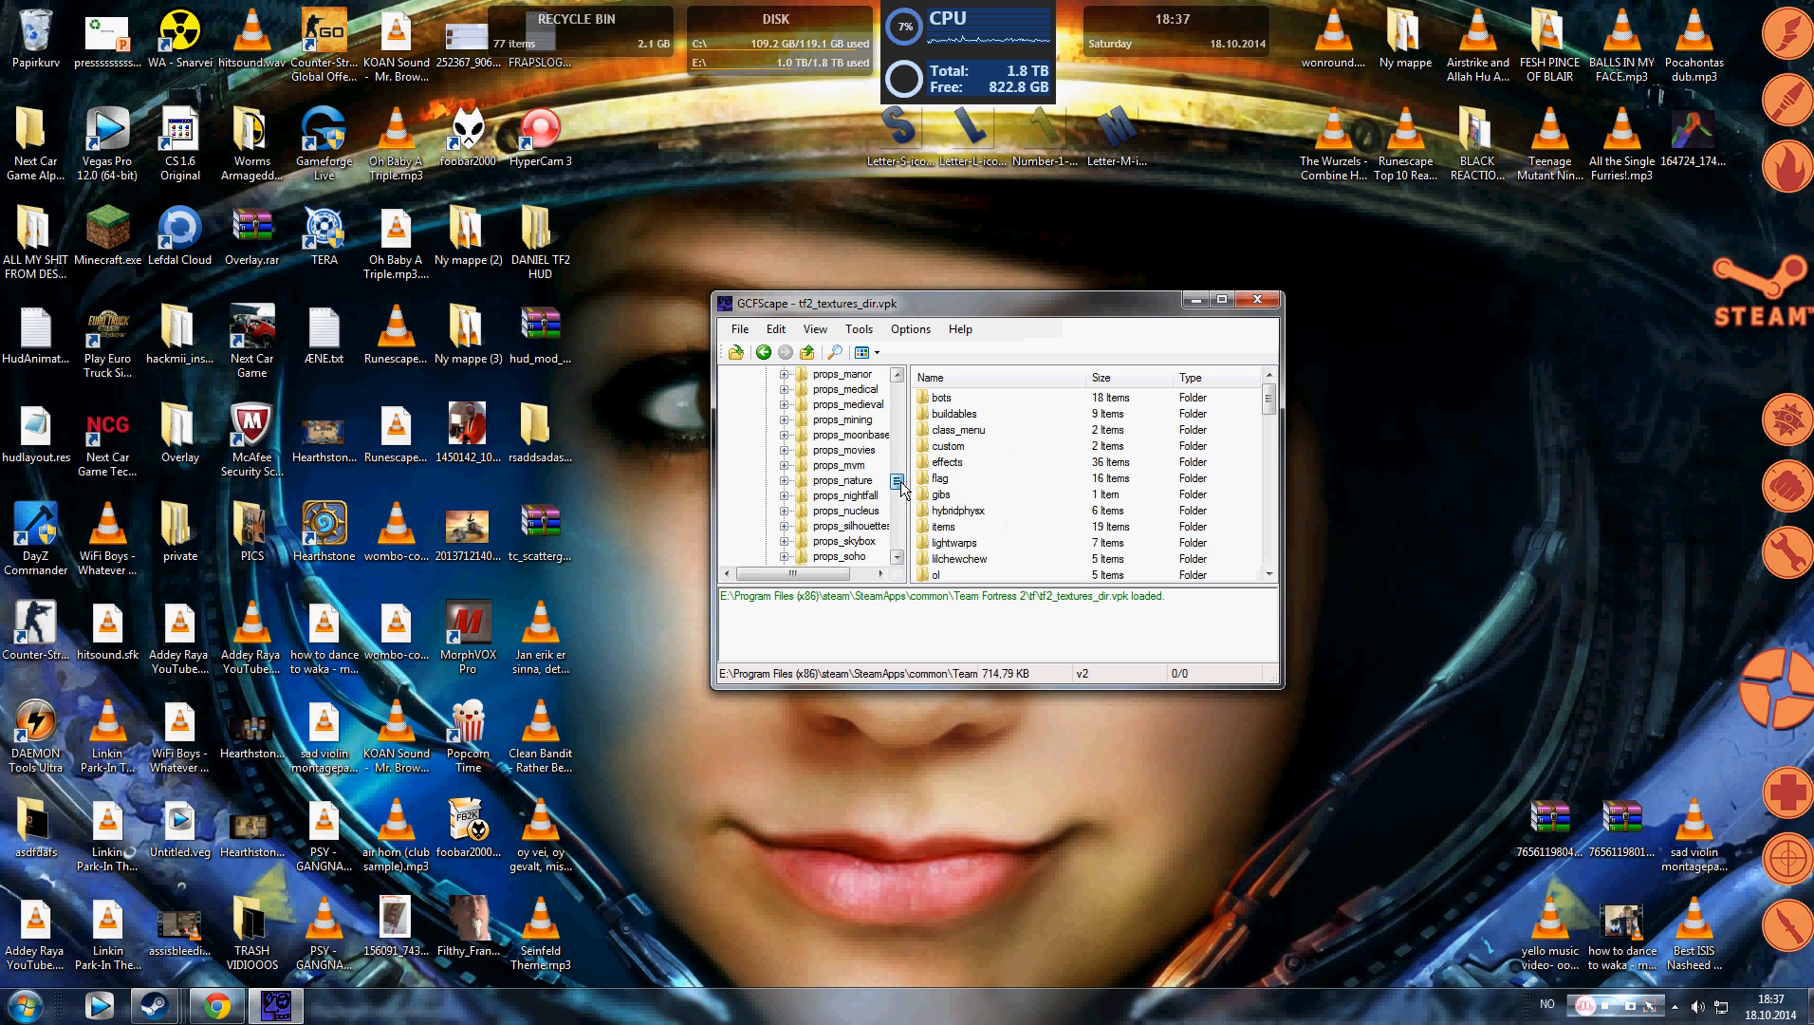
pyautogui.scroll(-3)
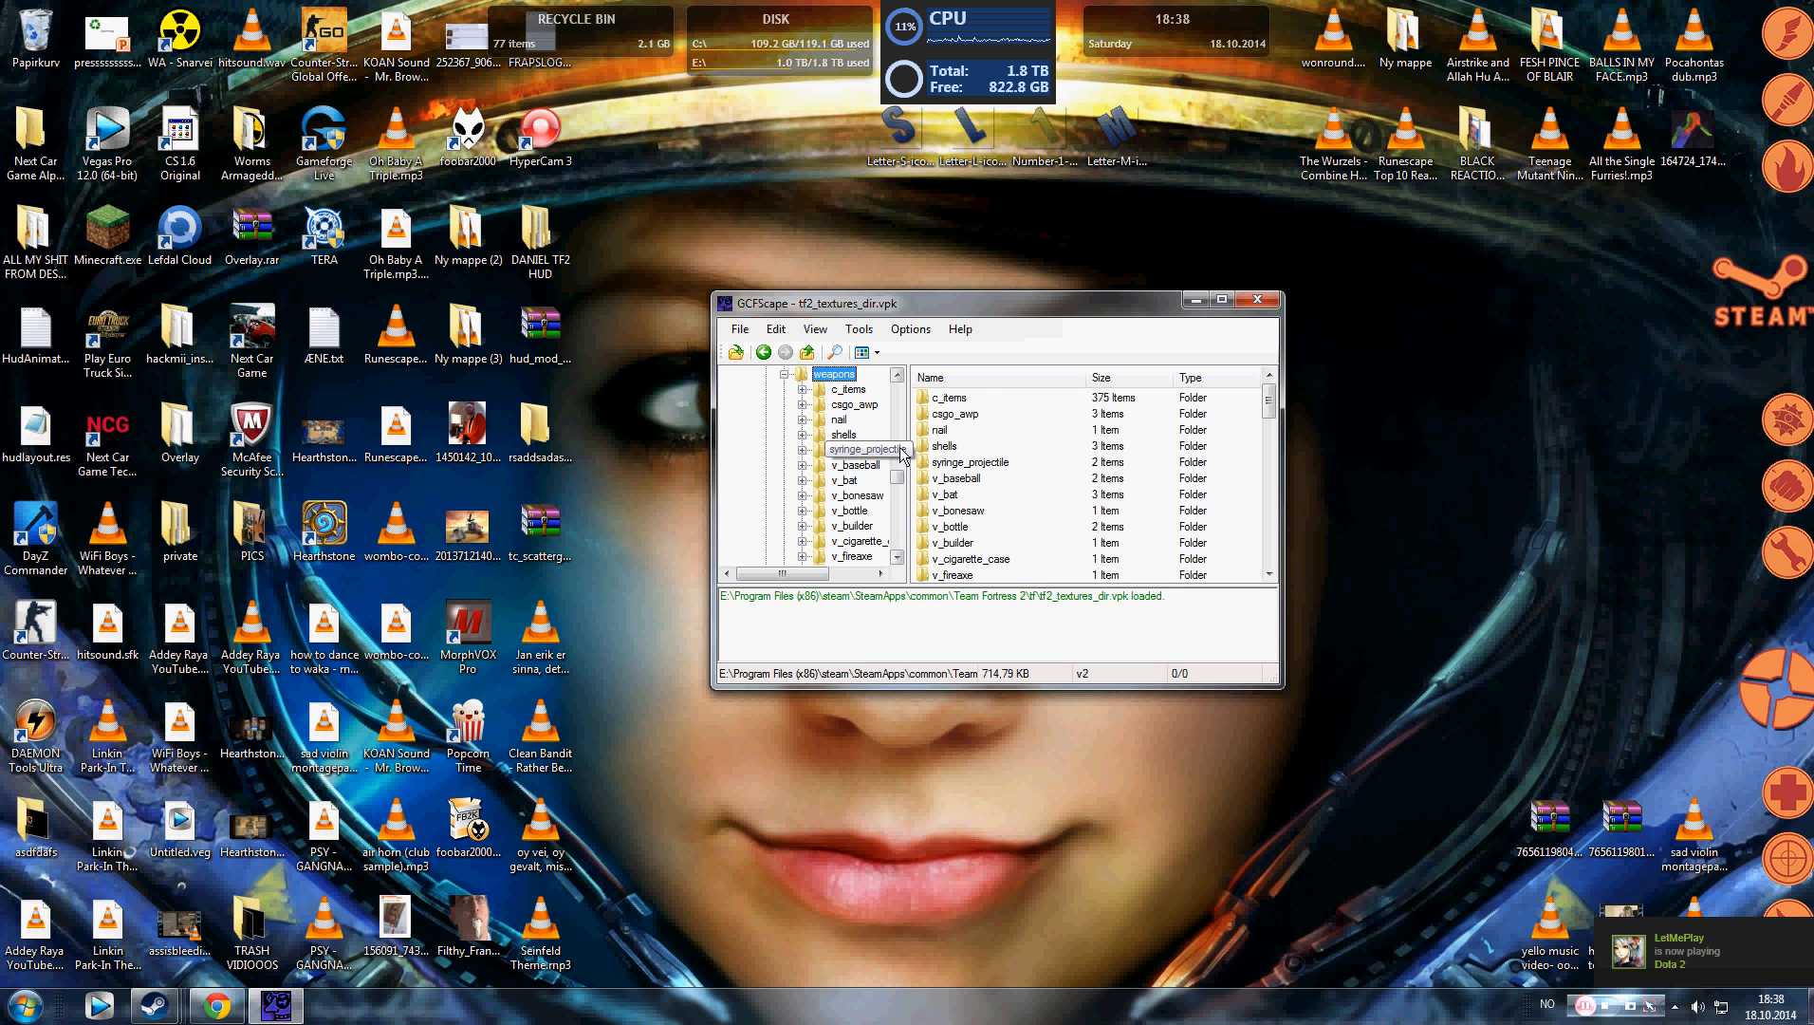
pyautogui.scroll(-3)
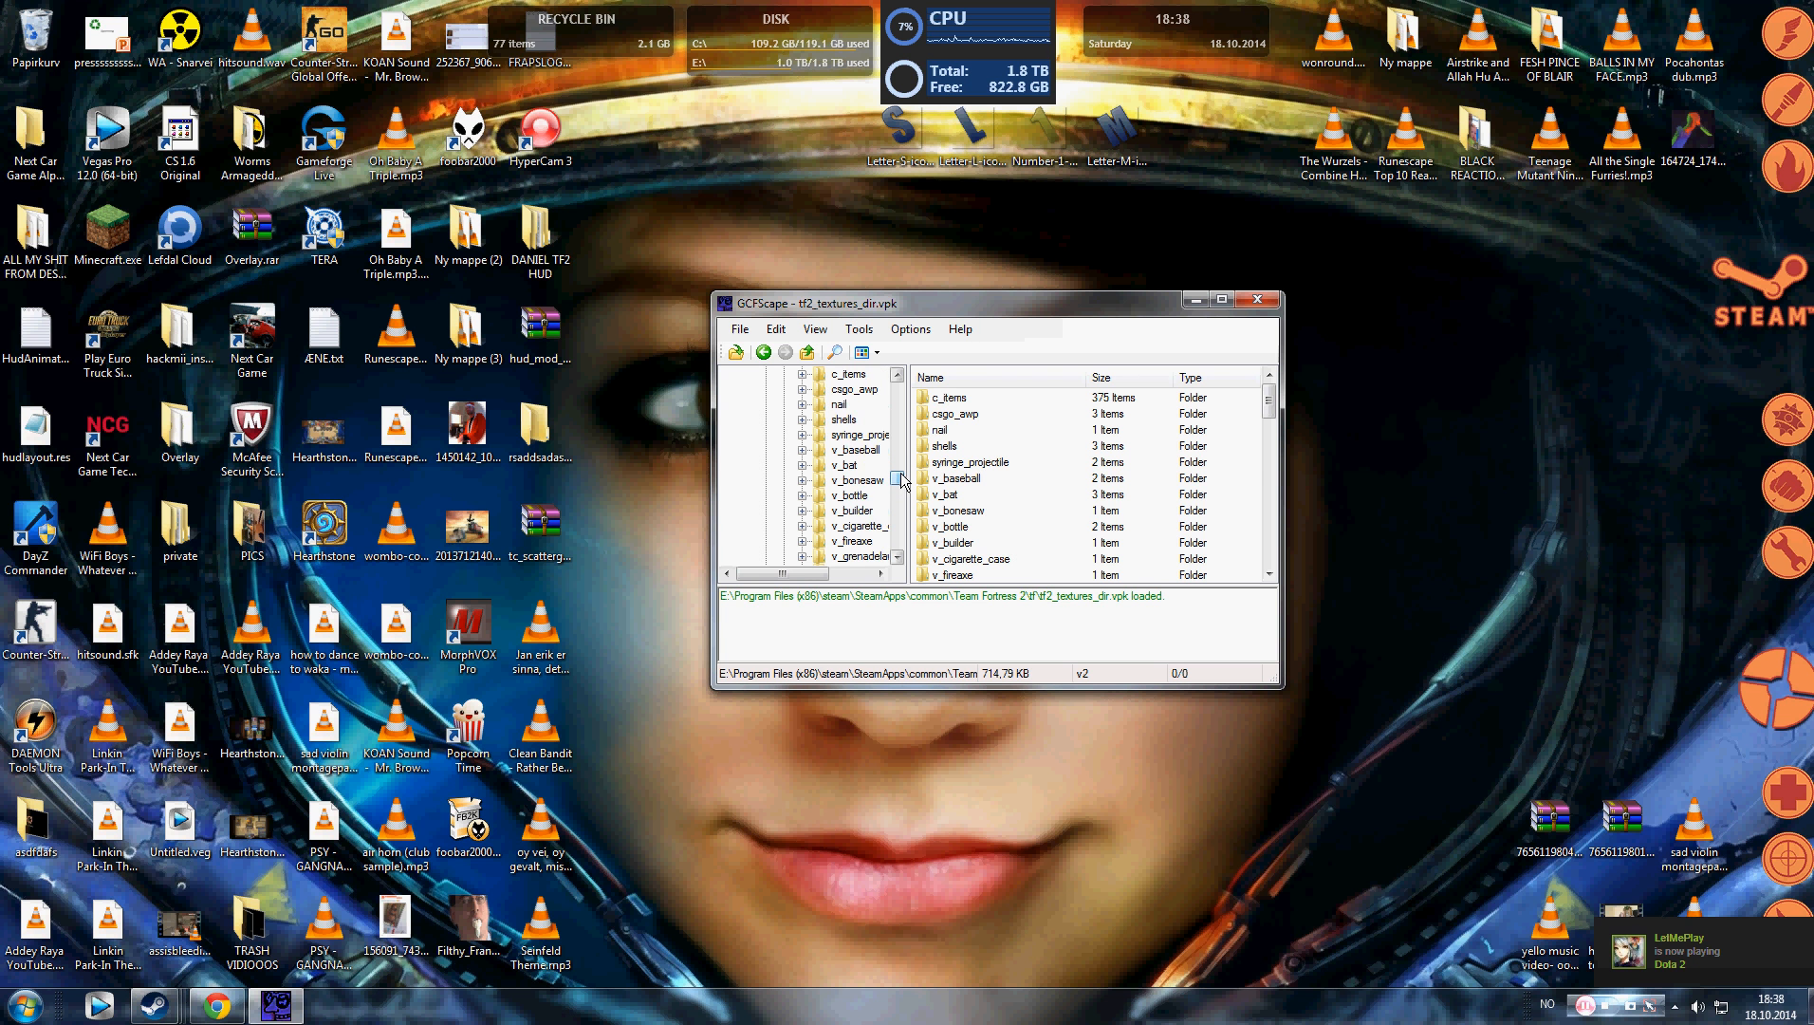
pyautogui.scroll(-3)
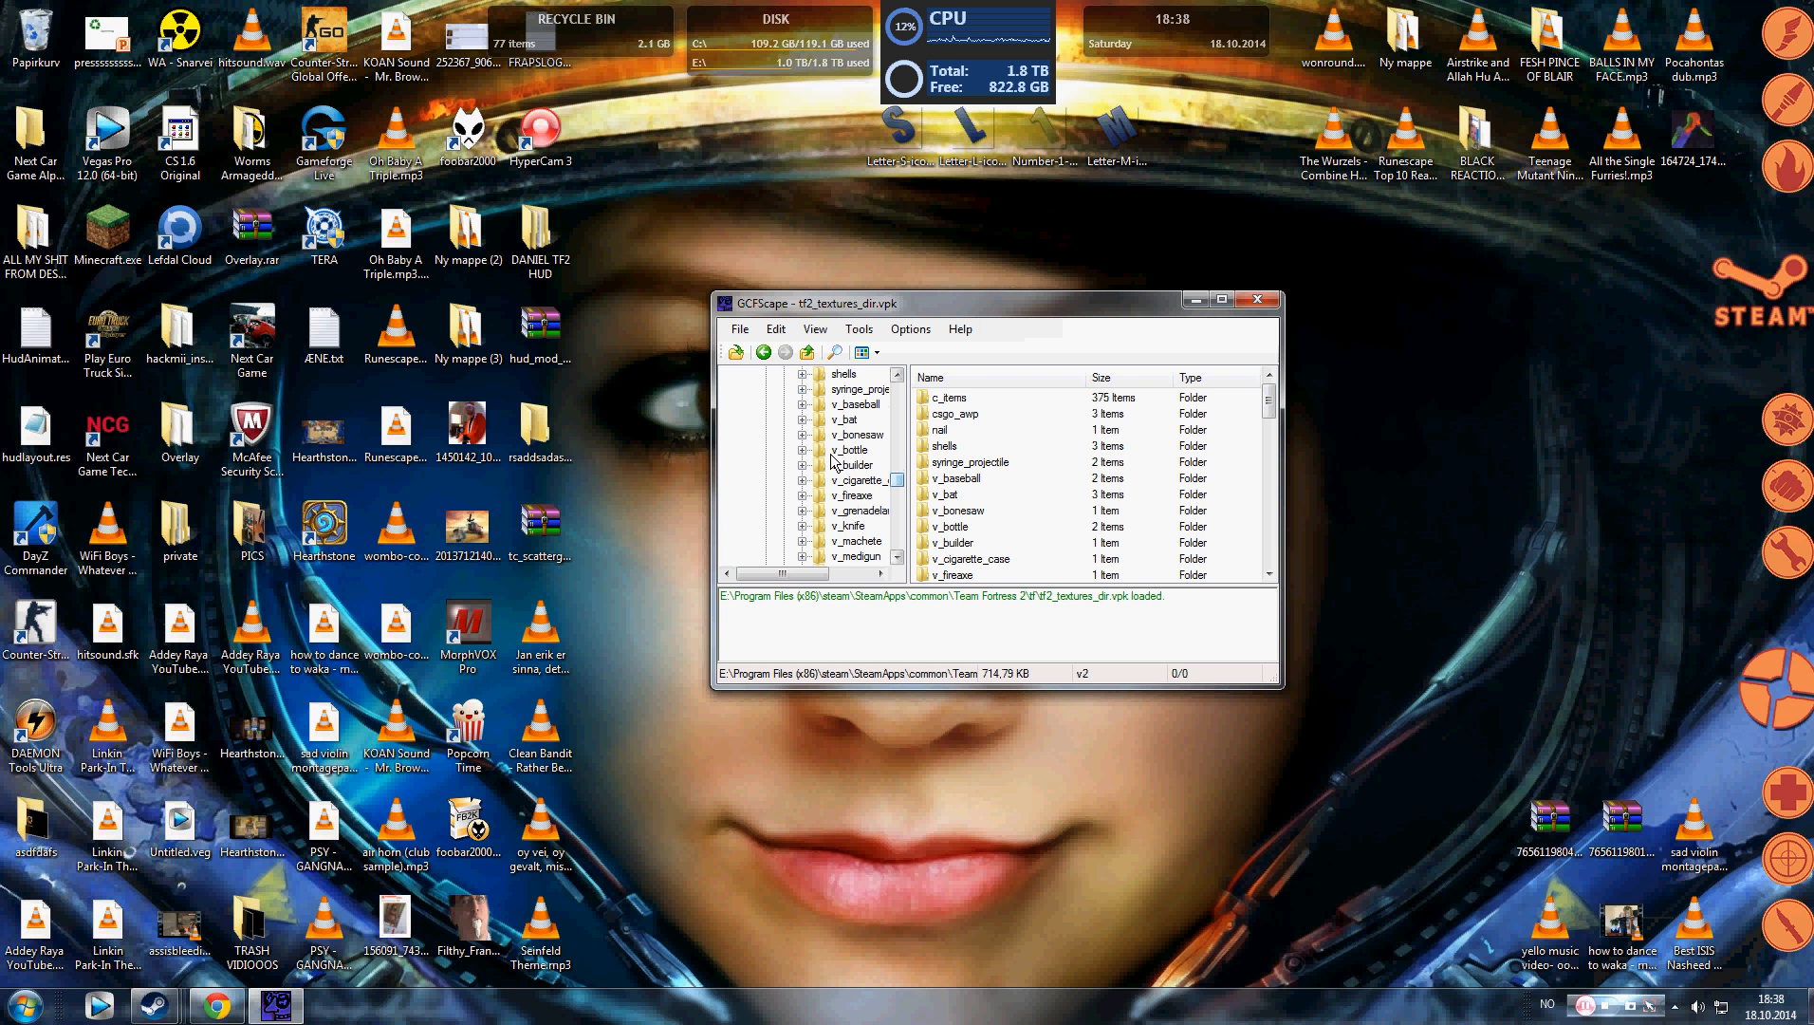
# Step: Browse the v_ weapon folders (cigarette_case, builder) and bring up the v_scattergun texture
pyautogui.click(858, 479)
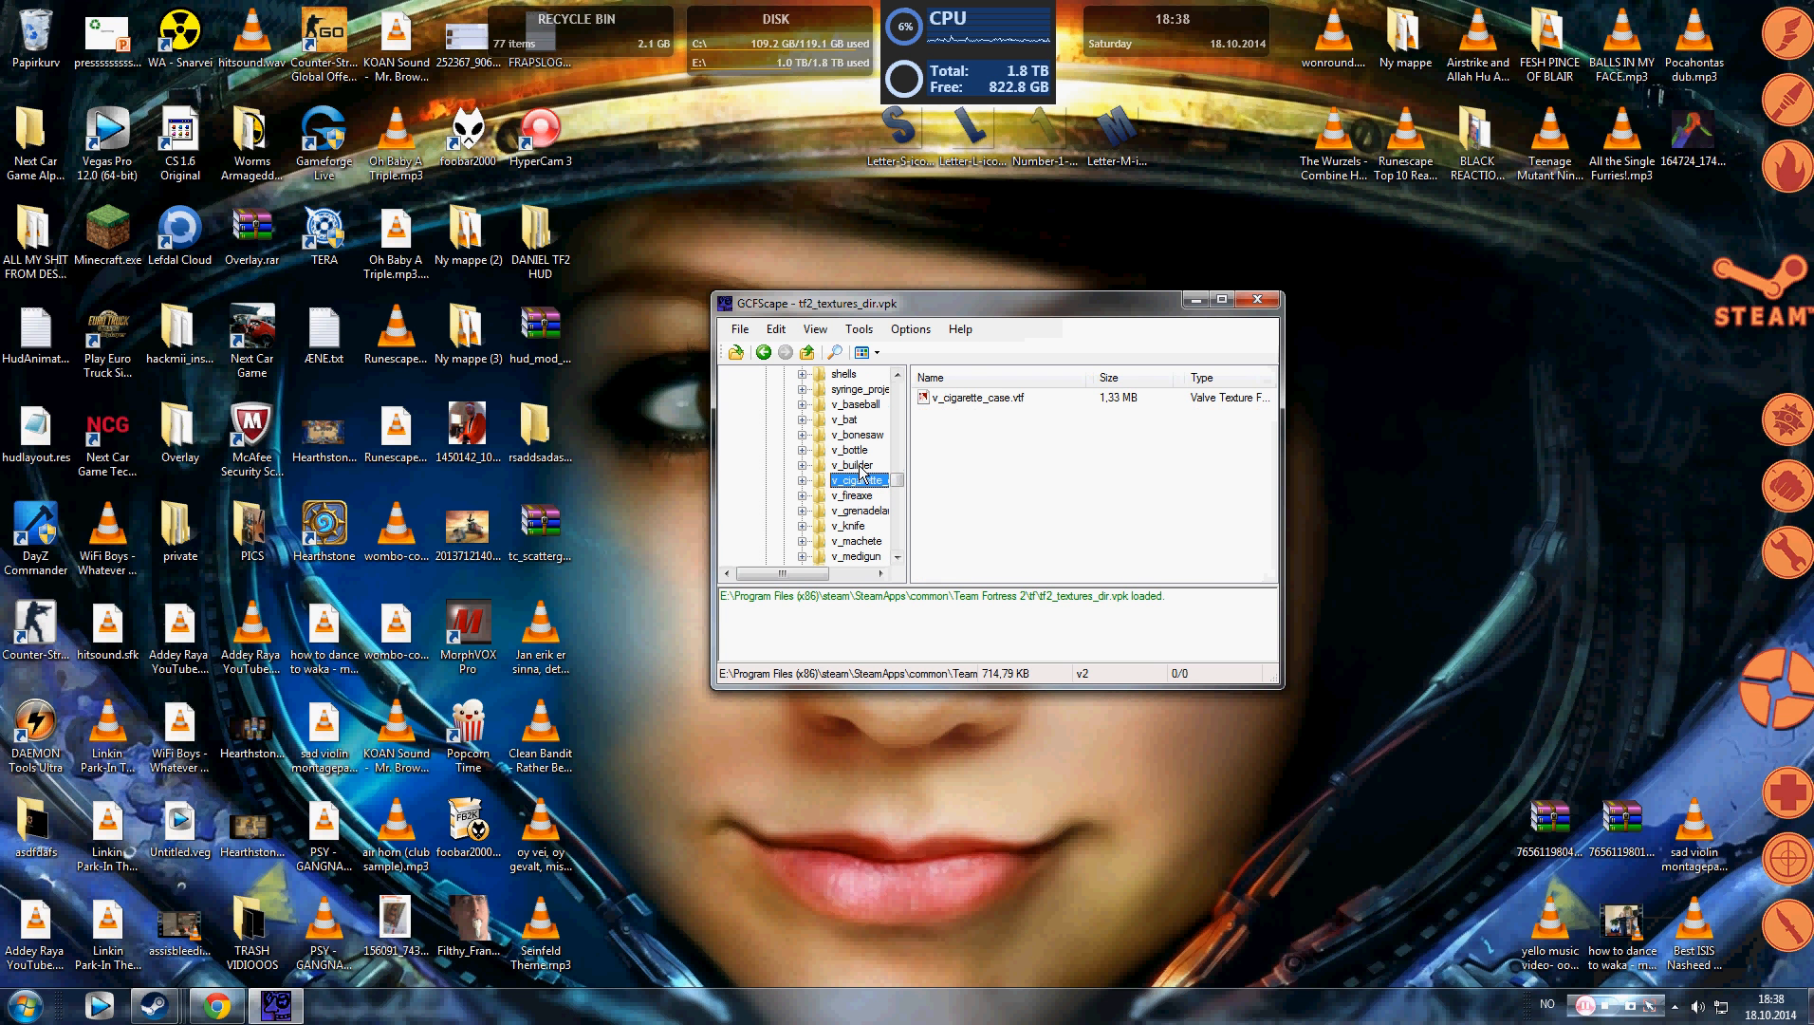
pyautogui.click(854, 464)
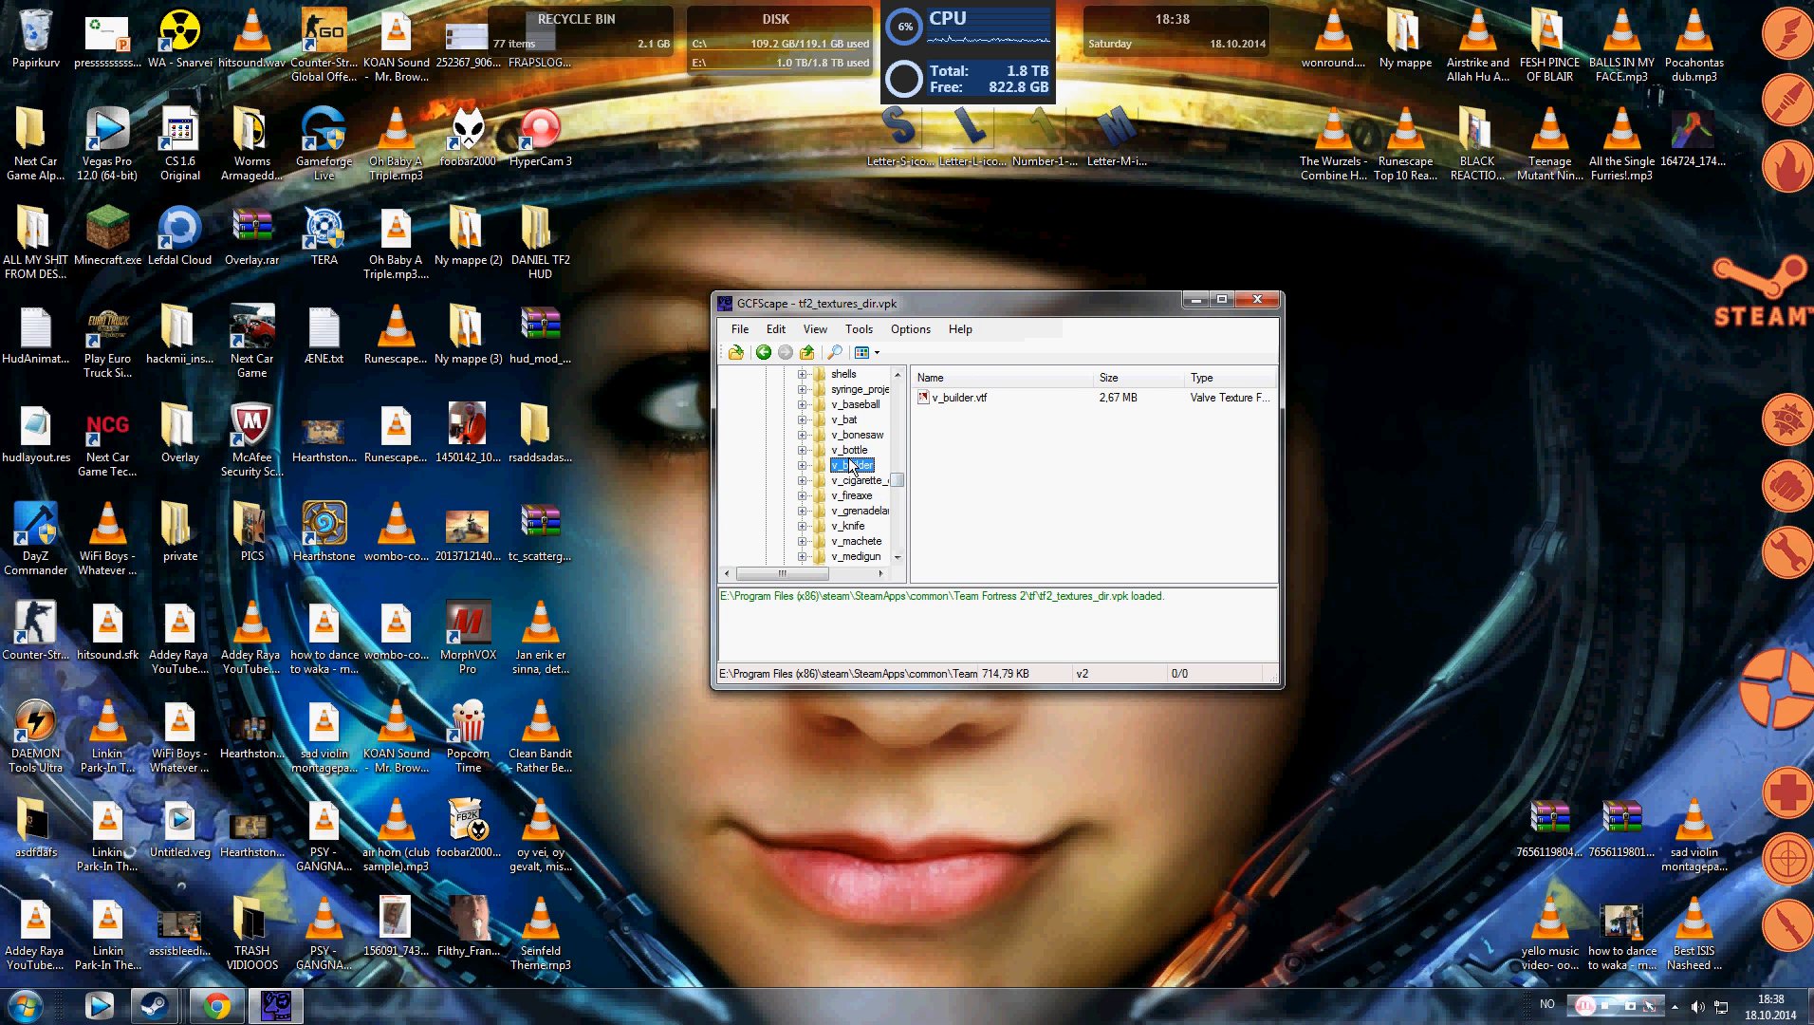
pyautogui.scroll(-3)
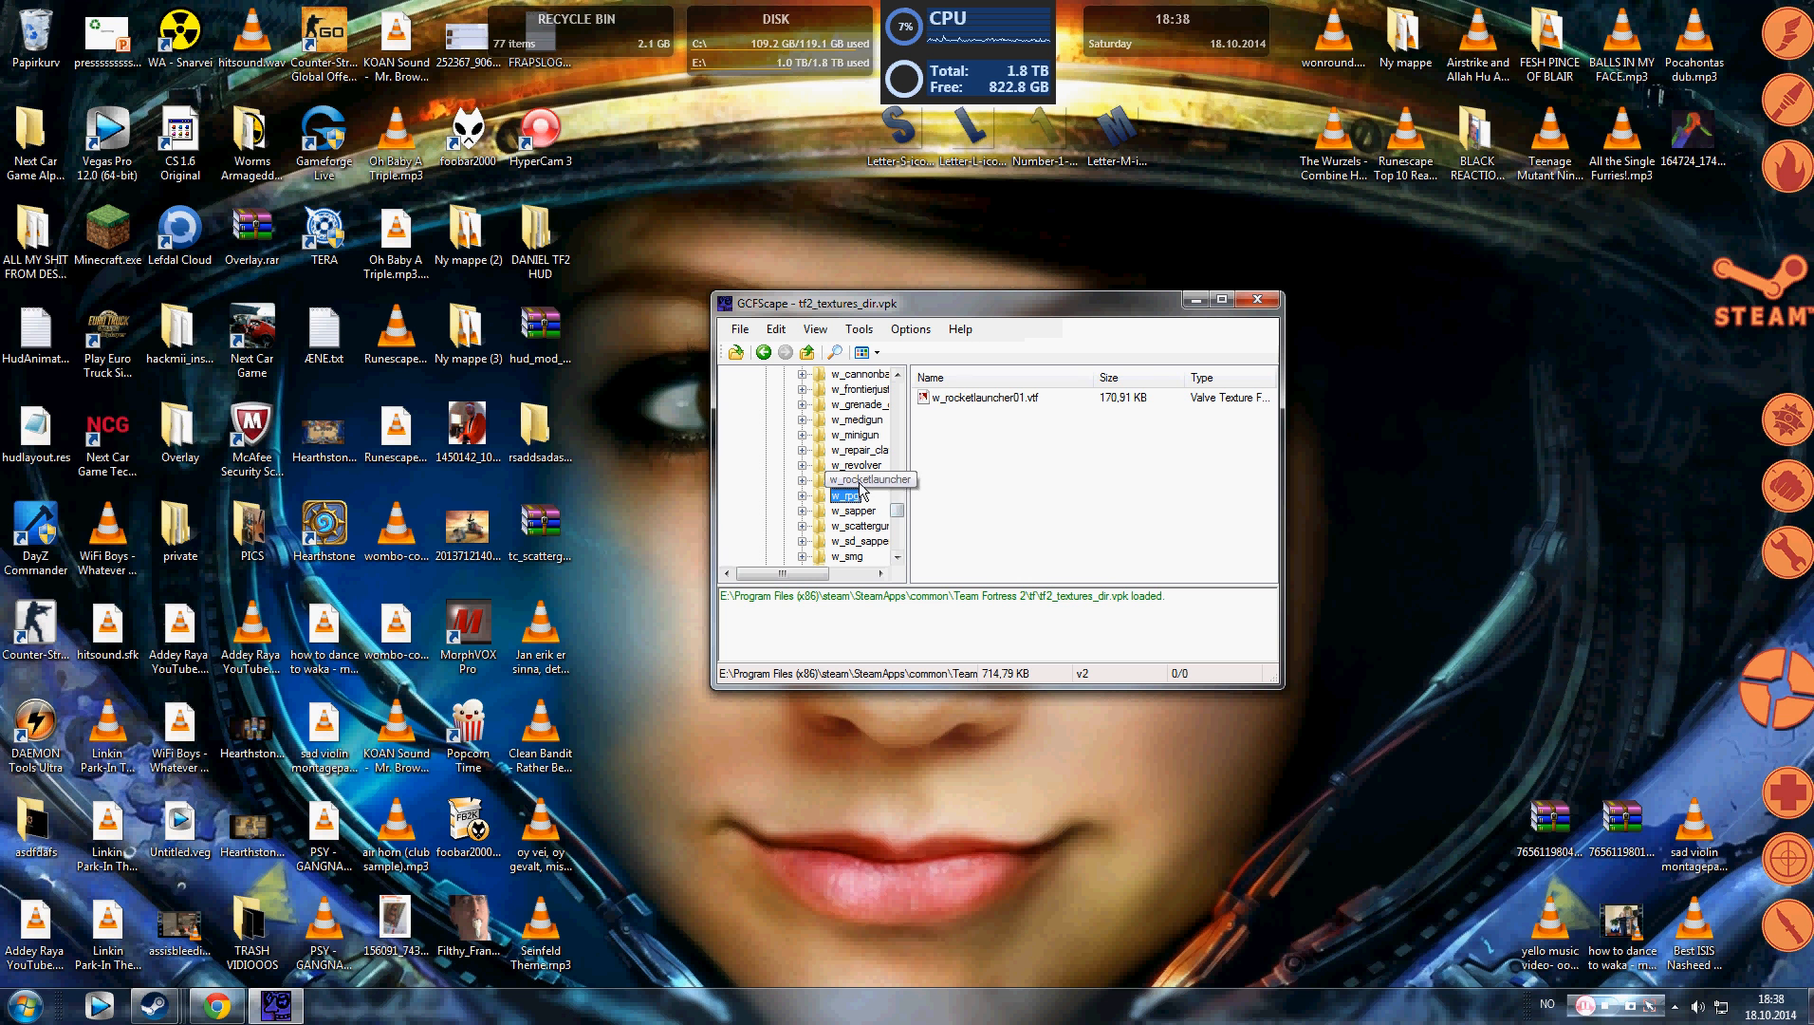
pyautogui.click(855, 464)
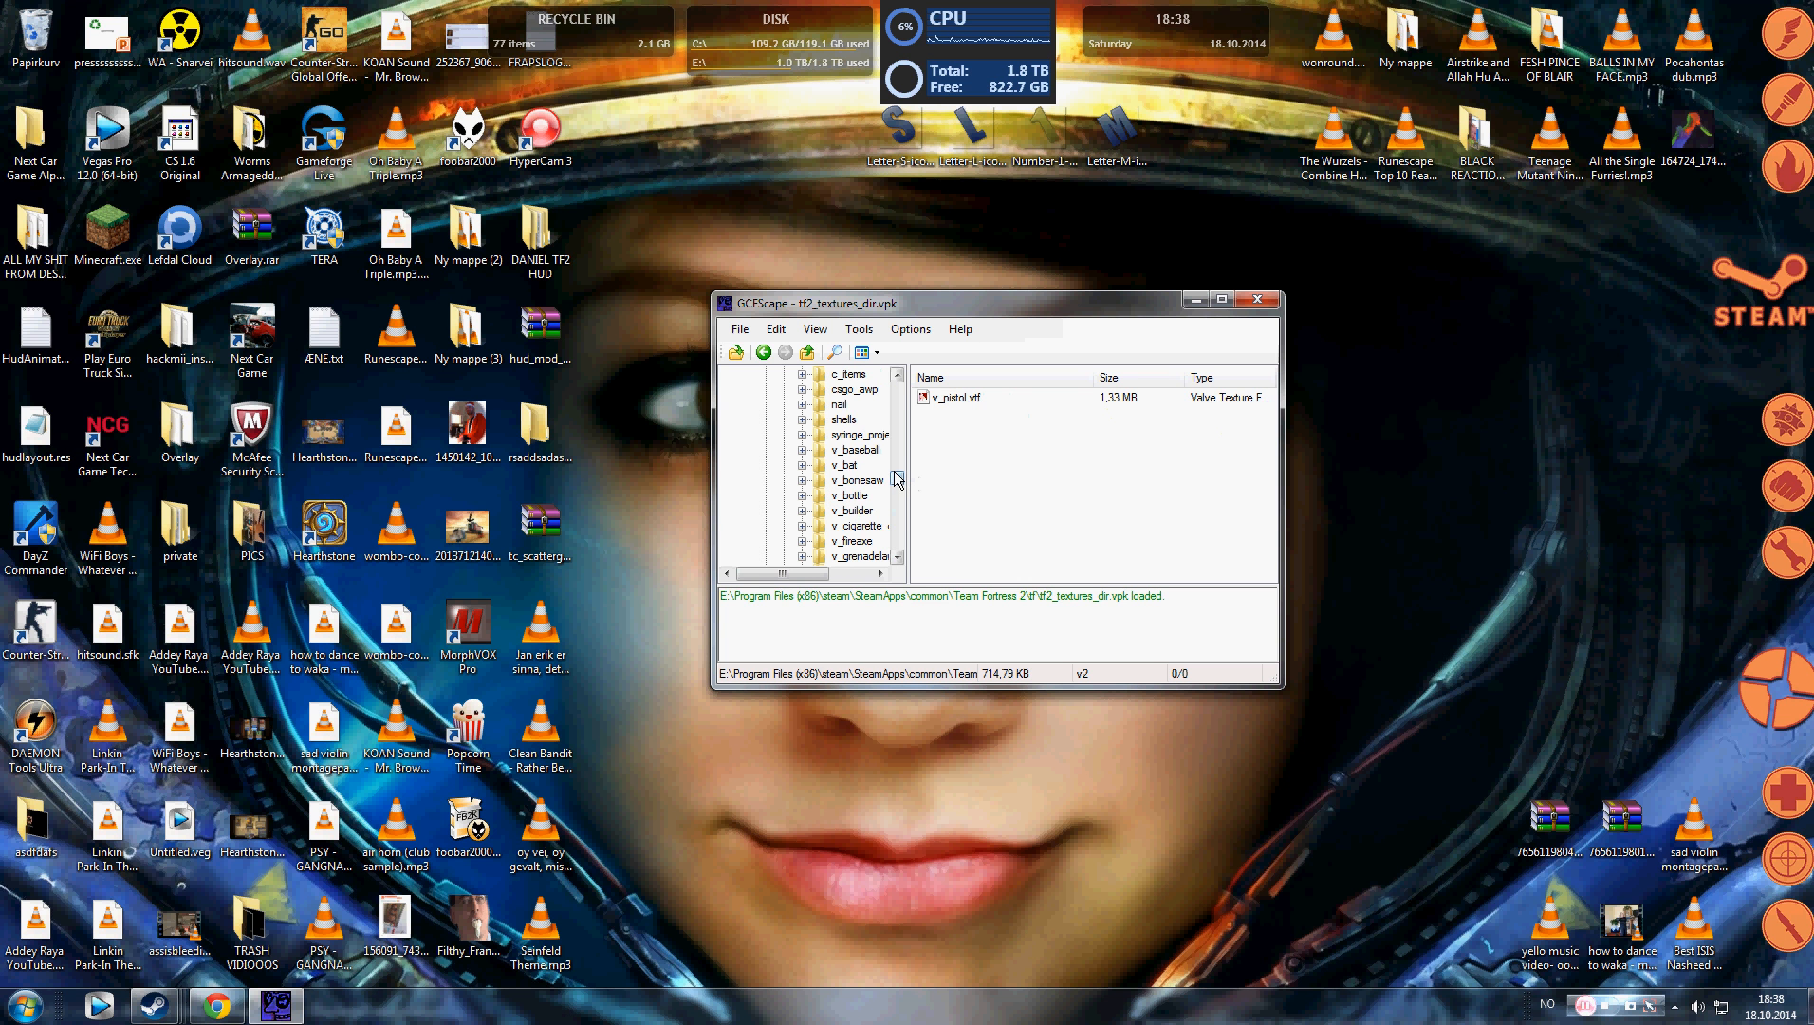
pyautogui.scroll(-3)
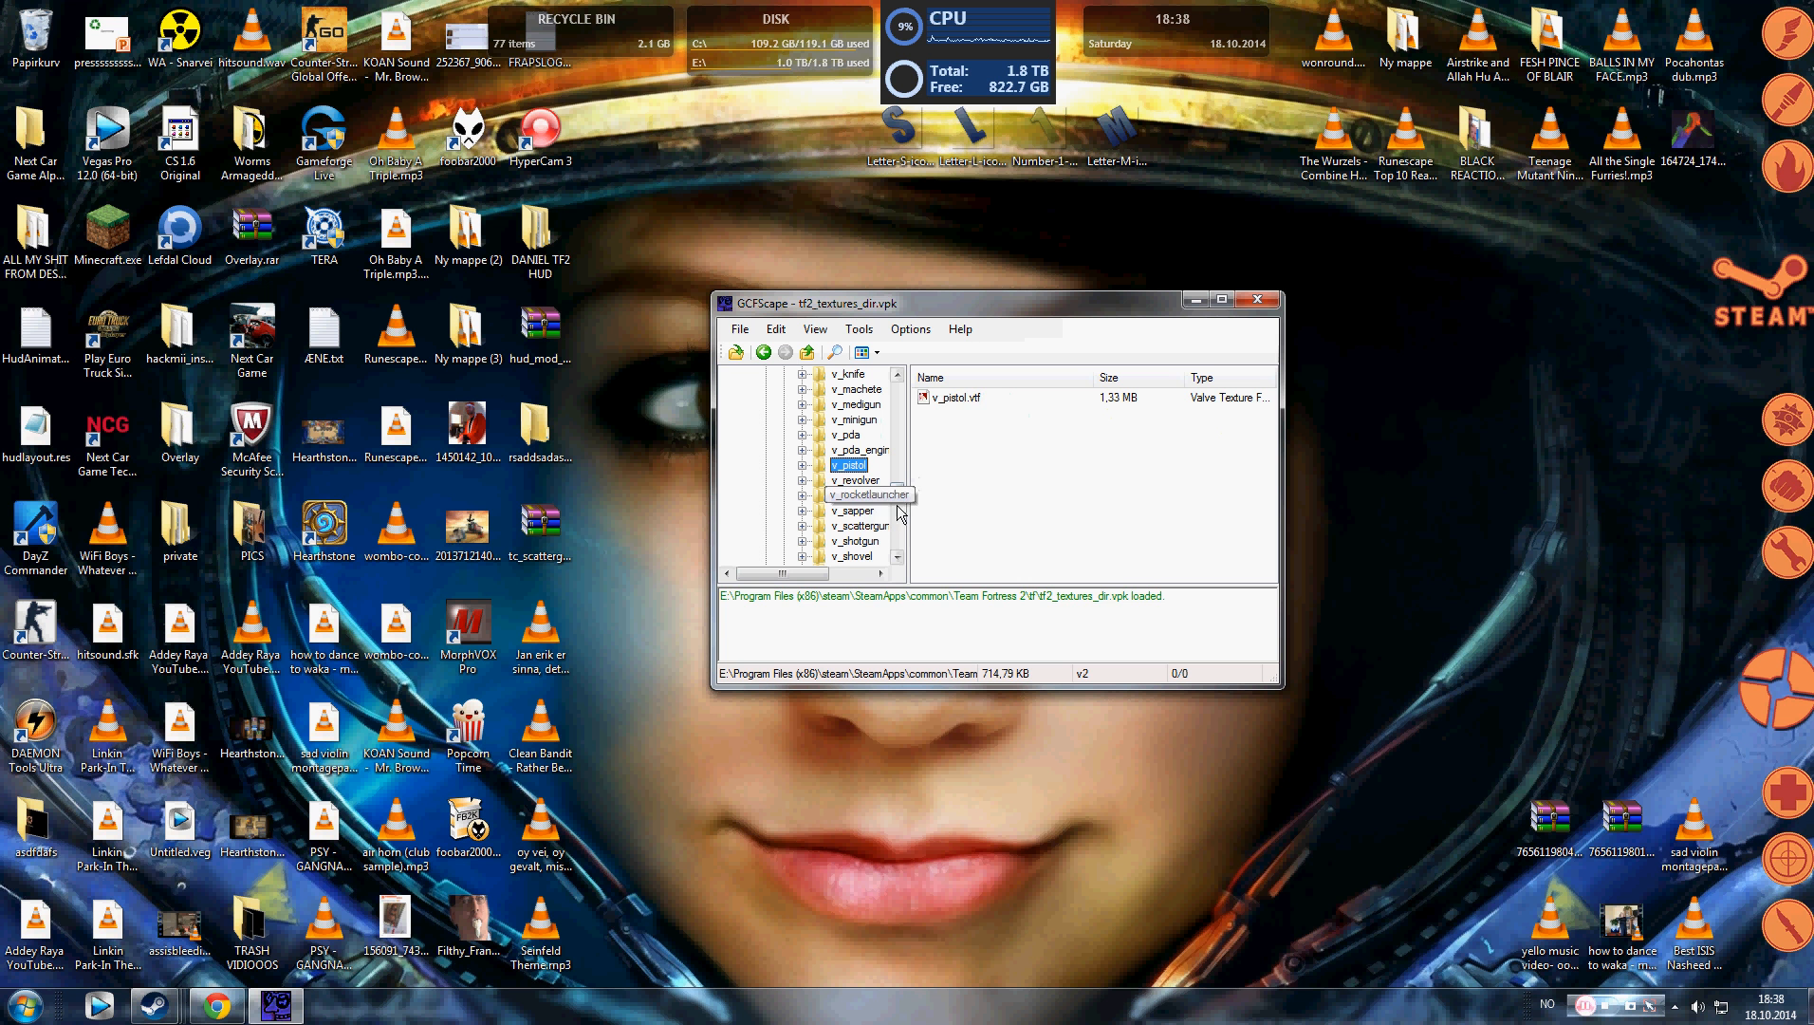
pyautogui.click(859, 526)
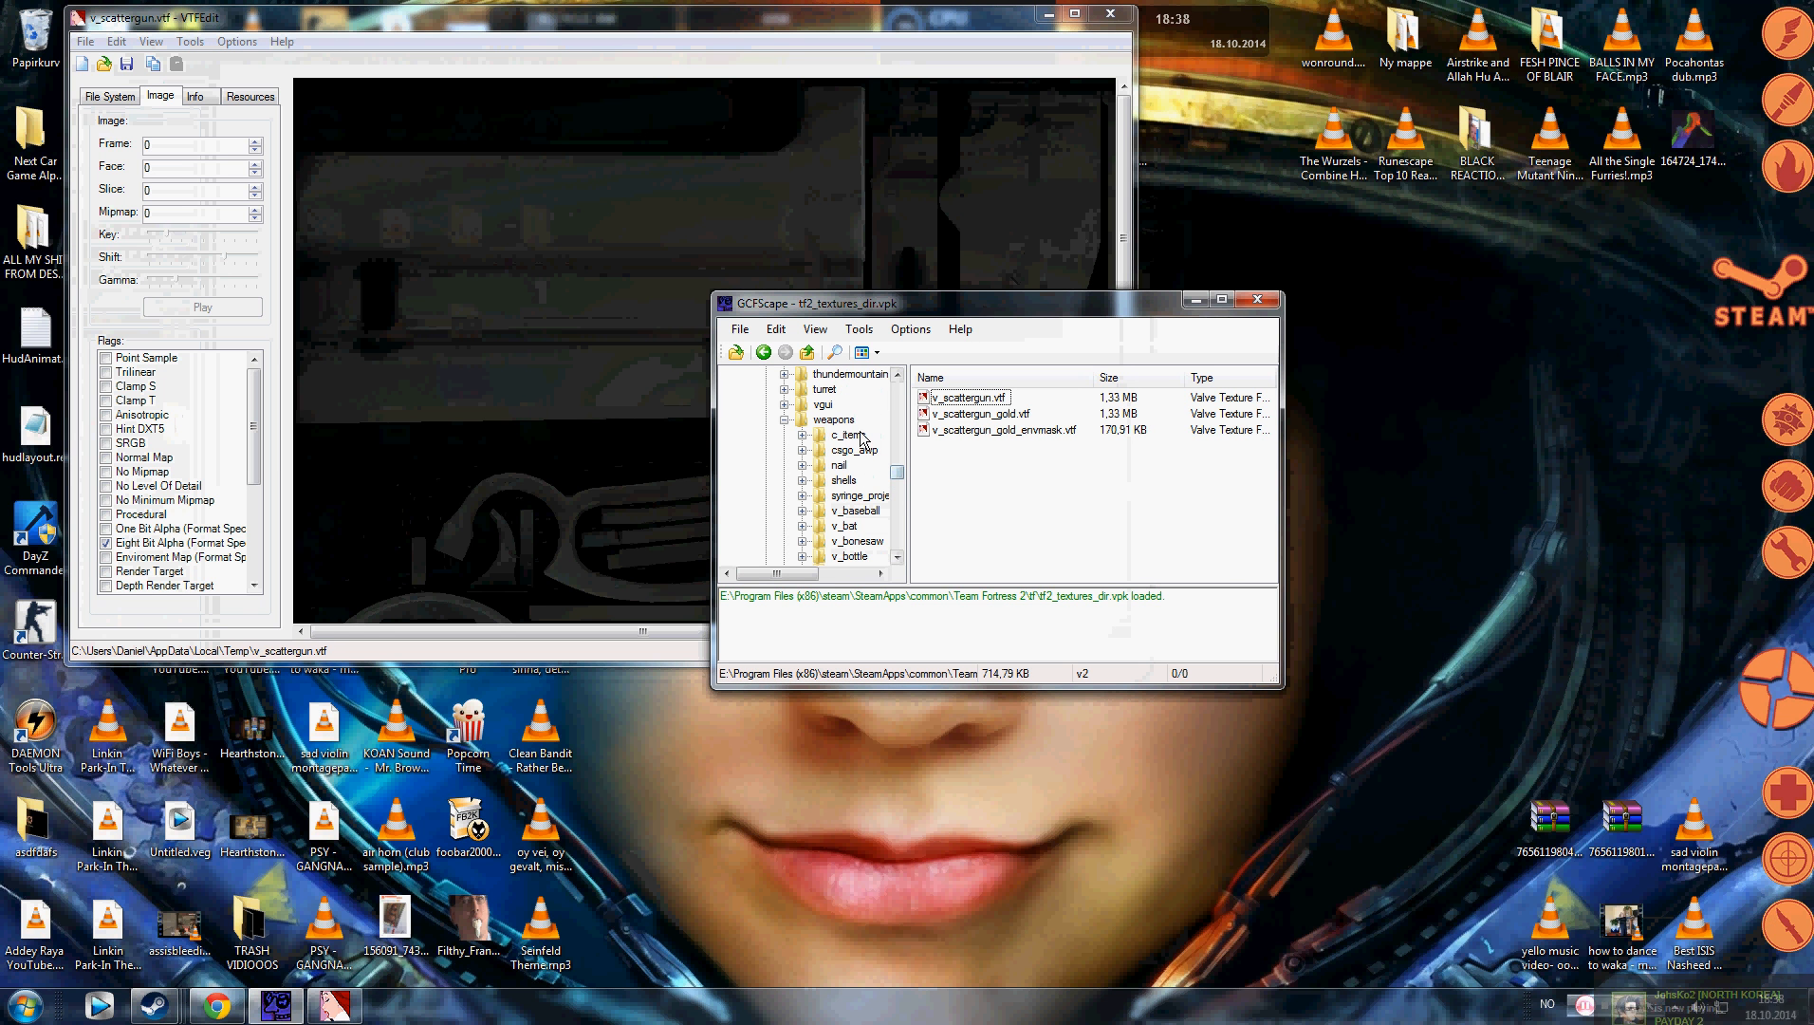
# Step: List the c_items weapon textures and open c_scattergun.vtf in VTFEdit
pyautogui.click(847, 434)
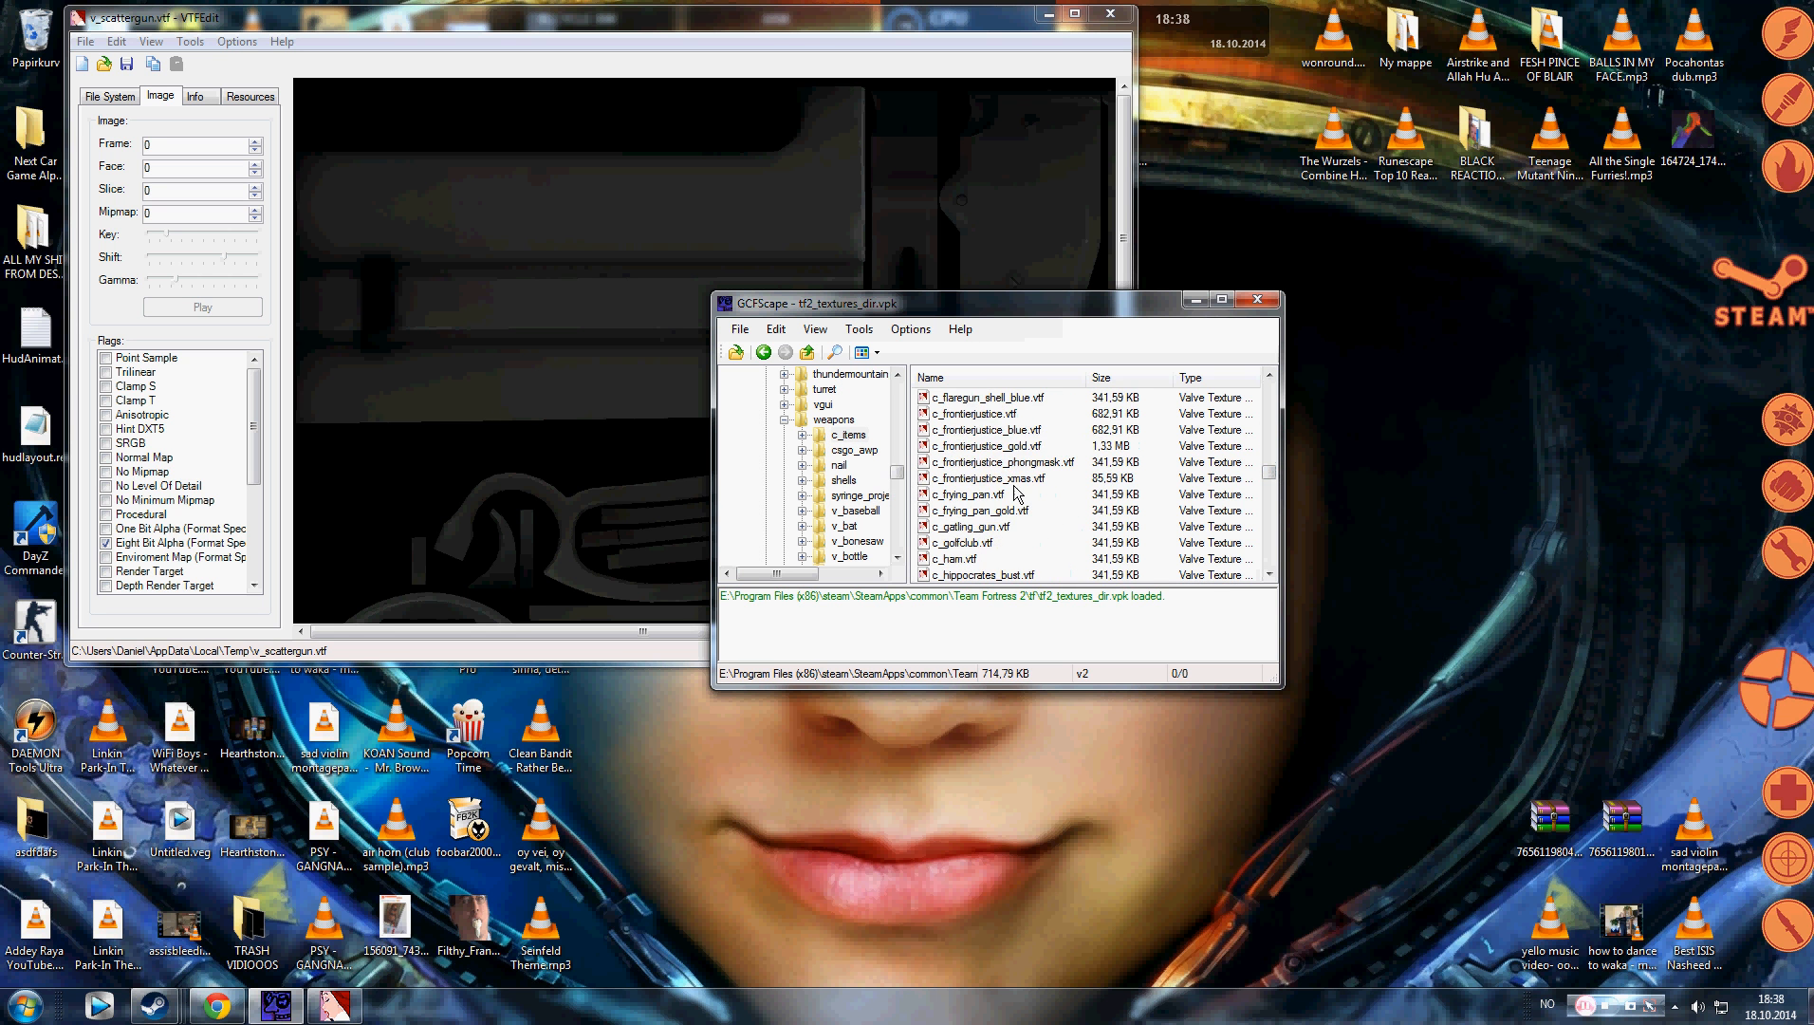
pyautogui.scroll(-3)
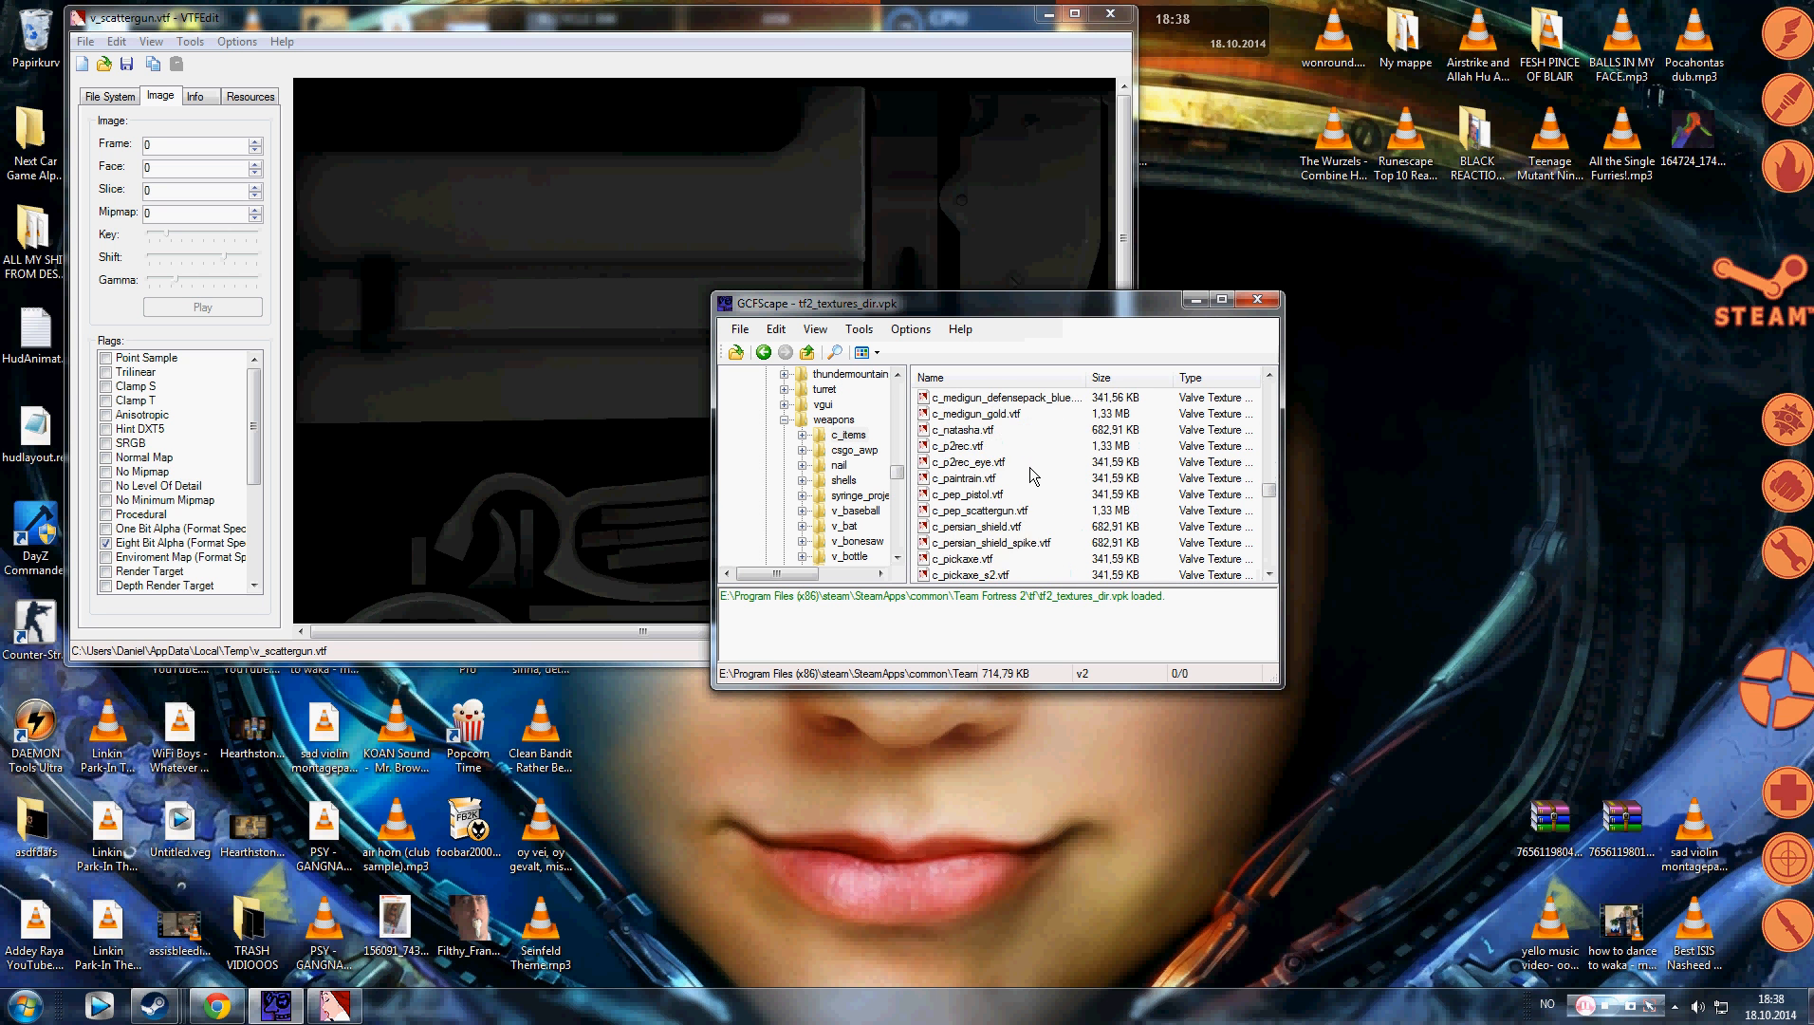
pyautogui.scroll(-3)
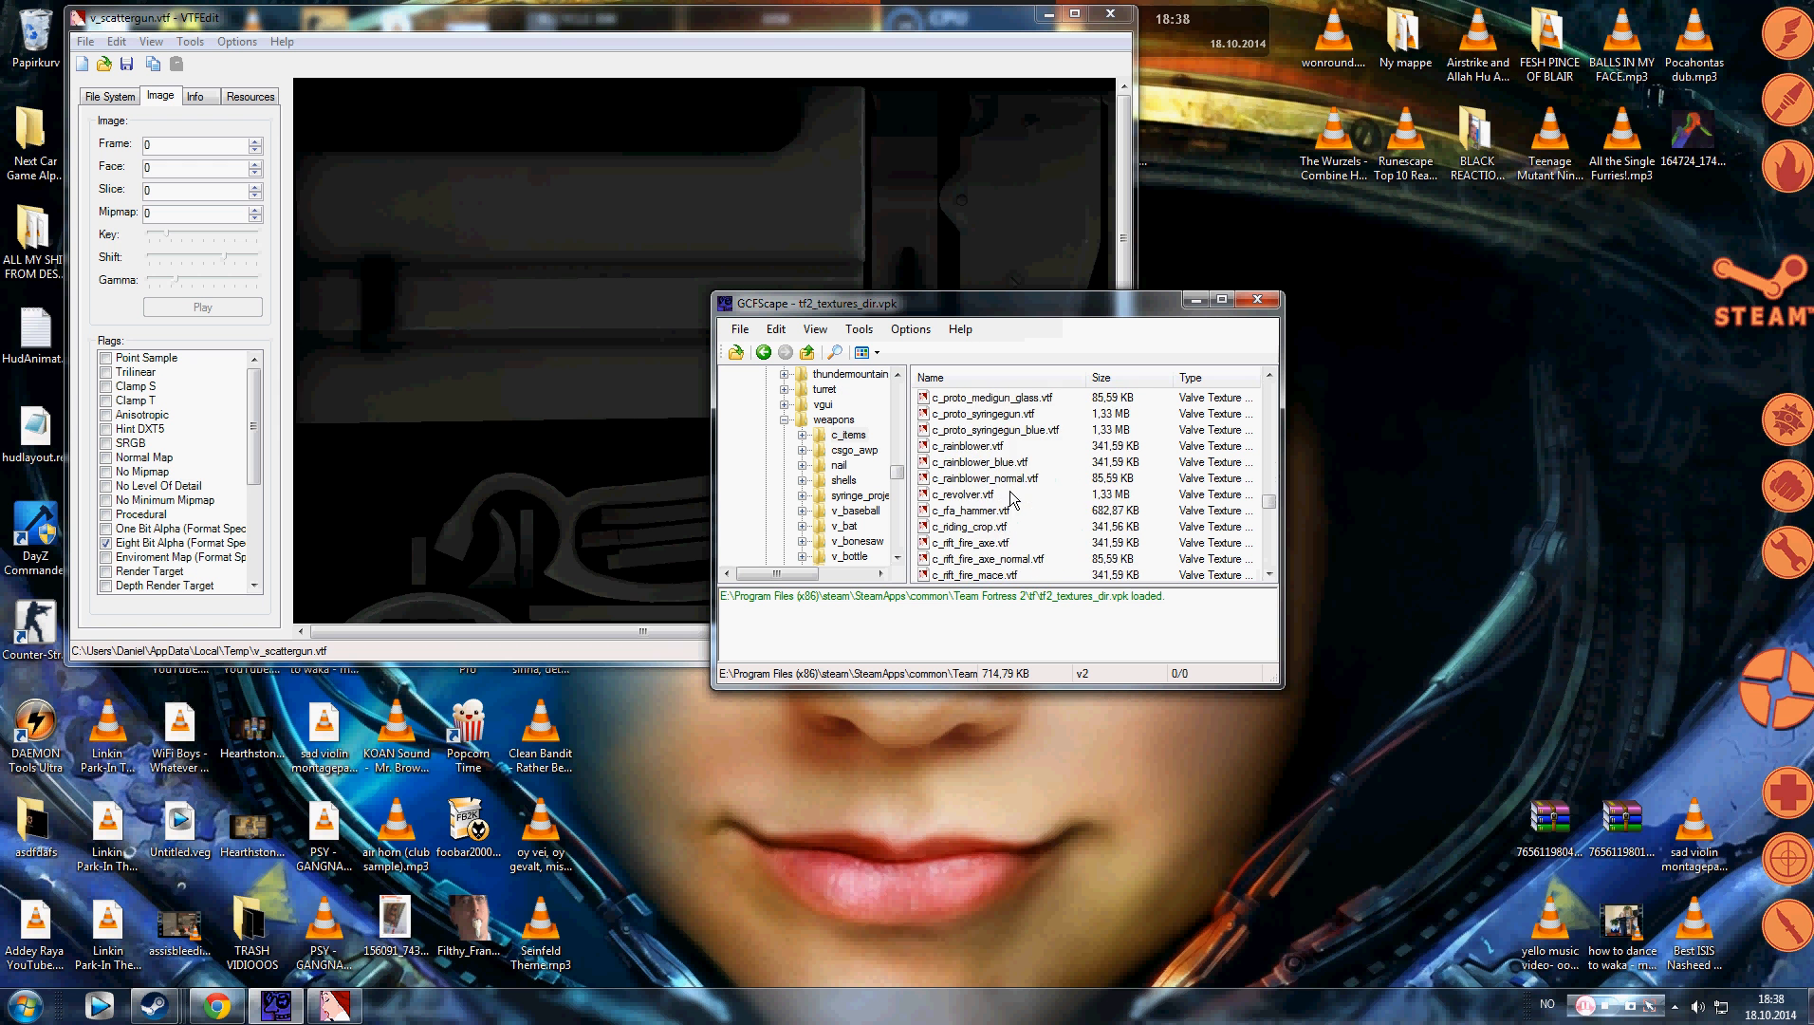
pyautogui.scroll(-3)
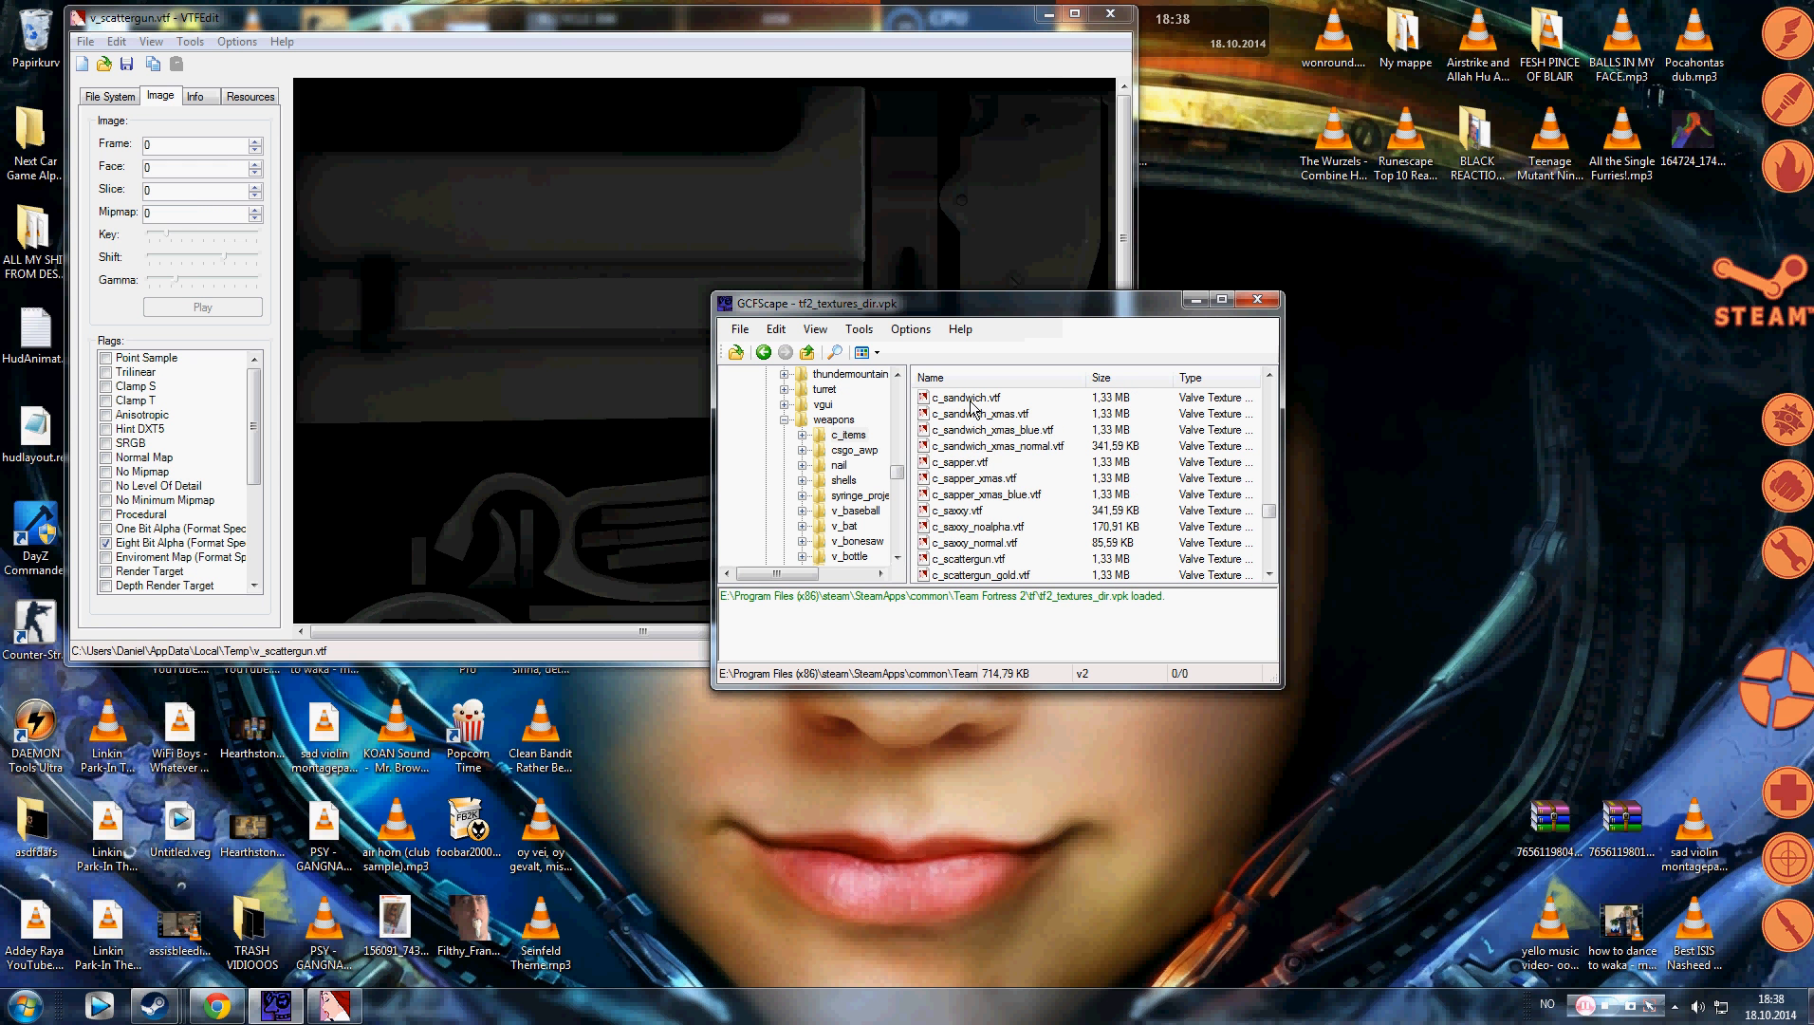
pyautogui.click(969, 462)
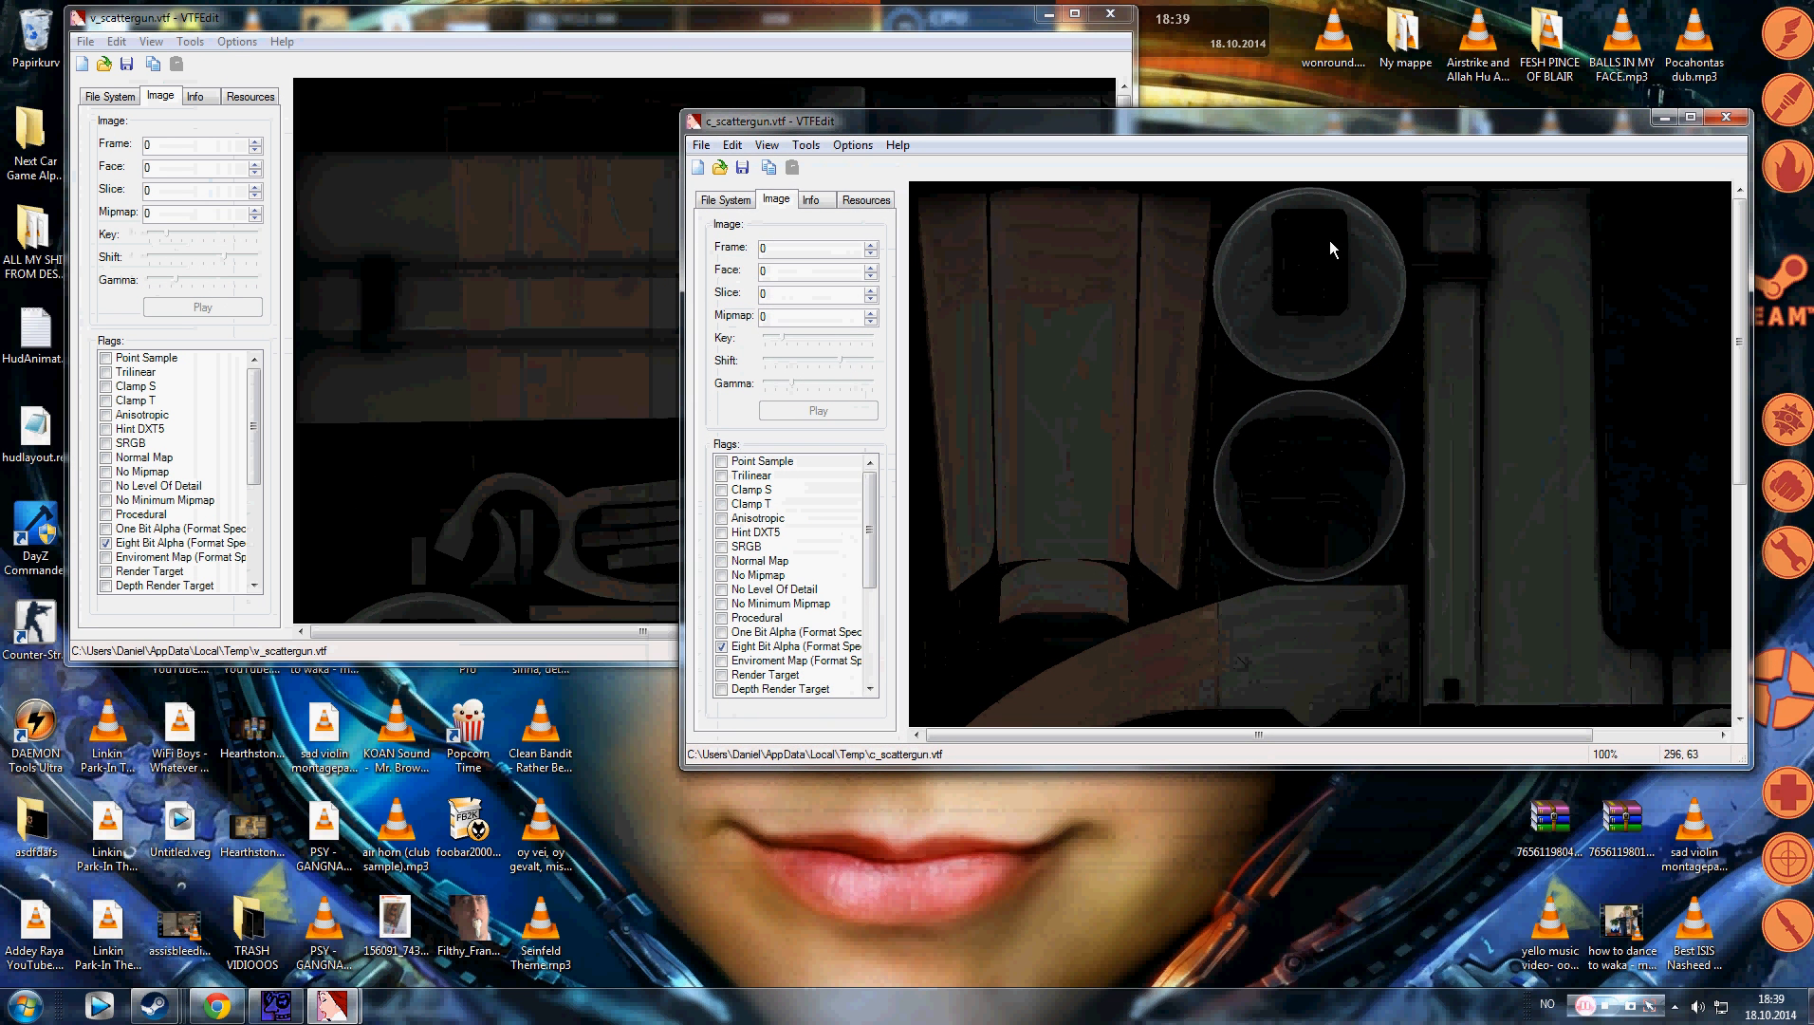
# Step: Maximize the c_scattergun.vtf window and close the v_scattergun.vtf window
pyautogui.click(1691, 117)
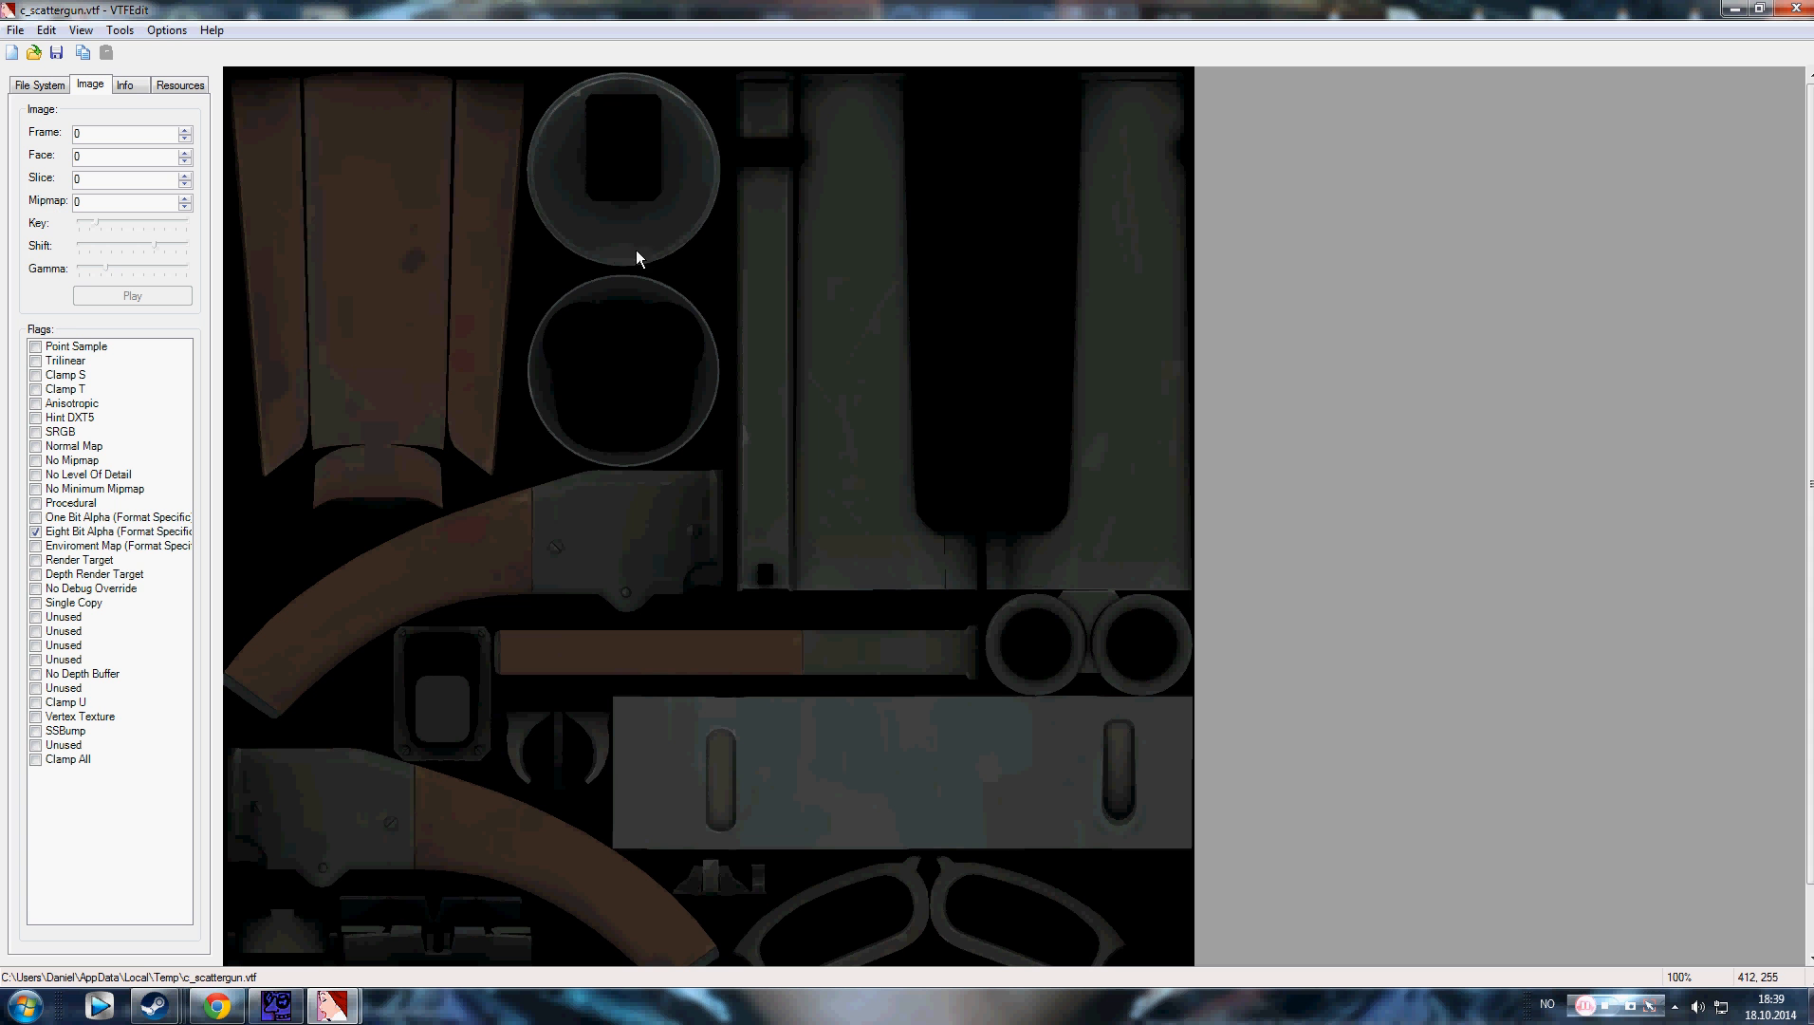
pyautogui.moveTo(687, 937)
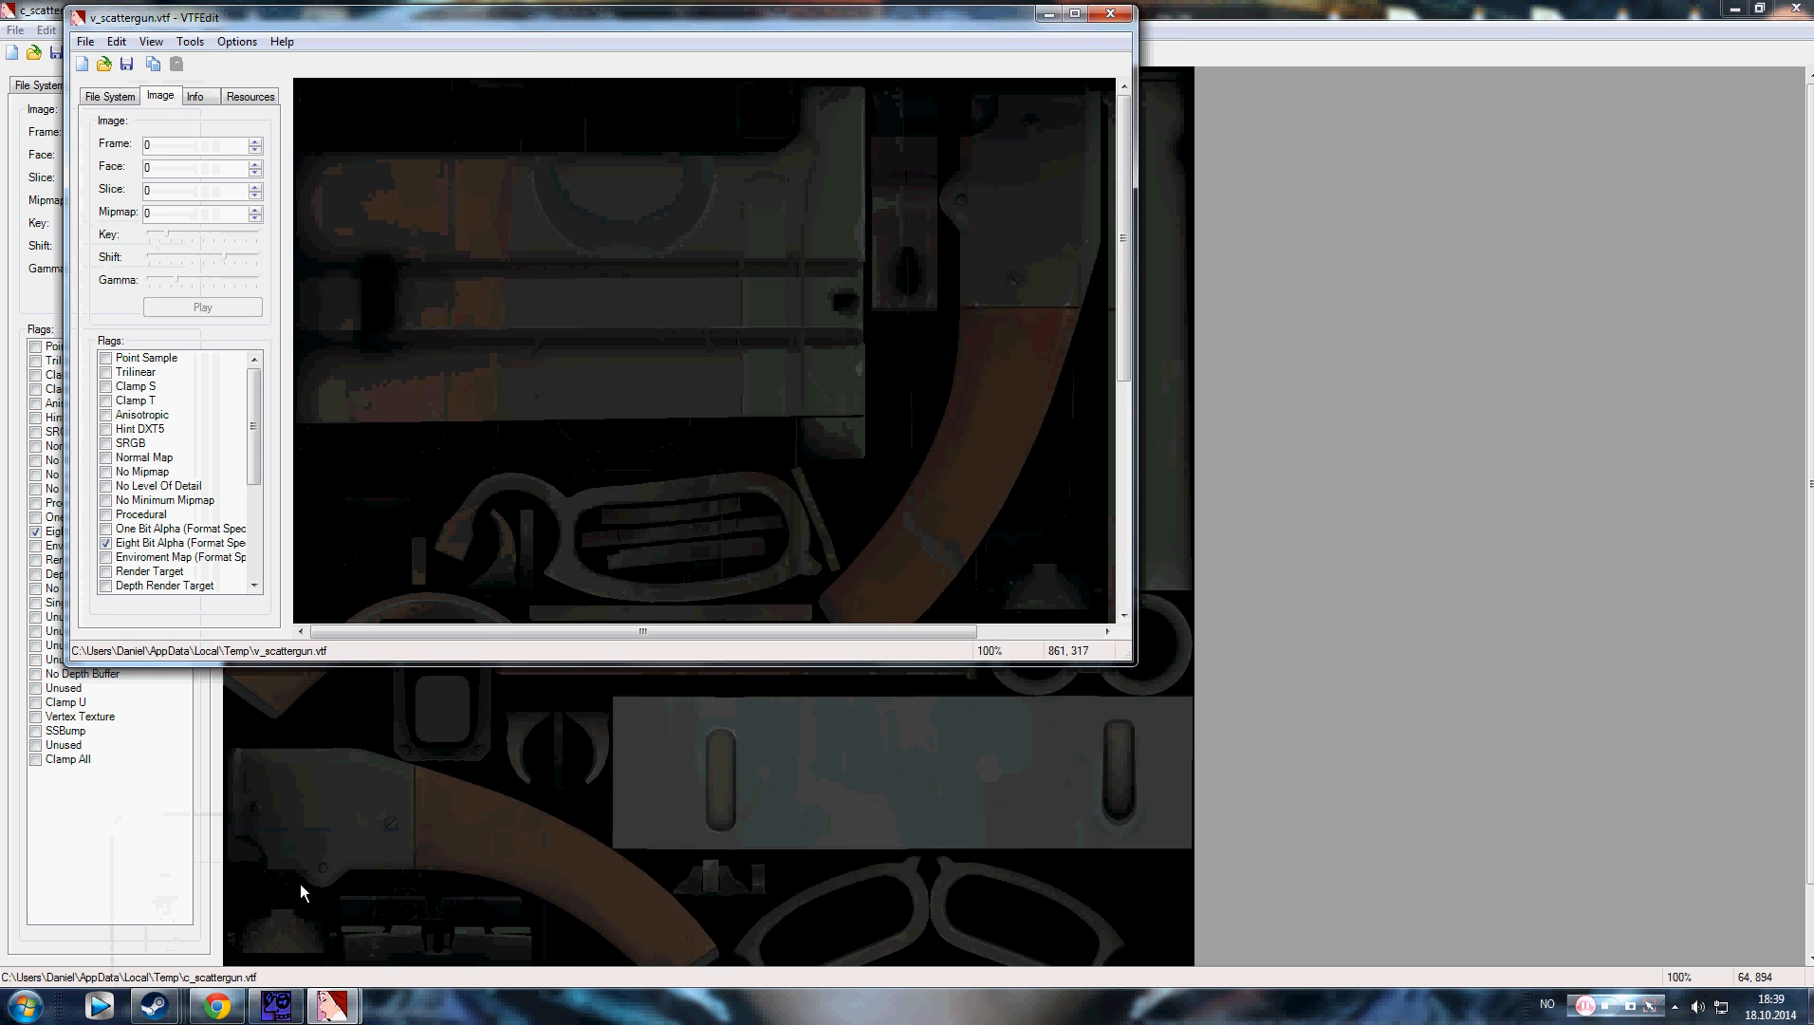
pyautogui.click(1075, 16)
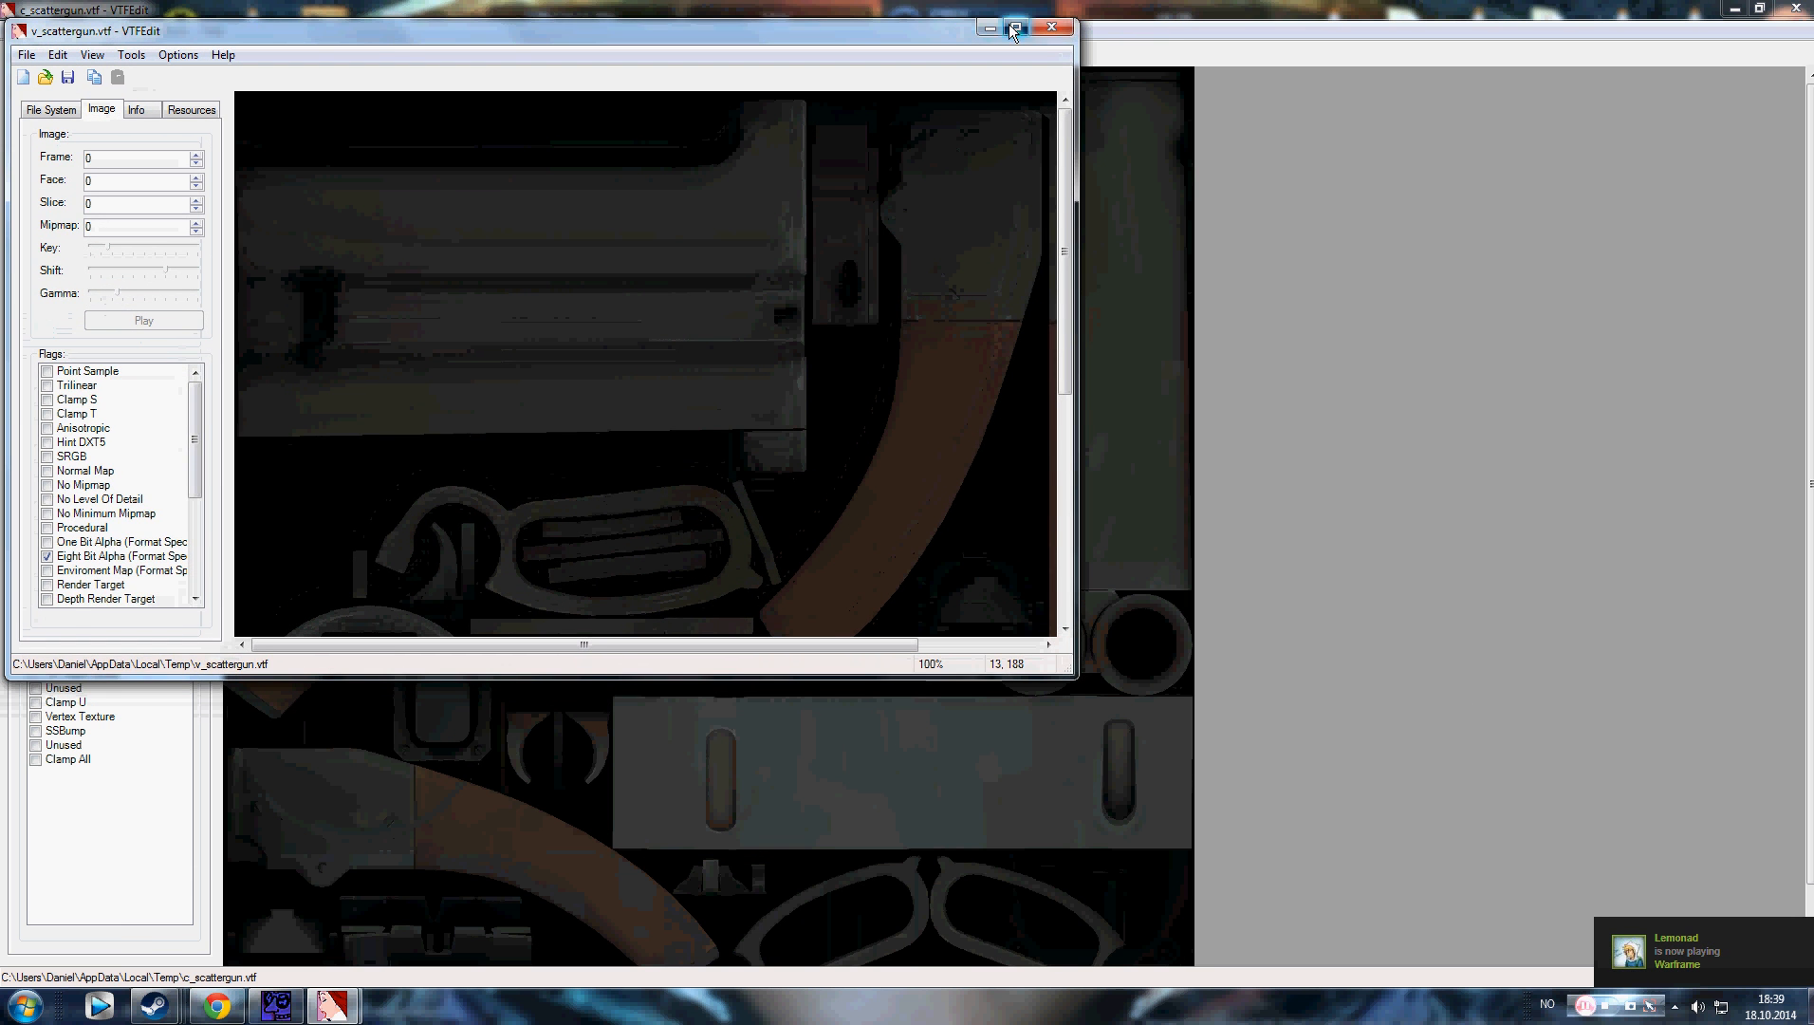
pyautogui.click(1020, 27)
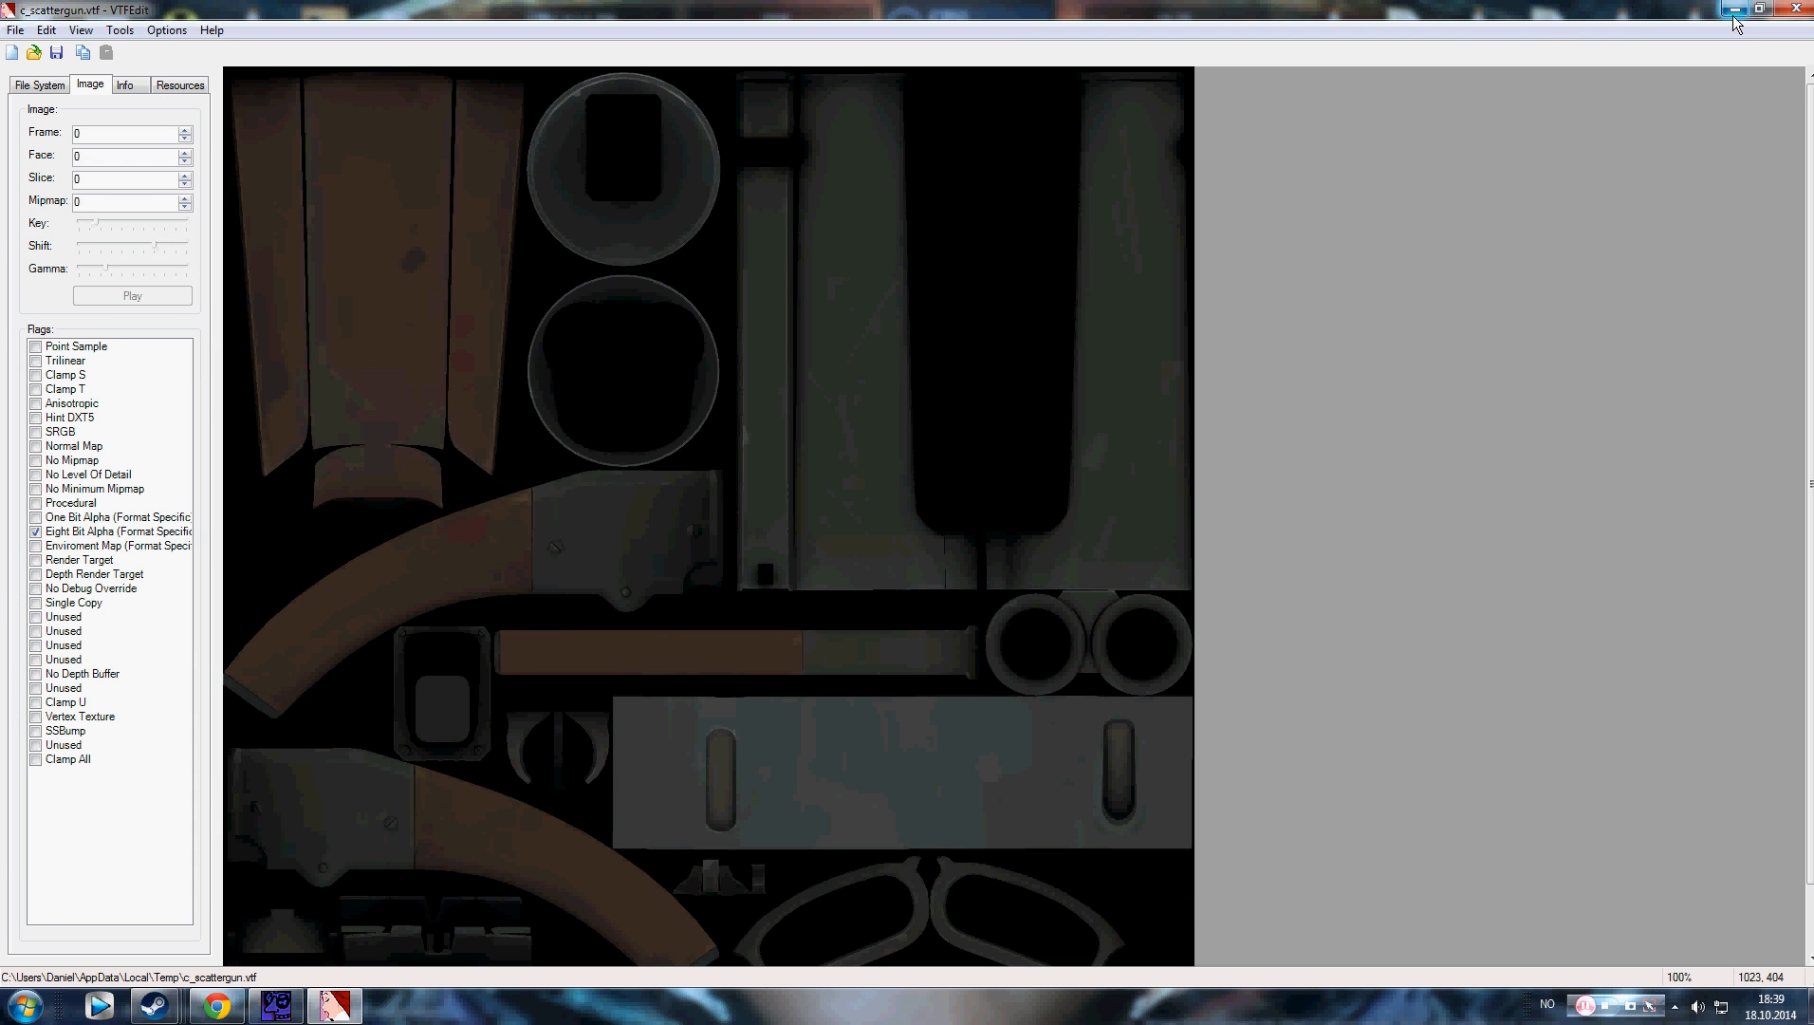
pyautogui.click(1763, 10)
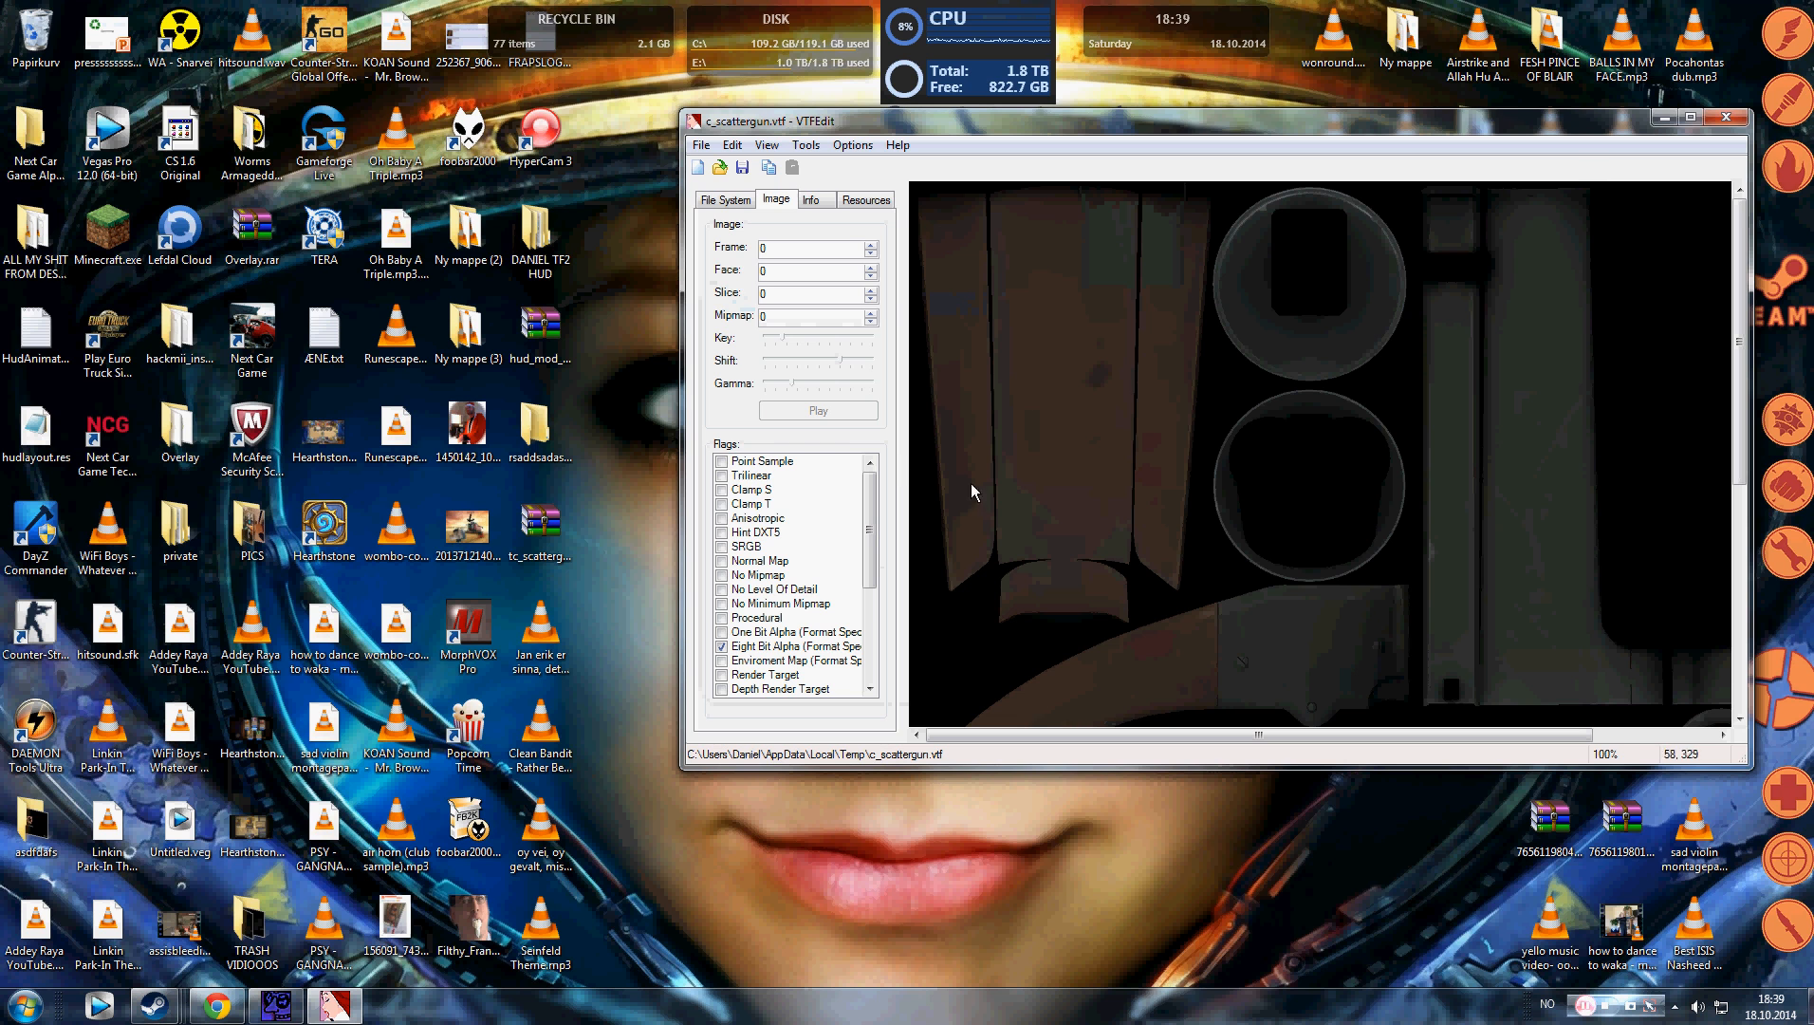
pyautogui.click(1691, 118)
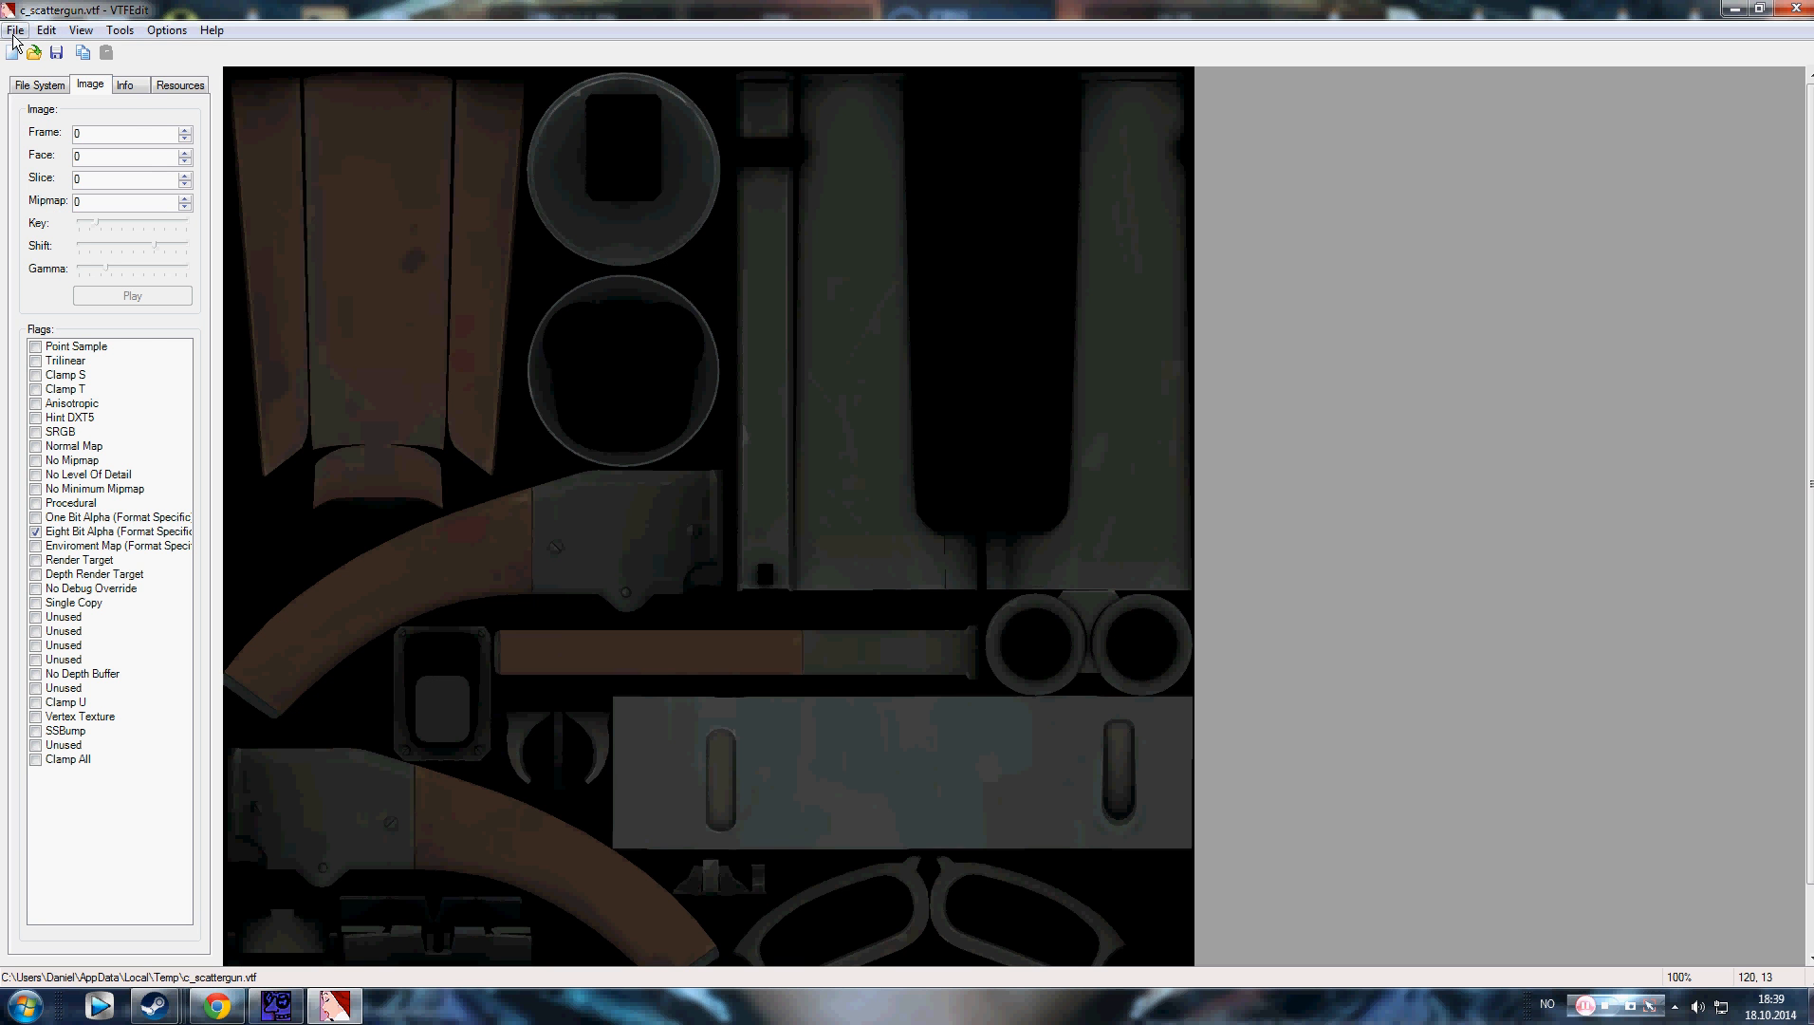
# Step: Begin exporting c_scattergun.vtf via File > Export
pyautogui.click(13, 32)
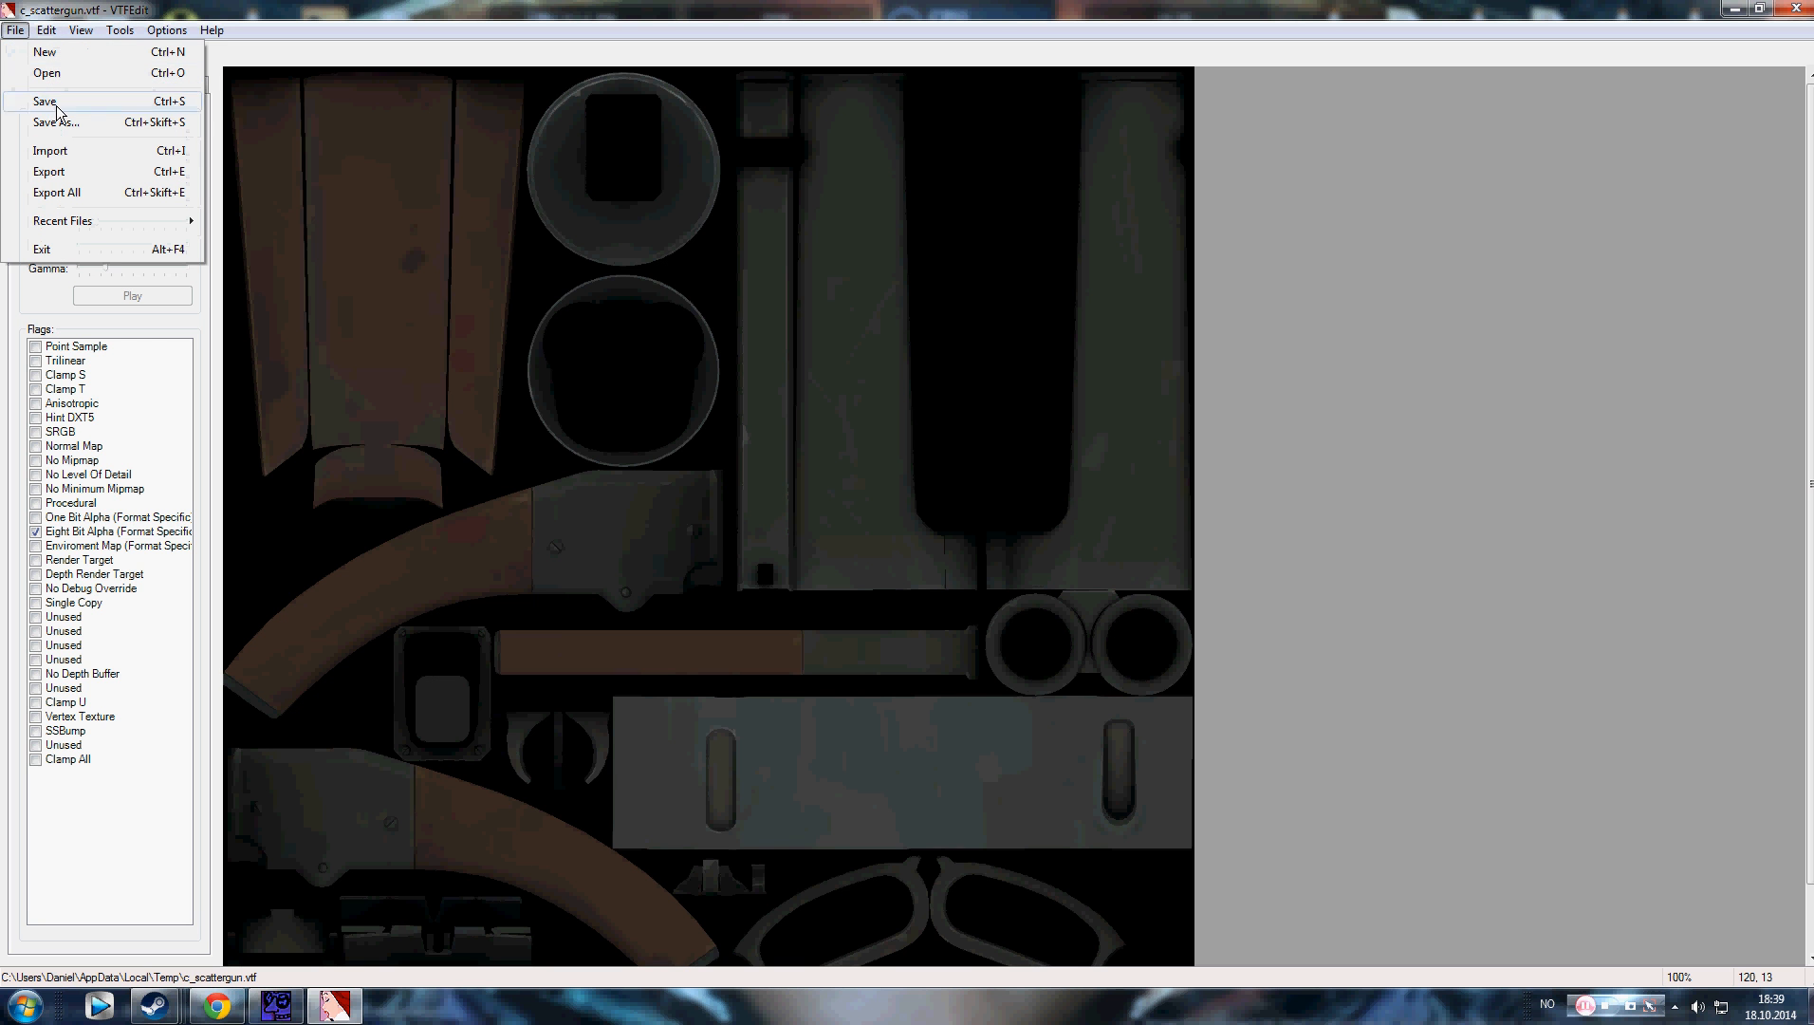
pyautogui.moveTo(59, 177)
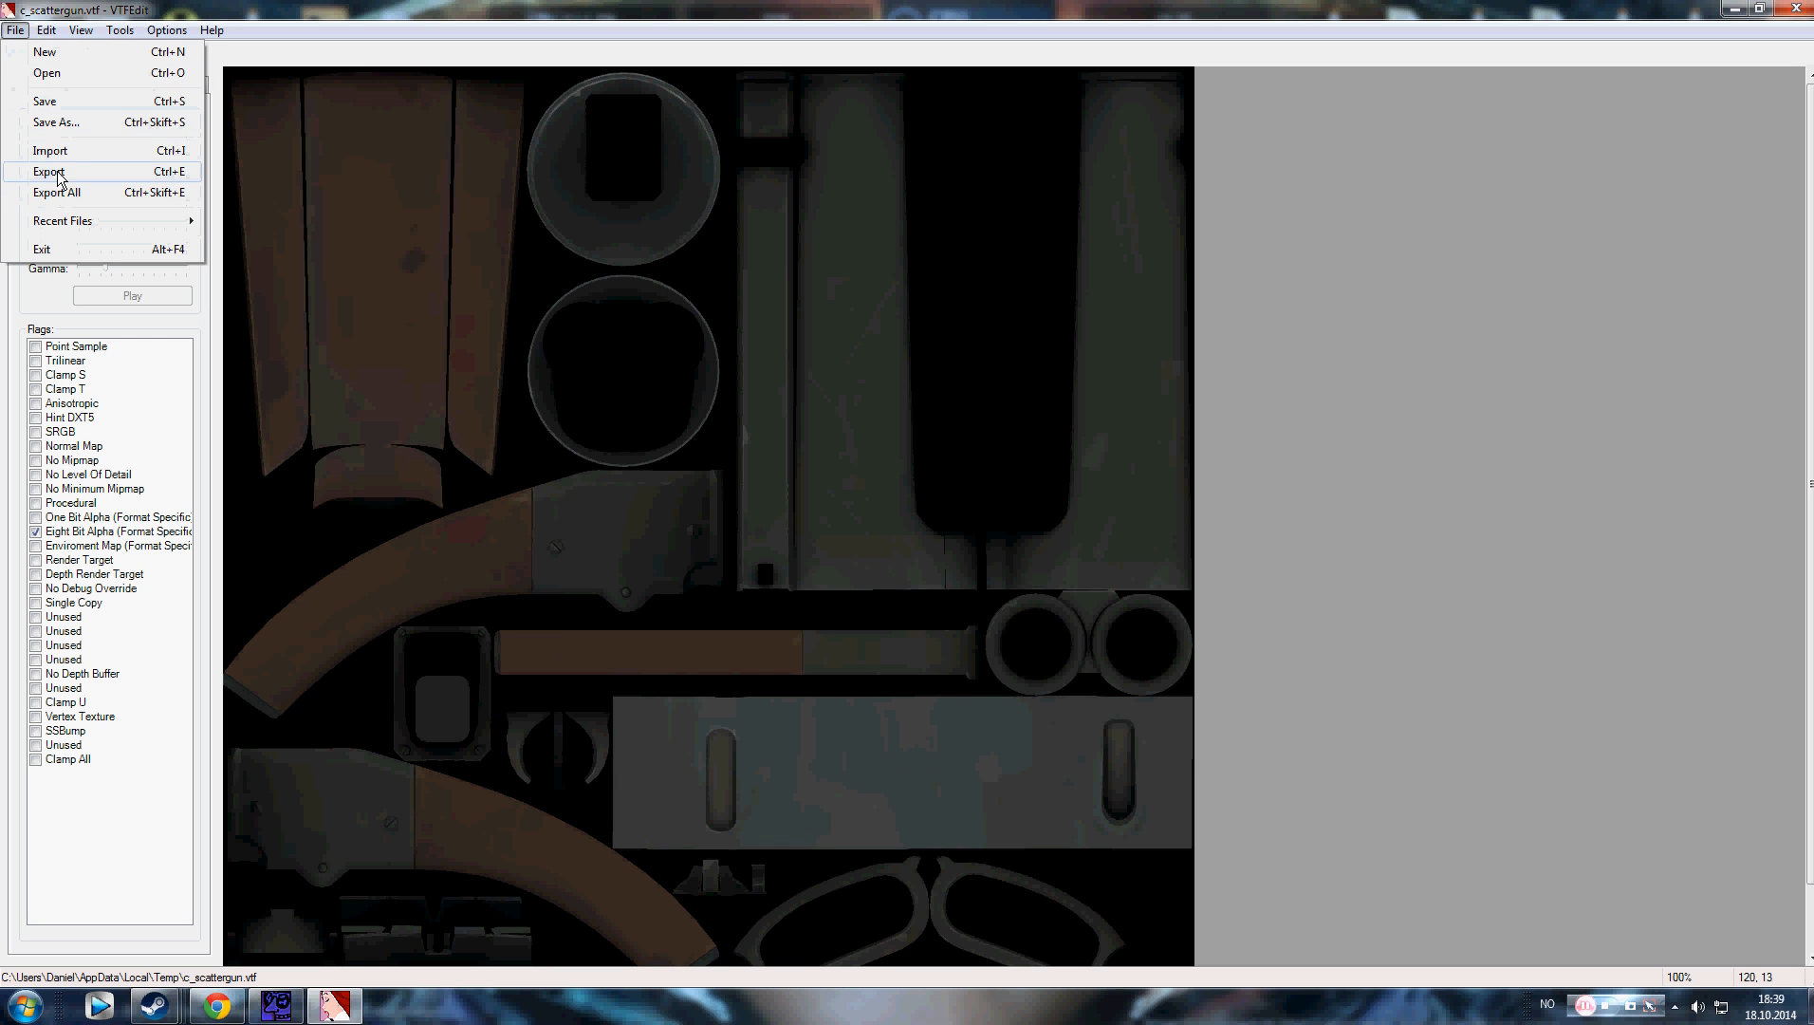
pyautogui.click(48, 172)
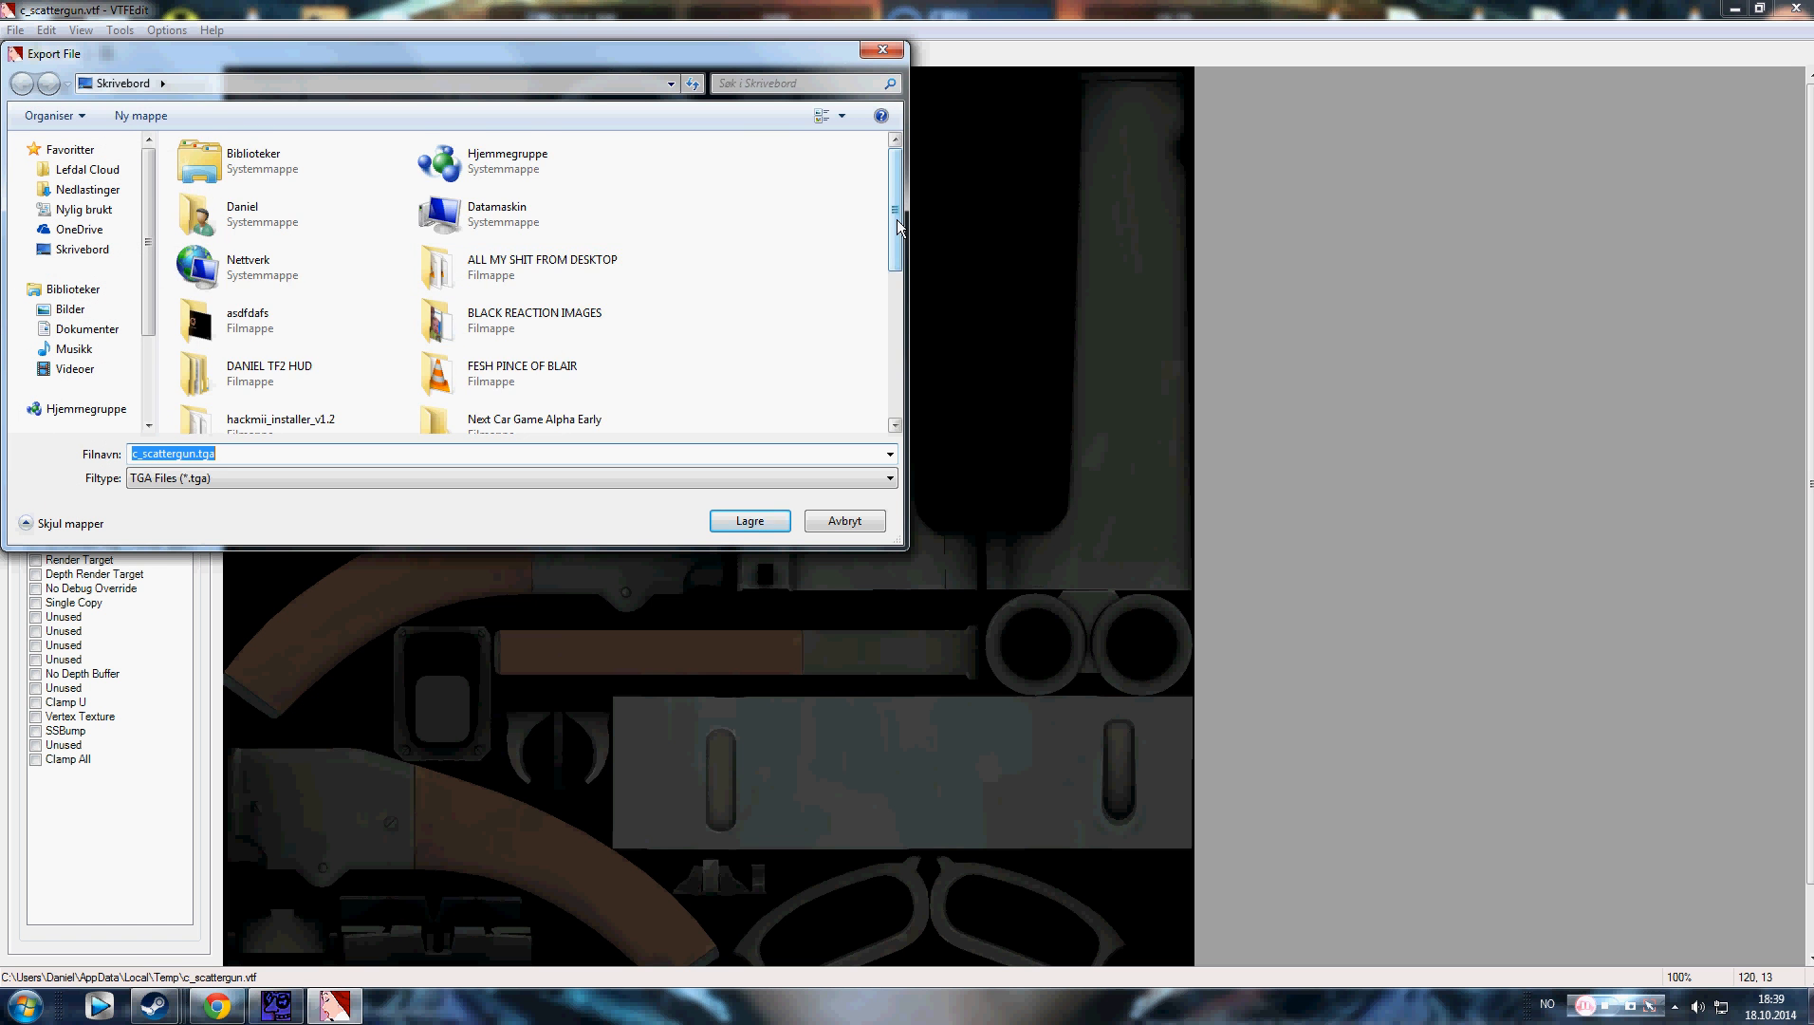
# Step: Name the export 'dsadsadsadsadsadas' and settle on BMP after trying JPEG and PNG formats
pyautogui.write('dsadsadsadsadsadas')
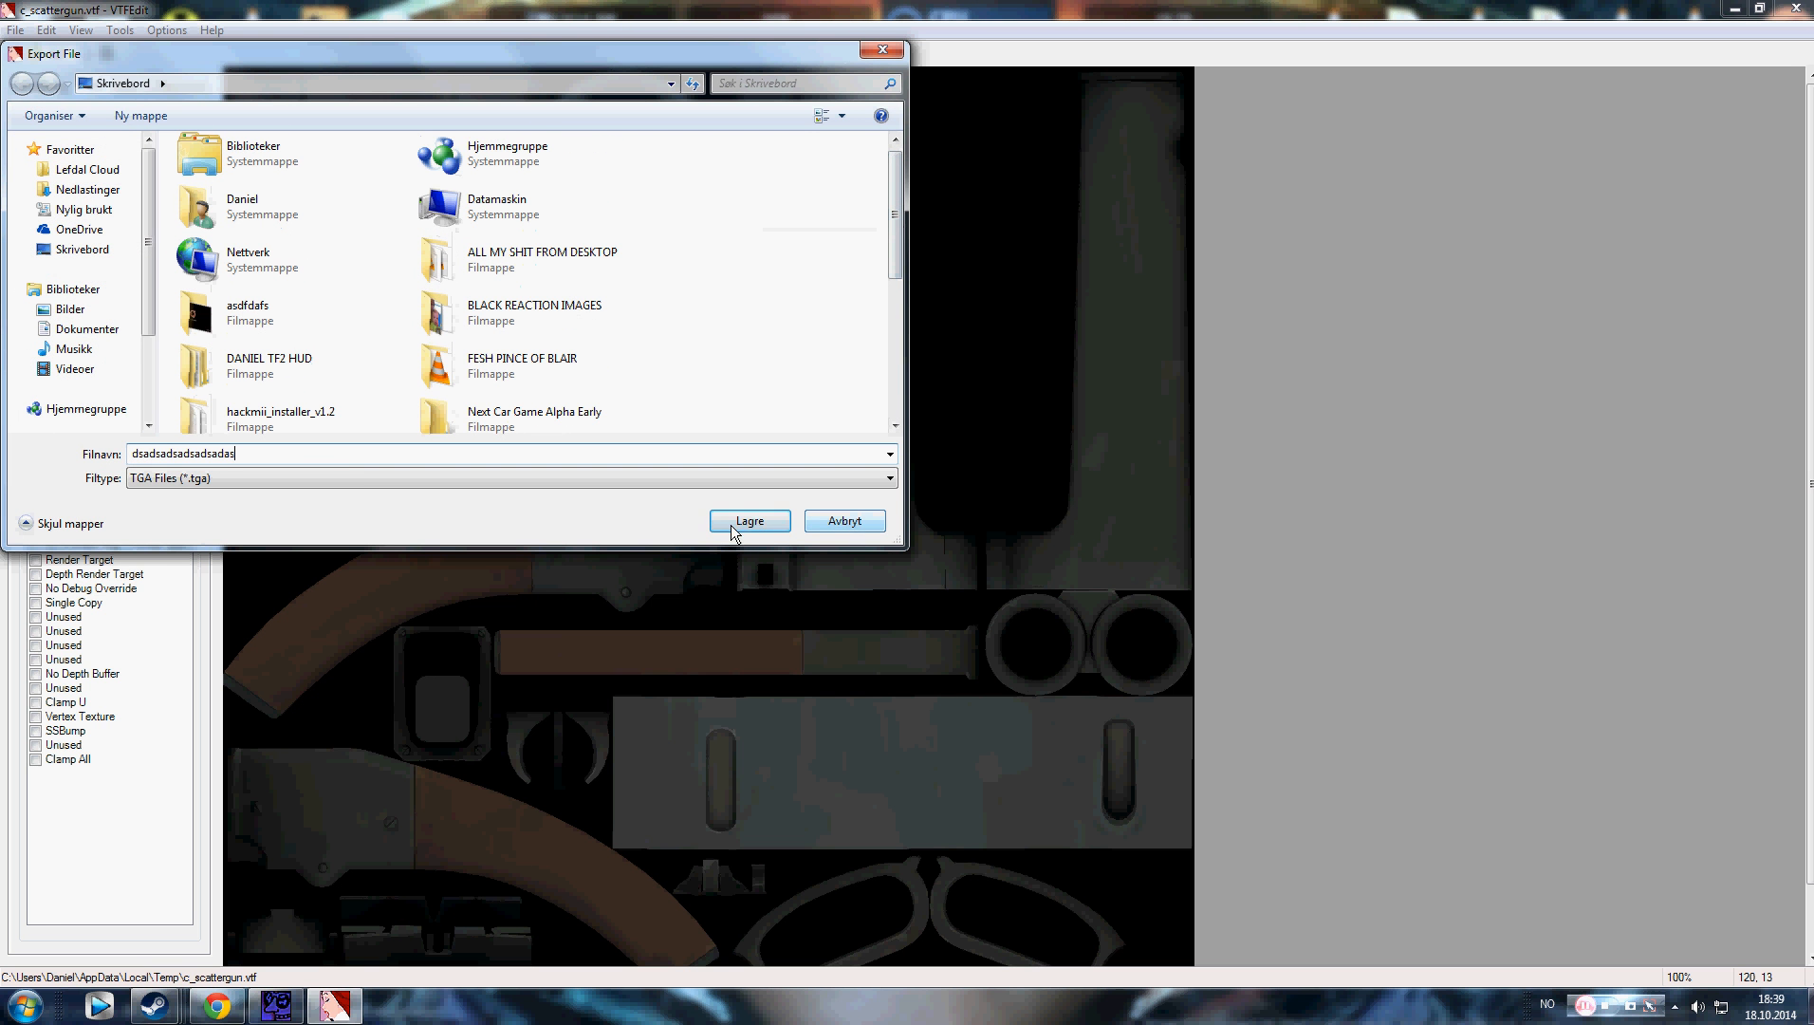
pyautogui.click(889, 478)
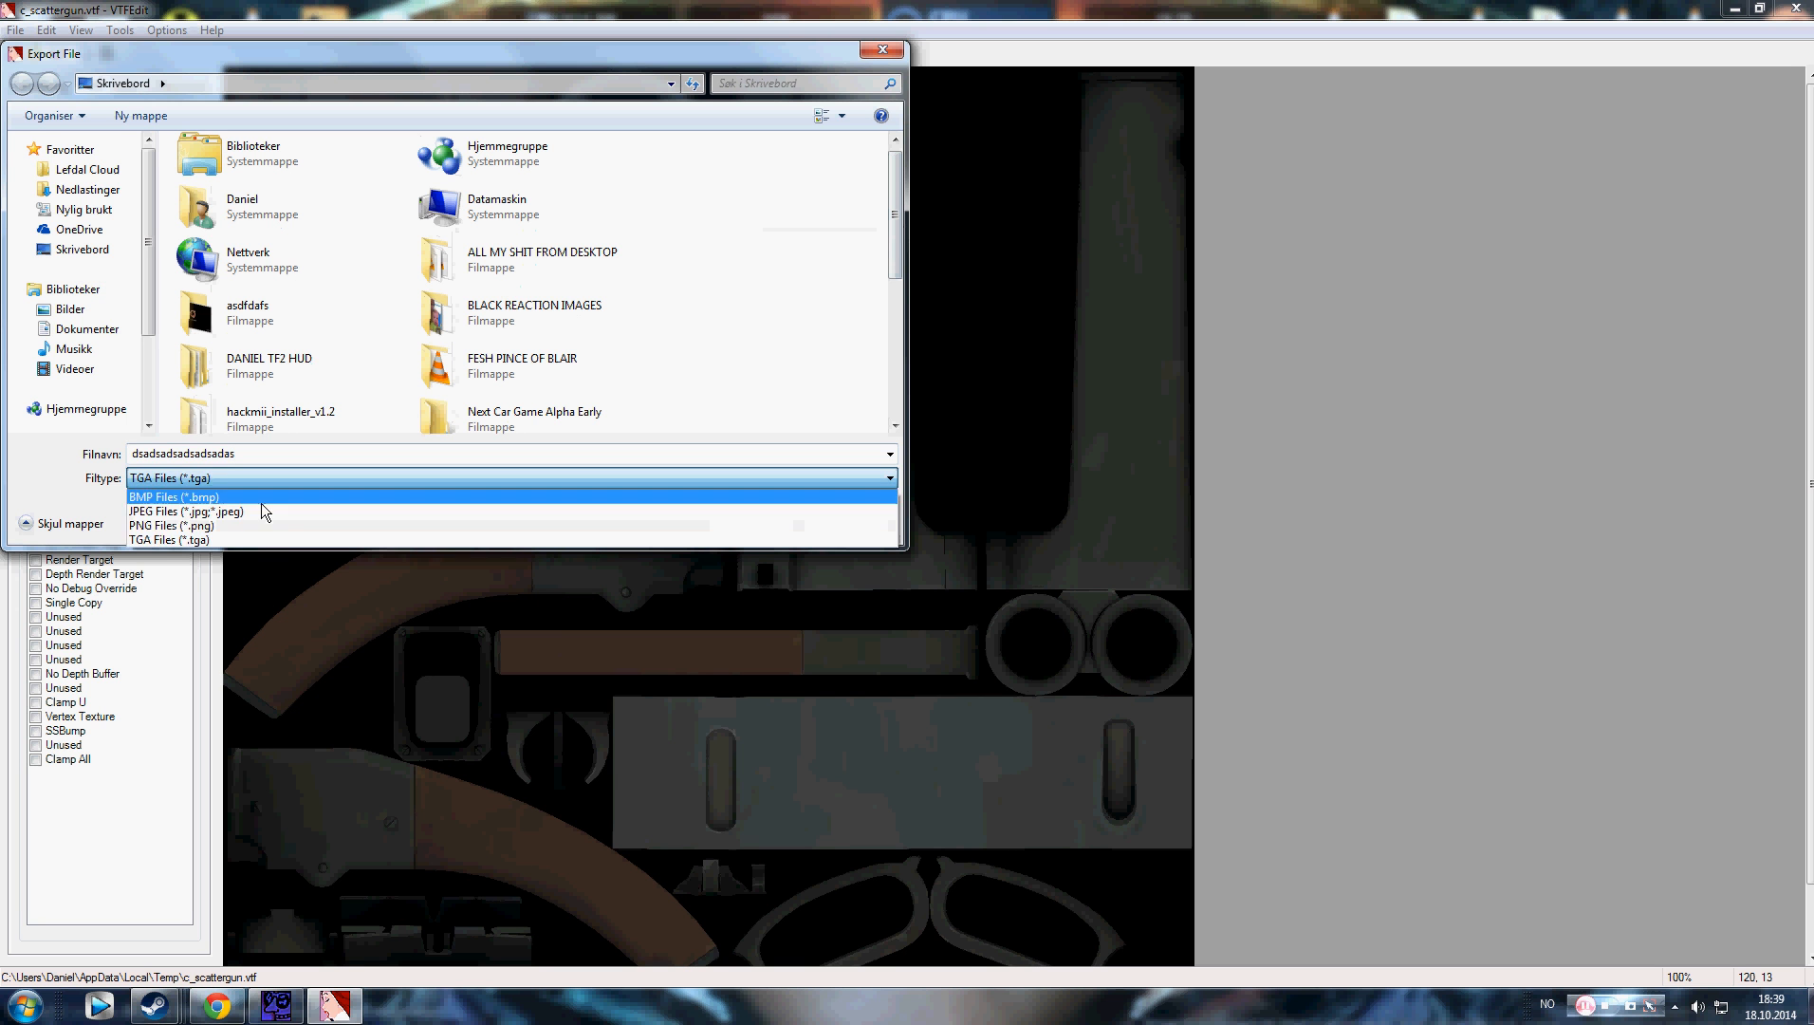
pyautogui.click(174, 496)
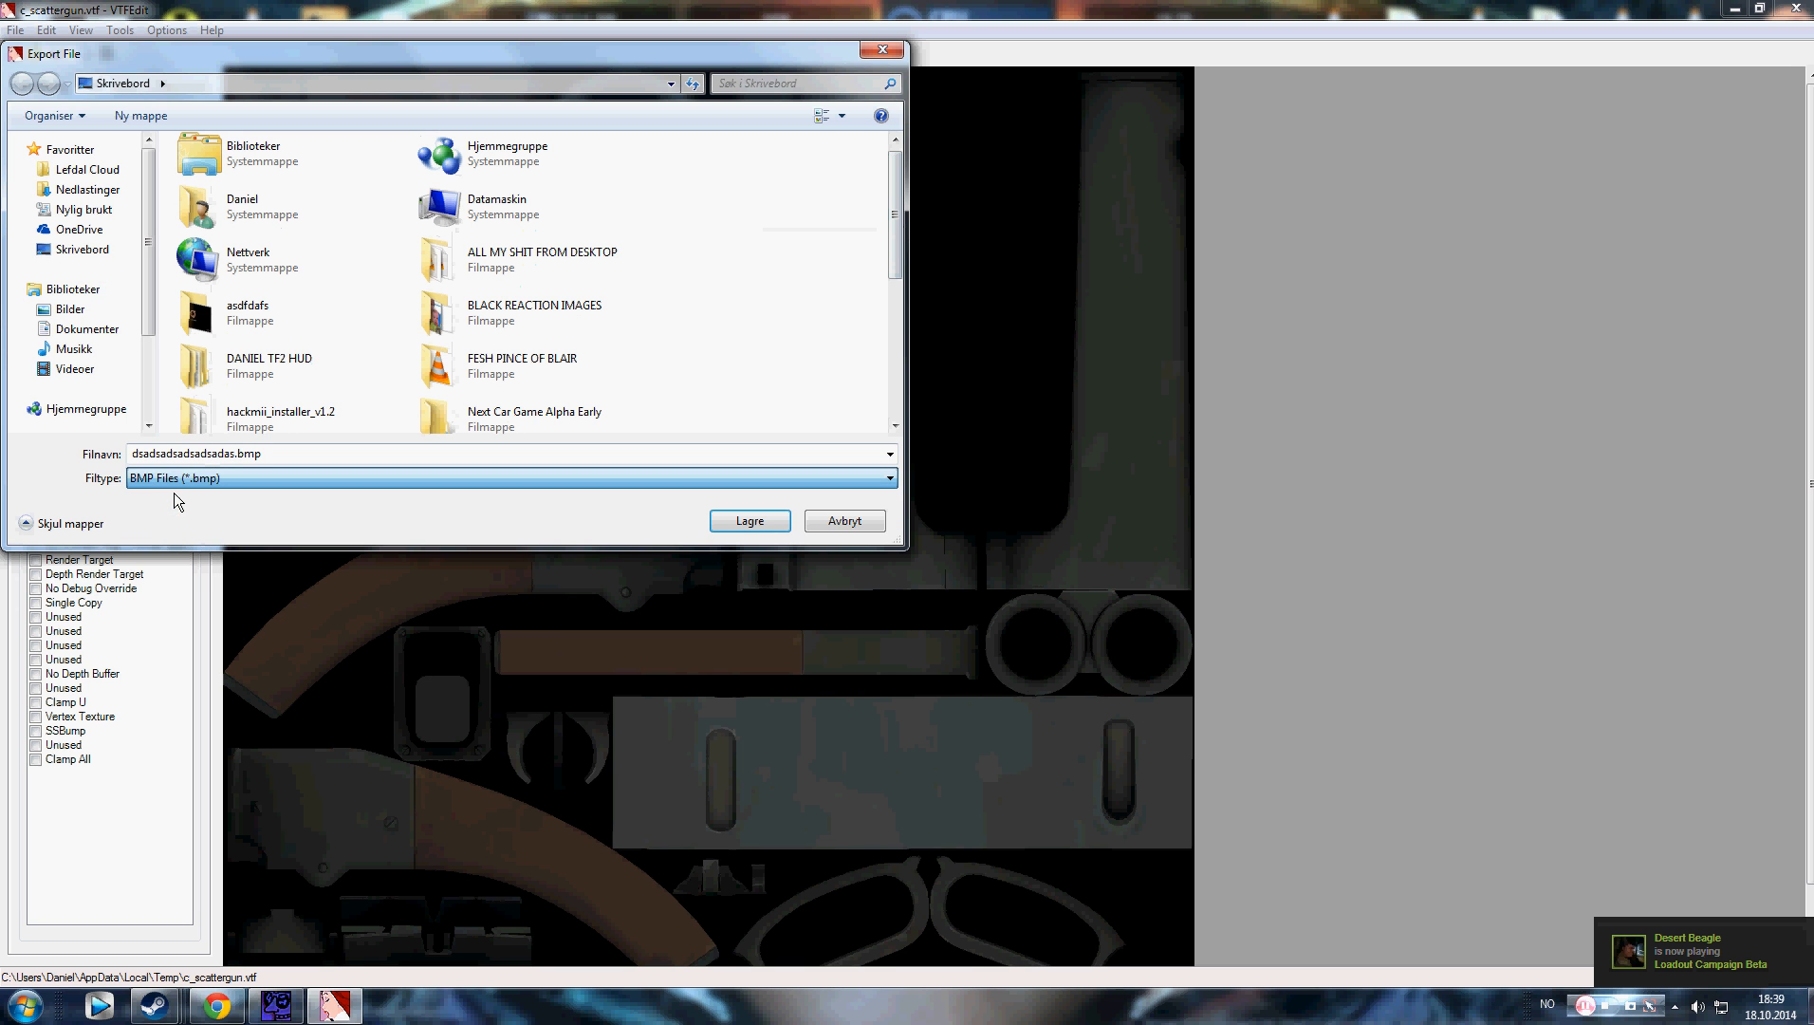
pyautogui.click(889, 477)
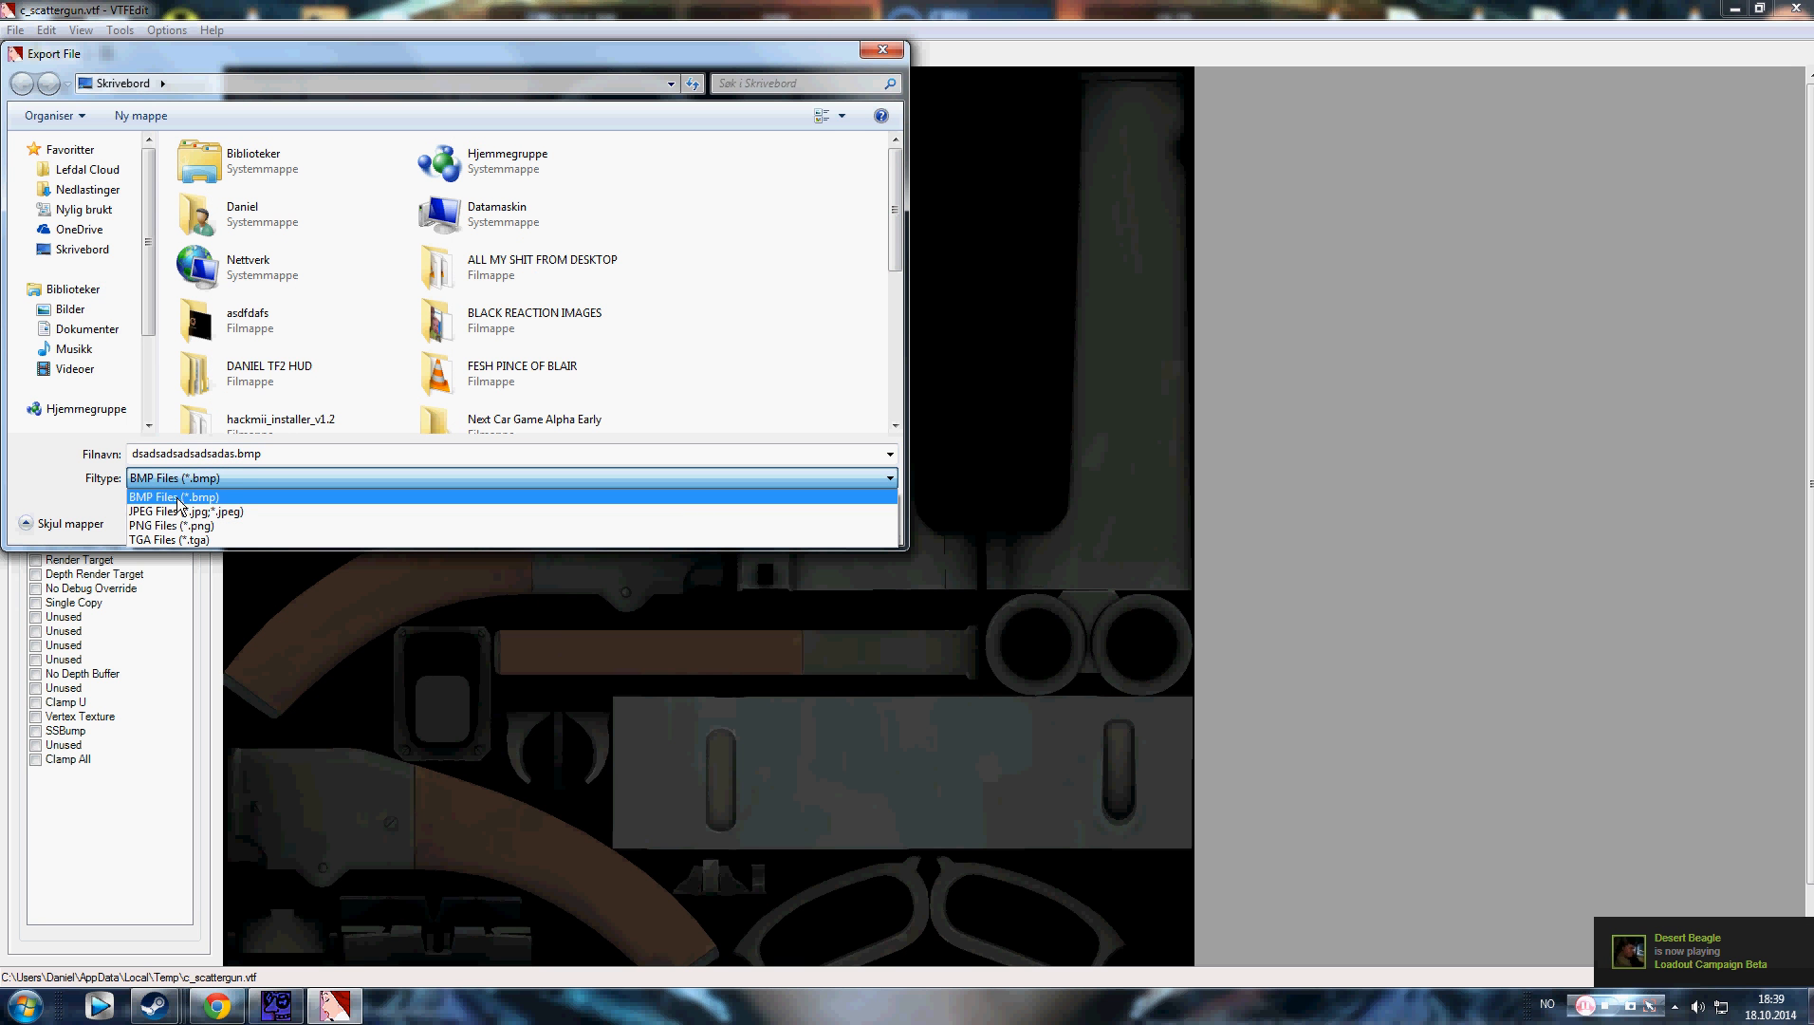
pyautogui.click(186, 511)
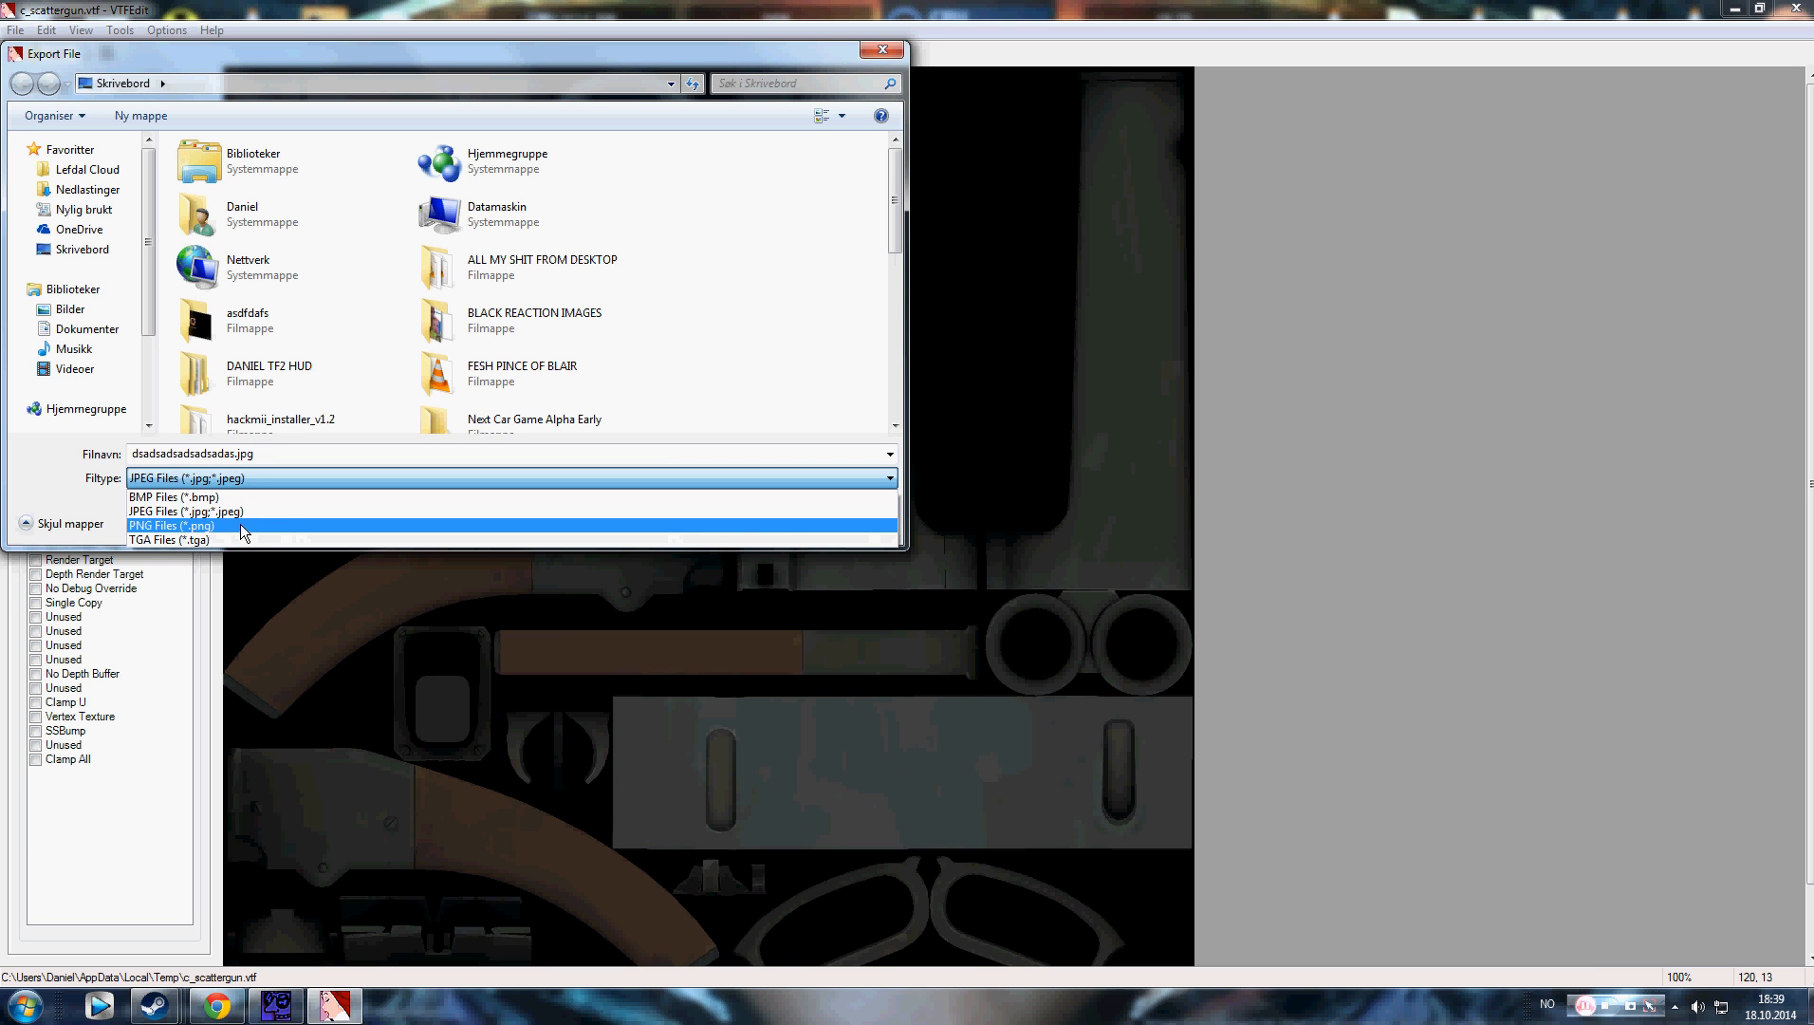
pyautogui.click(171, 526)
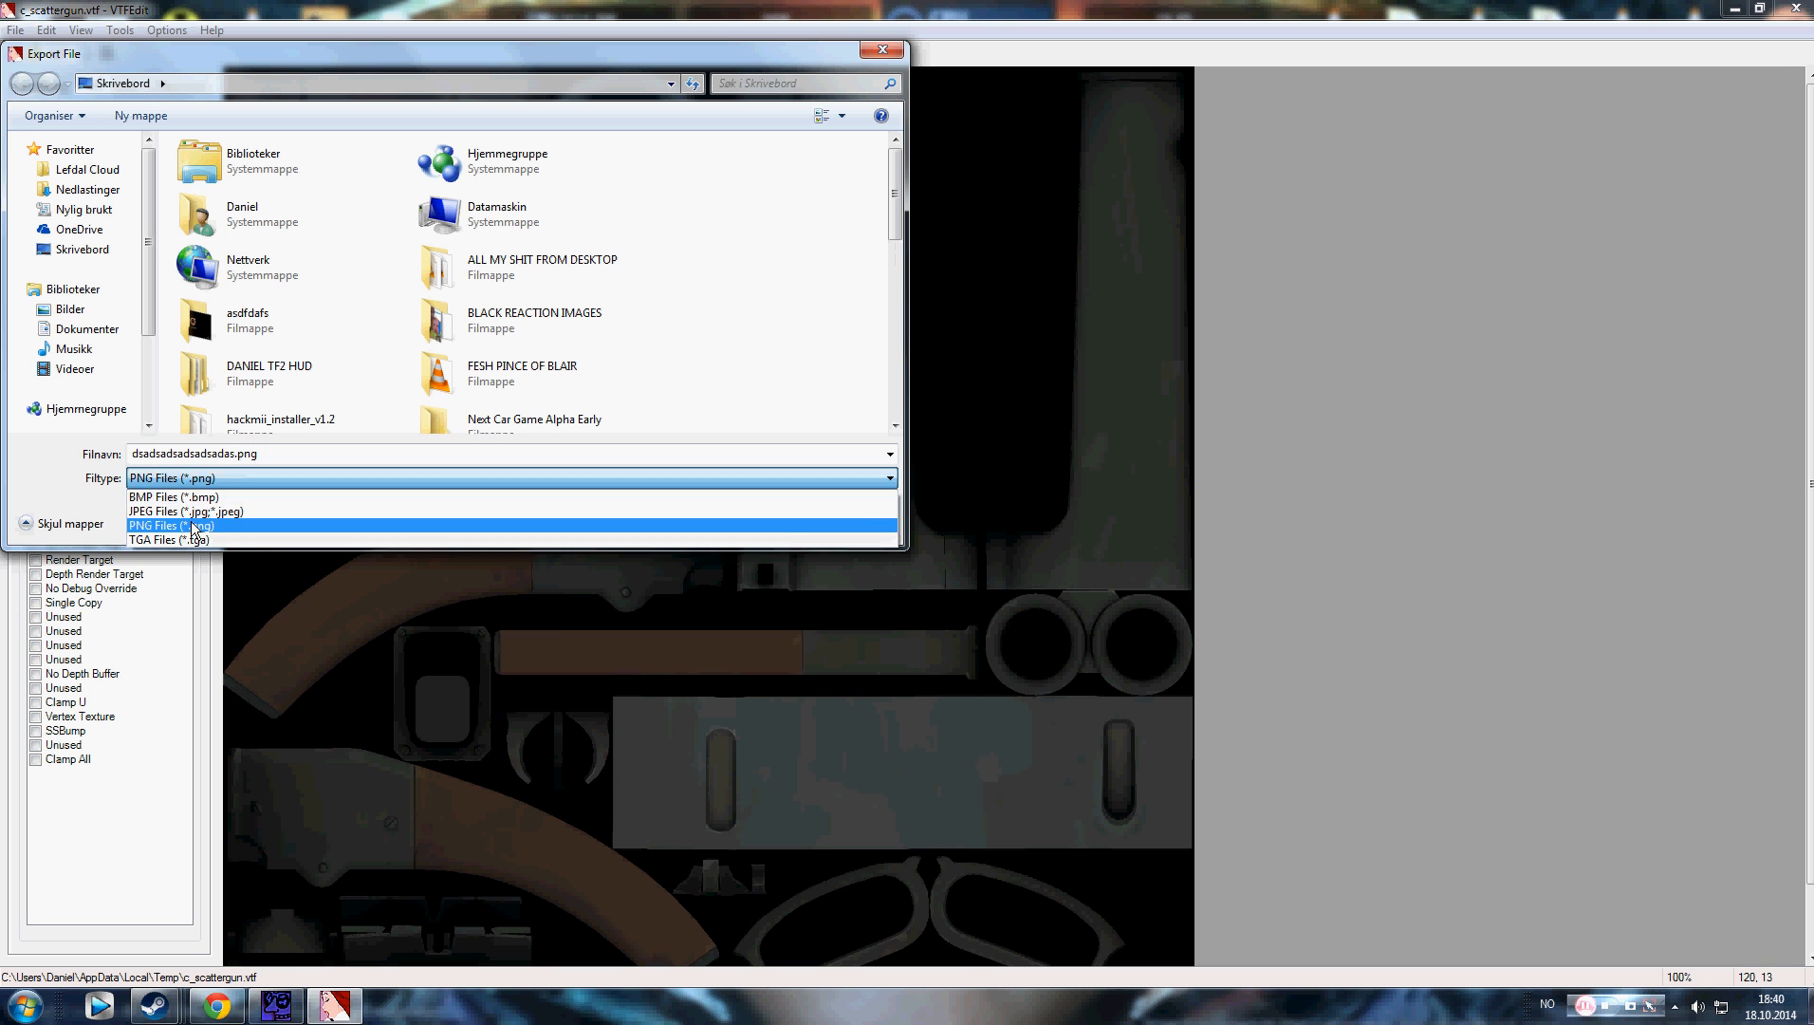
pyautogui.click(171, 526)
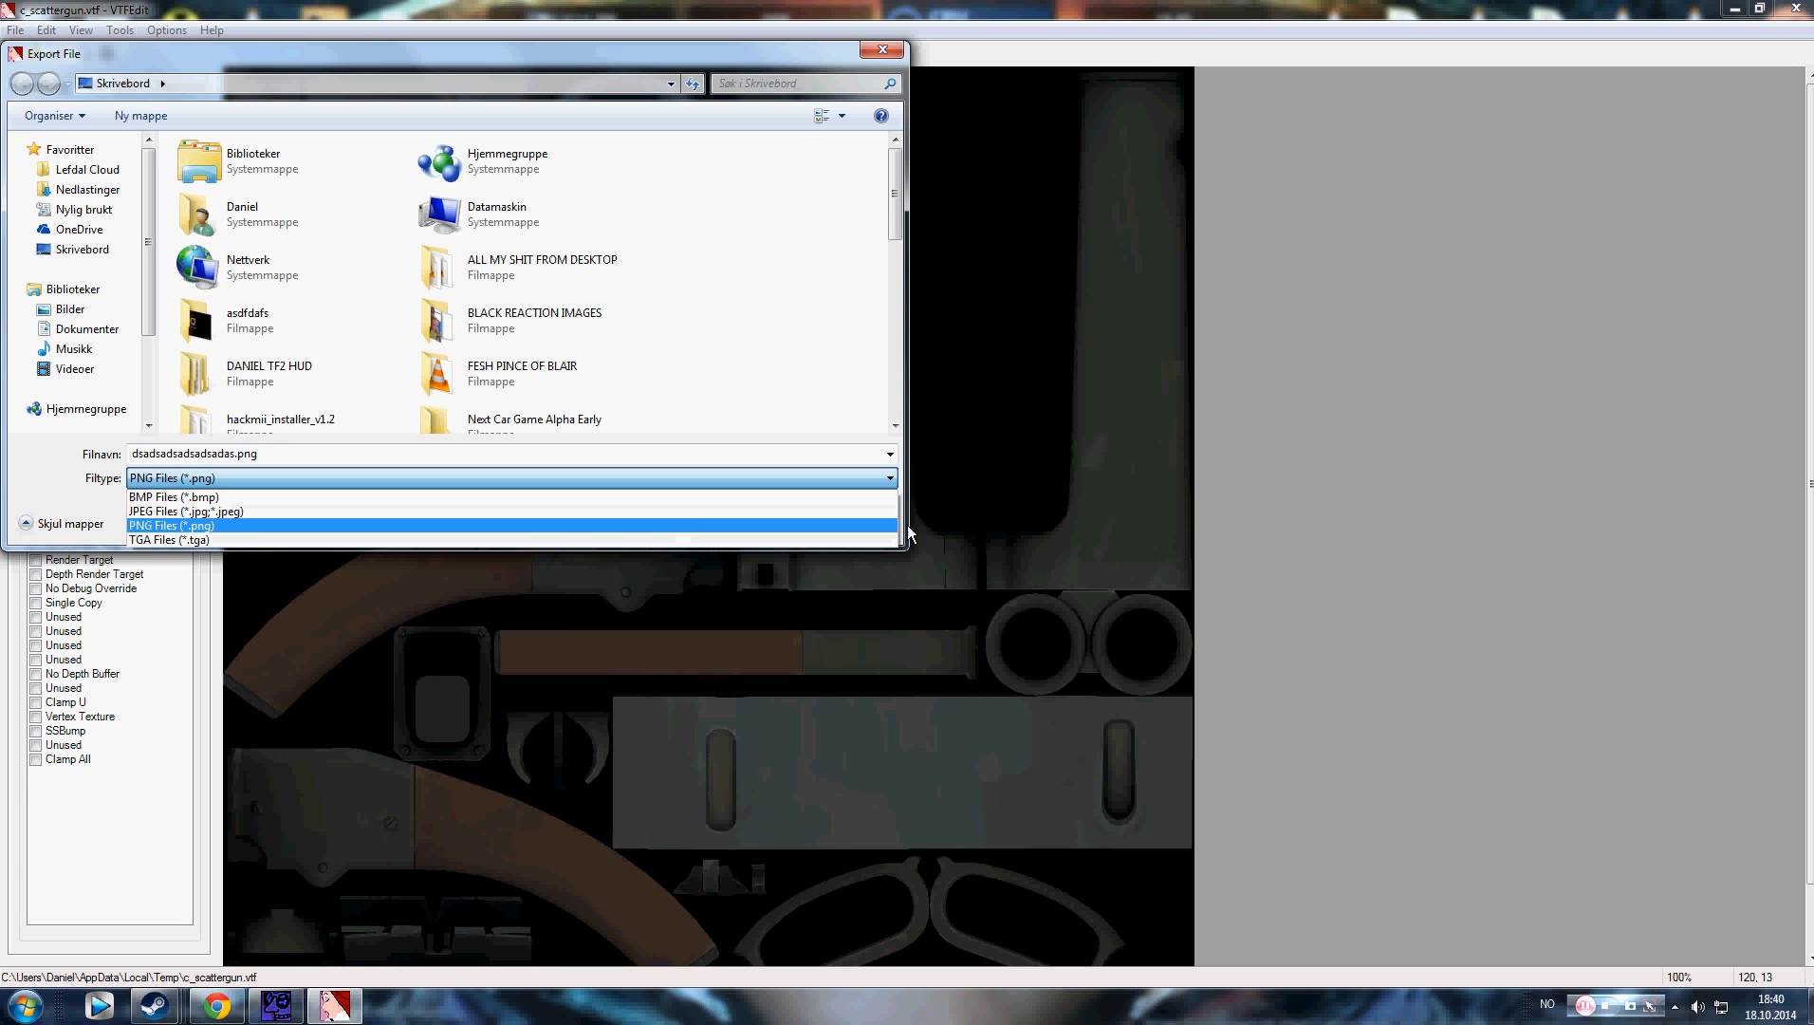
pyautogui.click(171, 526)
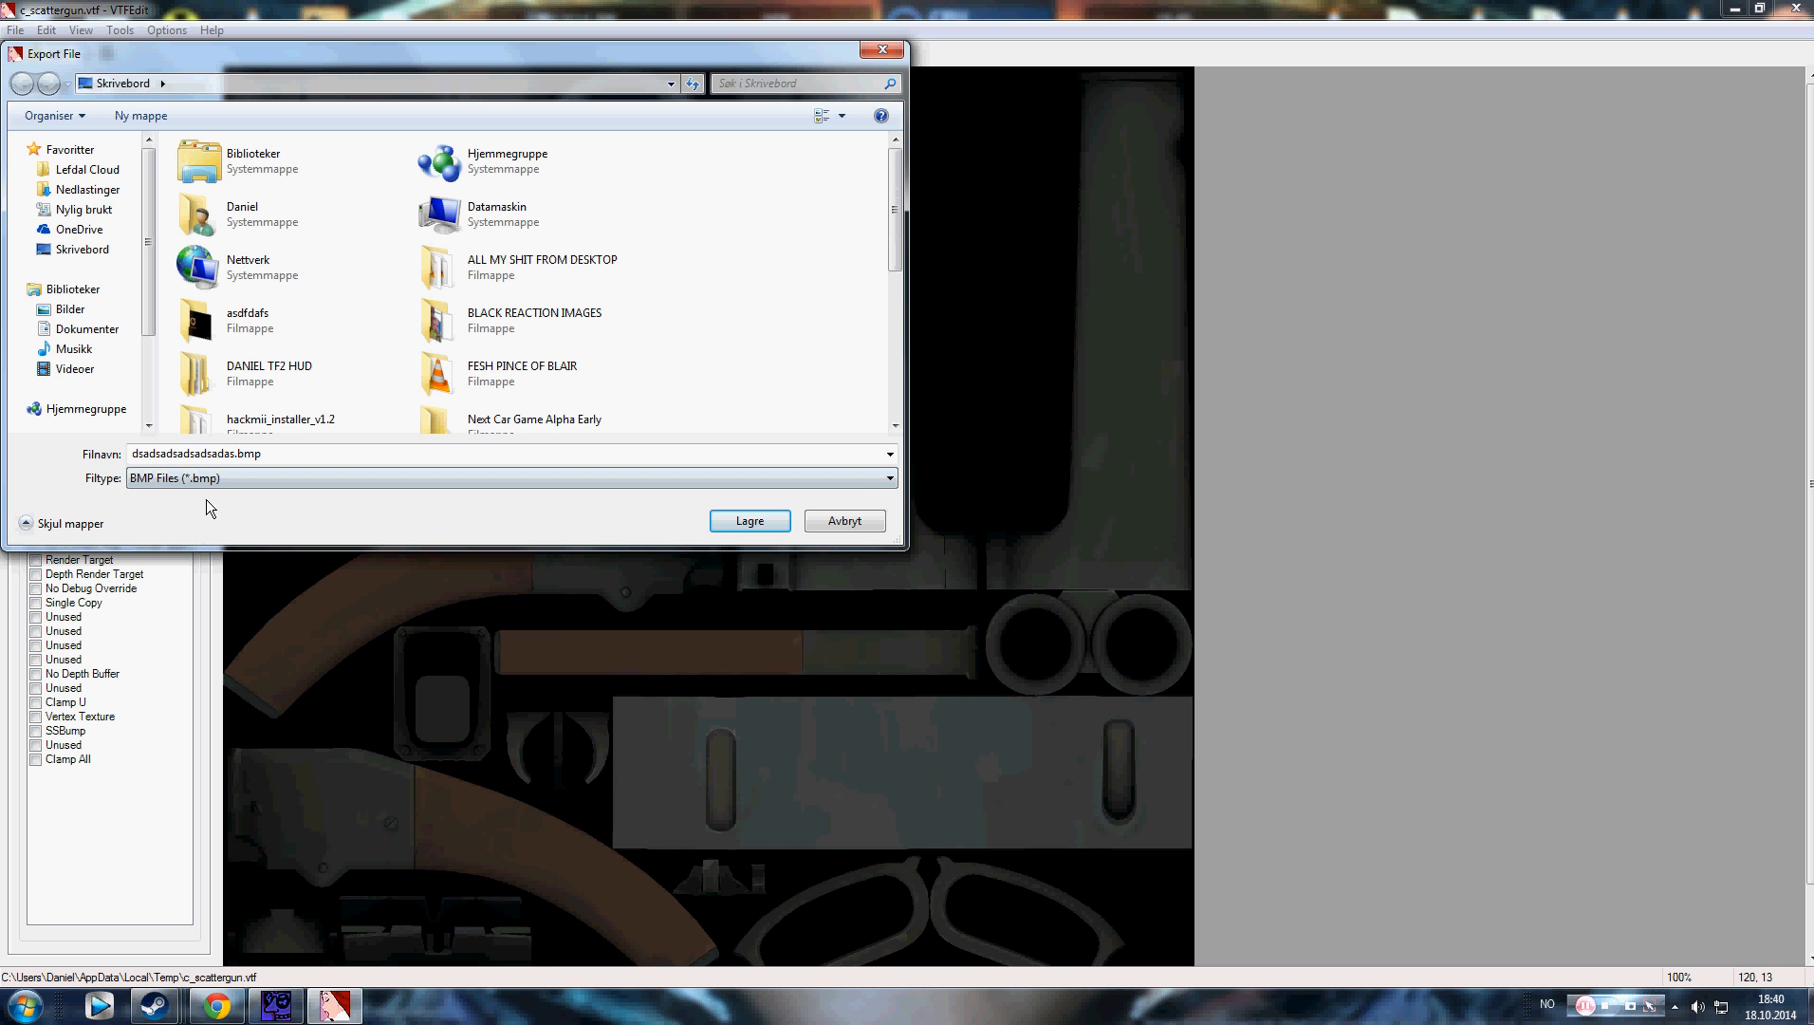
pyautogui.moveTo(1096, 455)
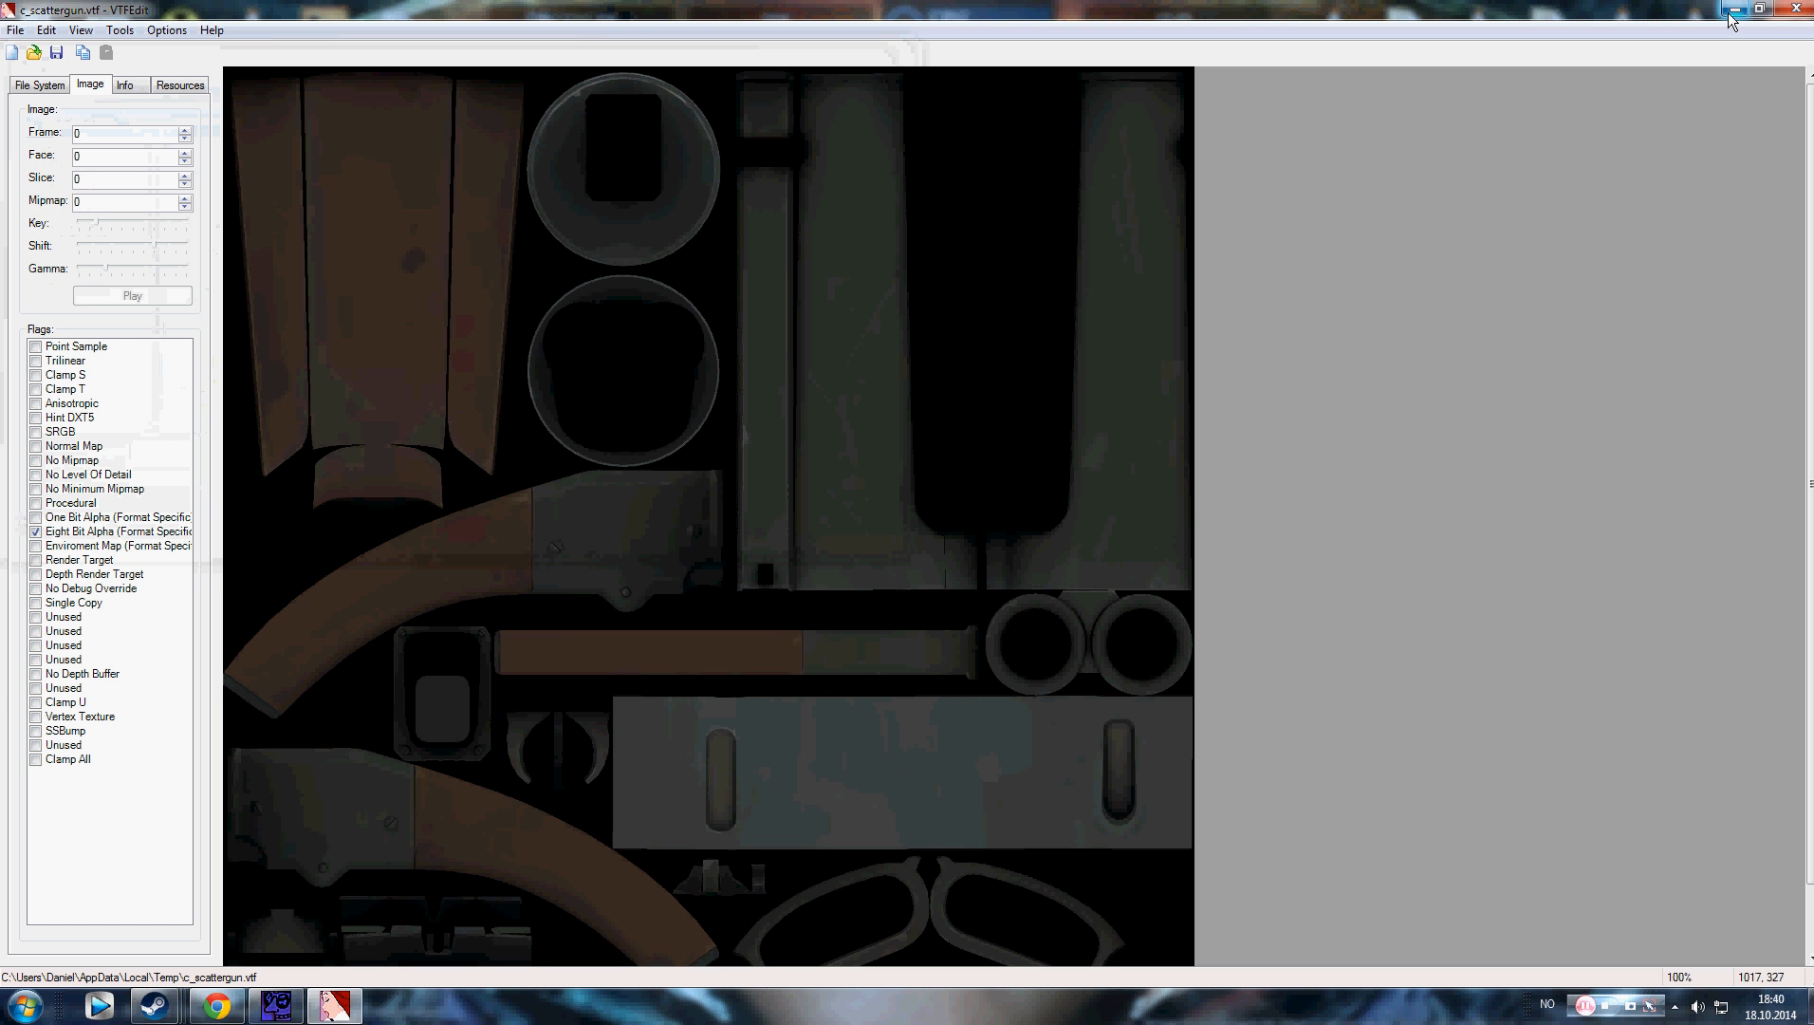
pyautogui.moveTo(1734, 12)
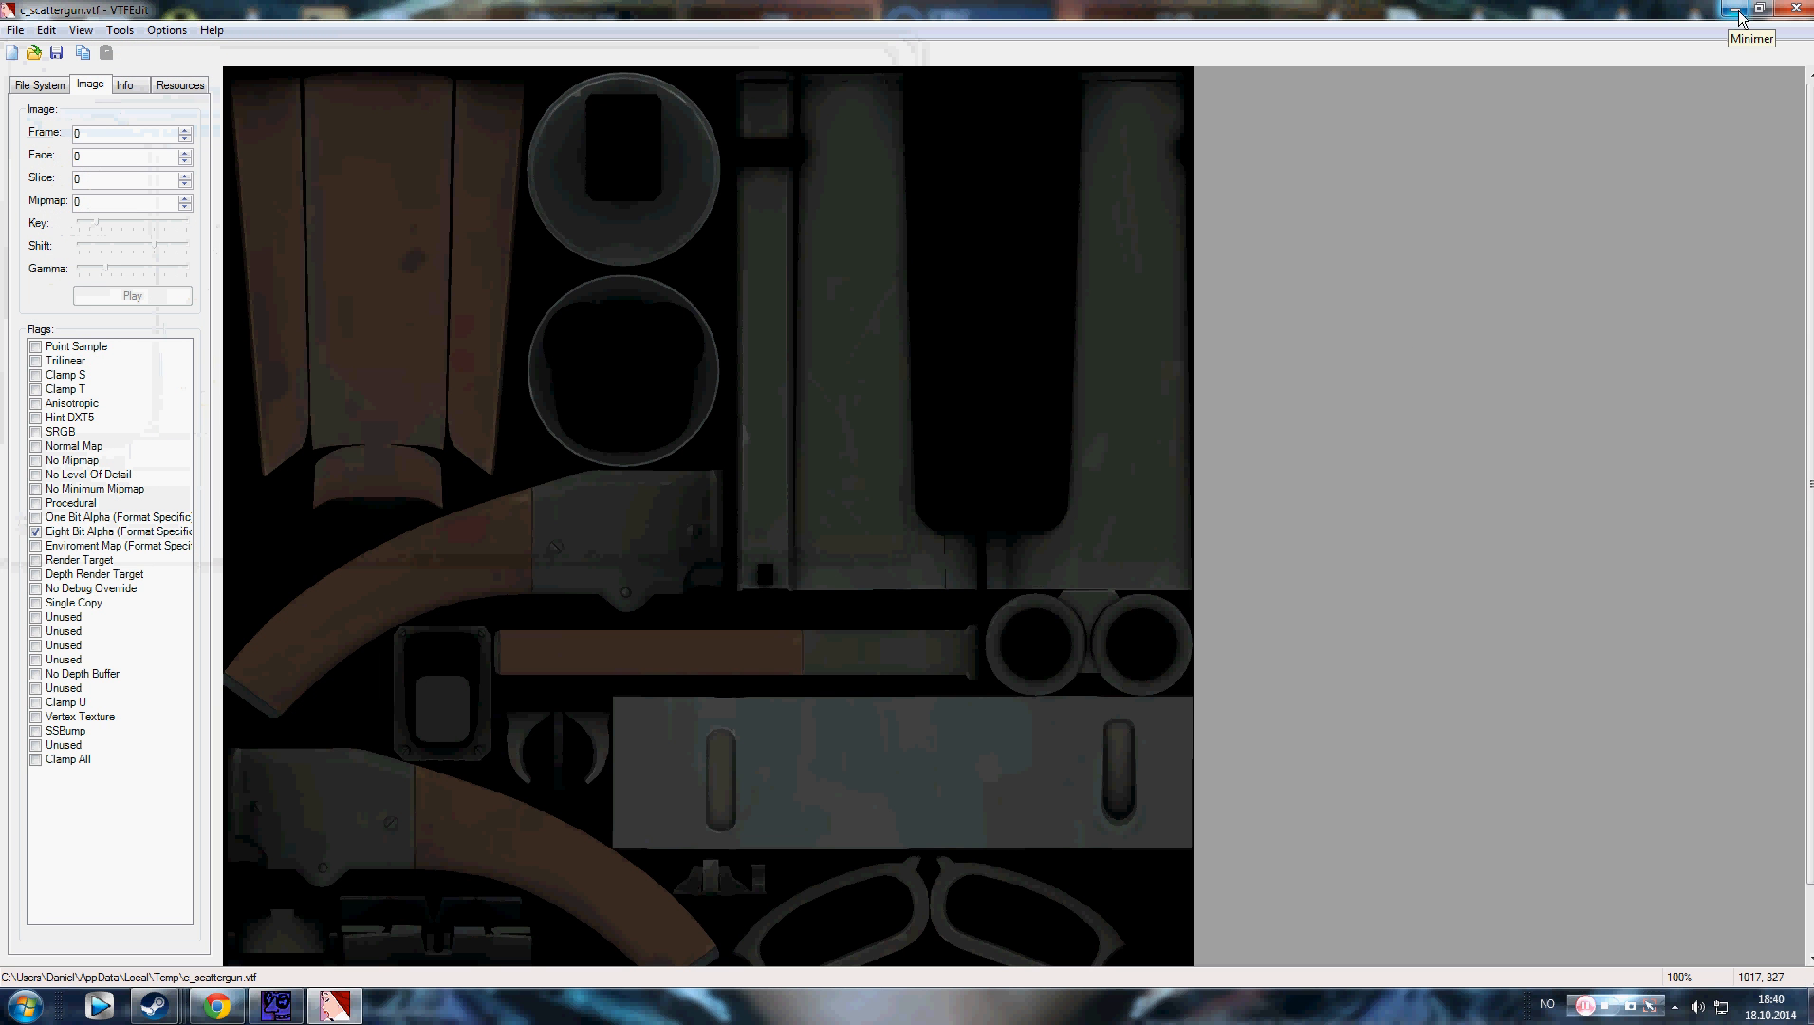
# Step: Minimize VTFEdit and open the exported BMP from the desktop in Paint.NET
pyautogui.click(1736, 11)
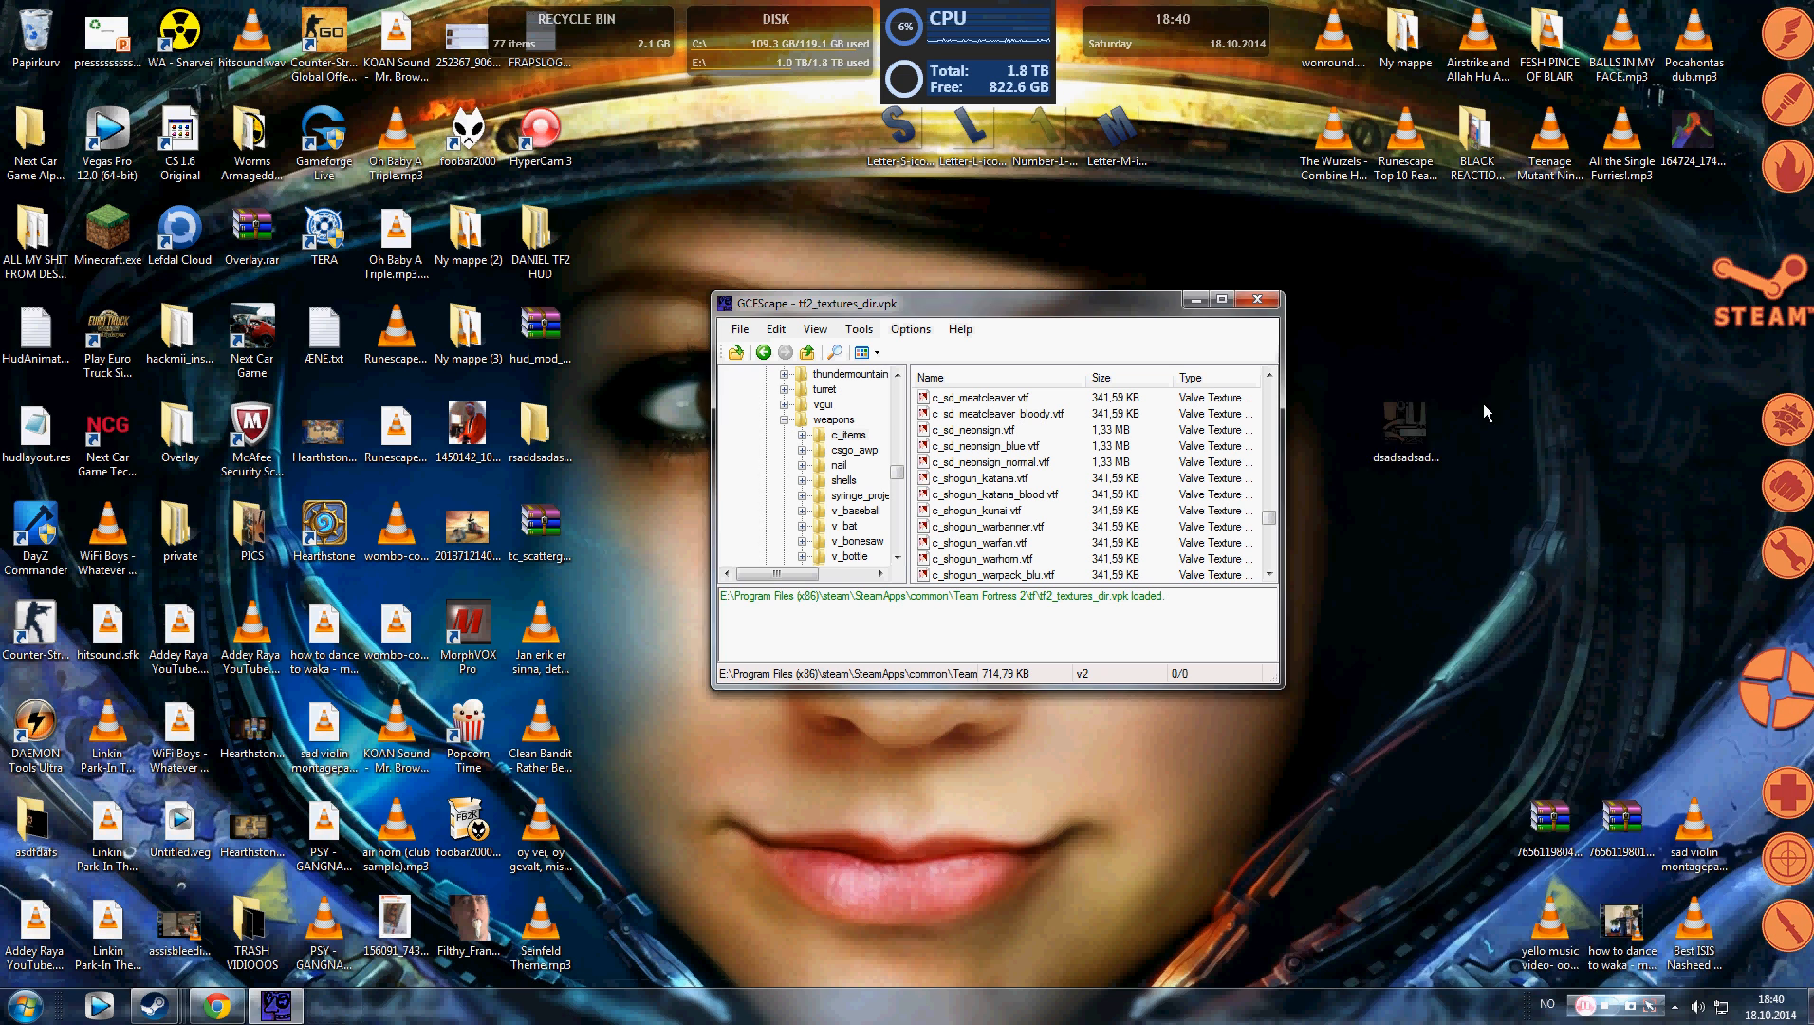
pyautogui.rightClick(1405, 423)
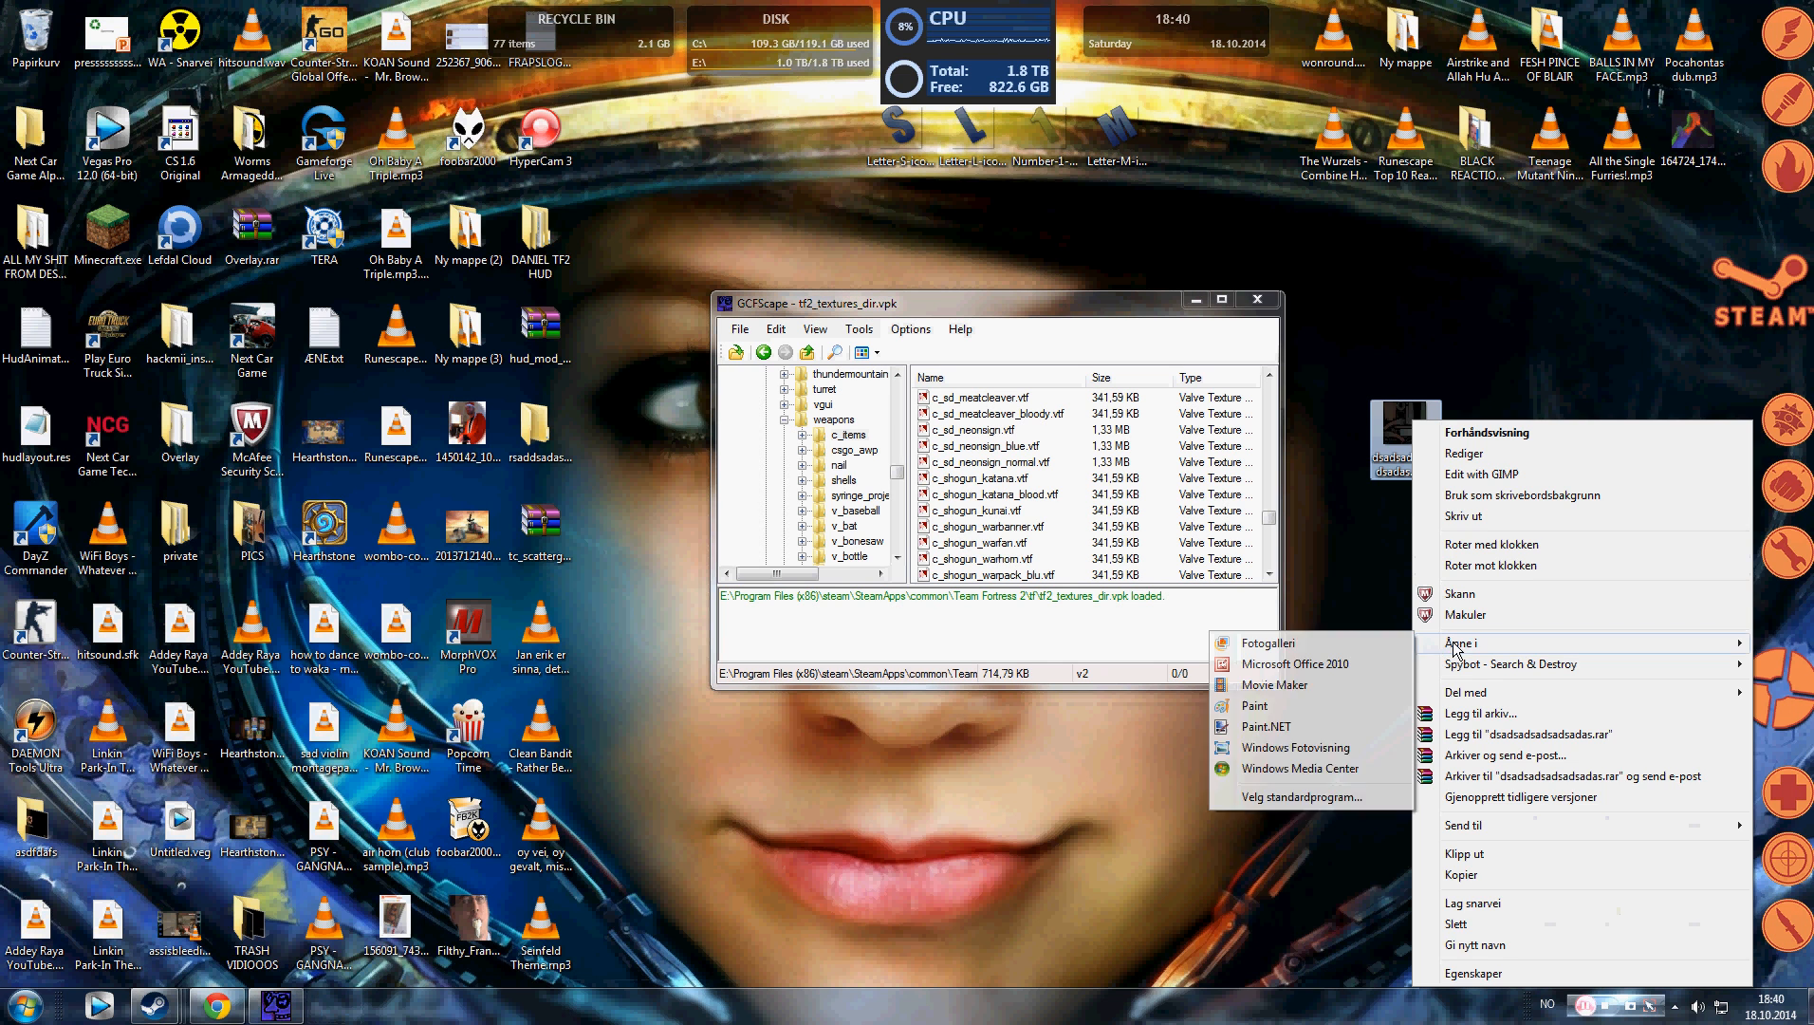
pyautogui.click(1266, 726)
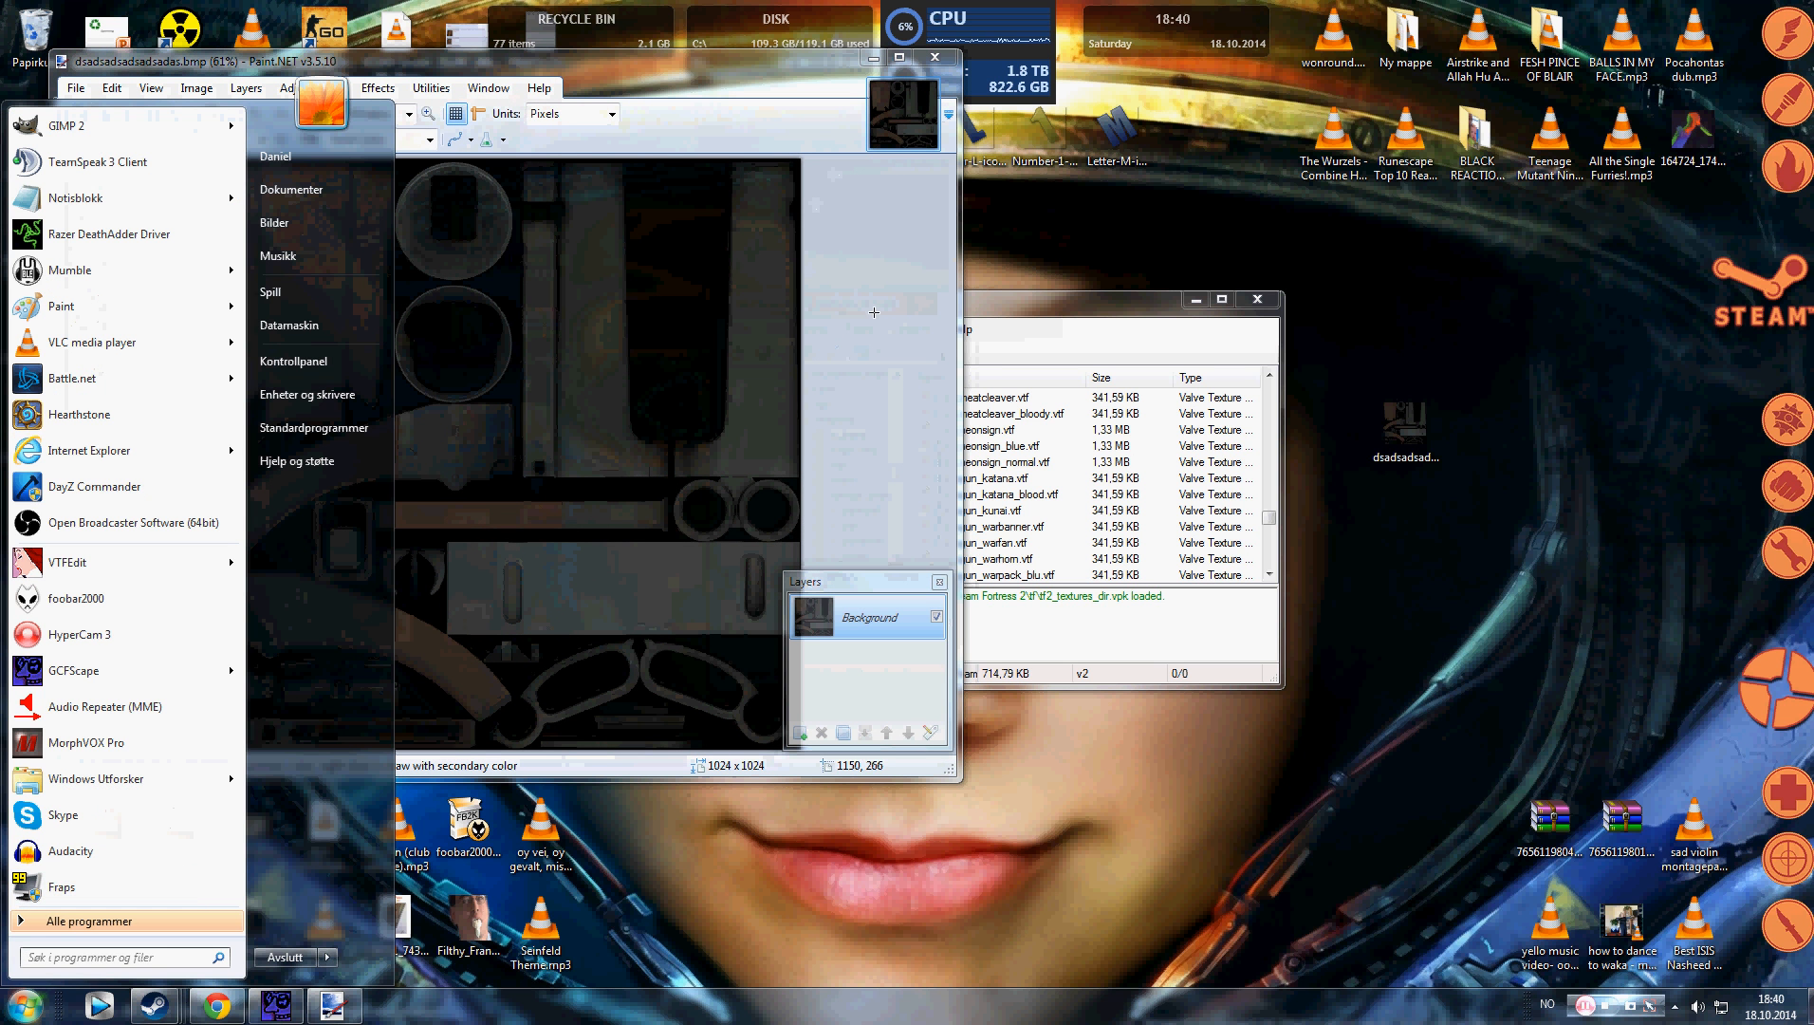
# Step: Add the dropped letter as a layer, then move and rotate the L beside the S along the stock
pyautogui.click(905, 59)
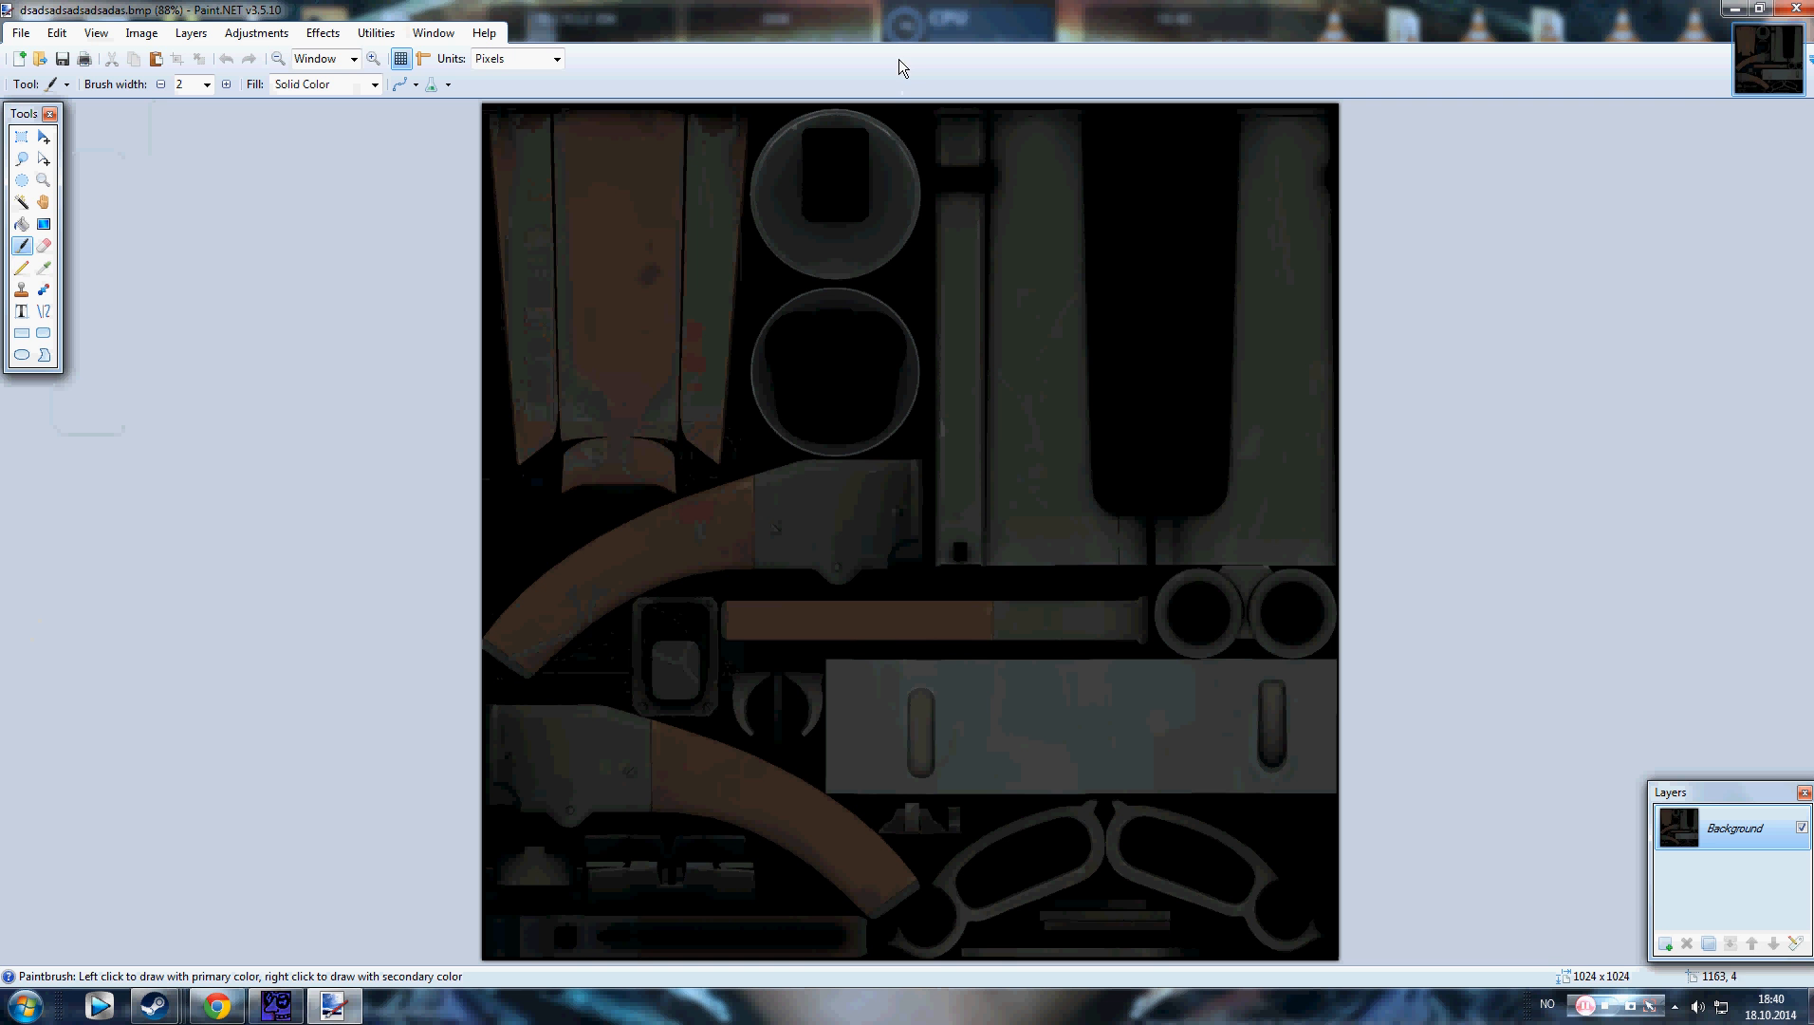
pyautogui.moveTo(990, 351)
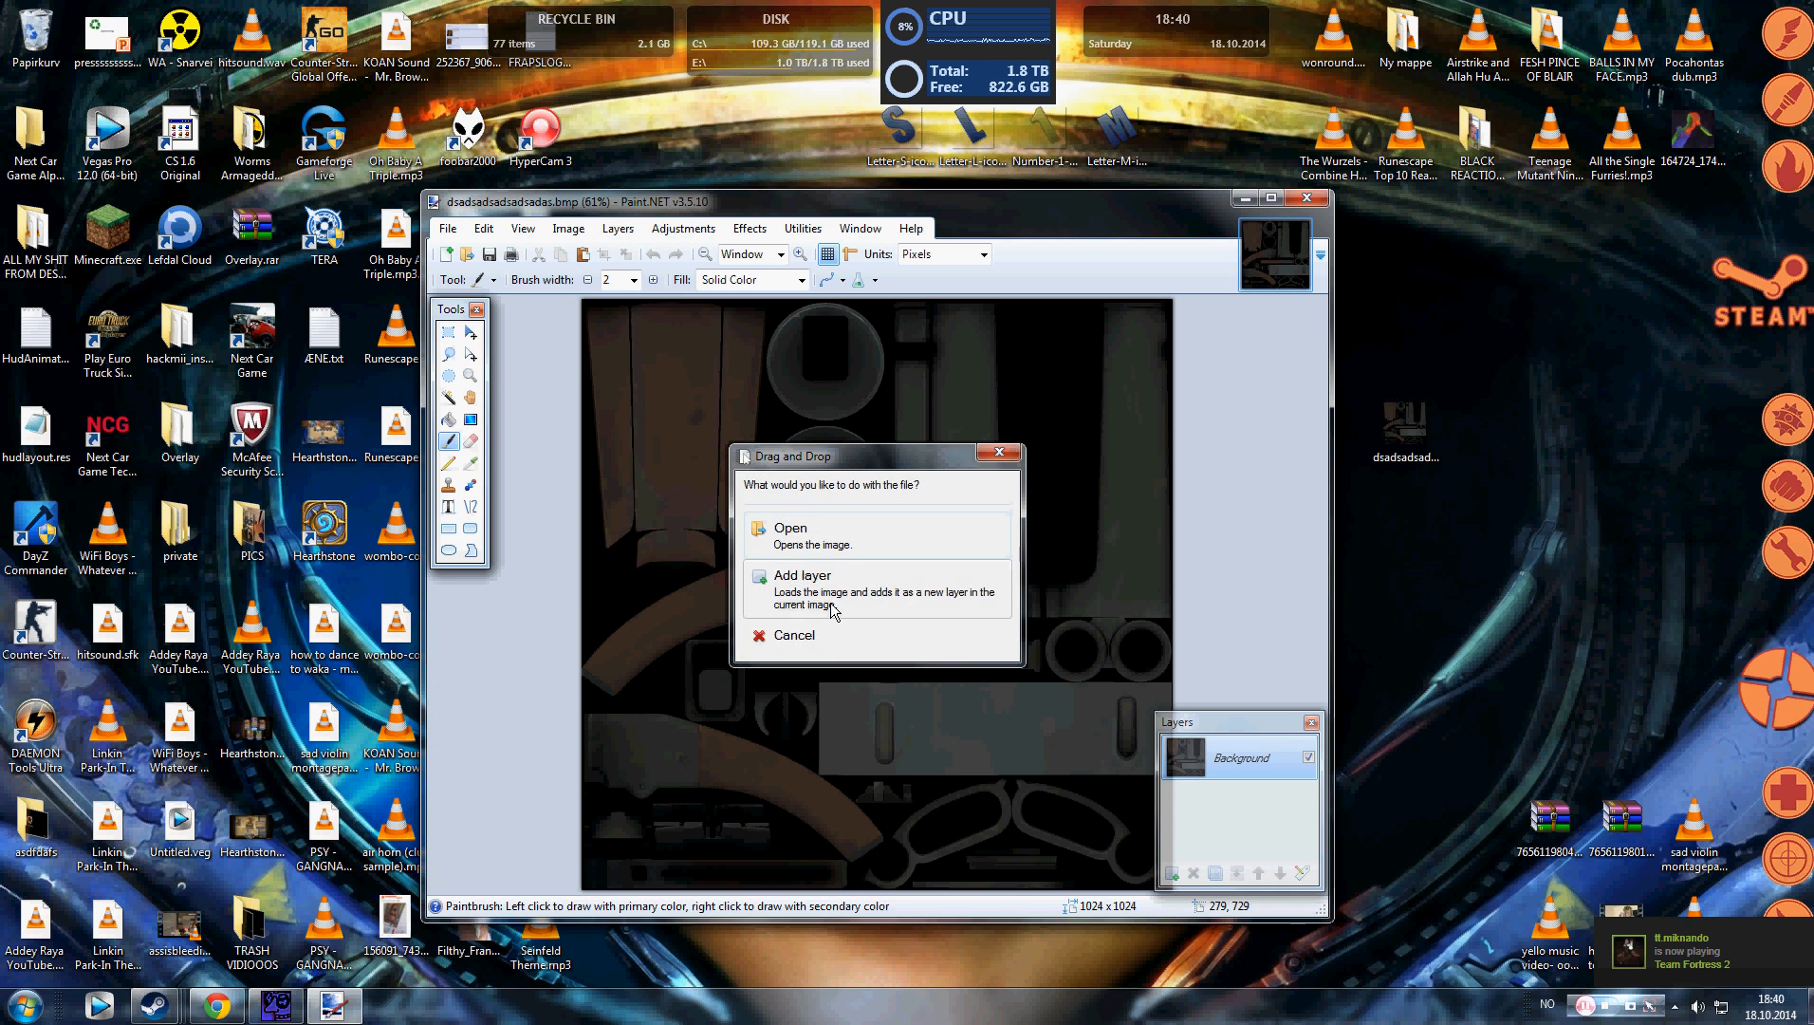
pyautogui.click(803, 575)
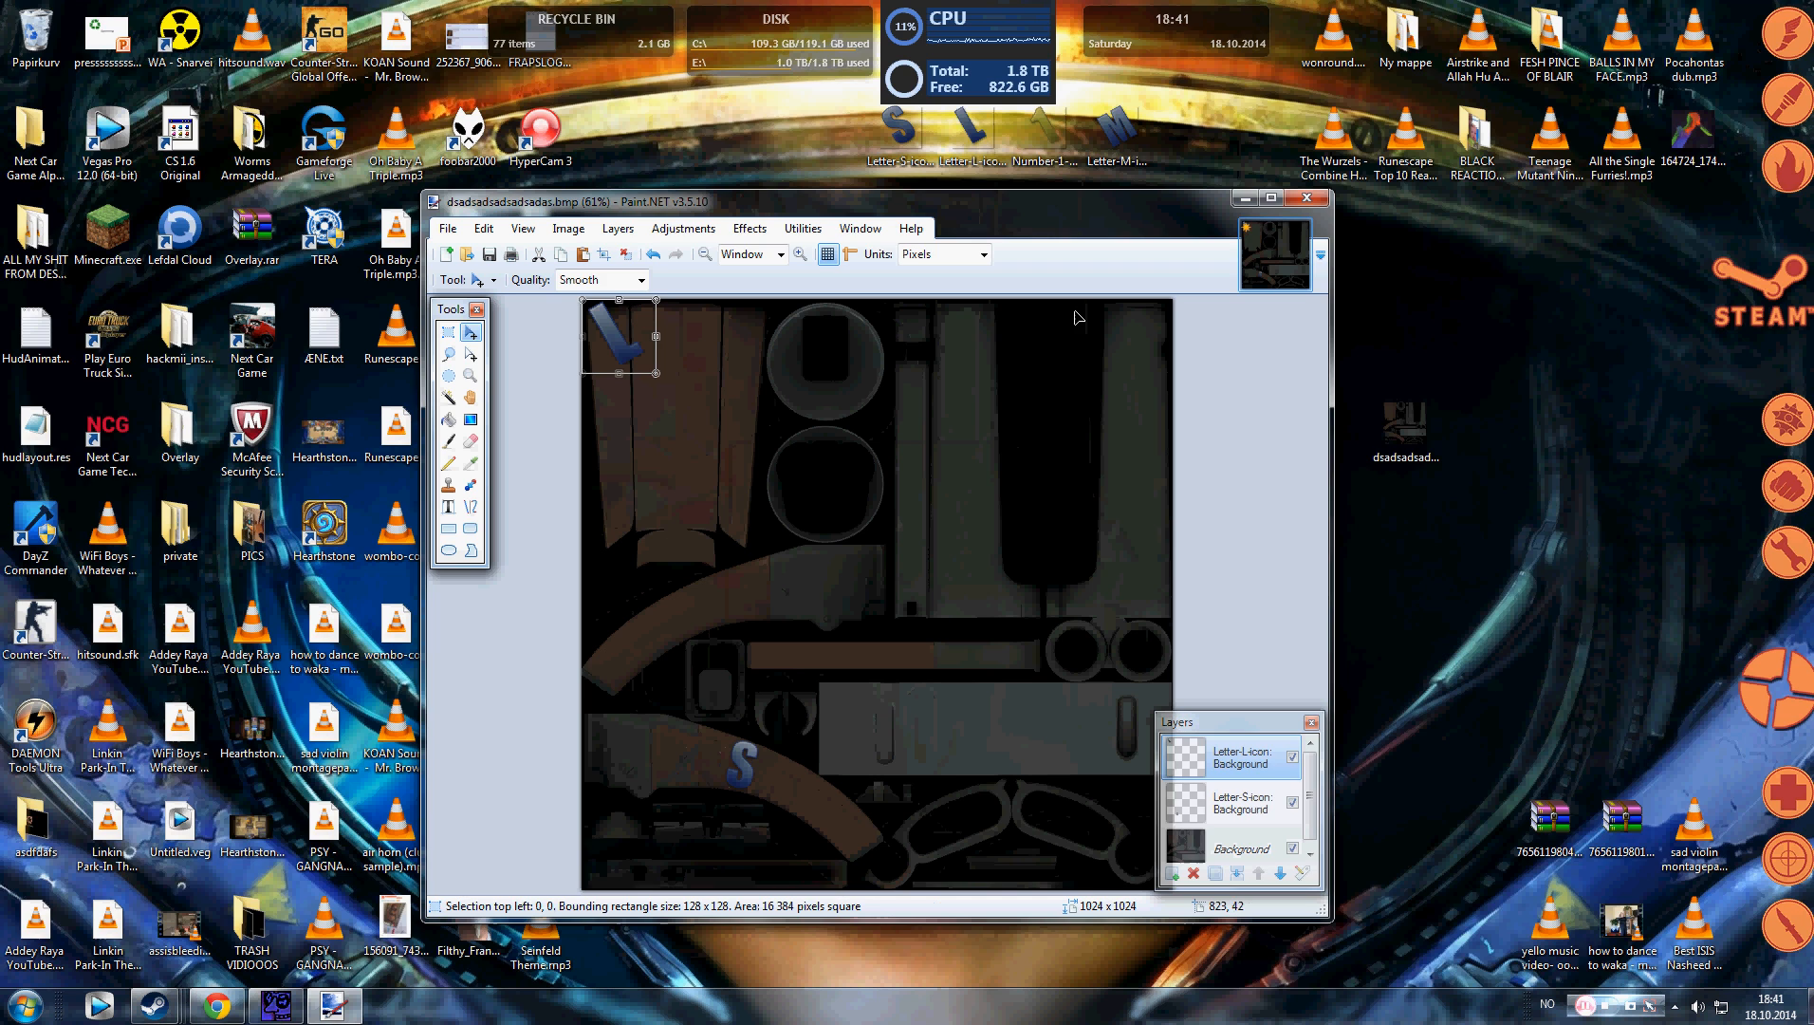
pyautogui.click(1258, 198)
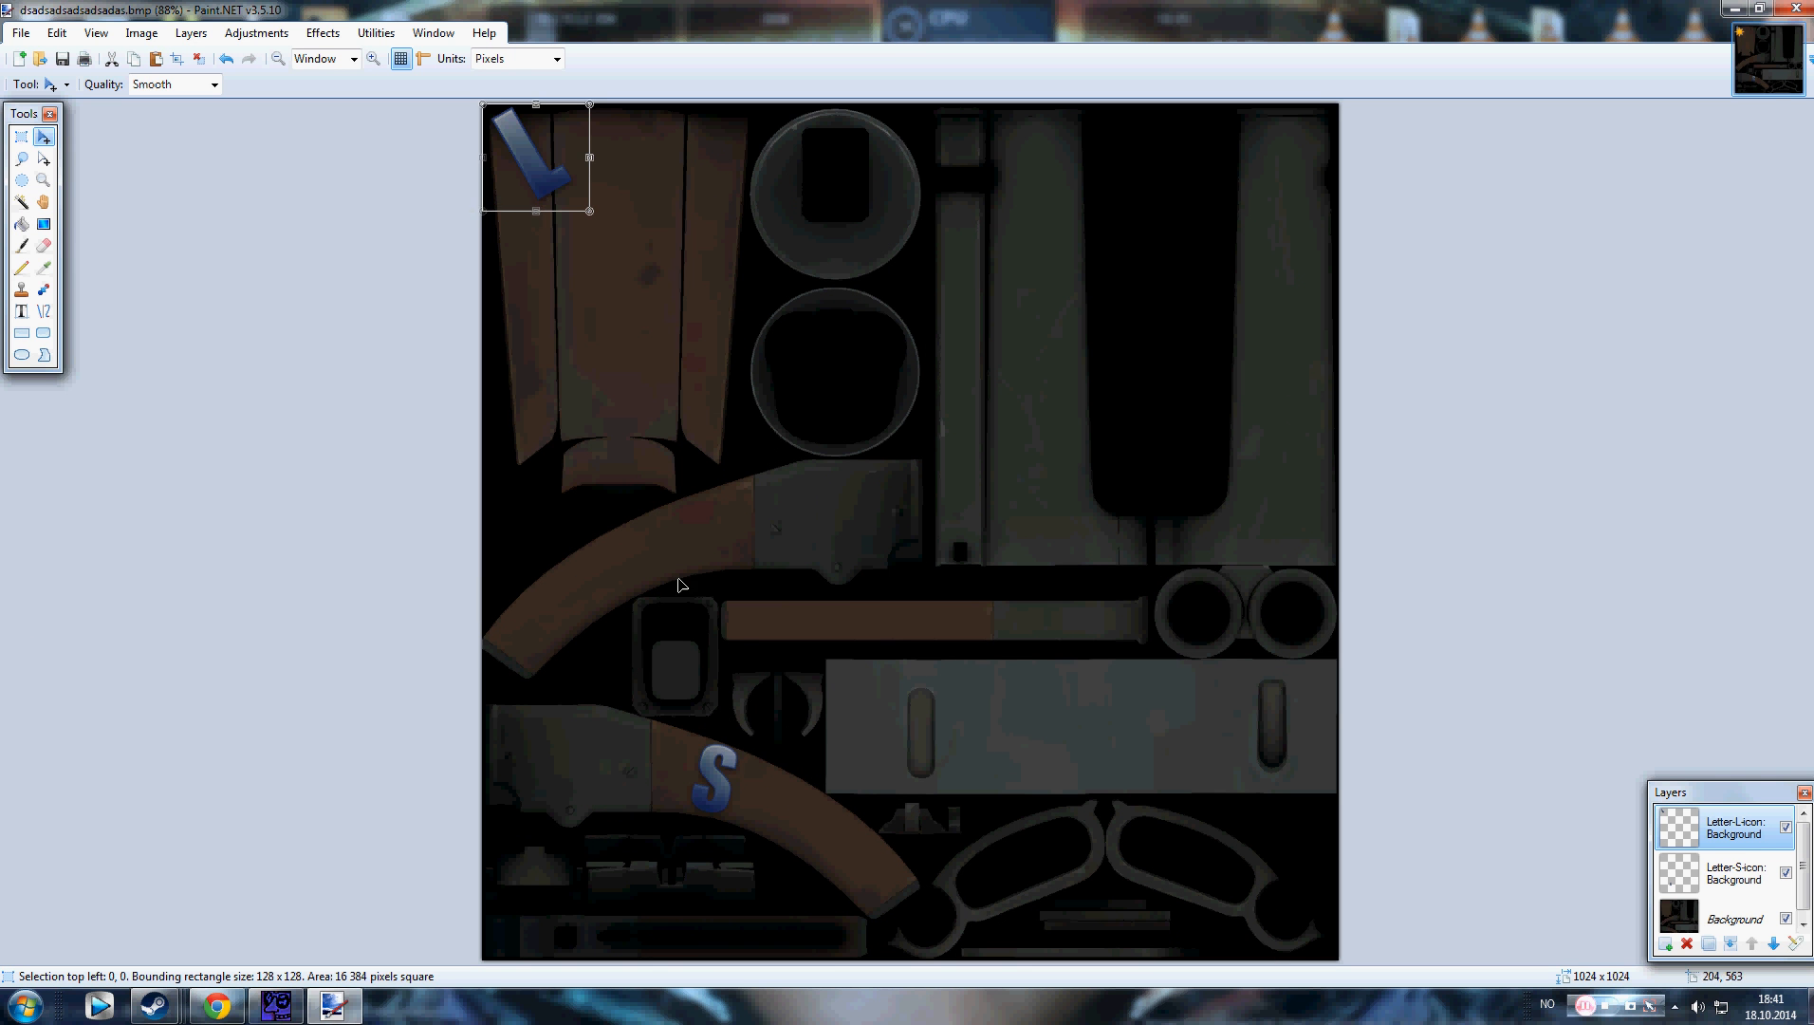
pyautogui.moveTo(537, 168); pyautogui.dragTo(885, 613)
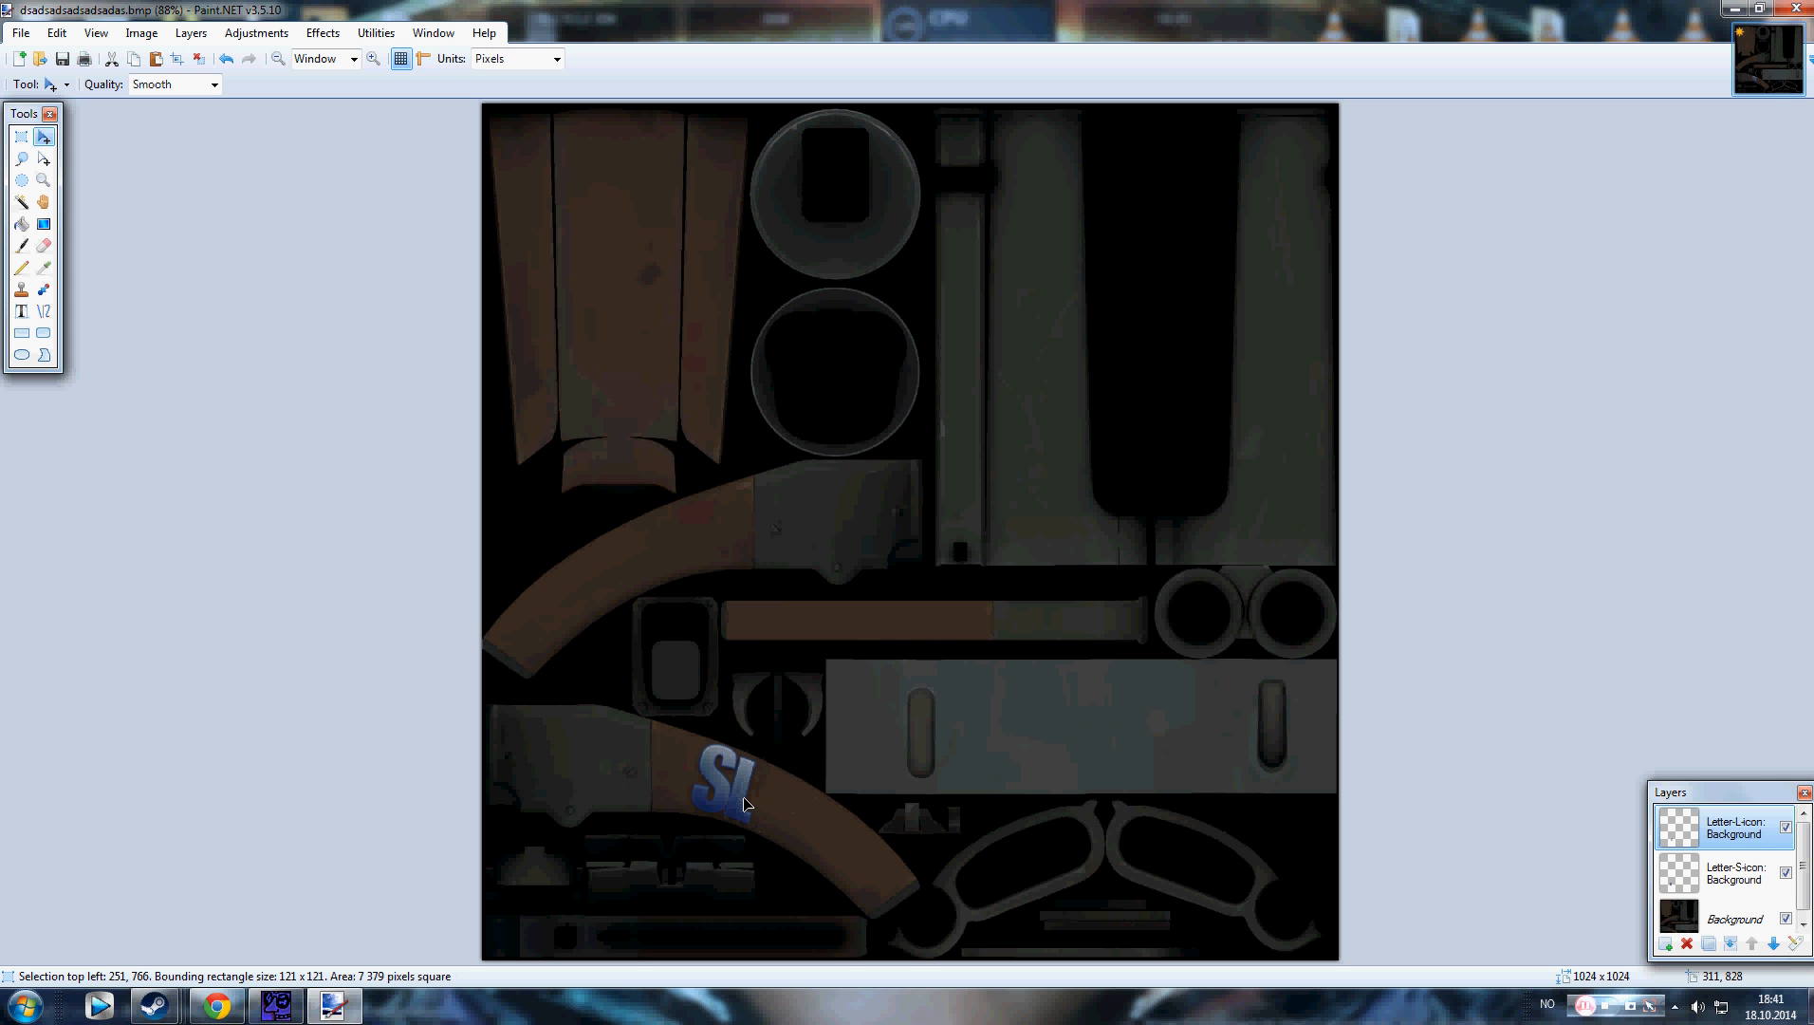
pyautogui.moveTo(740, 798); pyautogui.dragTo(728, 798)
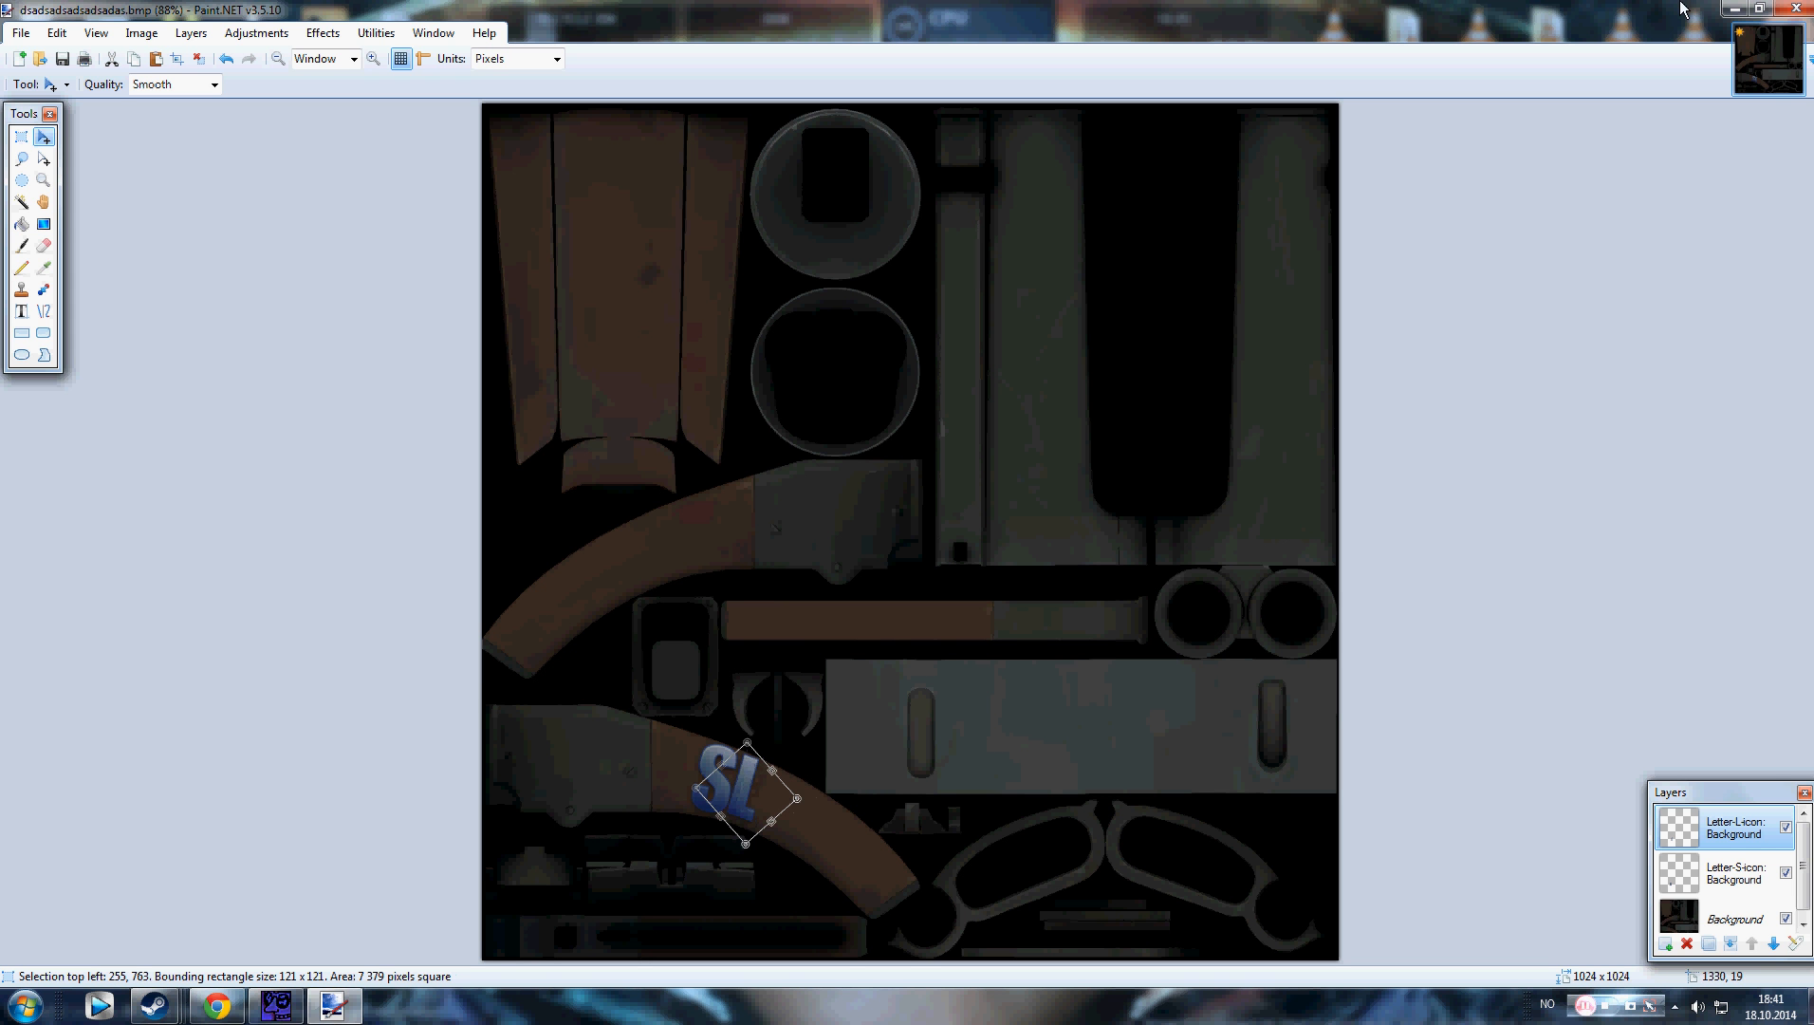
pyautogui.click(1762, 9)
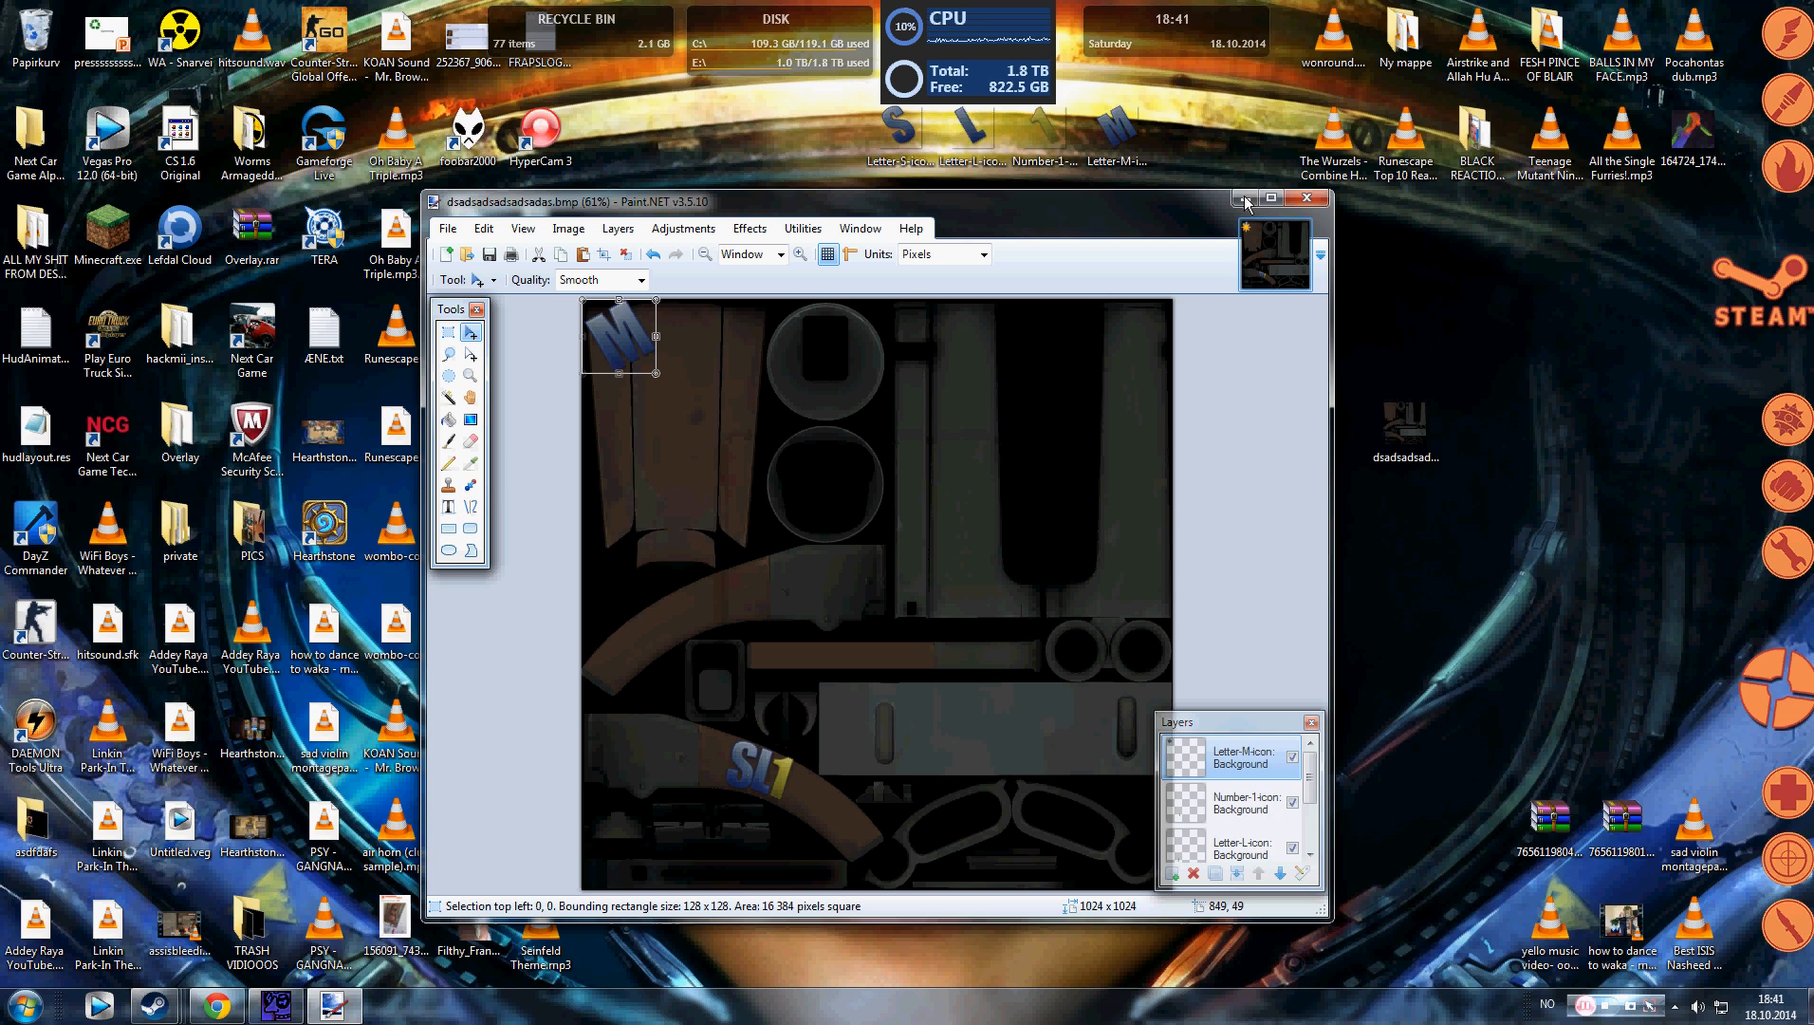
# Step: Move the M layer after SL1 on the stock and rotate it to follow the curve
pyautogui.click(1281, 198)
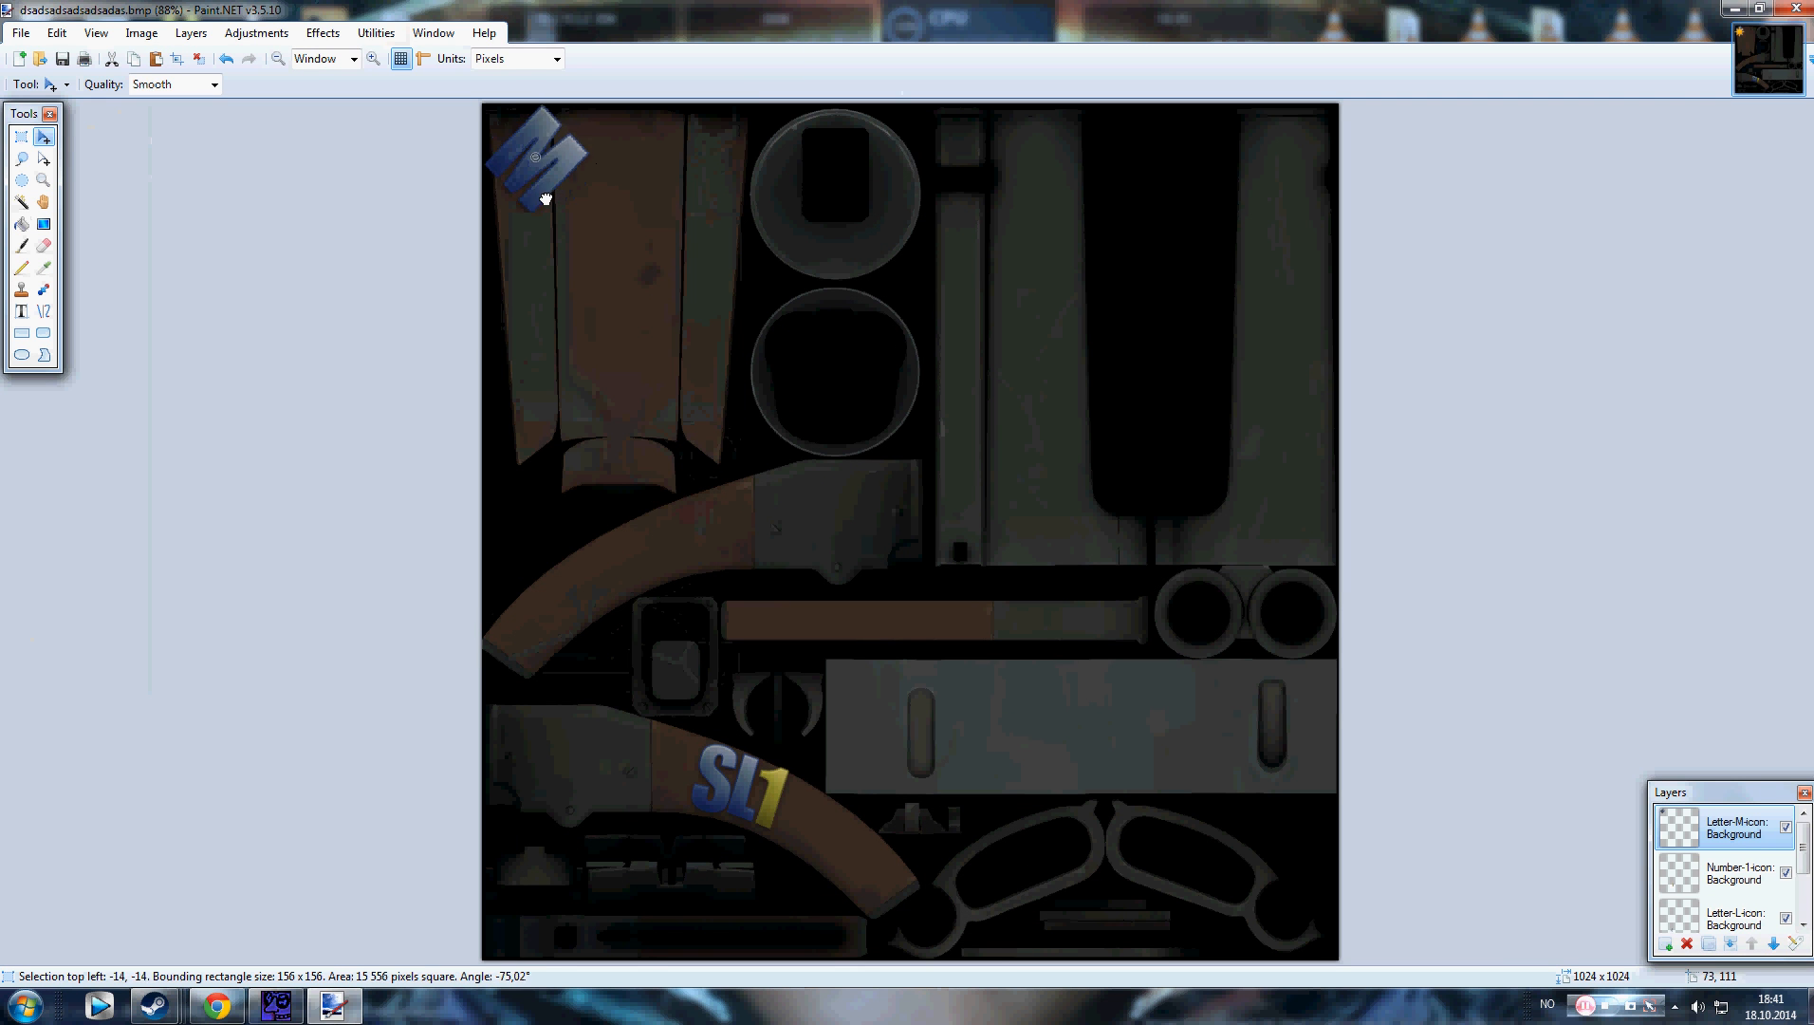
pyautogui.moveTo(534, 162); pyautogui.dragTo(818, 809)
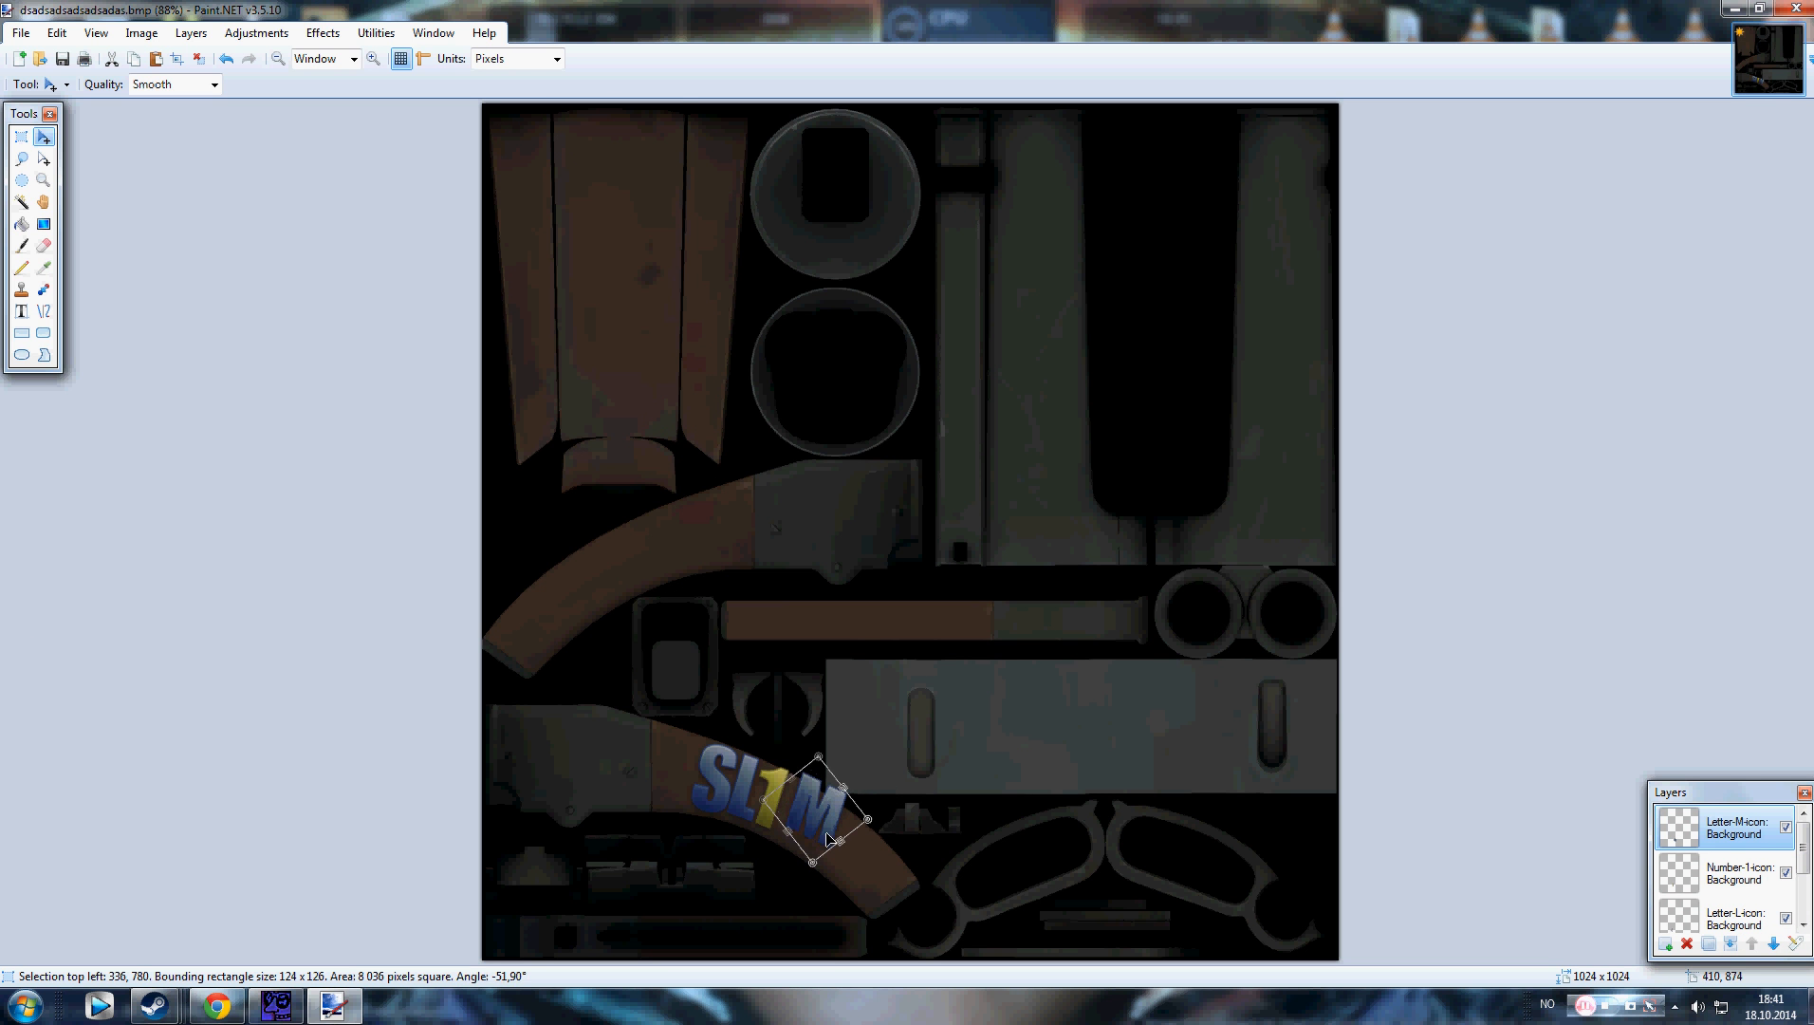
pyautogui.moveTo(821, 821); pyautogui.dragTo(811, 835)
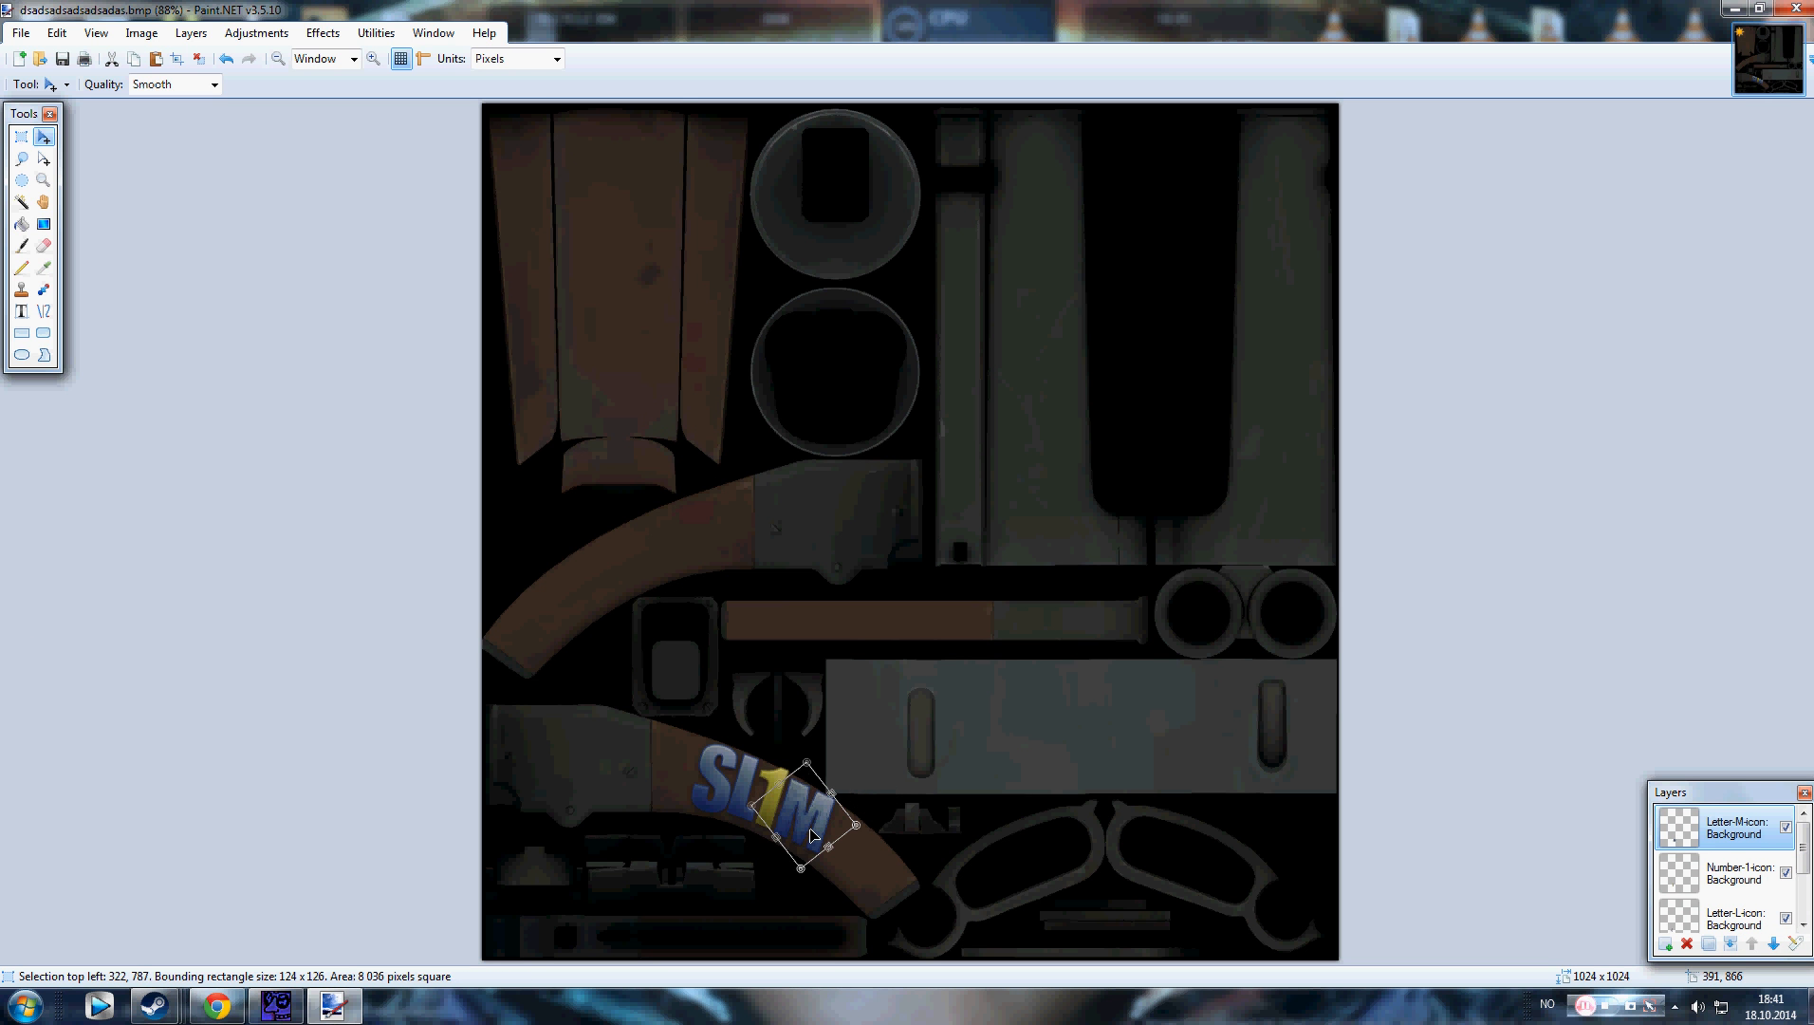
pyautogui.moveTo(535, 365)
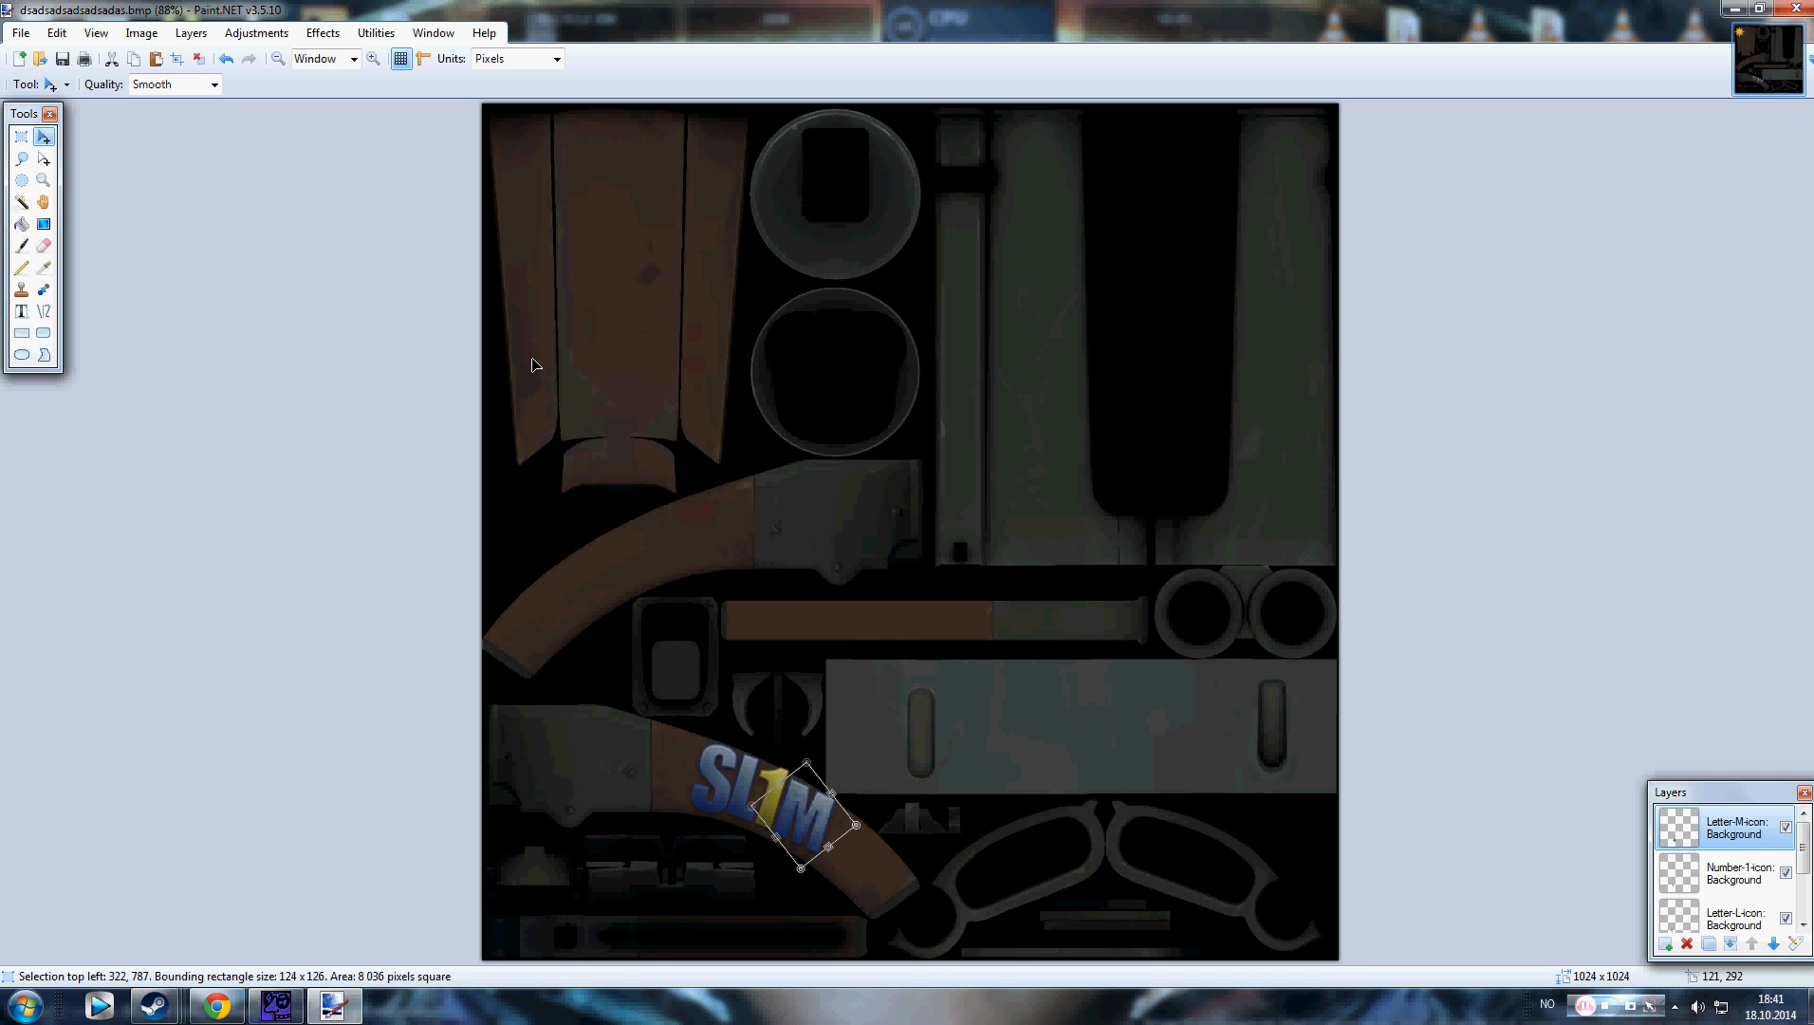
pyautogui.moveTo(1612, 676)
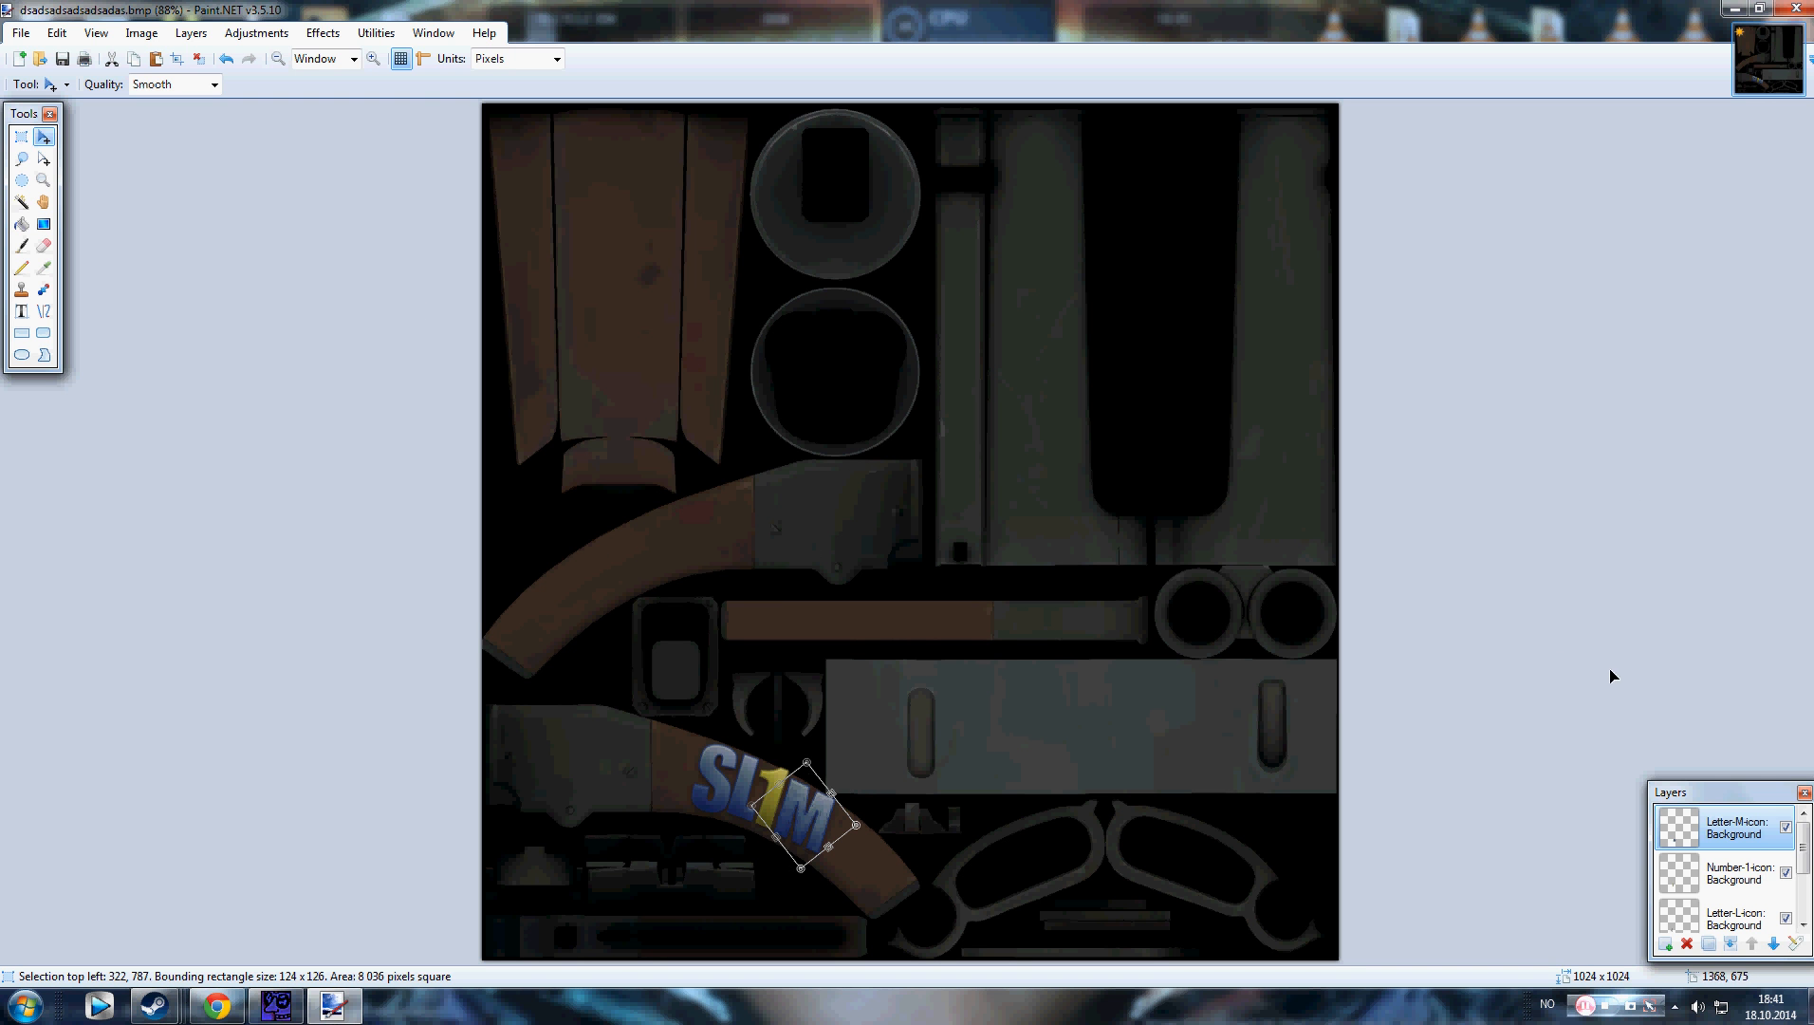
pyautogui.moveTo(902, 777)
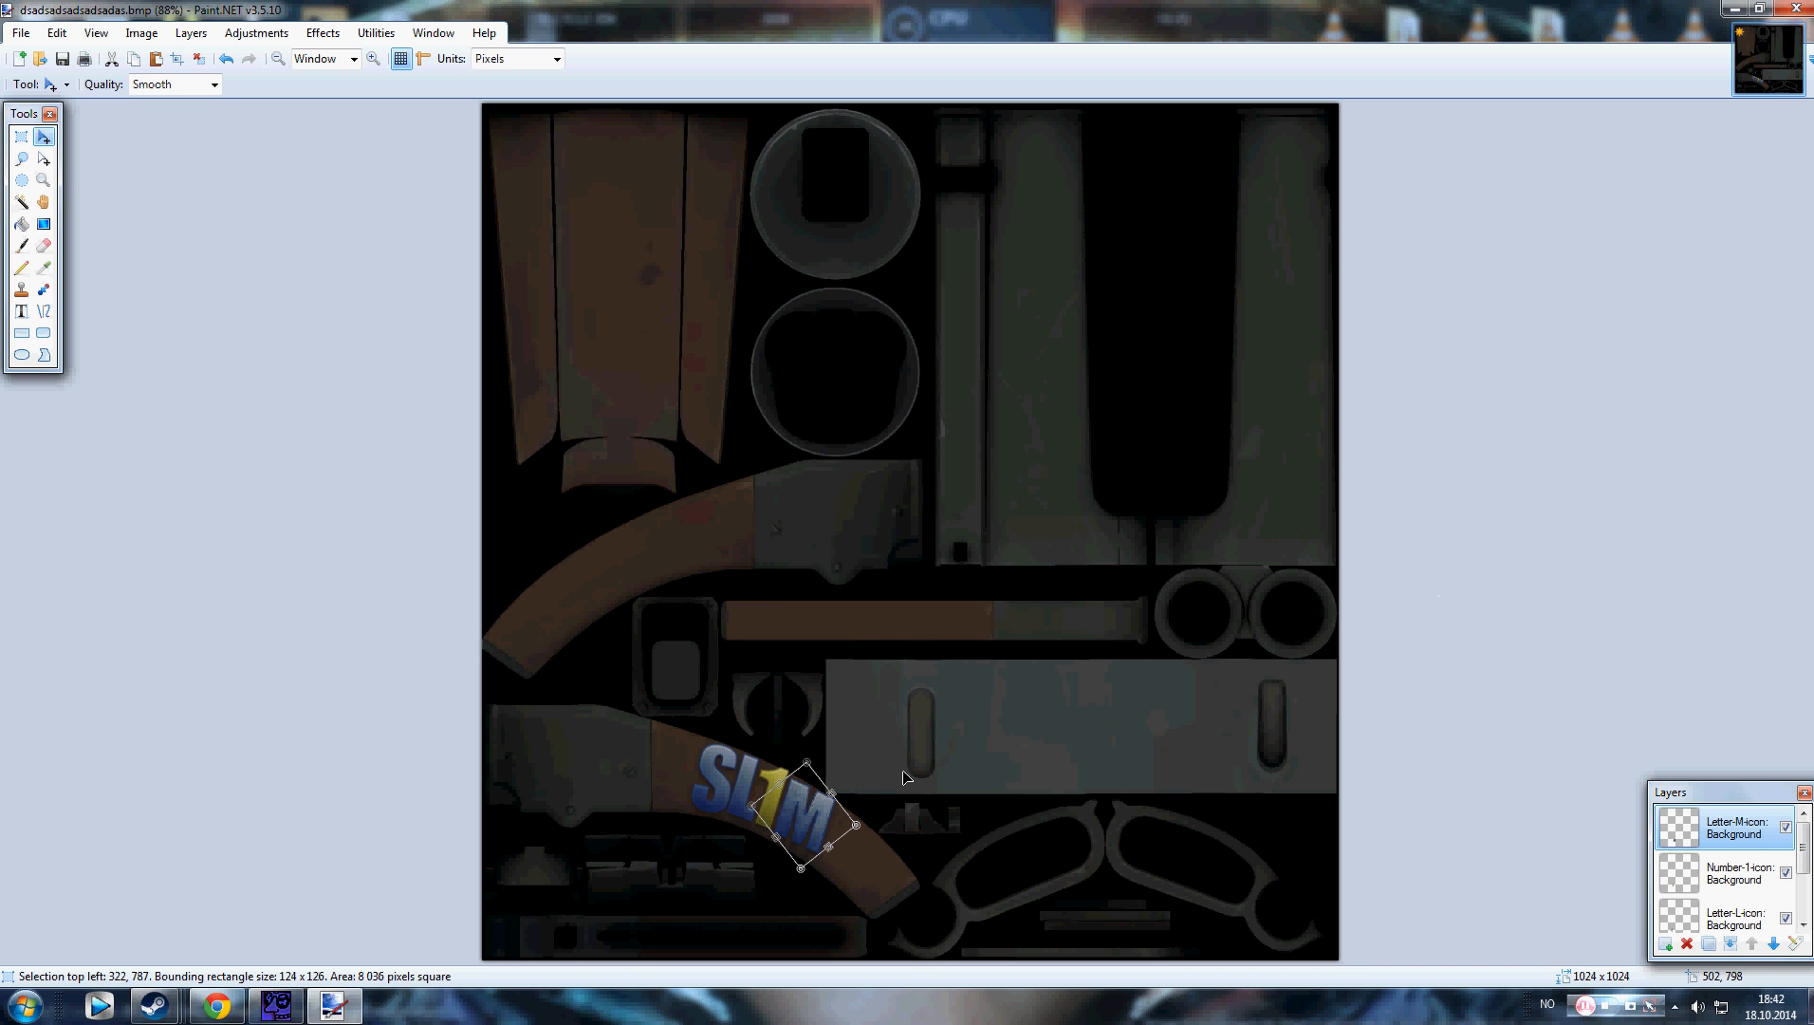
pyautogui.moveTo(1317, 560)
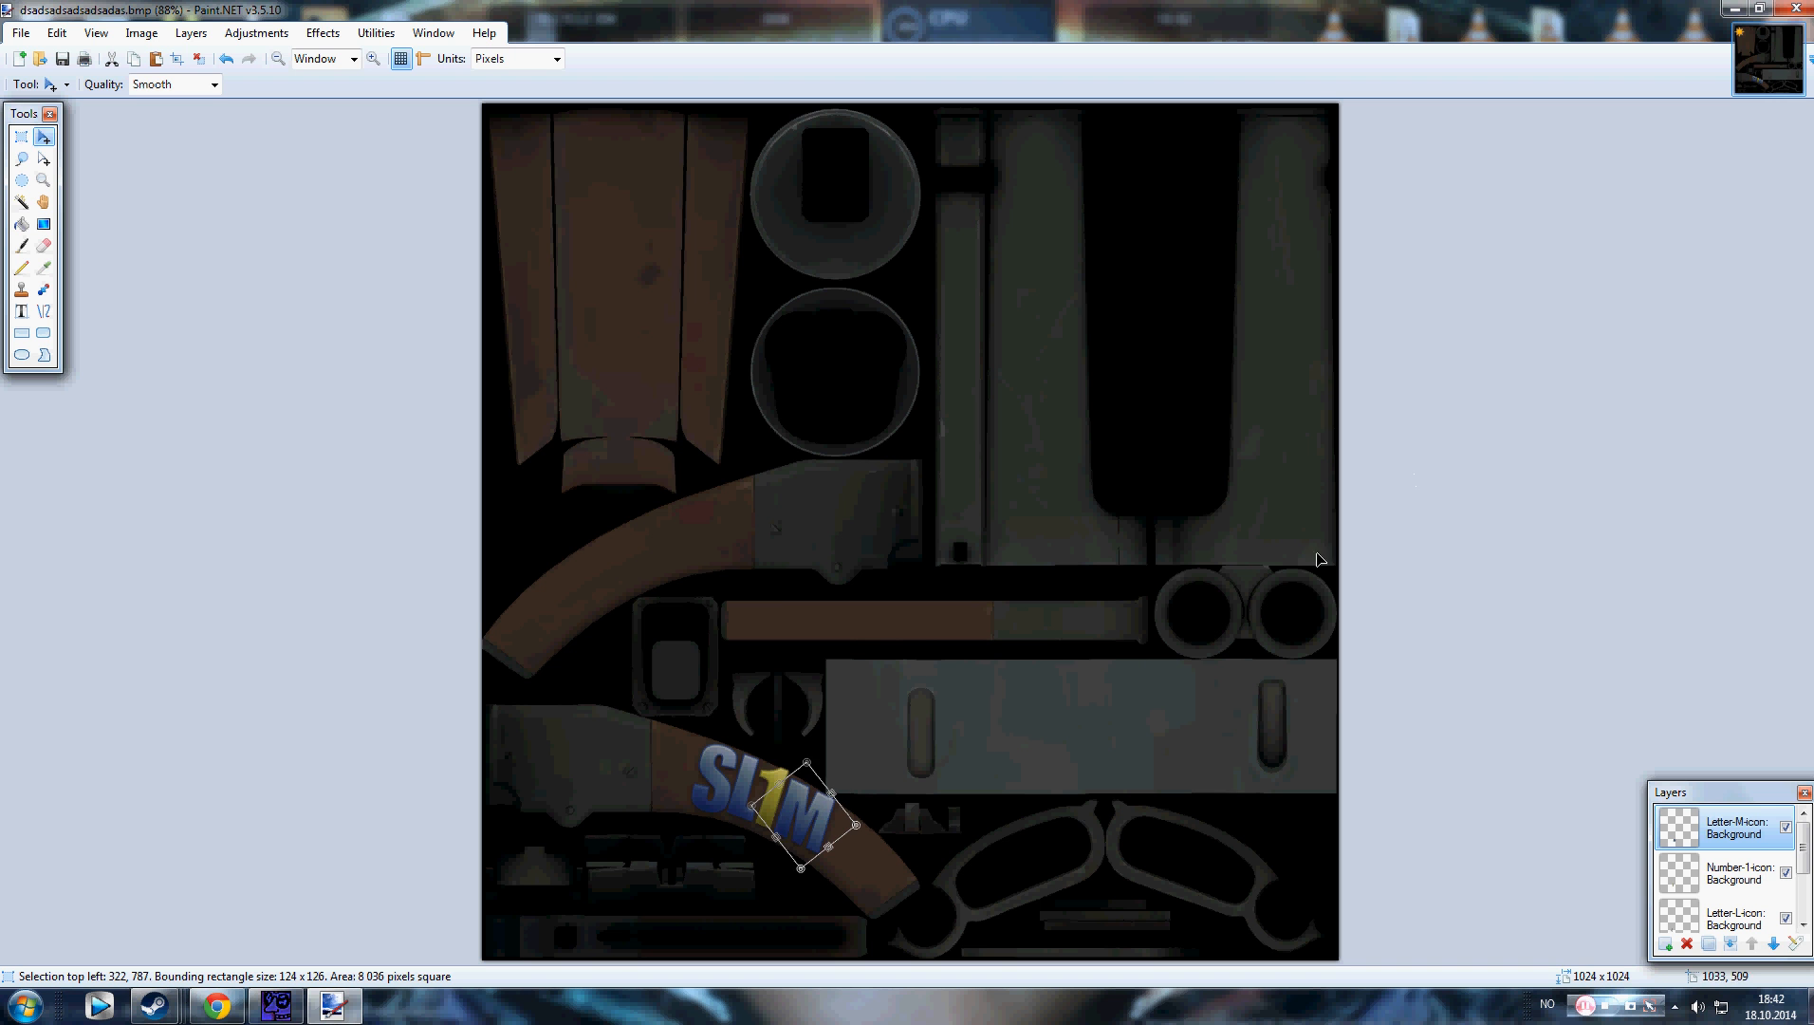
pyautogui.moveTo(1723, 444)
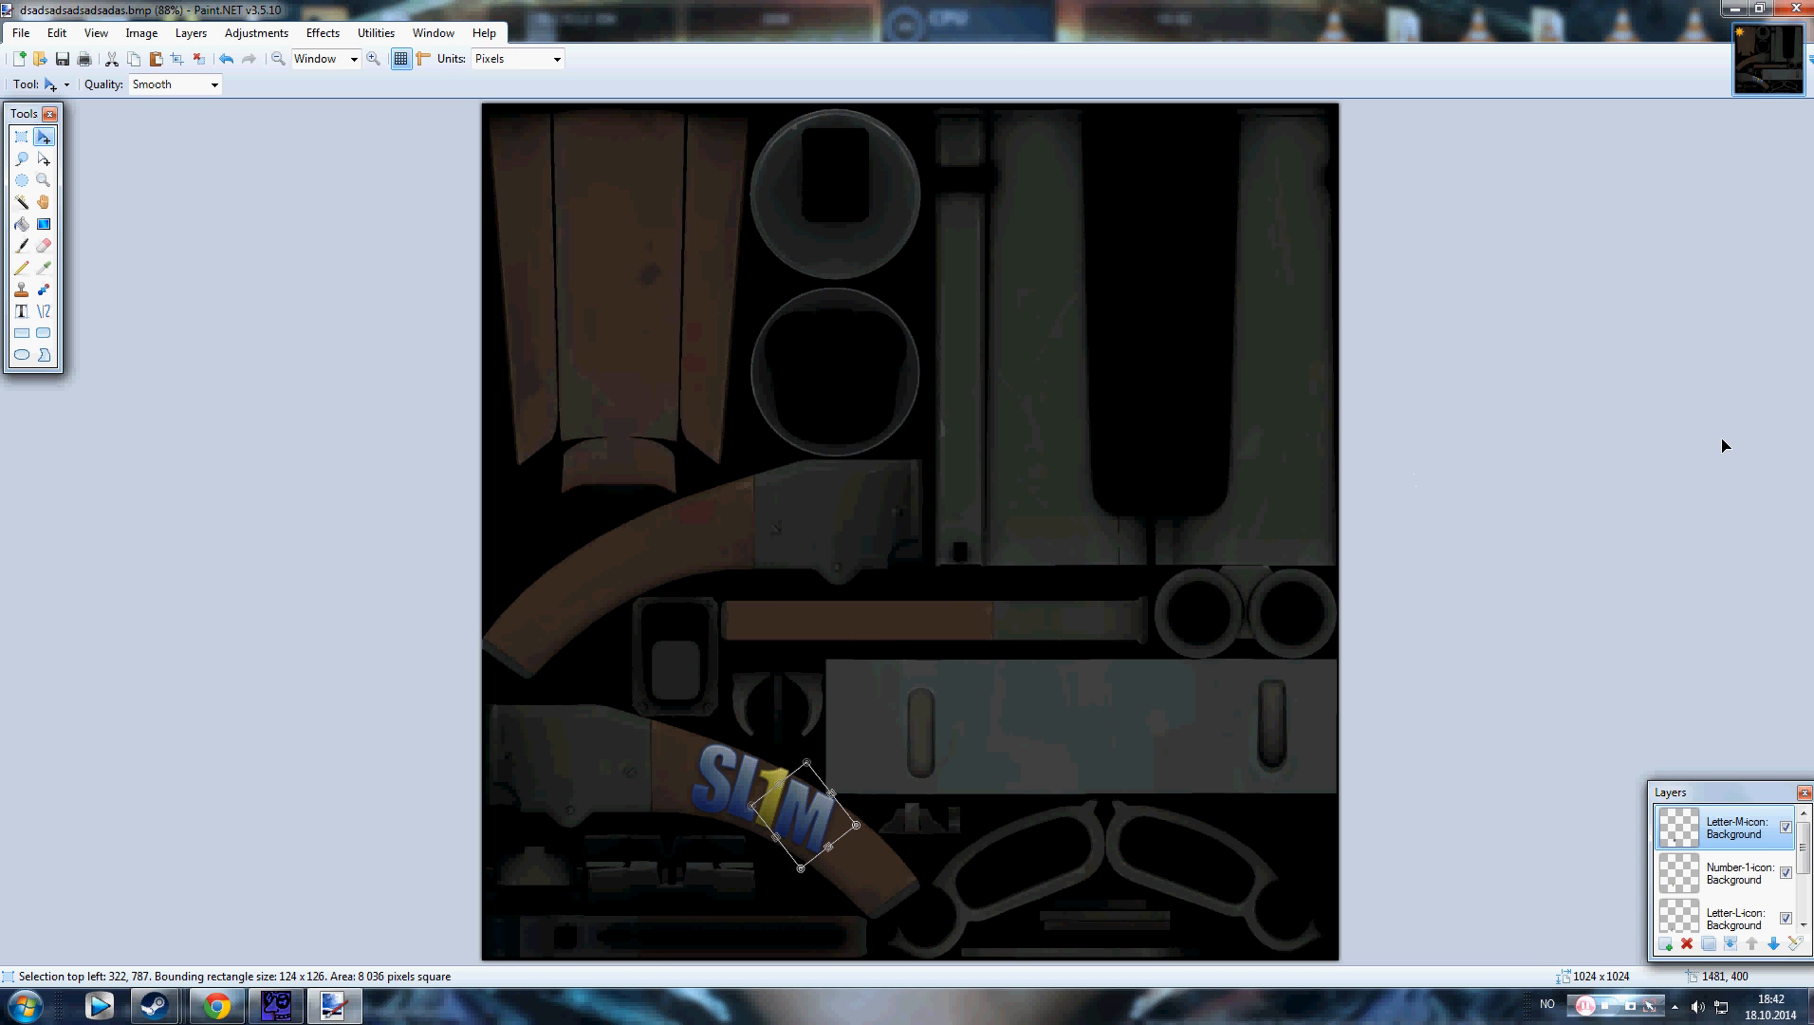
pyautogui.moveTo(1566, 379)
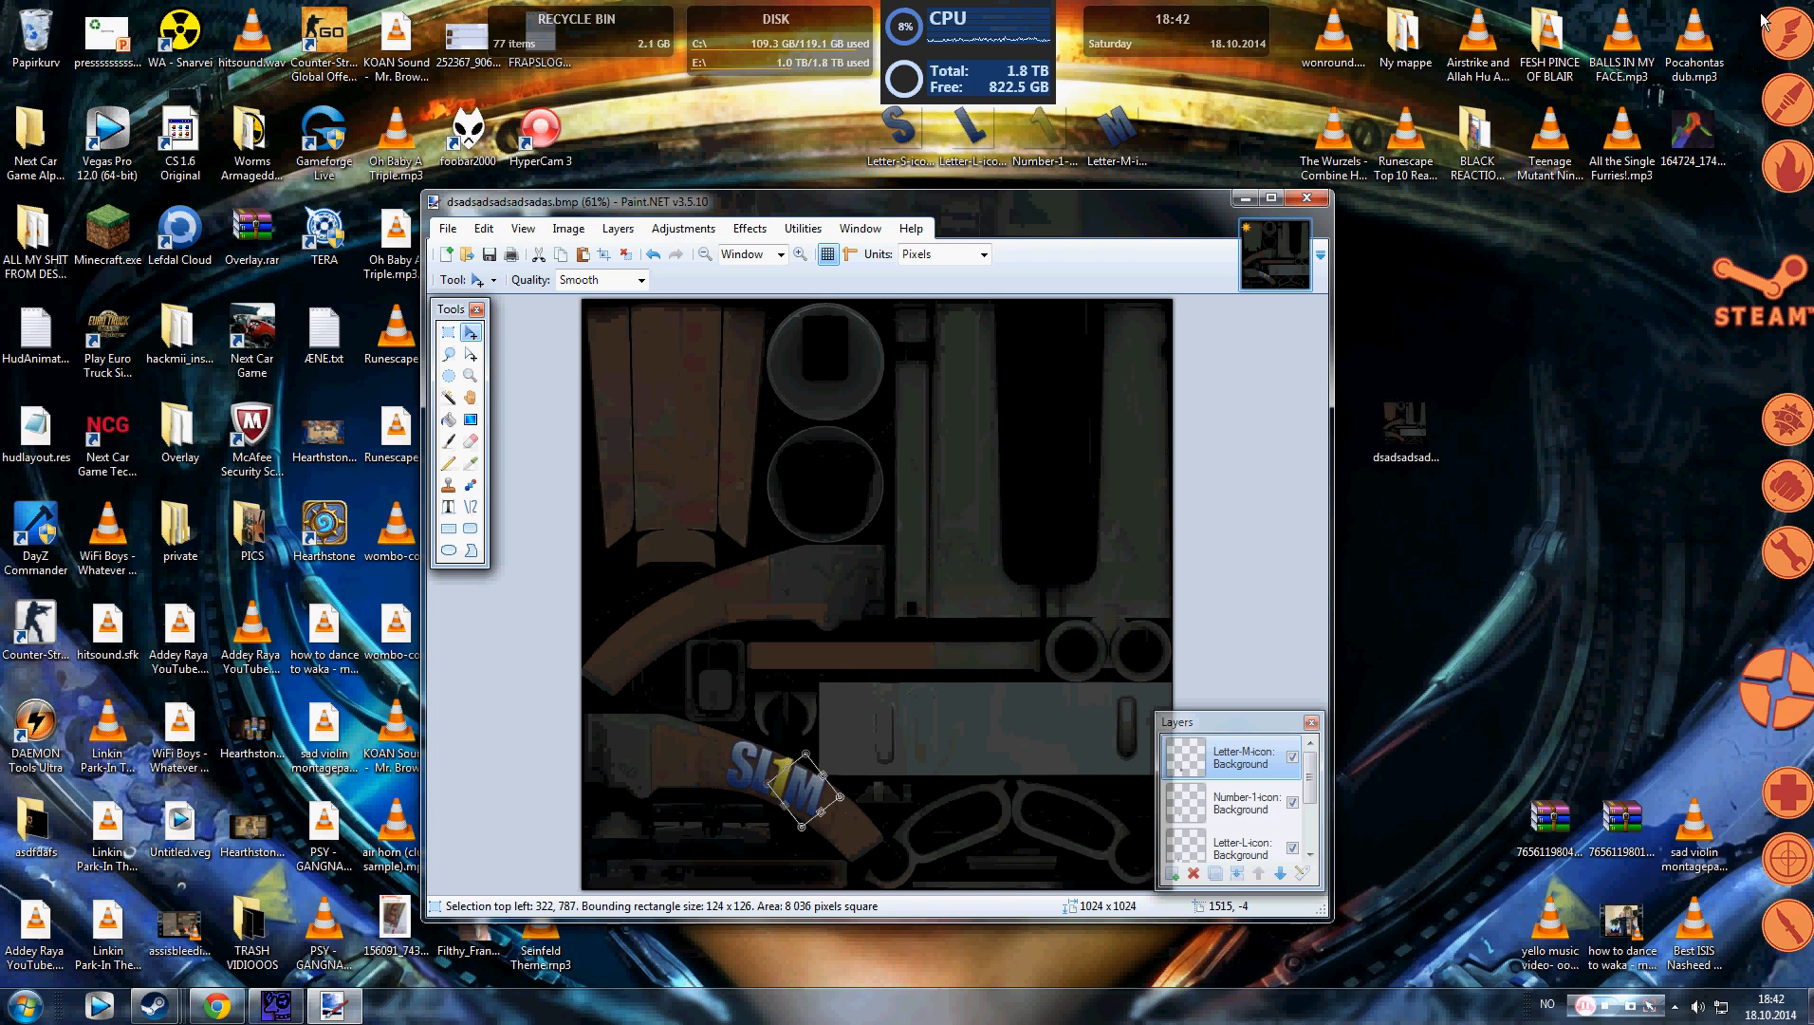
pyautogui.moveTo(762, 840)
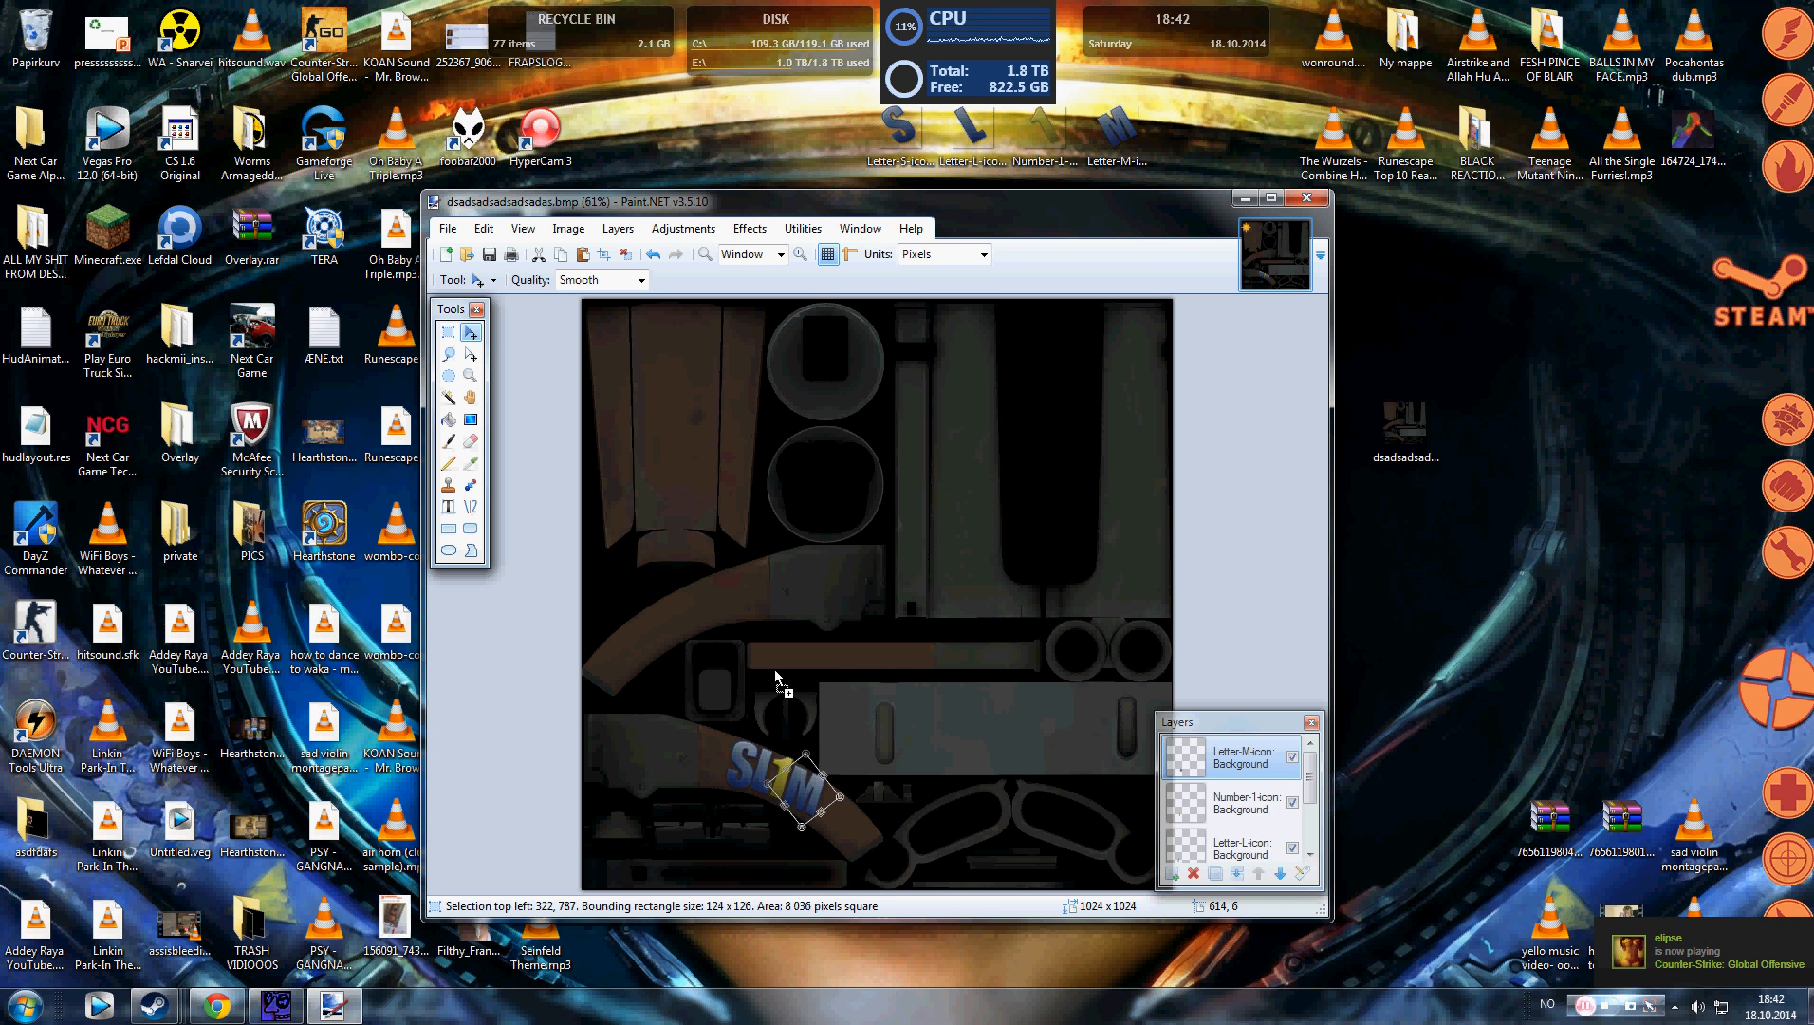
pyautogui.moveTo(876, 842)
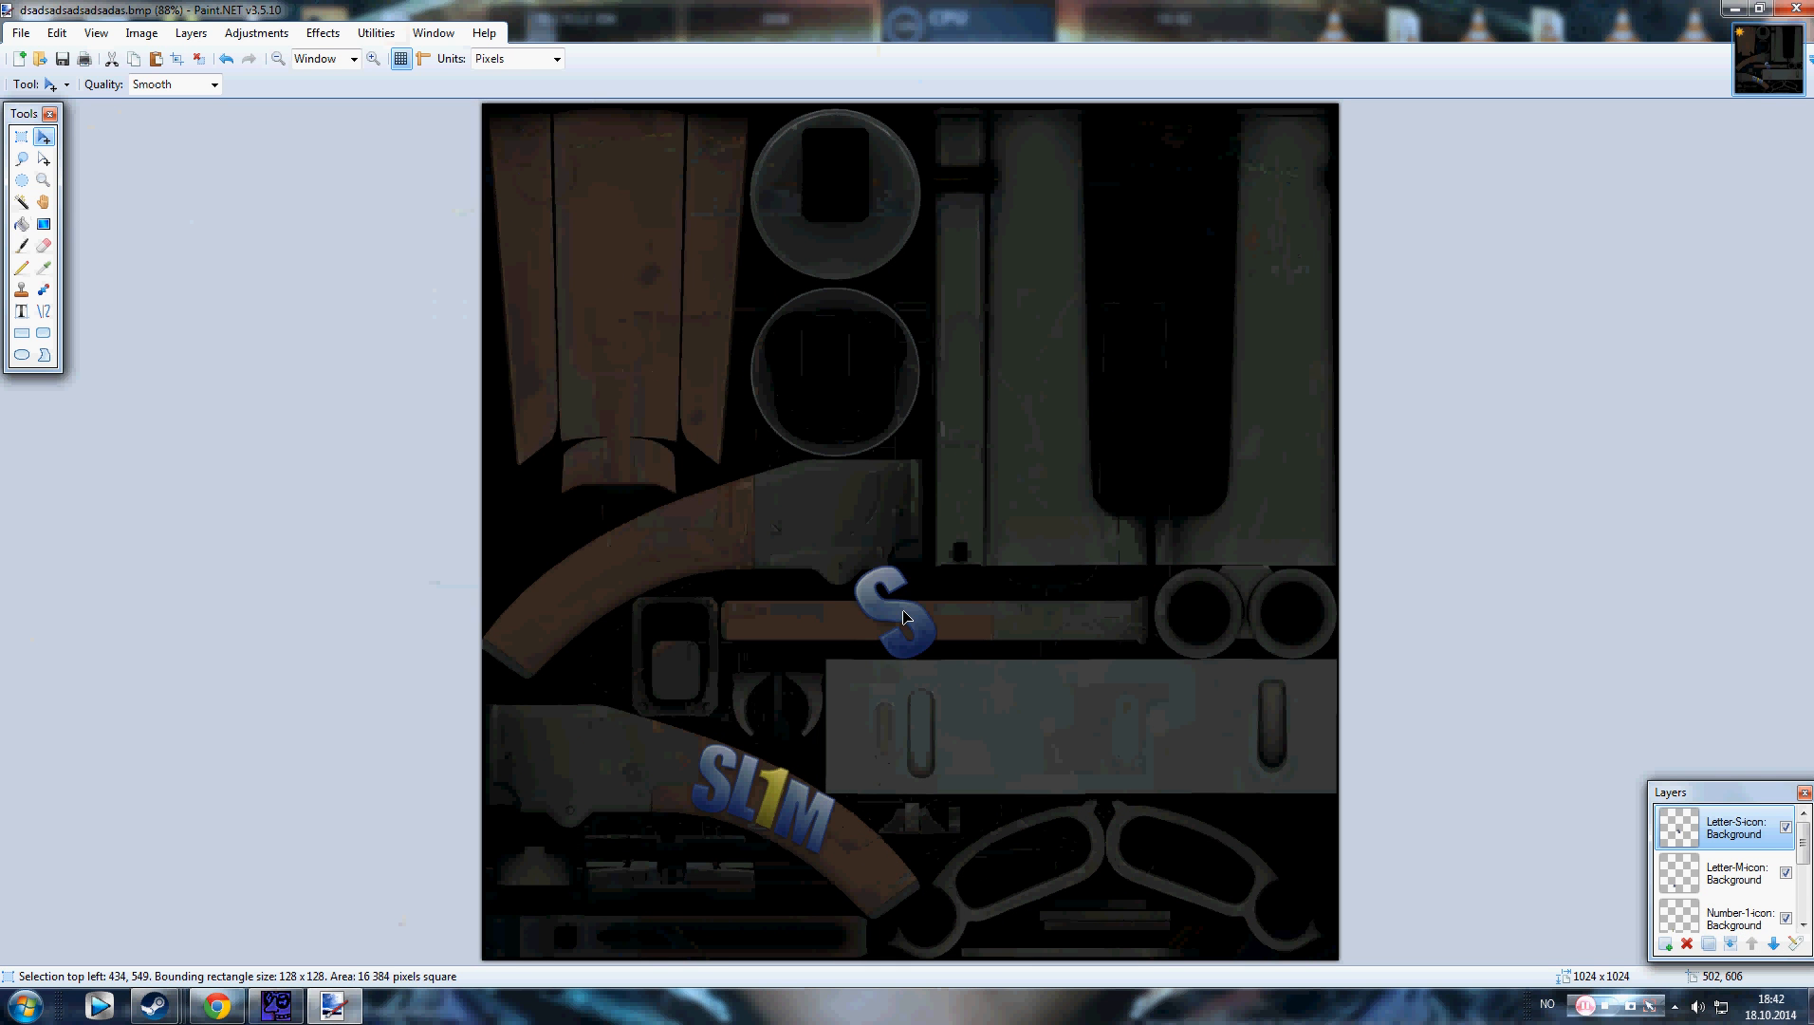
# Step: Move the S logo layer up onto the upper circle of the texture
pyautogui.moveTo(901, 617); pyautogui.dragTo(790, 214)
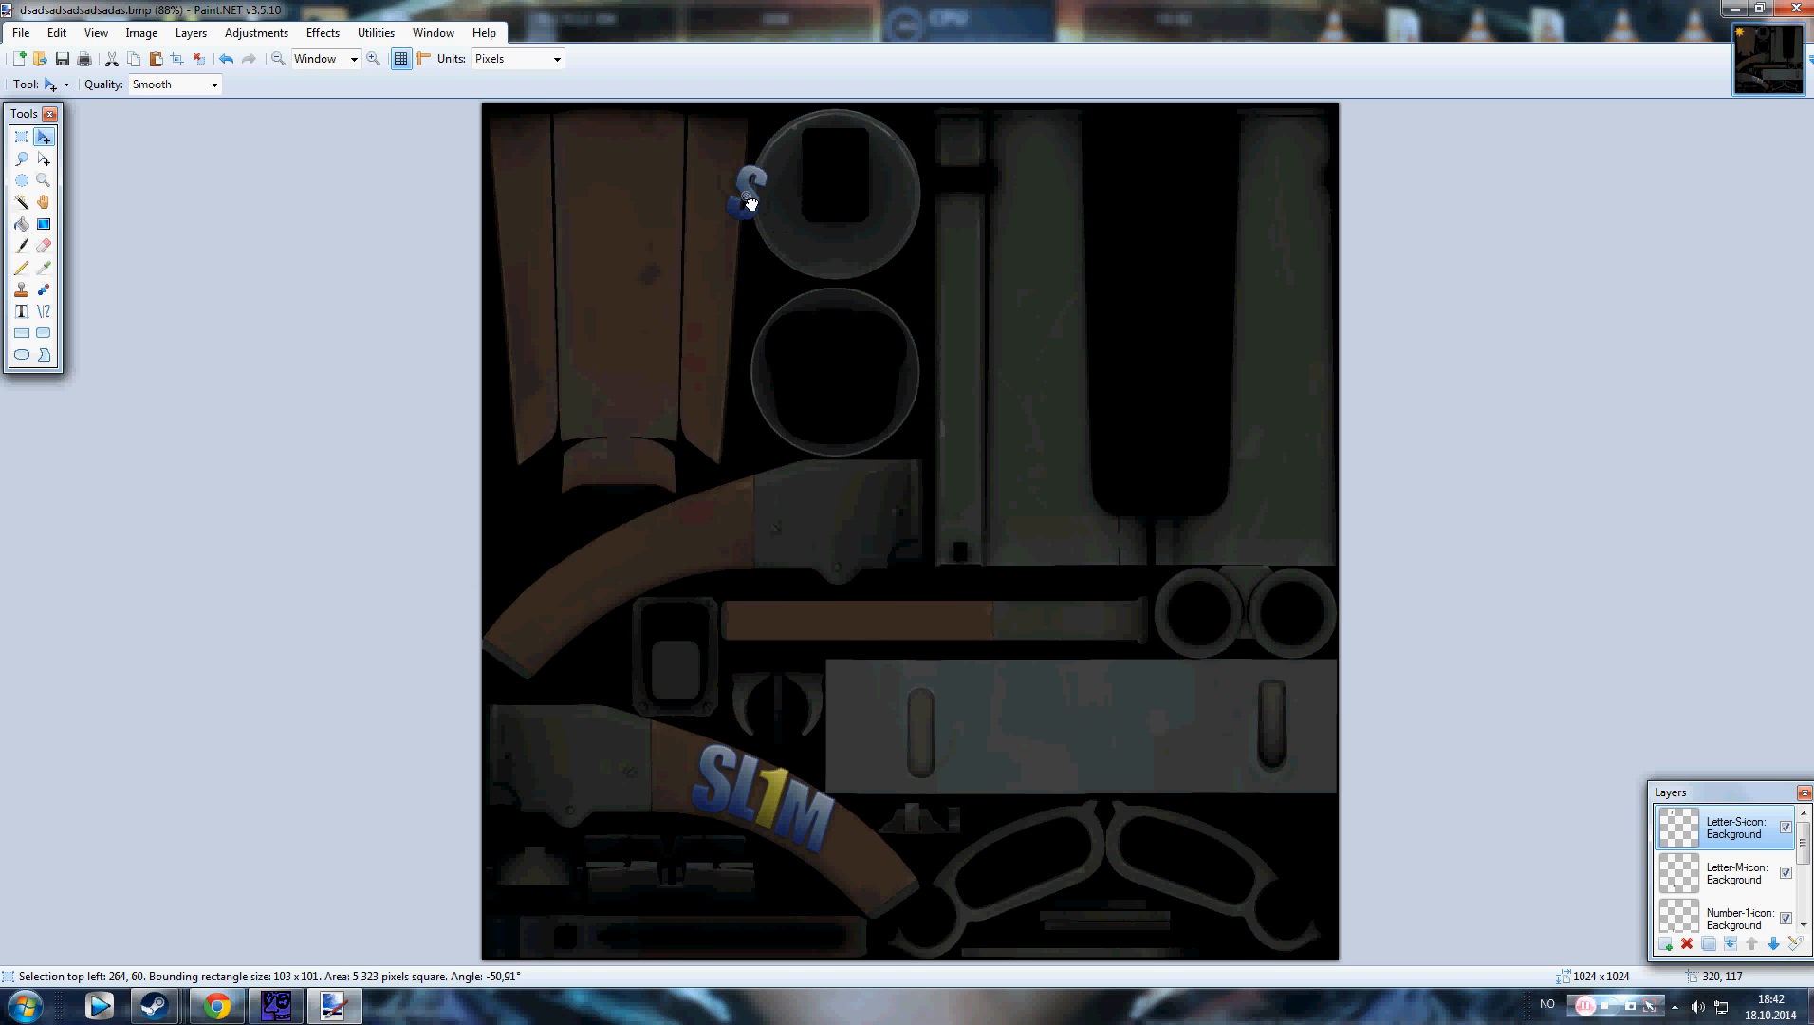
pyautogui.moveTo(747, 206); pyautogui.dragTo(792, 190)
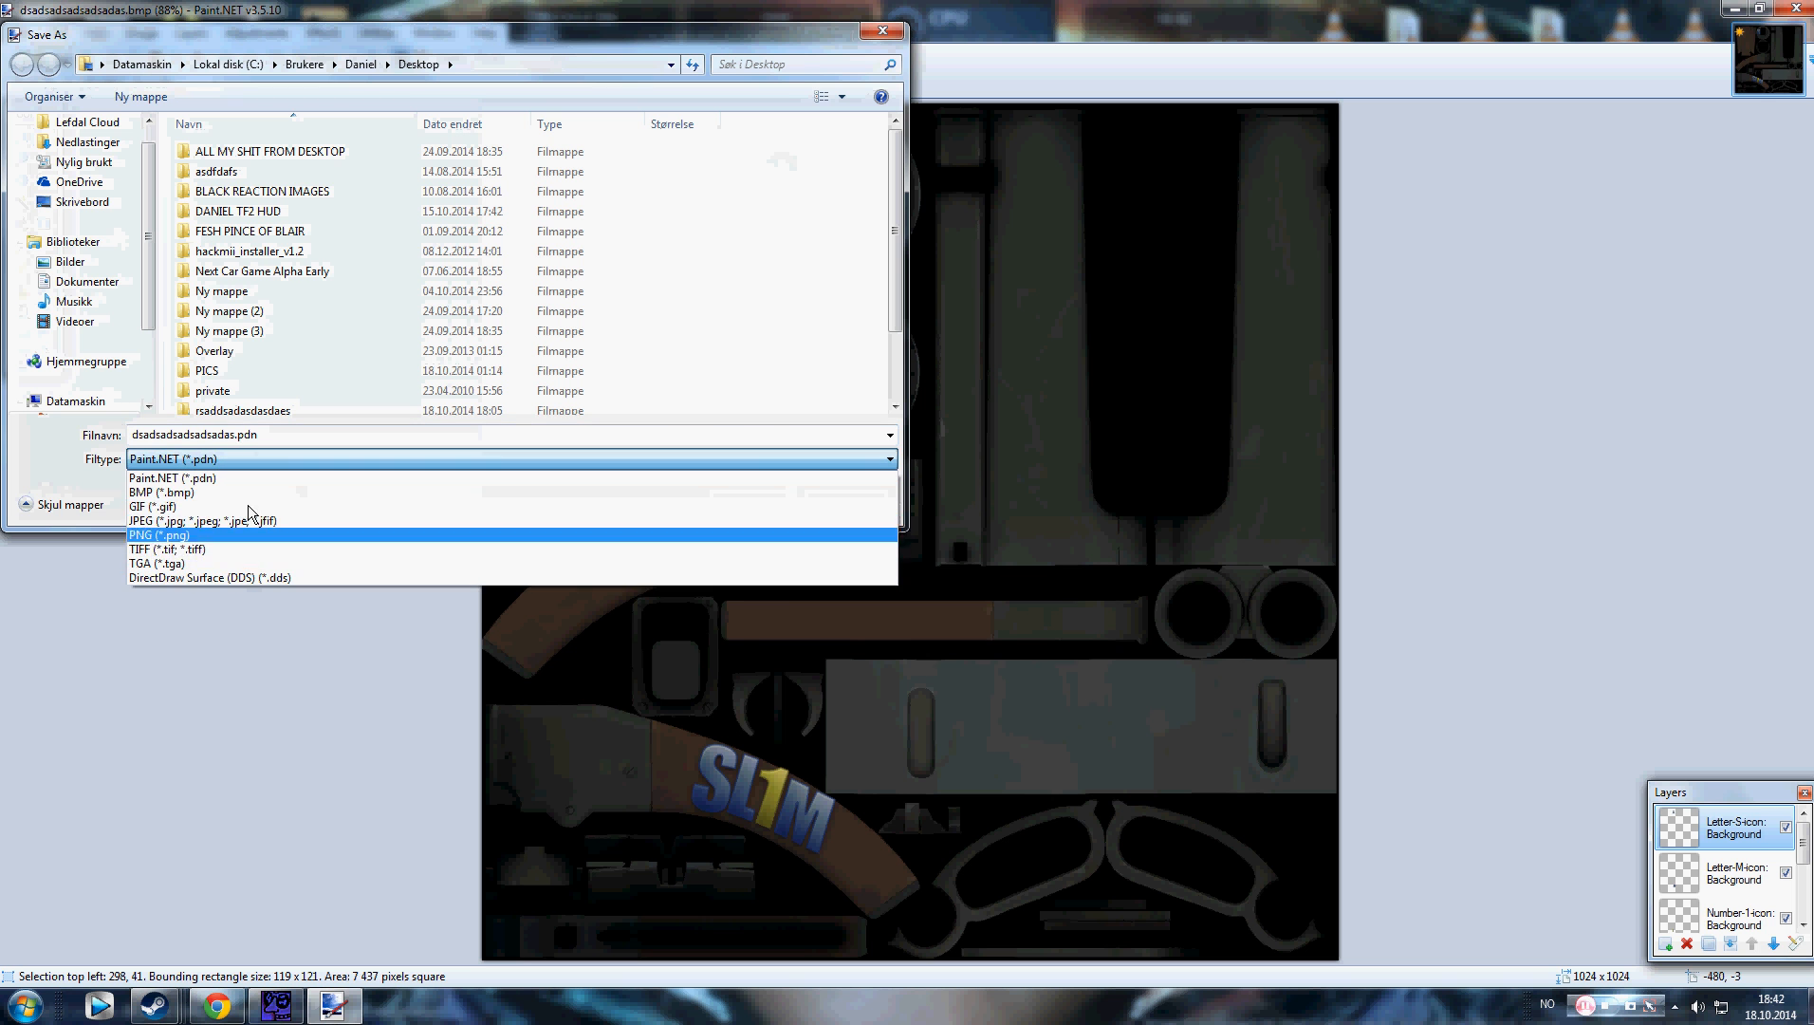
# Step: Save as dsadsadsadsadsadas.png with 32-bit depth, flattening the layers, then minimize Paint.NET
pyautogui.click(190, 520)
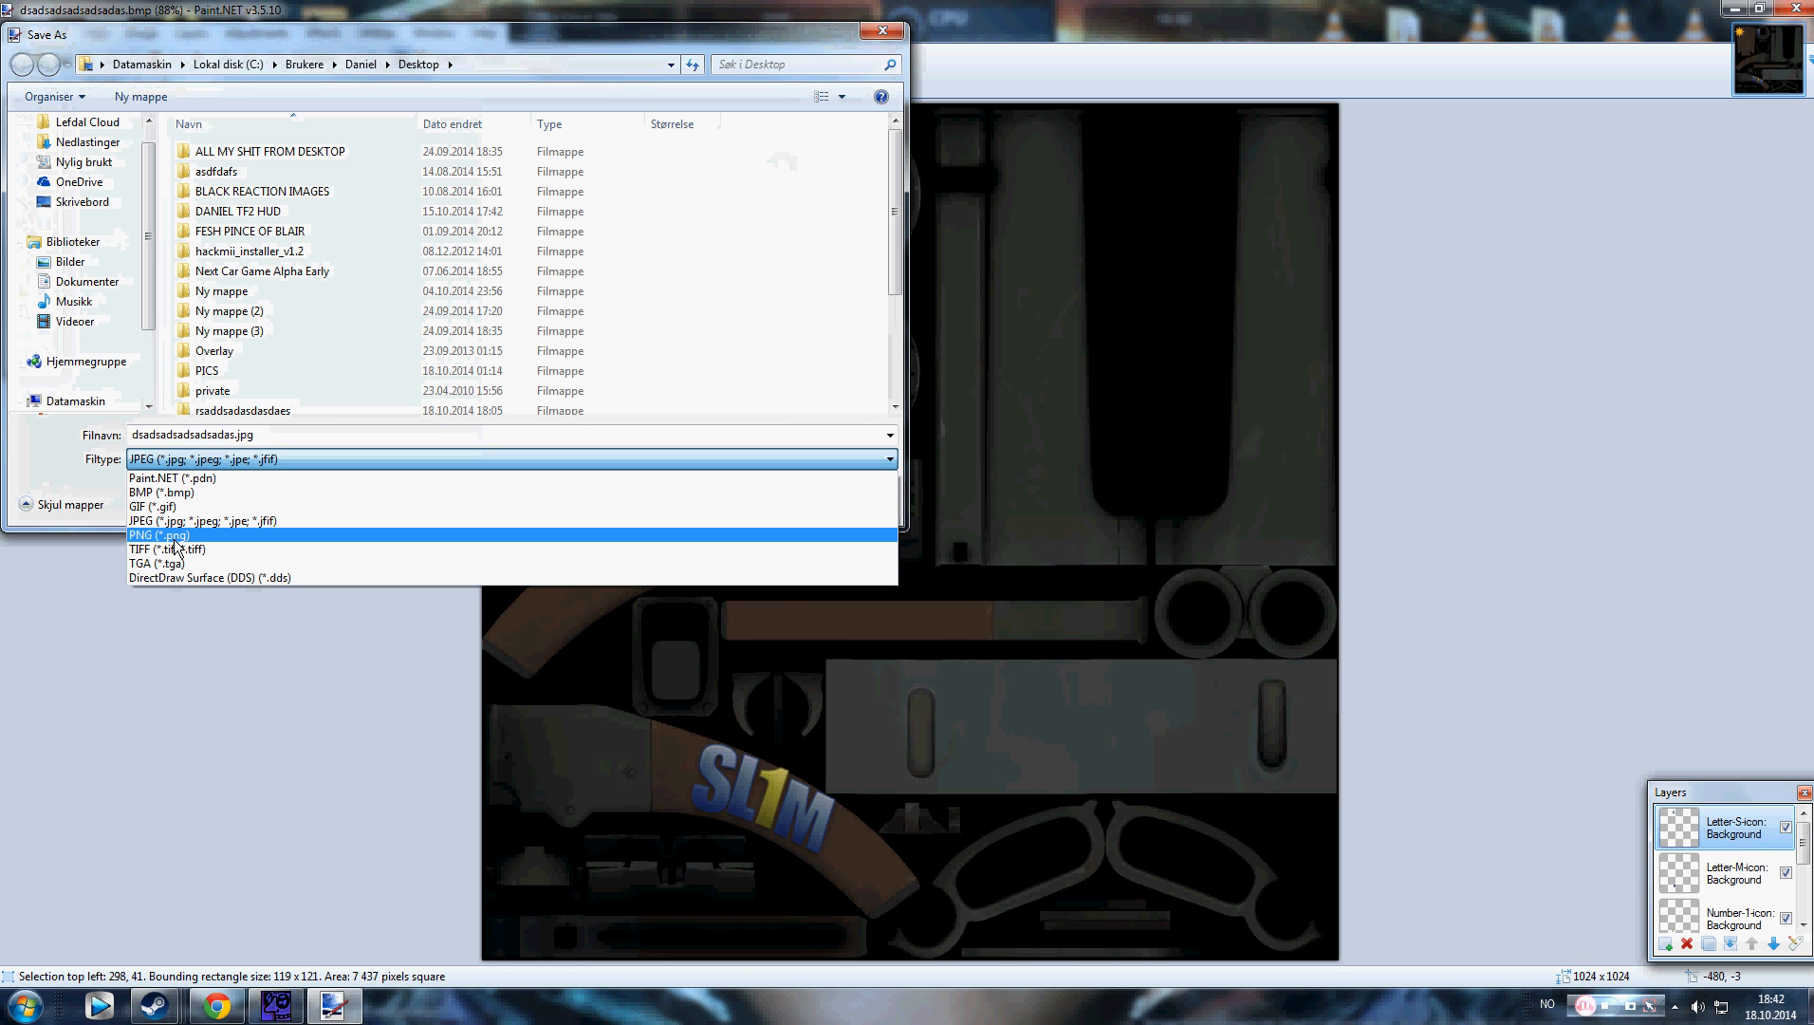
pyautogui.click(159, 534)
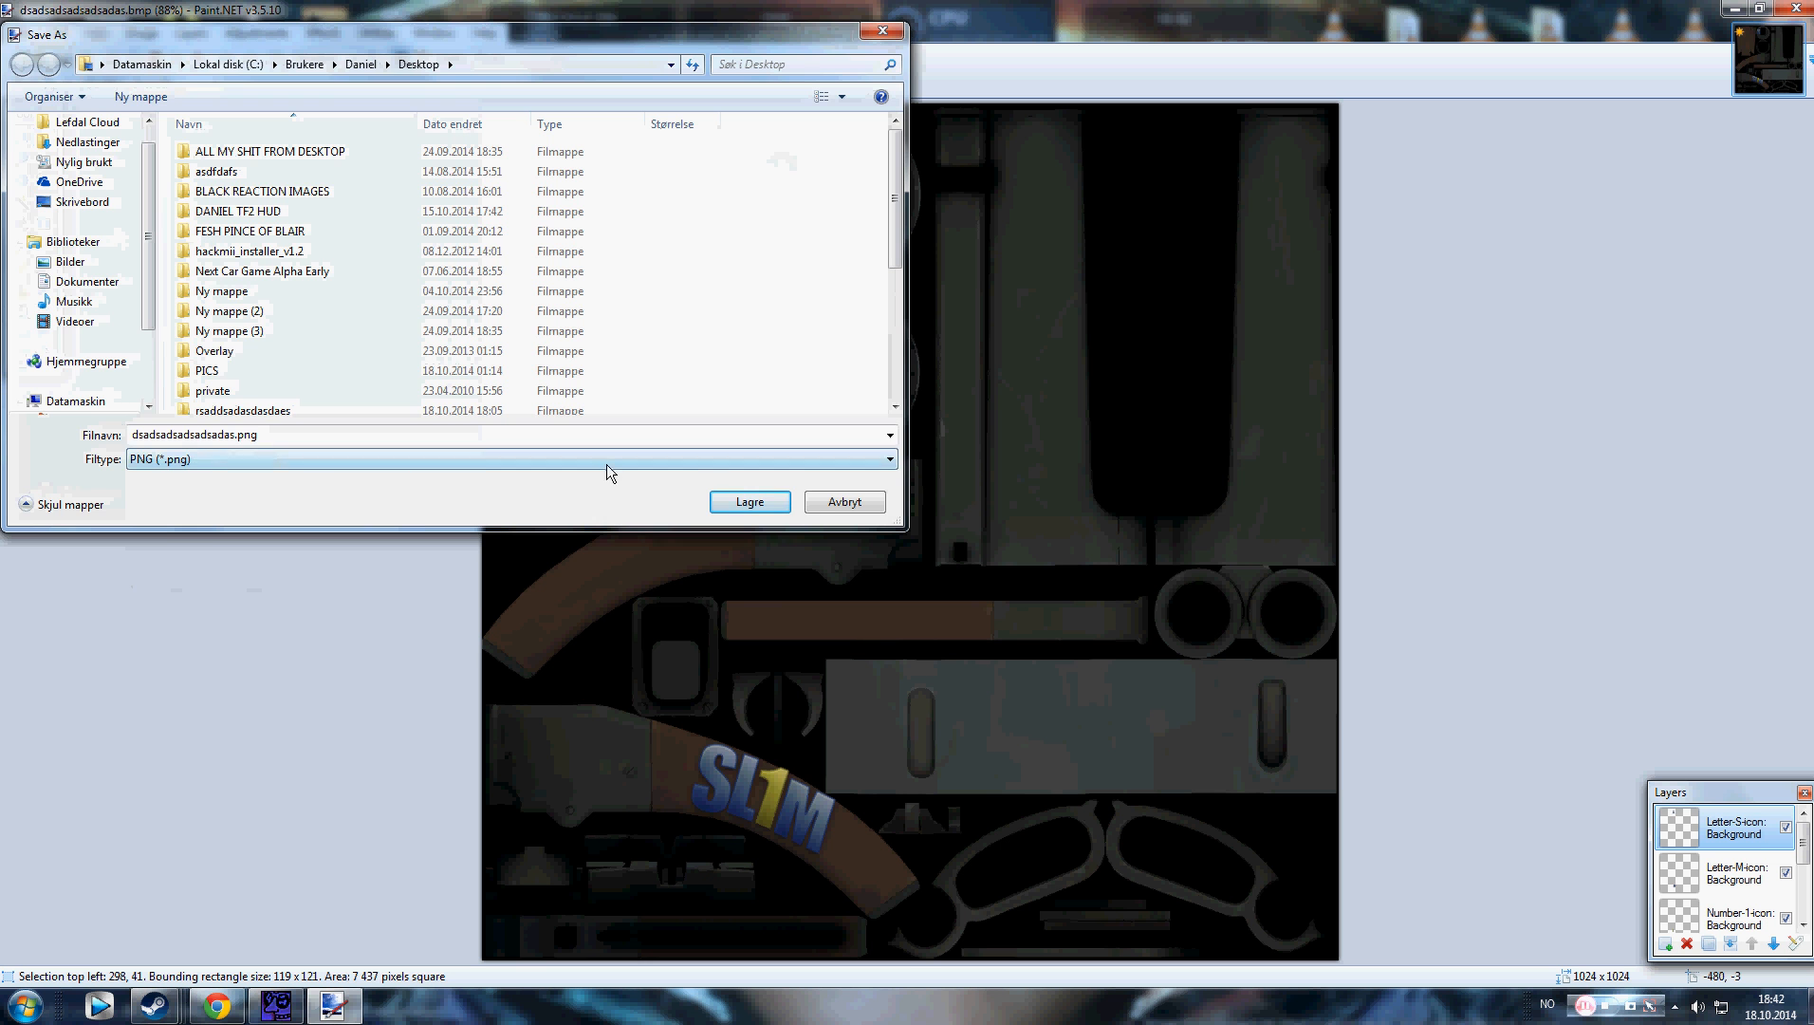
pyautogui.click(750, 501)
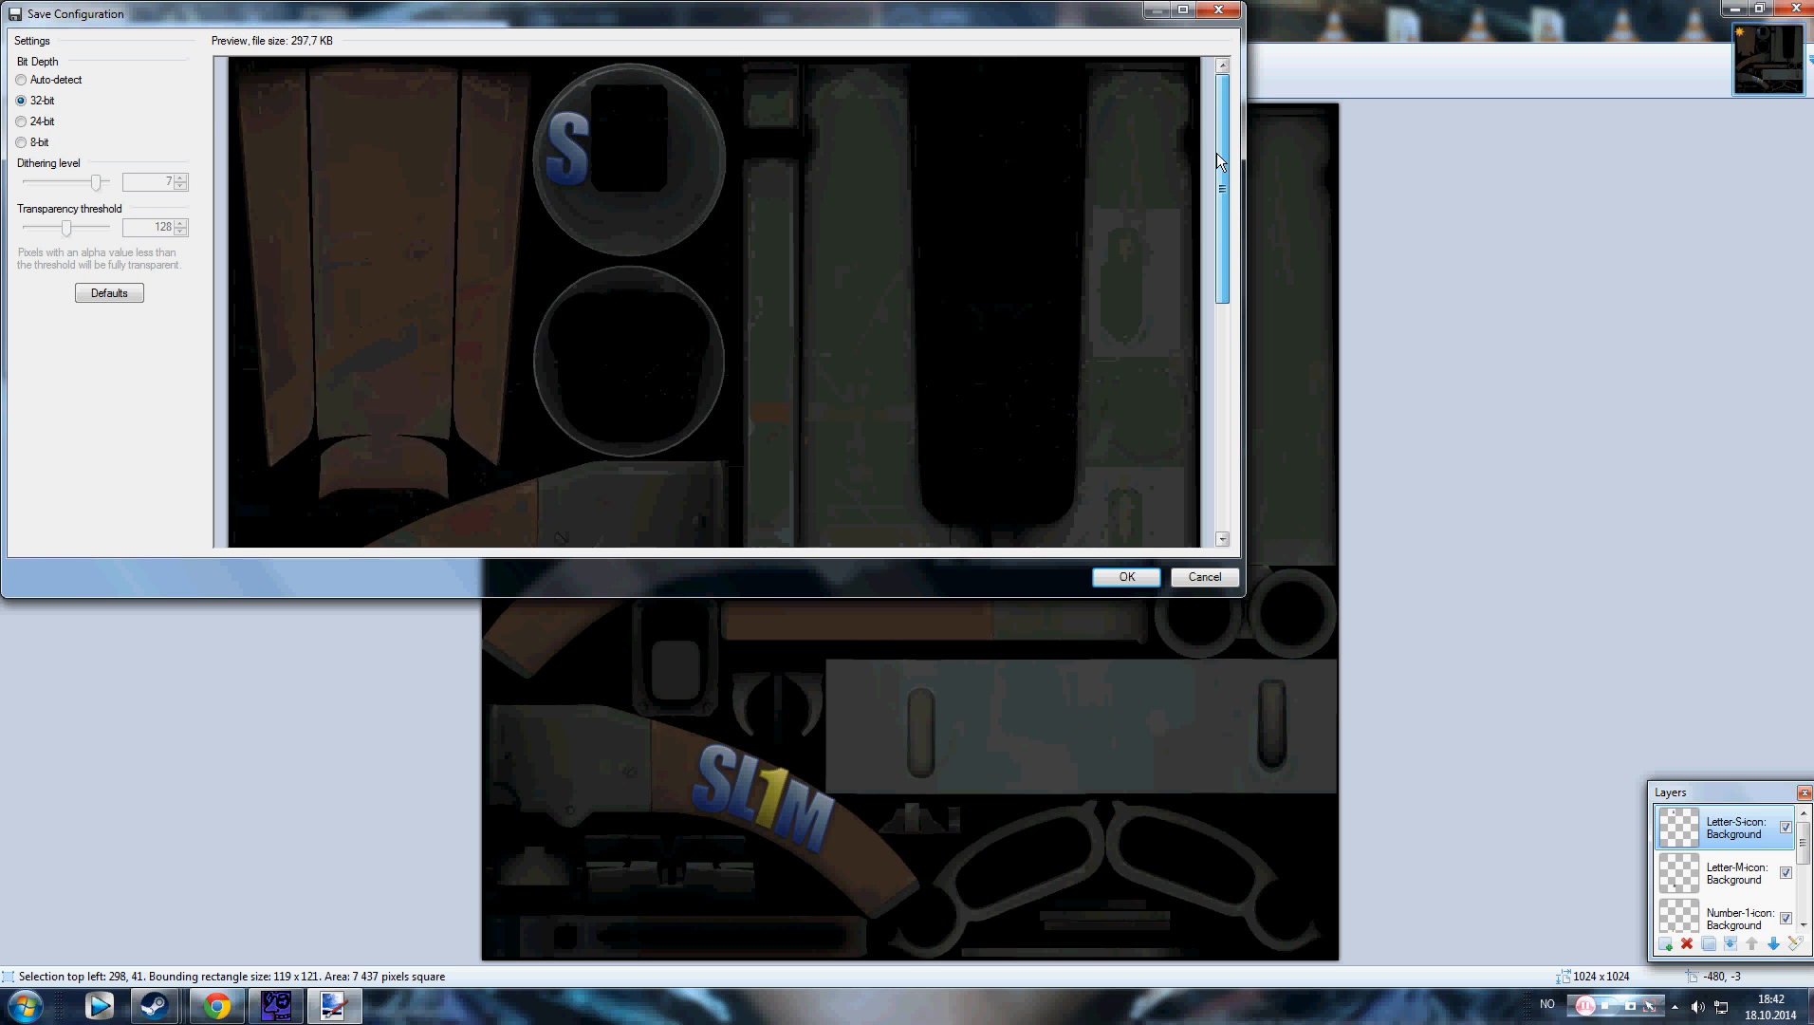
pyautogui.click(1127, 577)
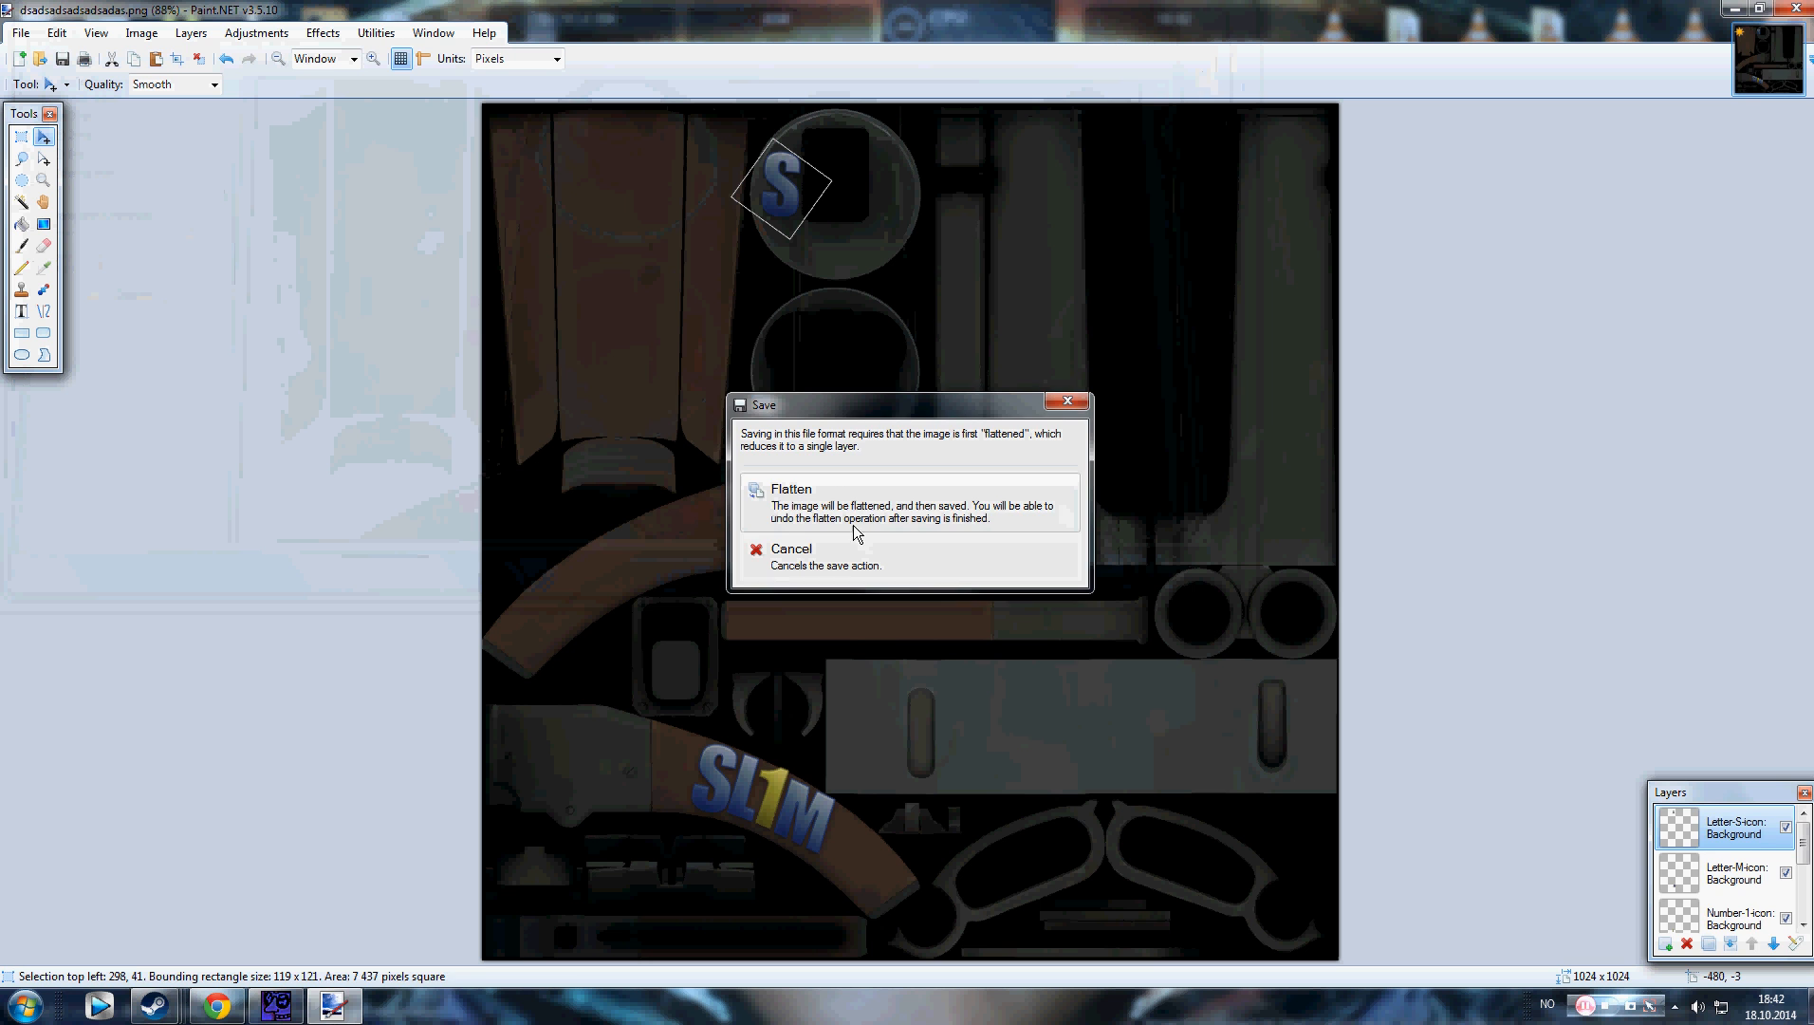
pyautogui.click(791, 503)
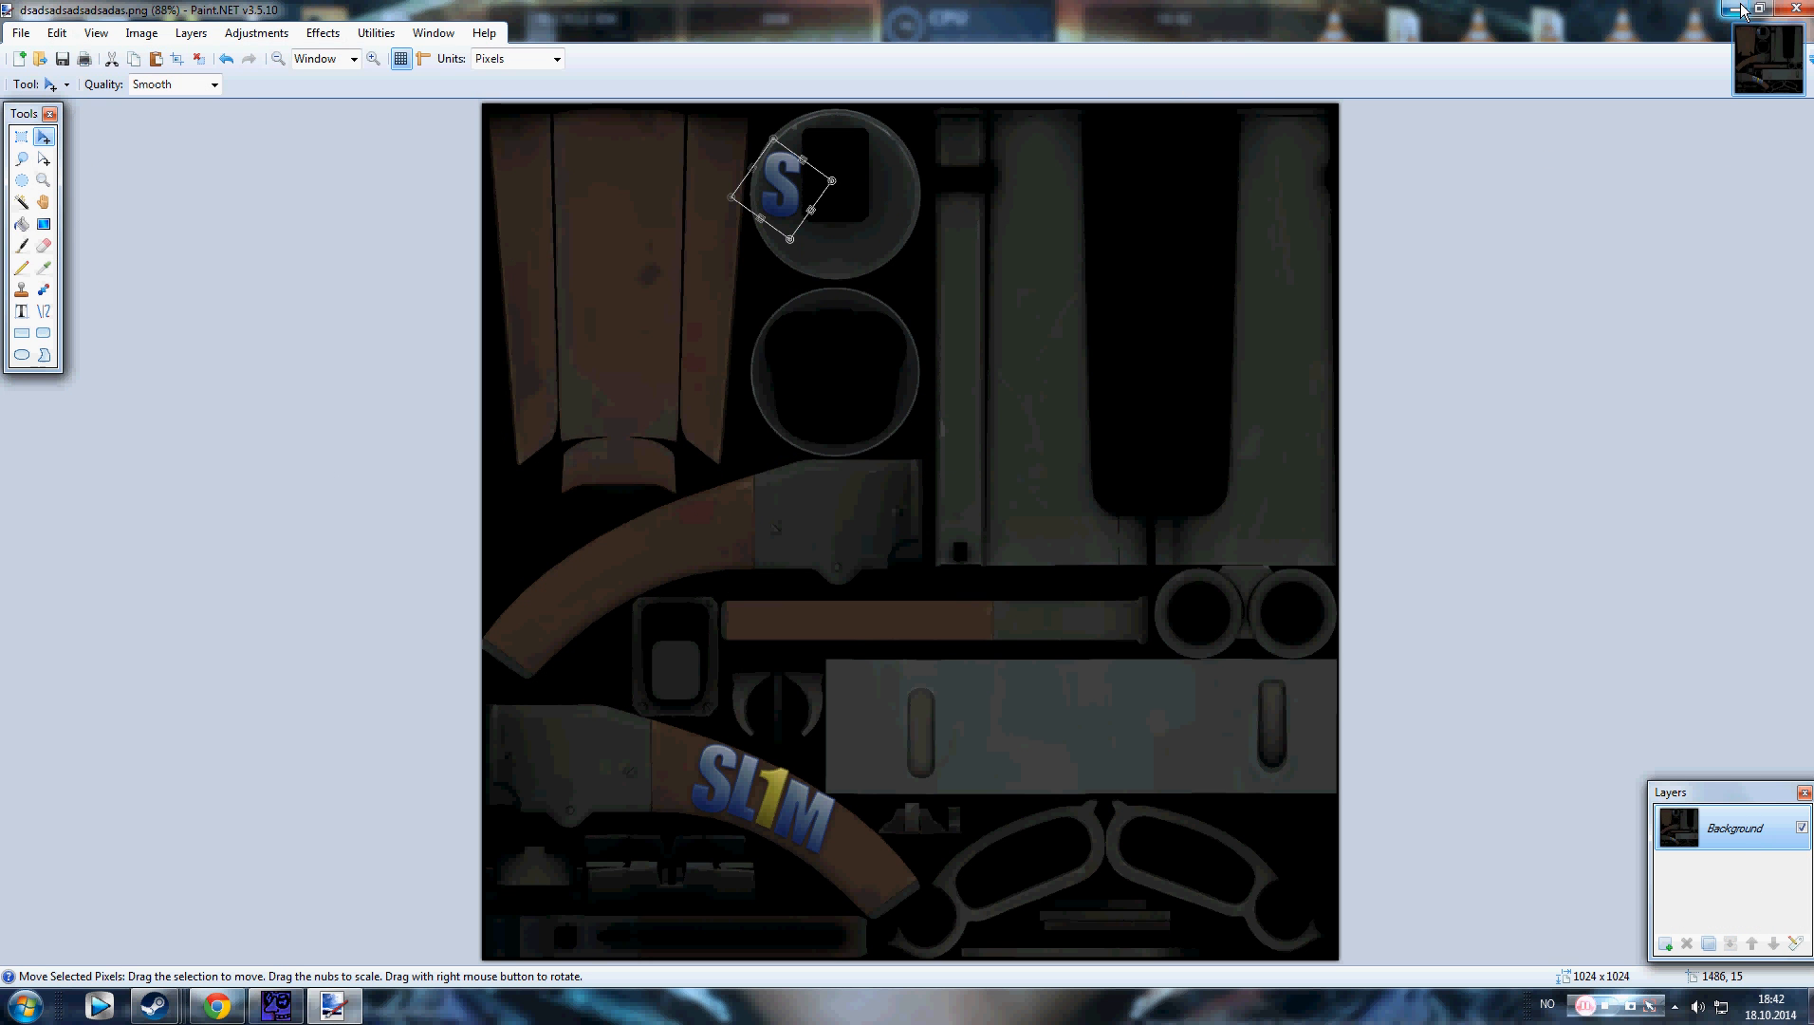
pyautogui.moveTo(1735, 11)
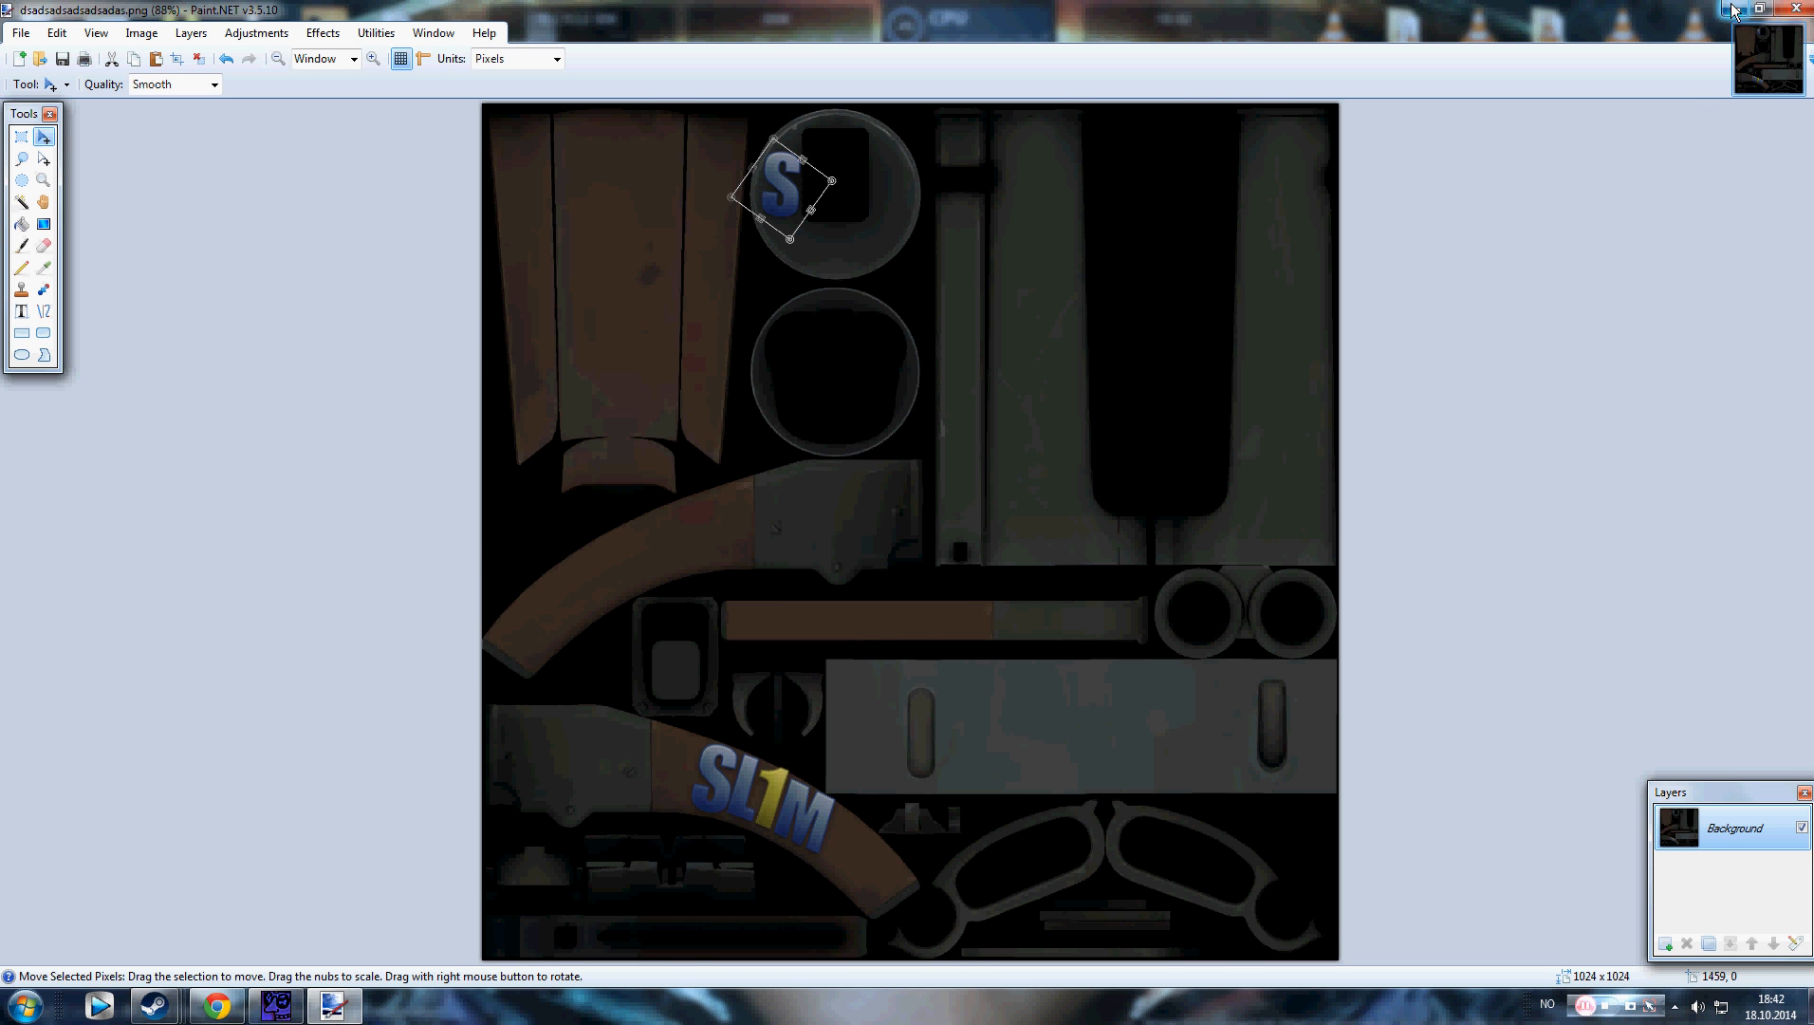
pyautogui.click(1796, 9)
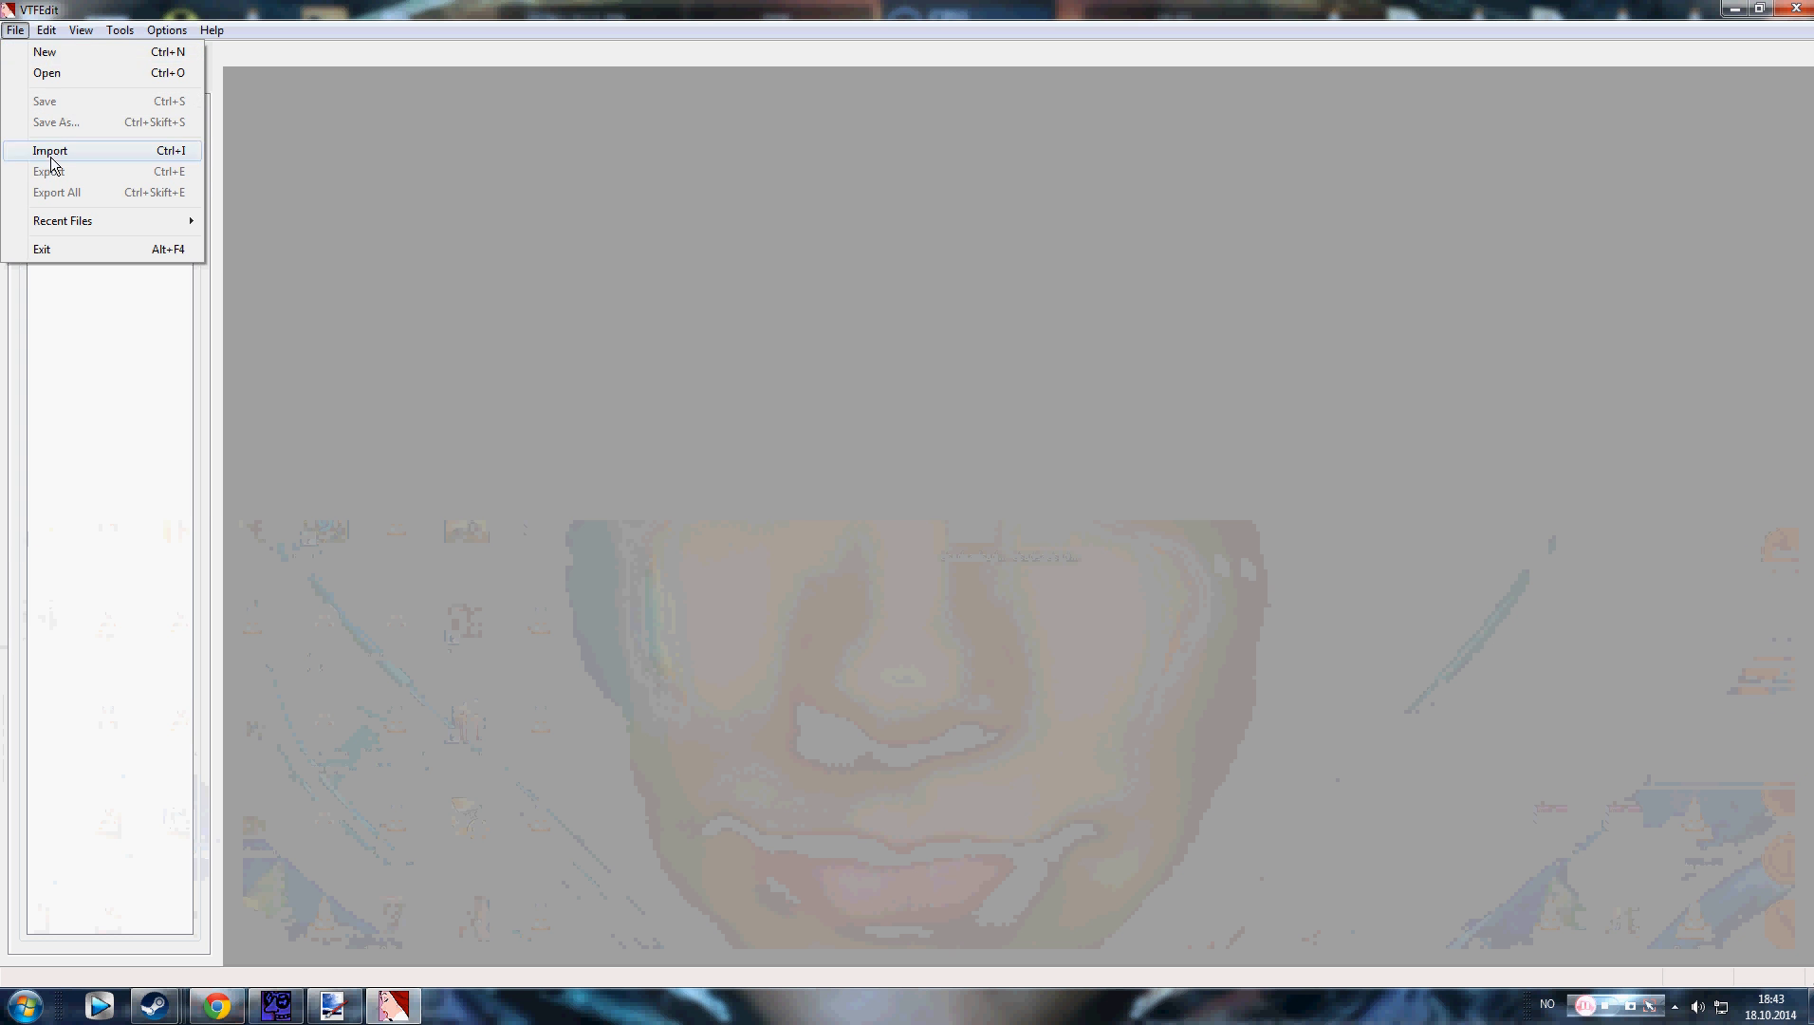
# Step: Import the saved dsadsadsadsadsadas.png from the desktop into VTFEdit with default options
pyautogui.click(47, 150)
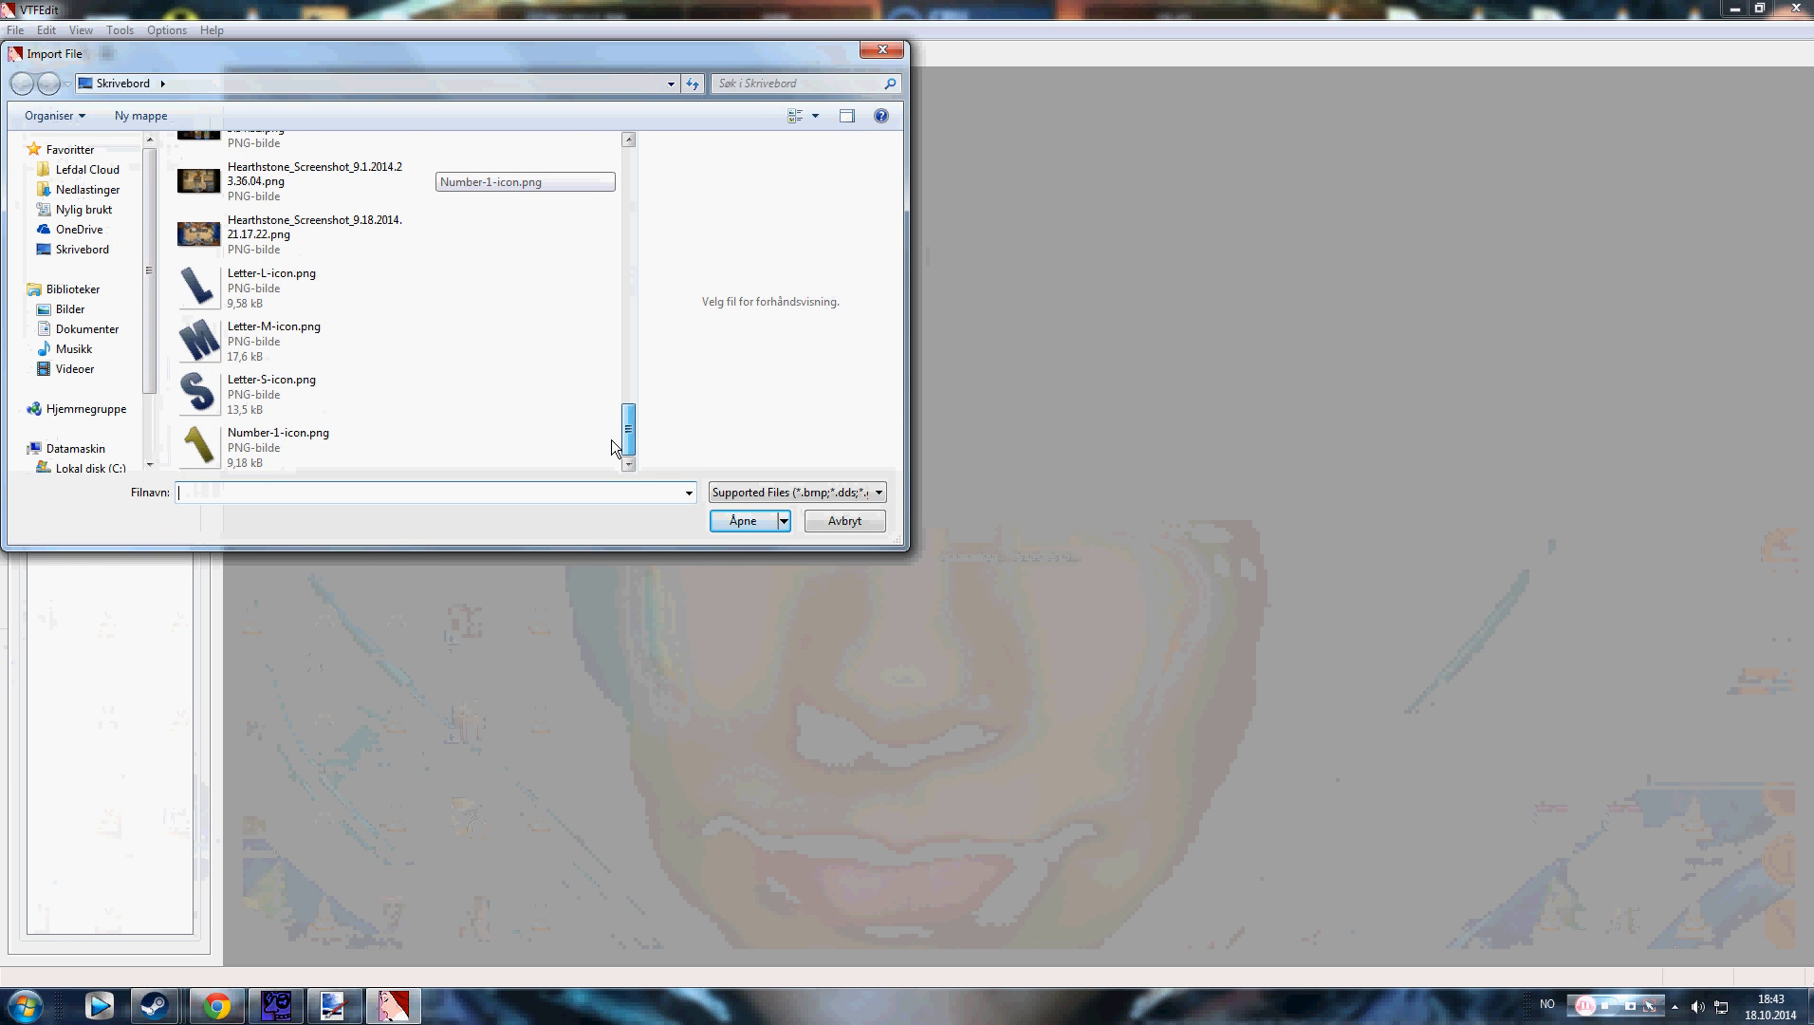
pyautogui.click(291, 309)
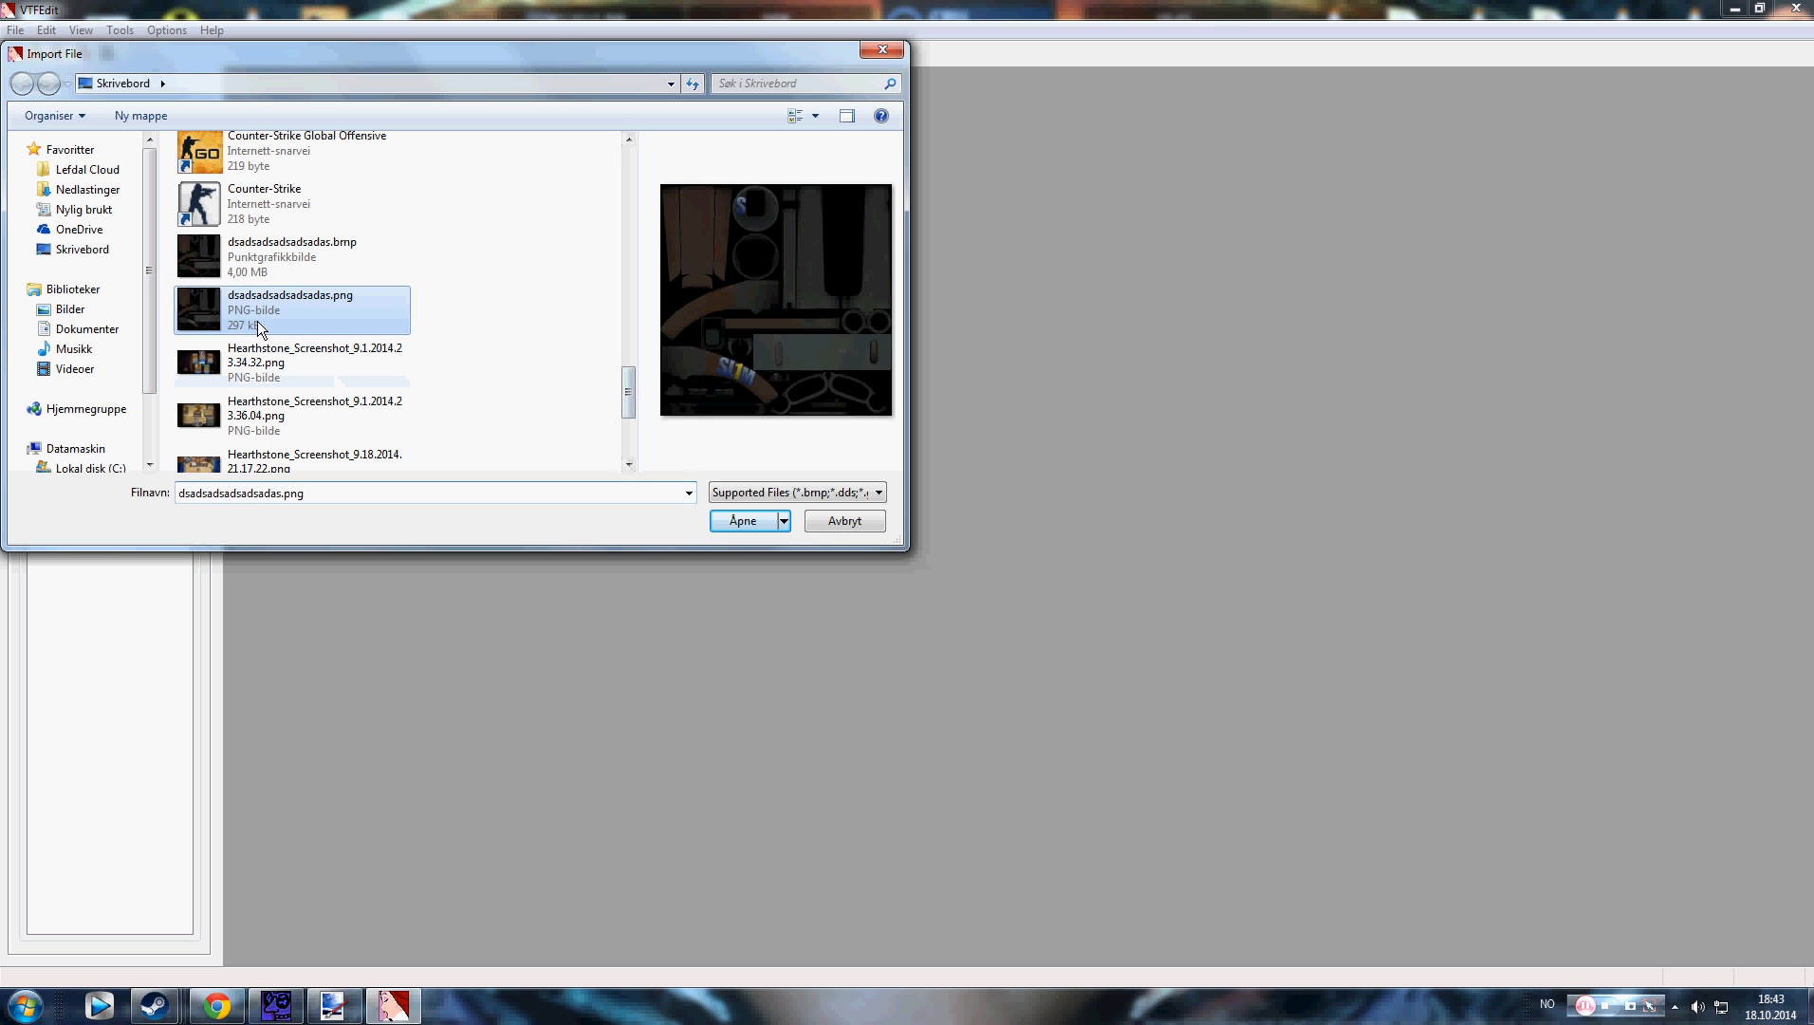
pyautogui.click(741, 520)
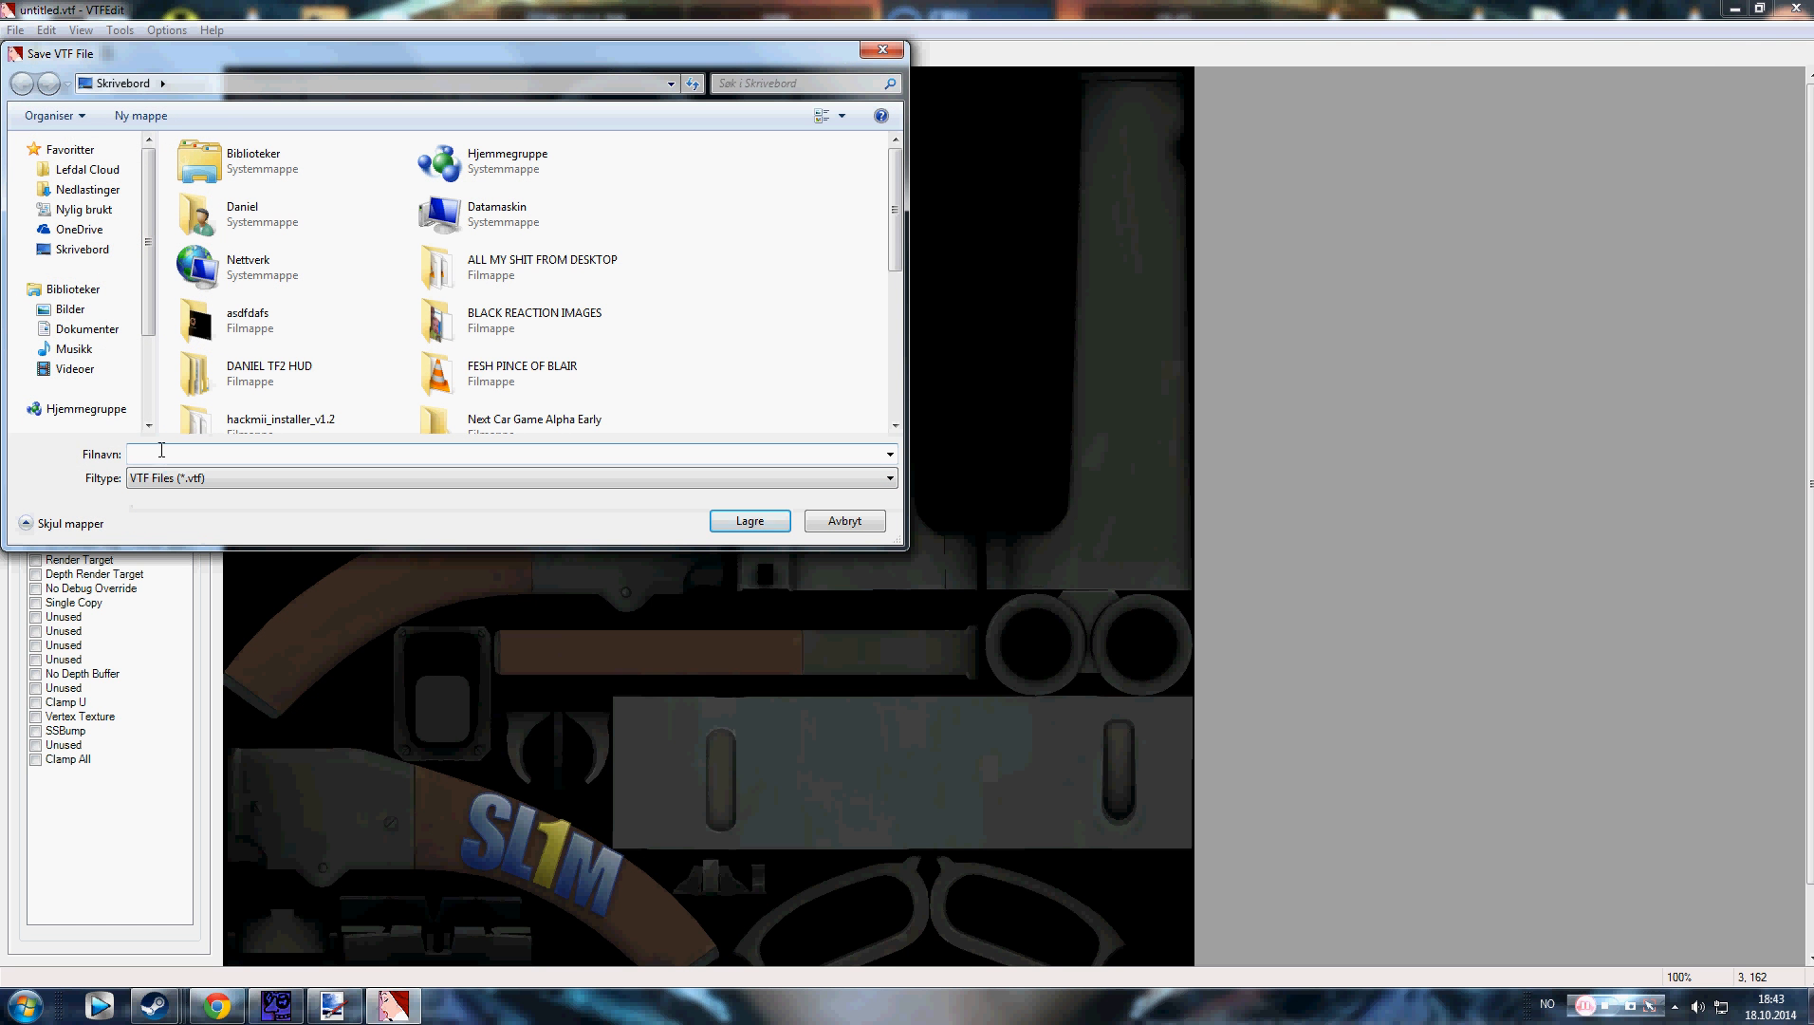
# Step: Save the texture as gdfsgfds.vtf on the desktop and minimize VTFEdit
pyautogui.write('gdfsgfdsghfdsgfdsgdfsgdfsgfdsgdfshhgfjghf')
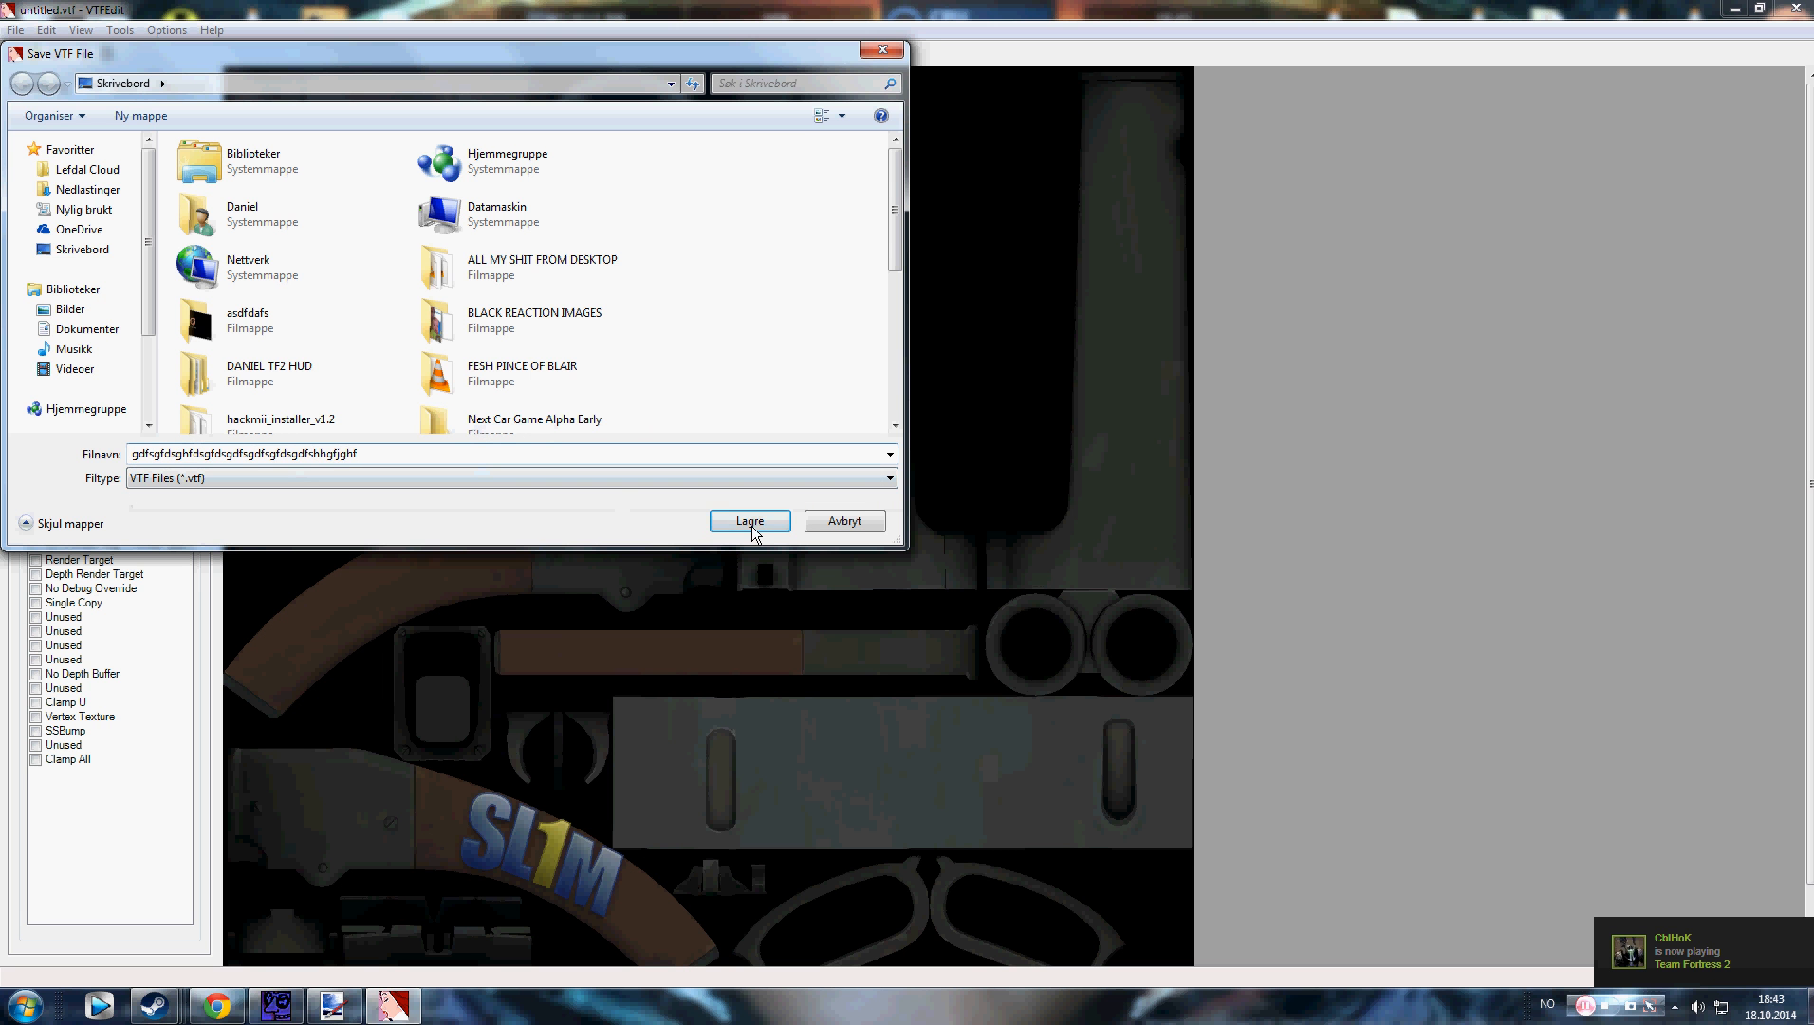
pyautogui.click(749, 521)
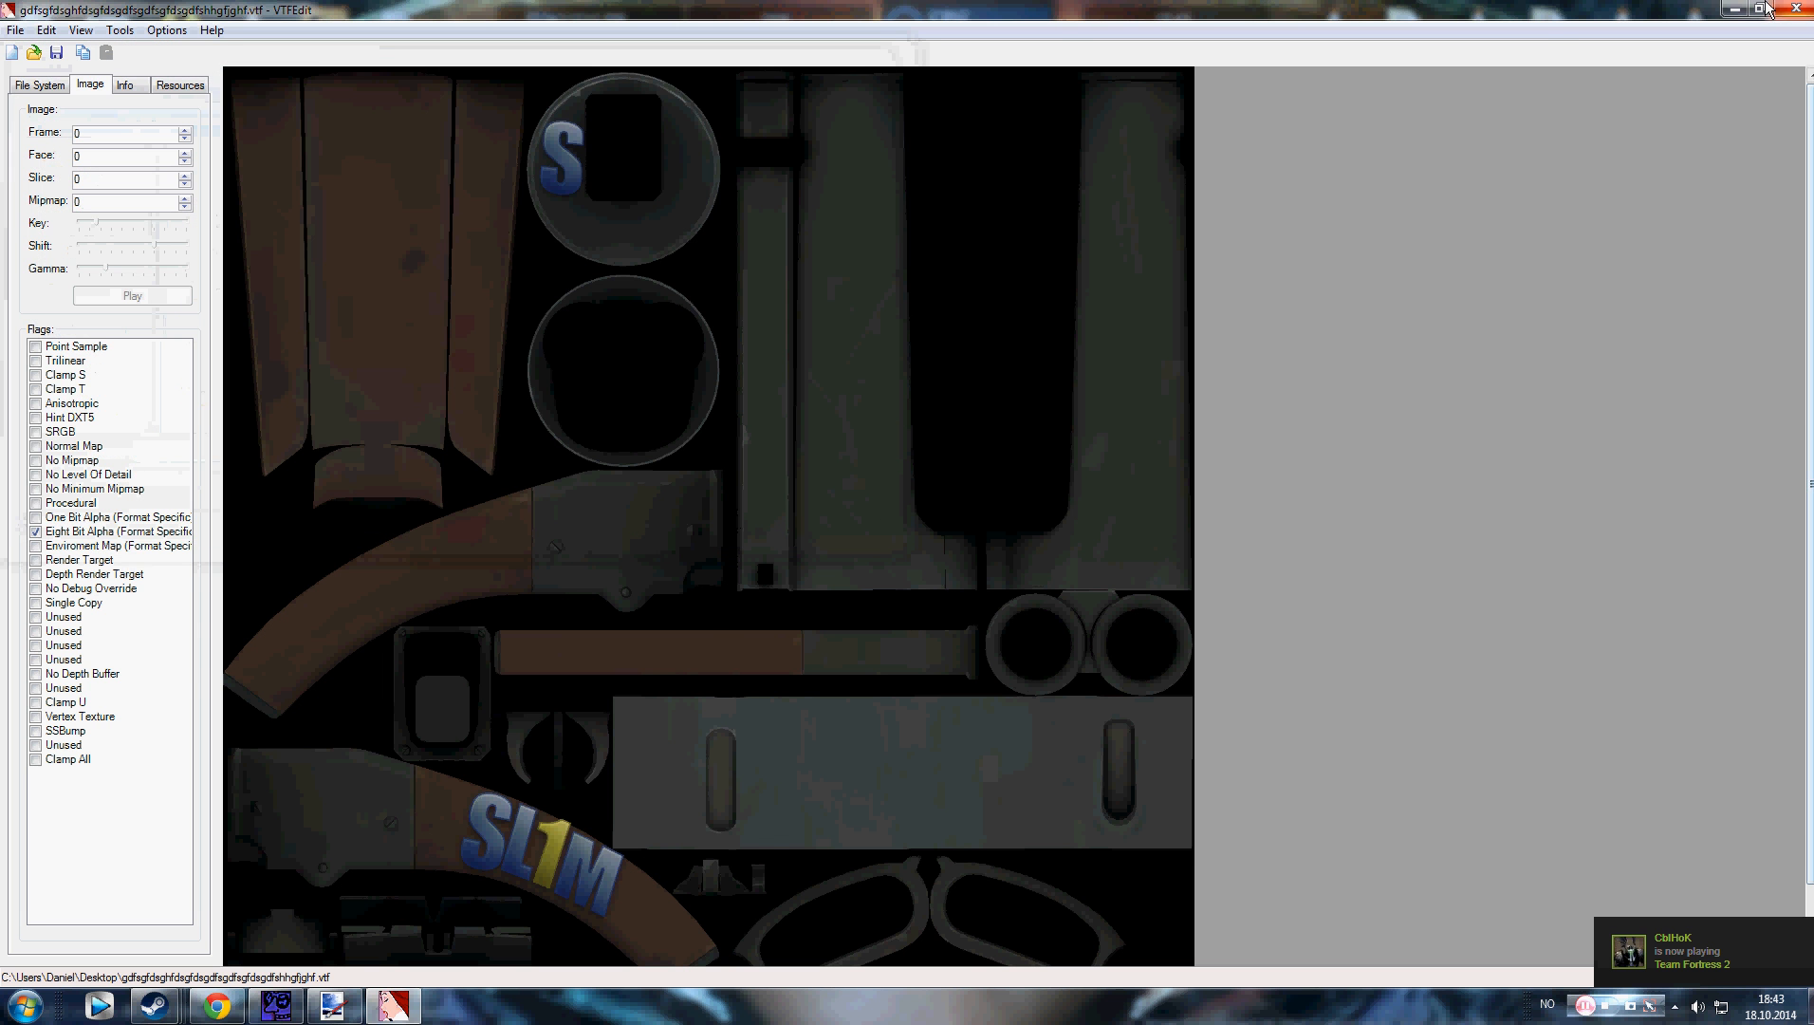
pyautogui.click(1724, 8)
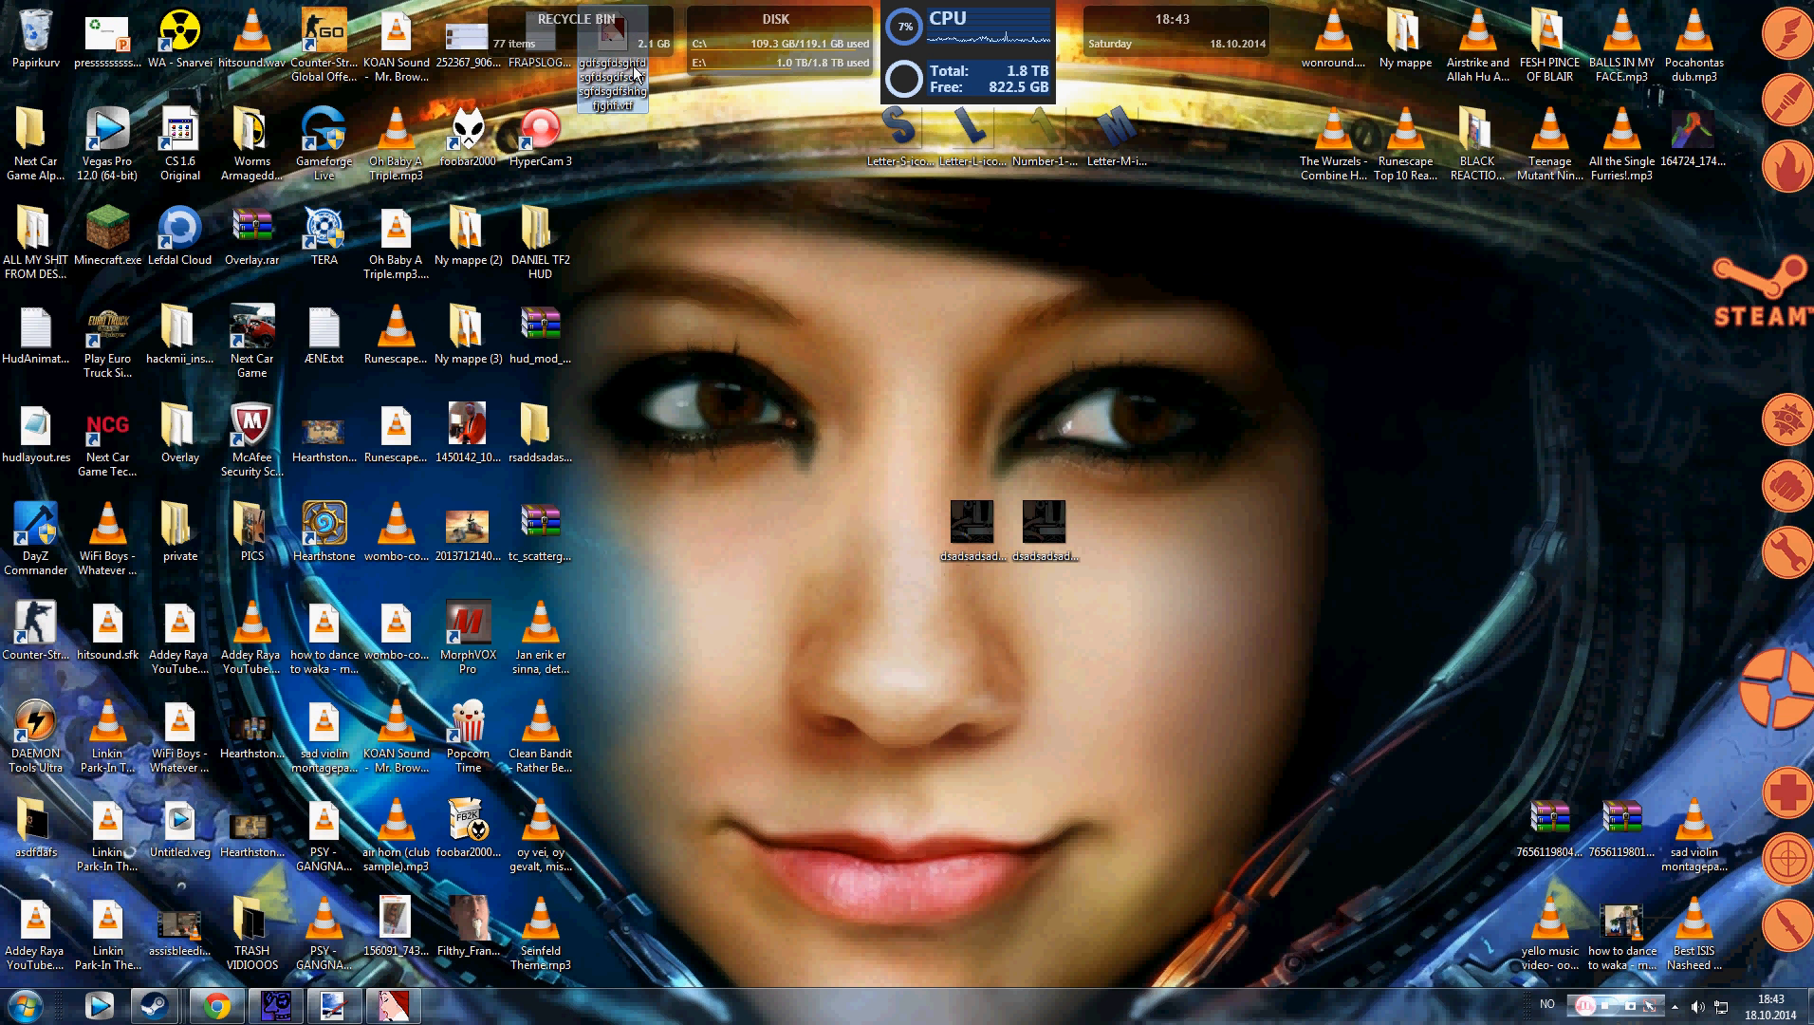
# Step: Place the new VTF beside the other textures on the desktop and show the Computer drives view
pyautogui.moveTo(613, 63); pyautogui.dragTo(900, 540)
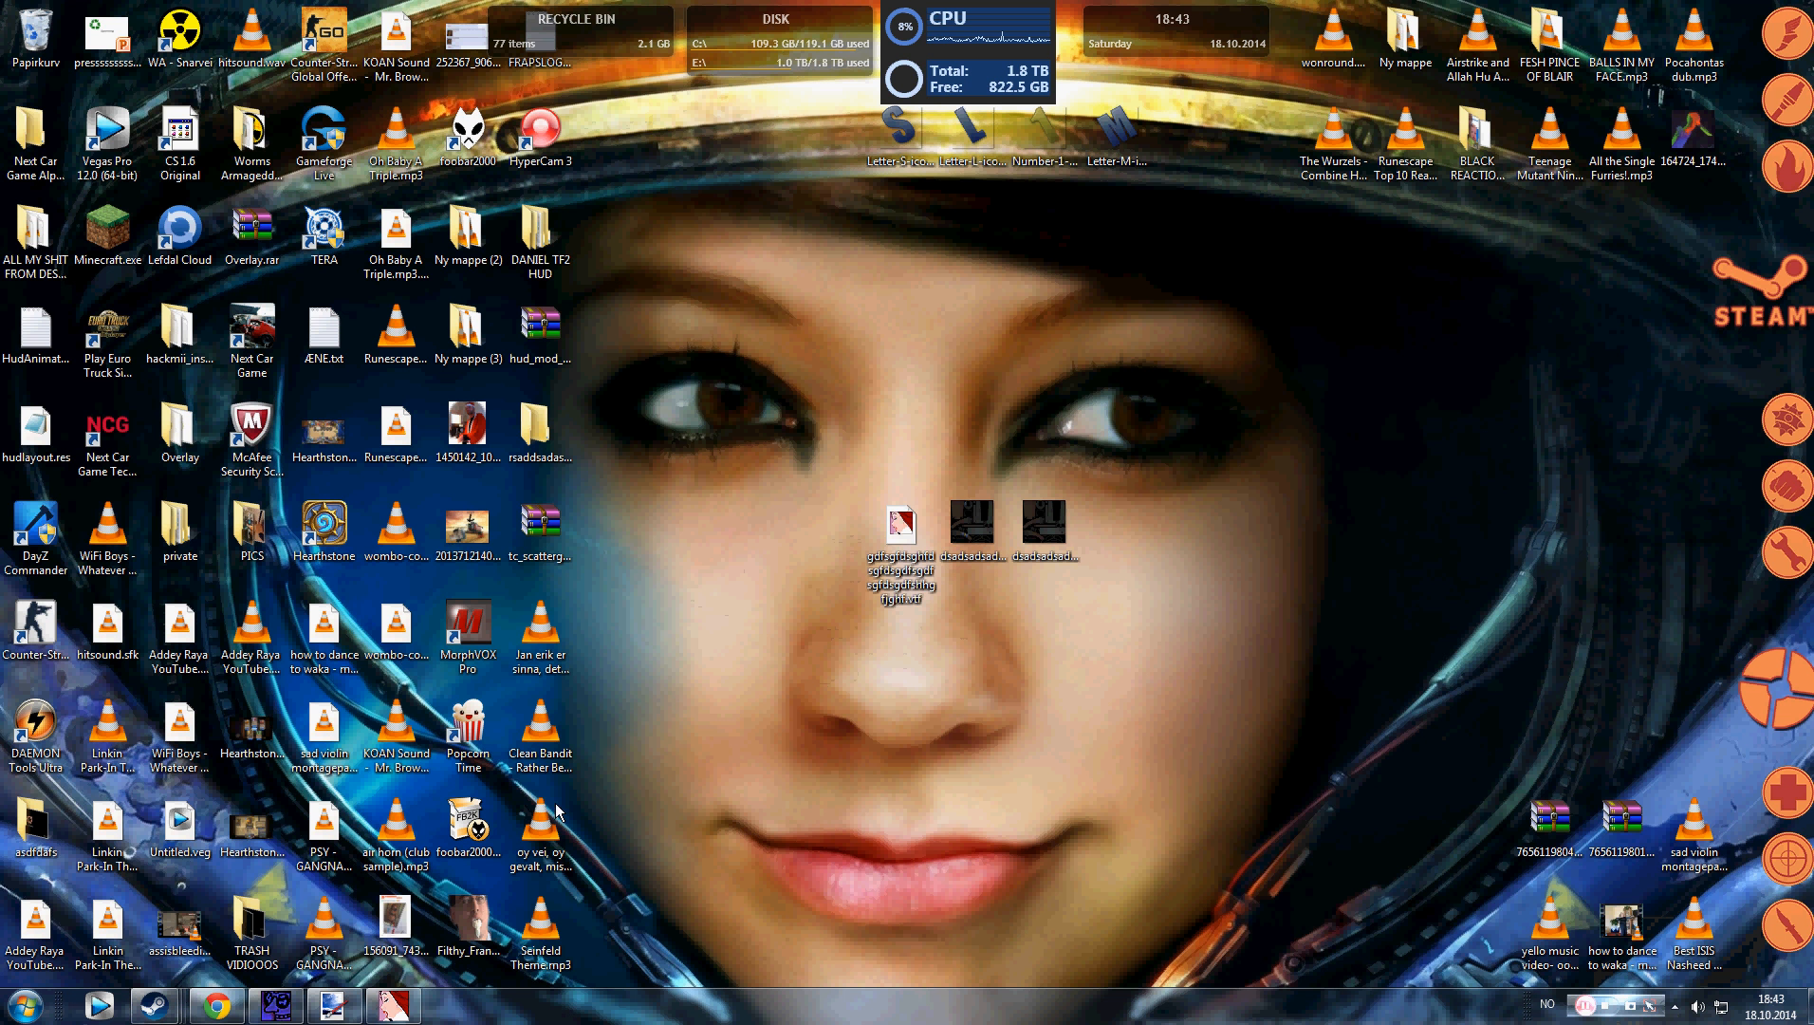
pyautogui.click(901, 523)
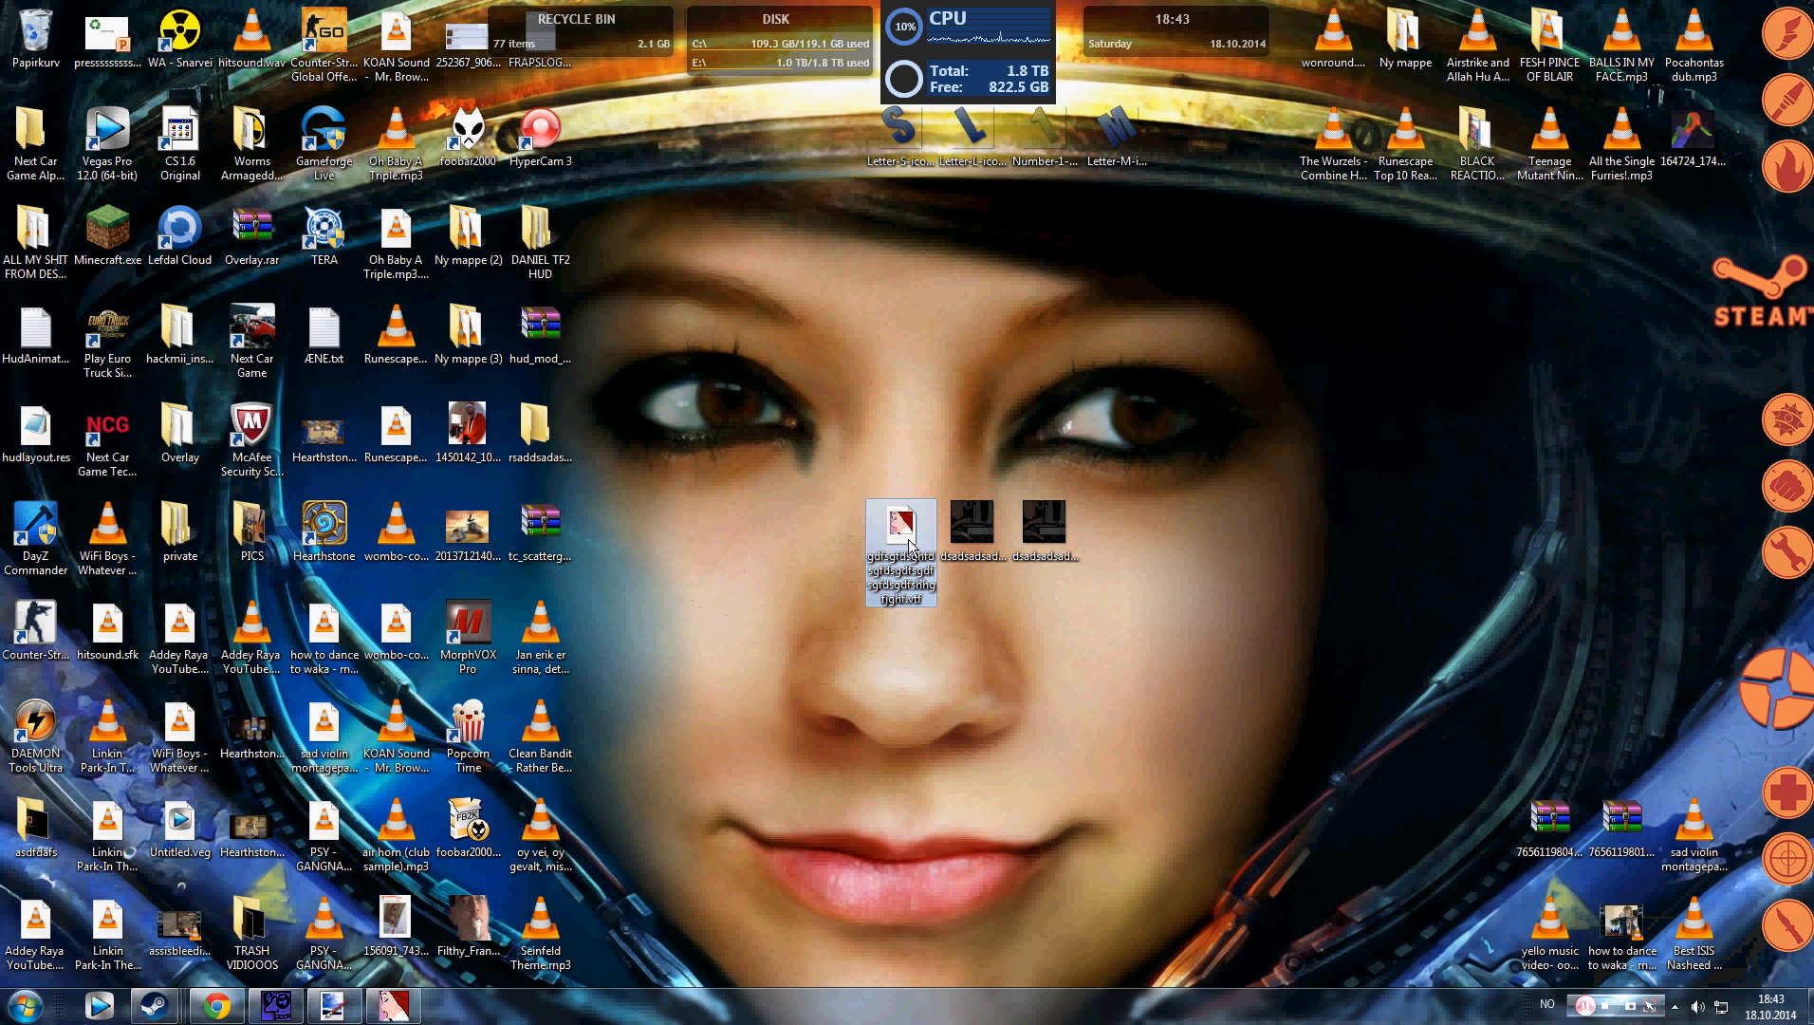
pyautogui.moveTo(729, 699)
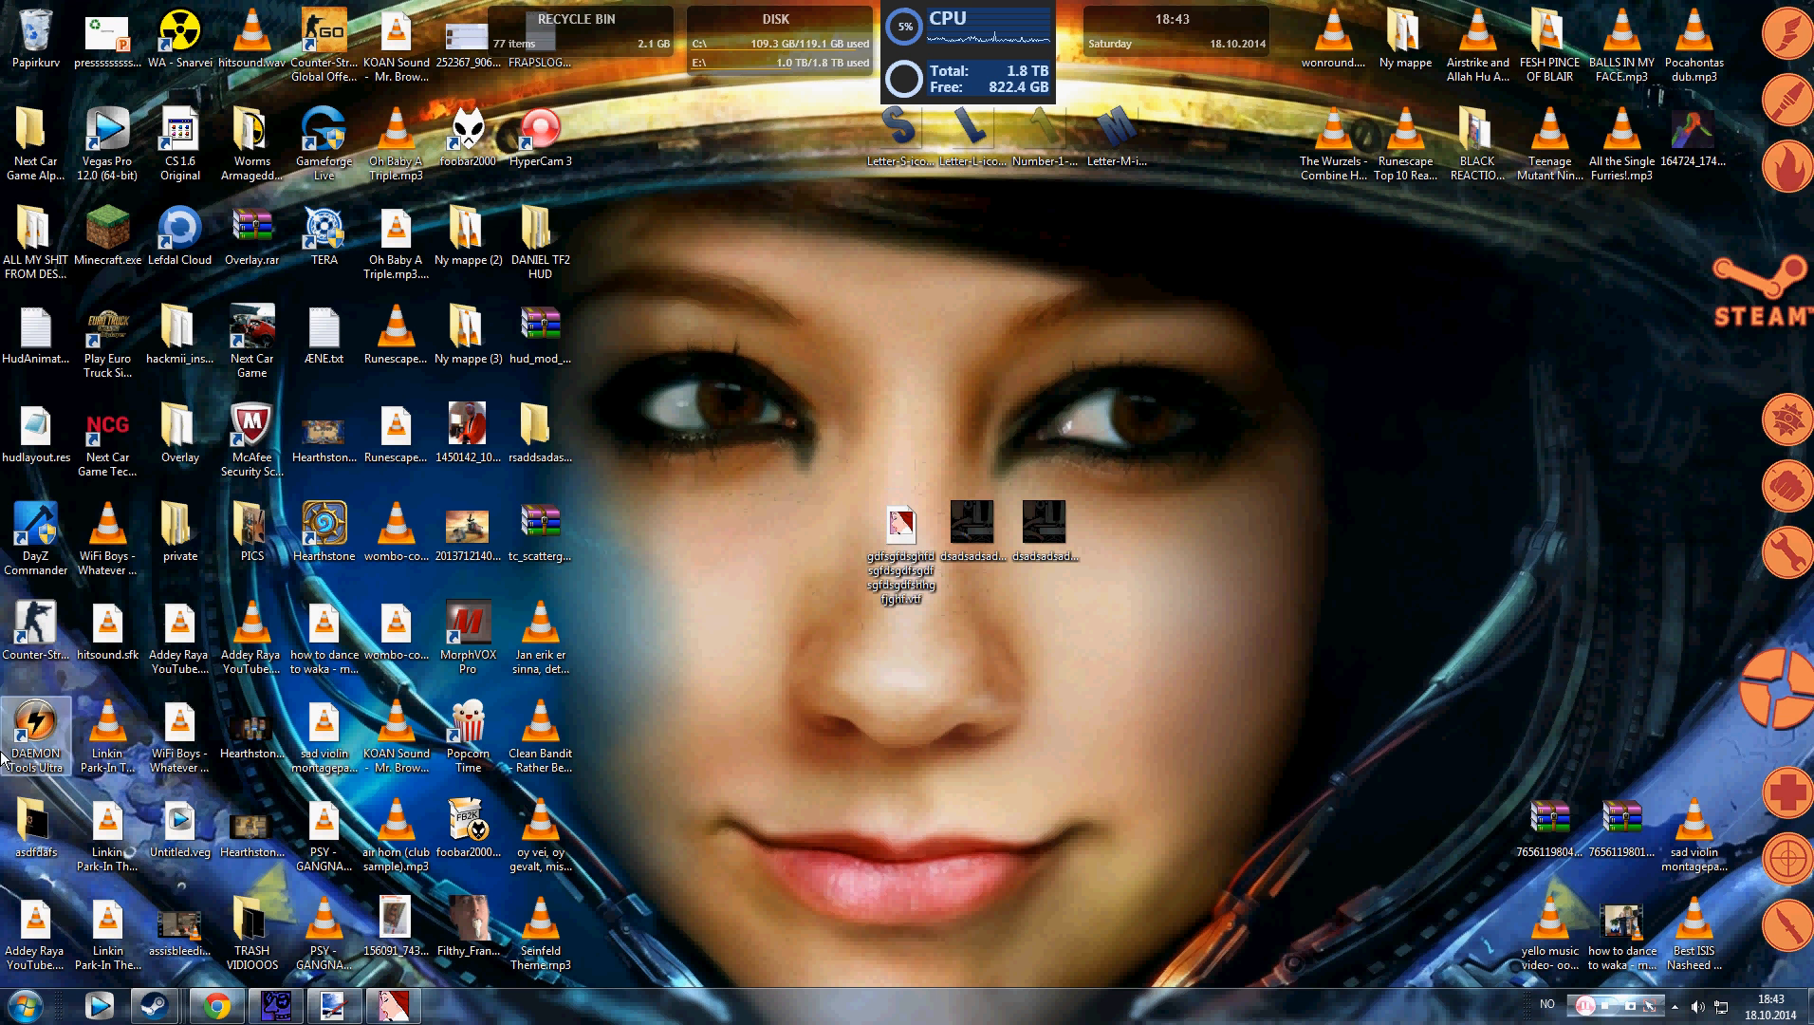
pyautogui.click(17, 1006)
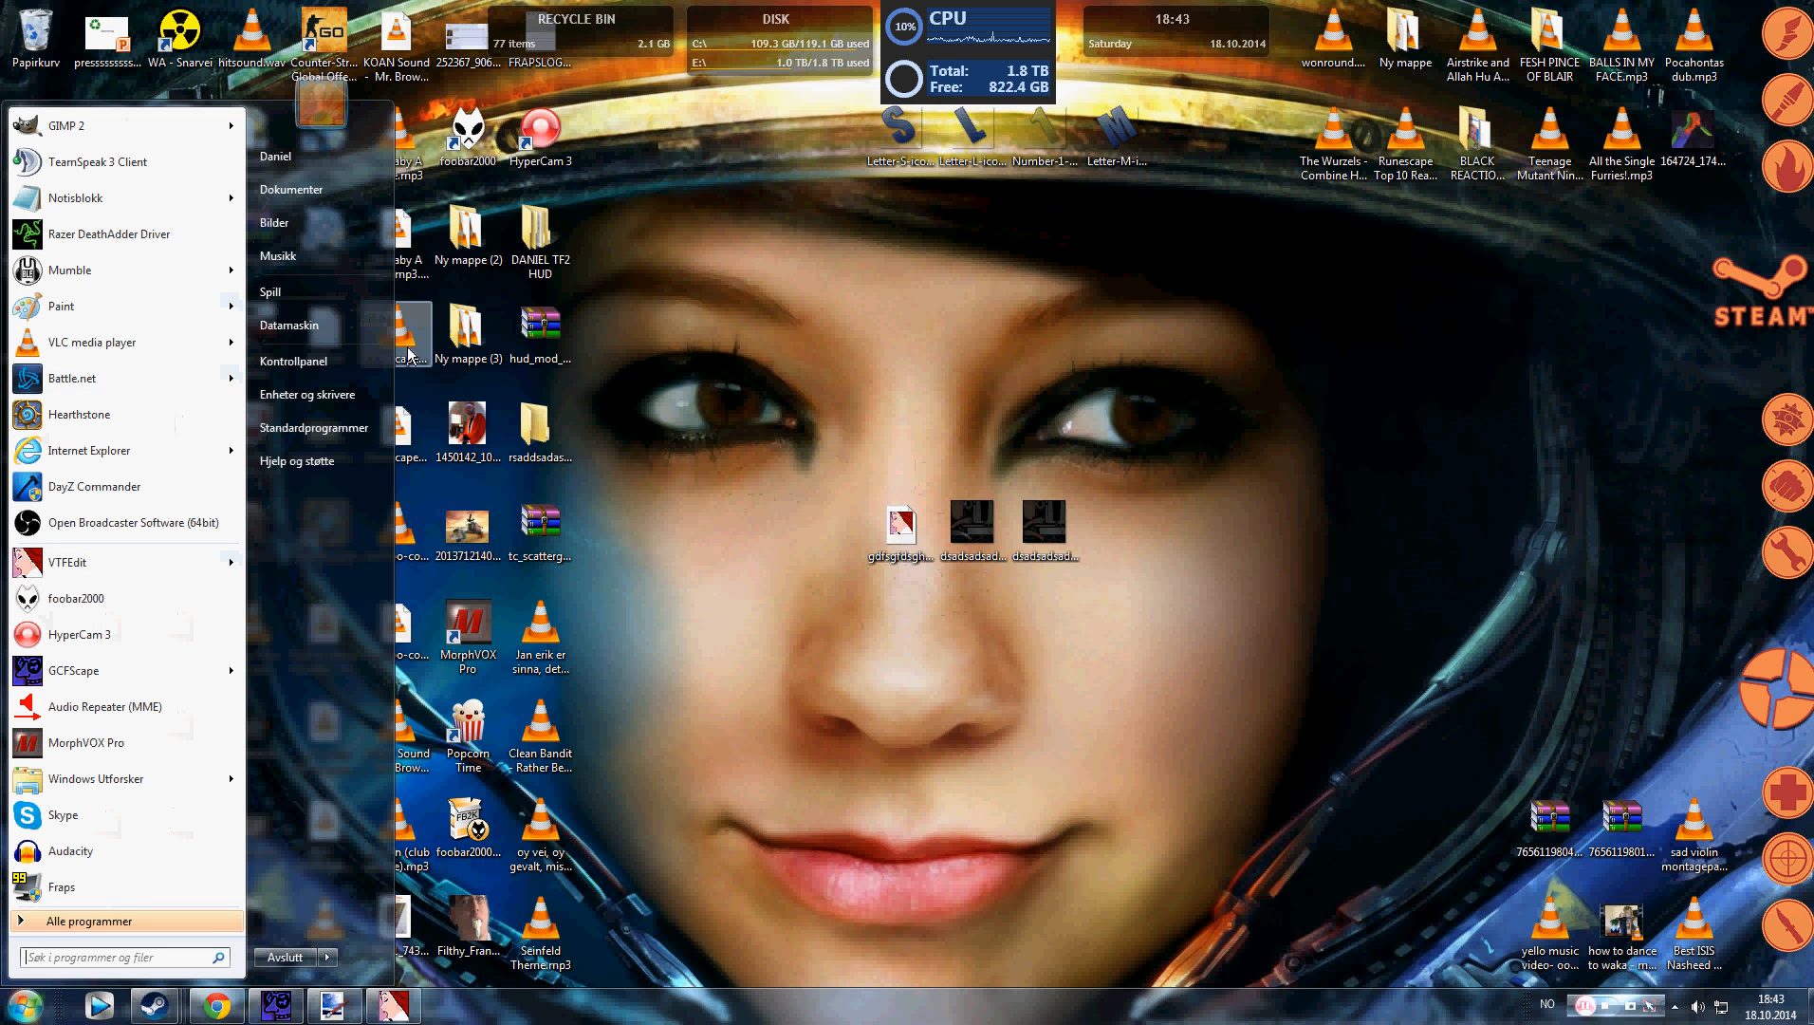
pyautogui.click(290, 325)
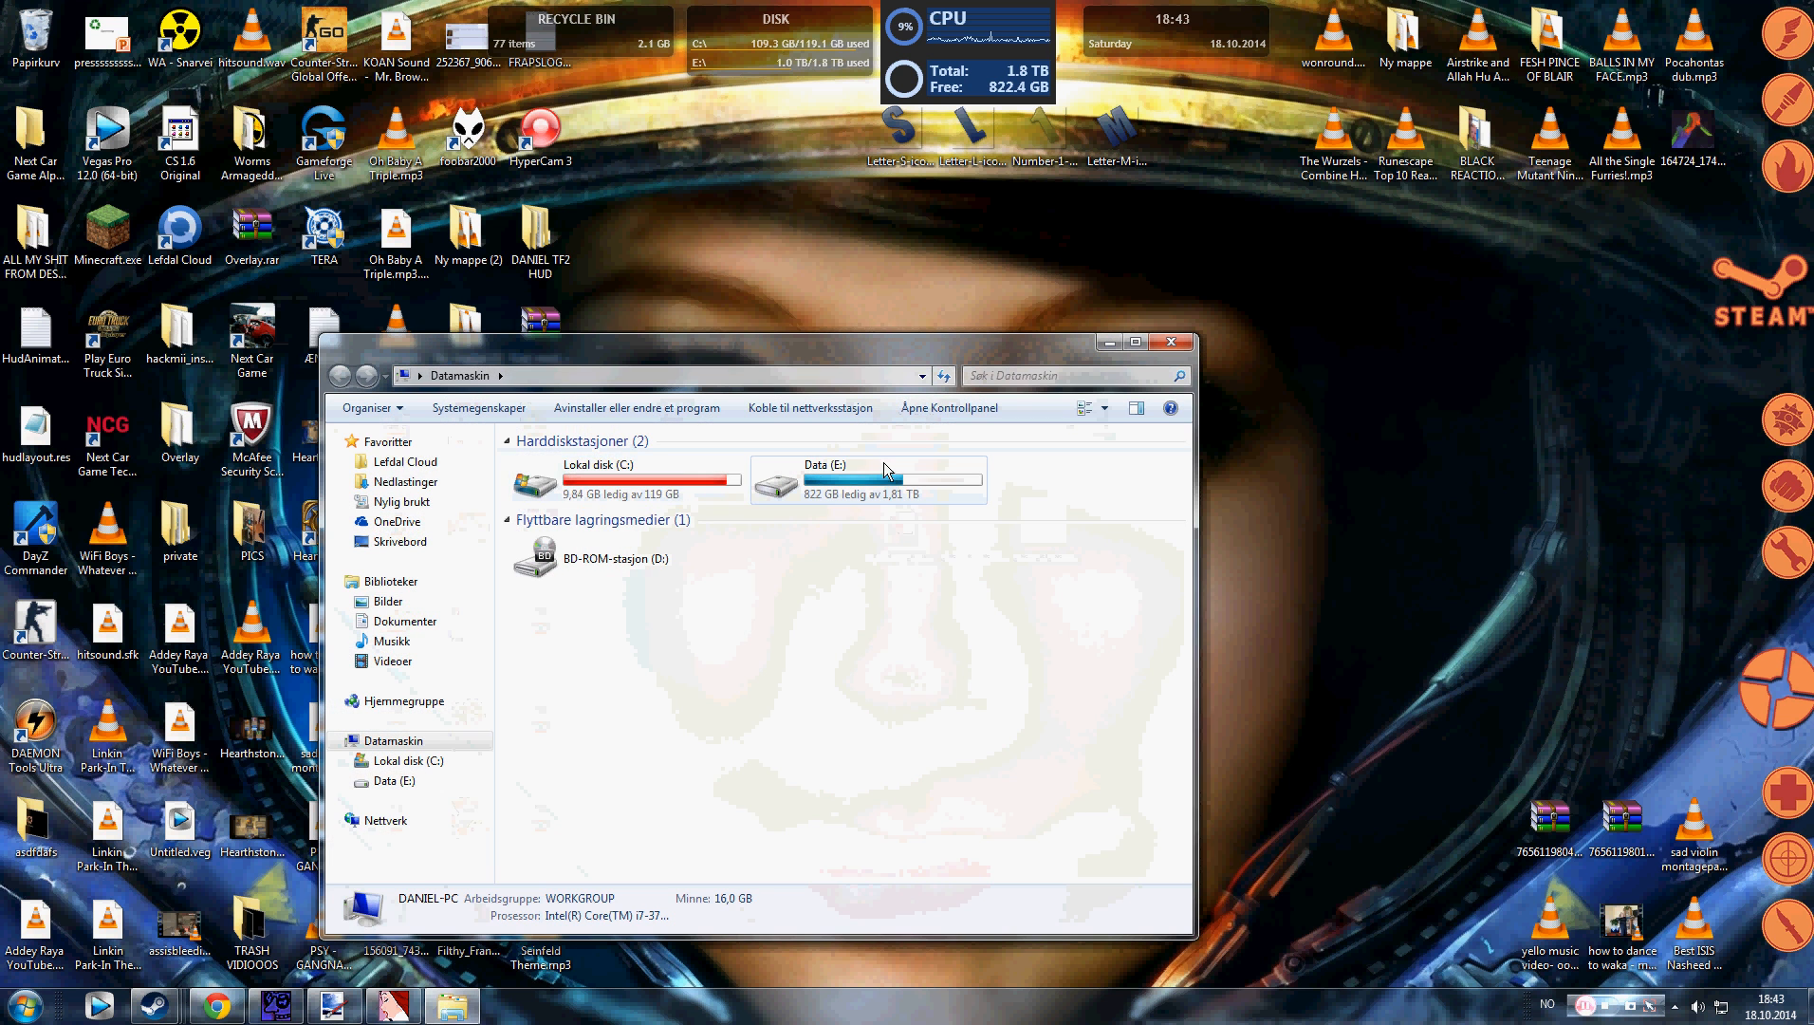
# Step: Navigate from the Data (E:) drive through steam and SteamApps into the Team Fortress 2 folder
pyautogui.click(600, 473)
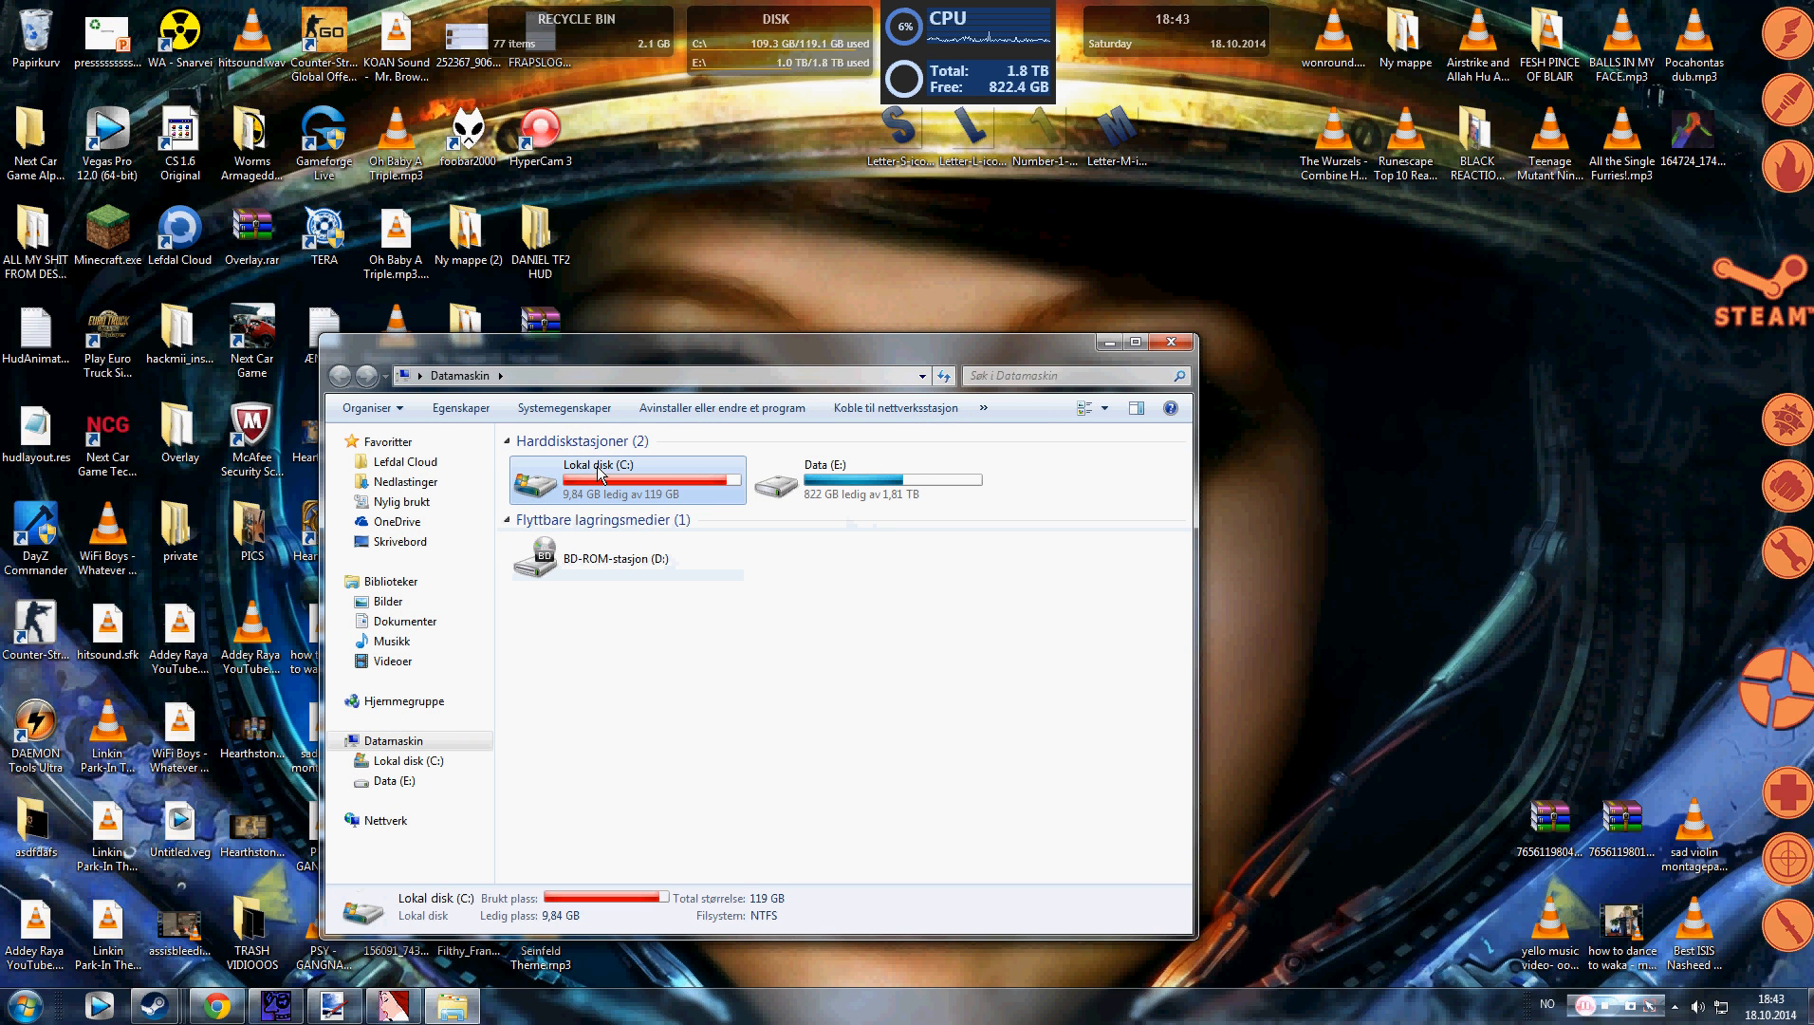
pyautogui.click(847, 485)
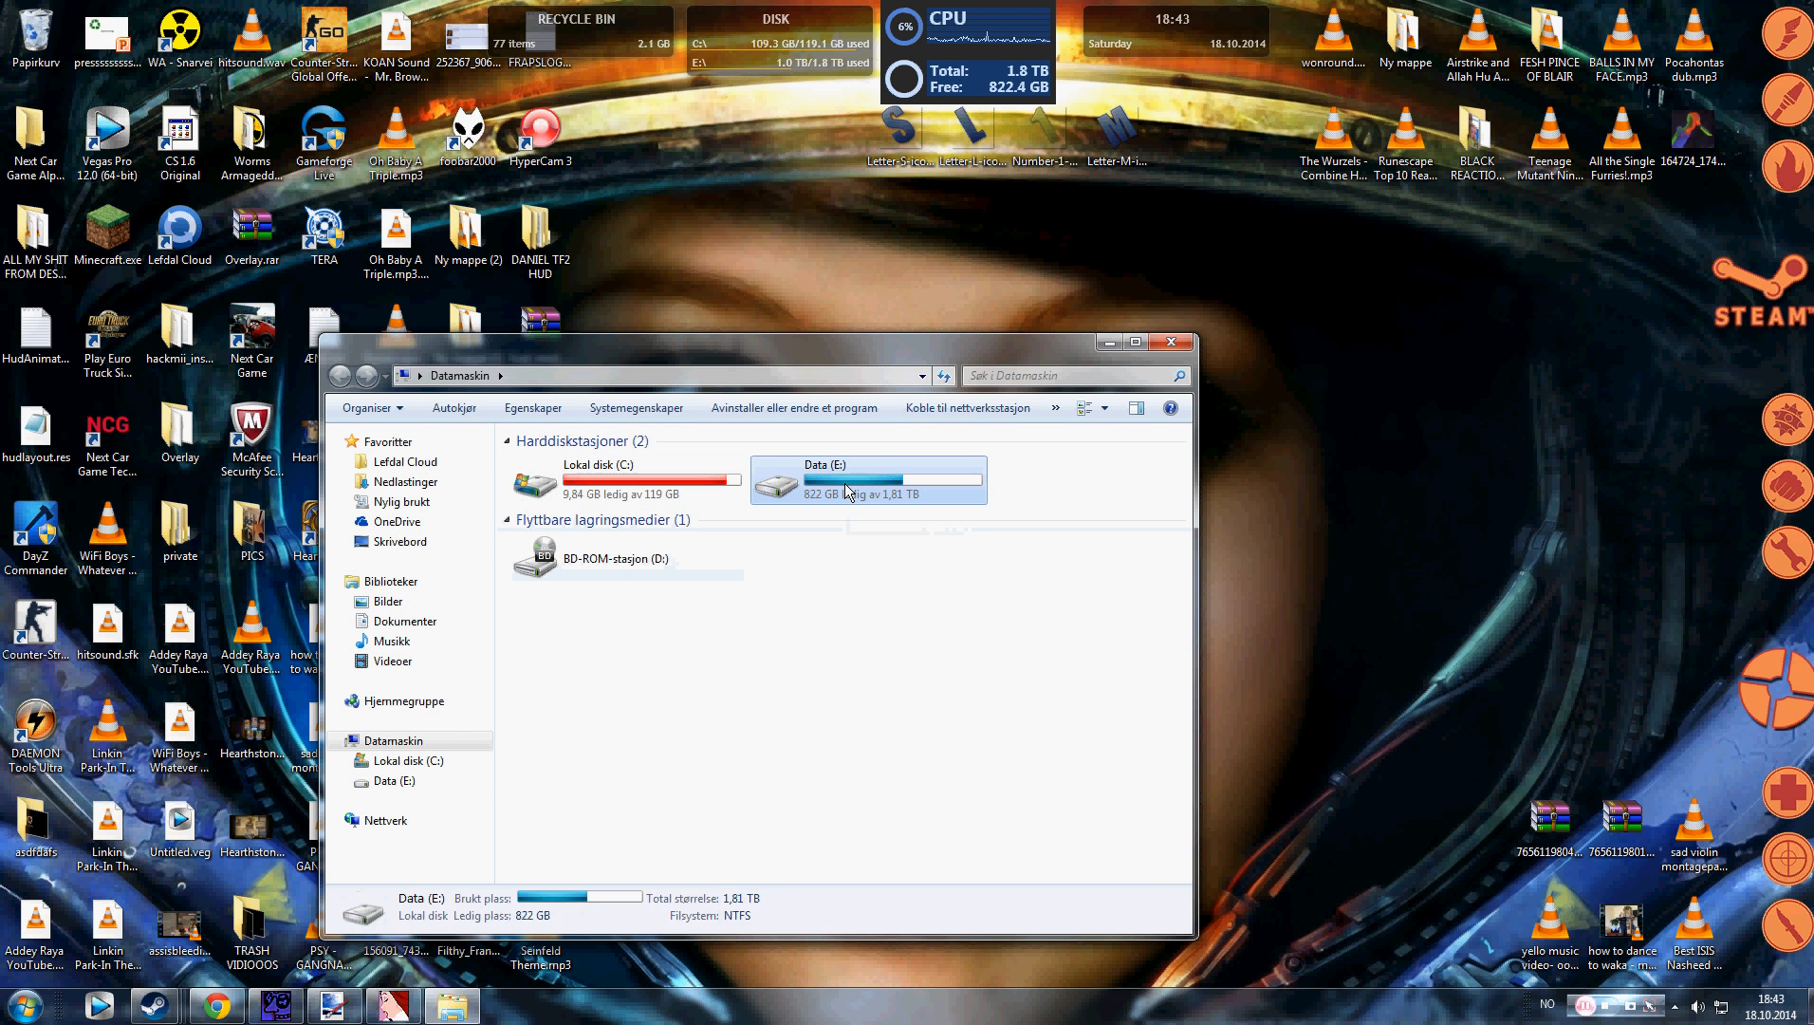
pyautogui.doubleClick(868, 480)
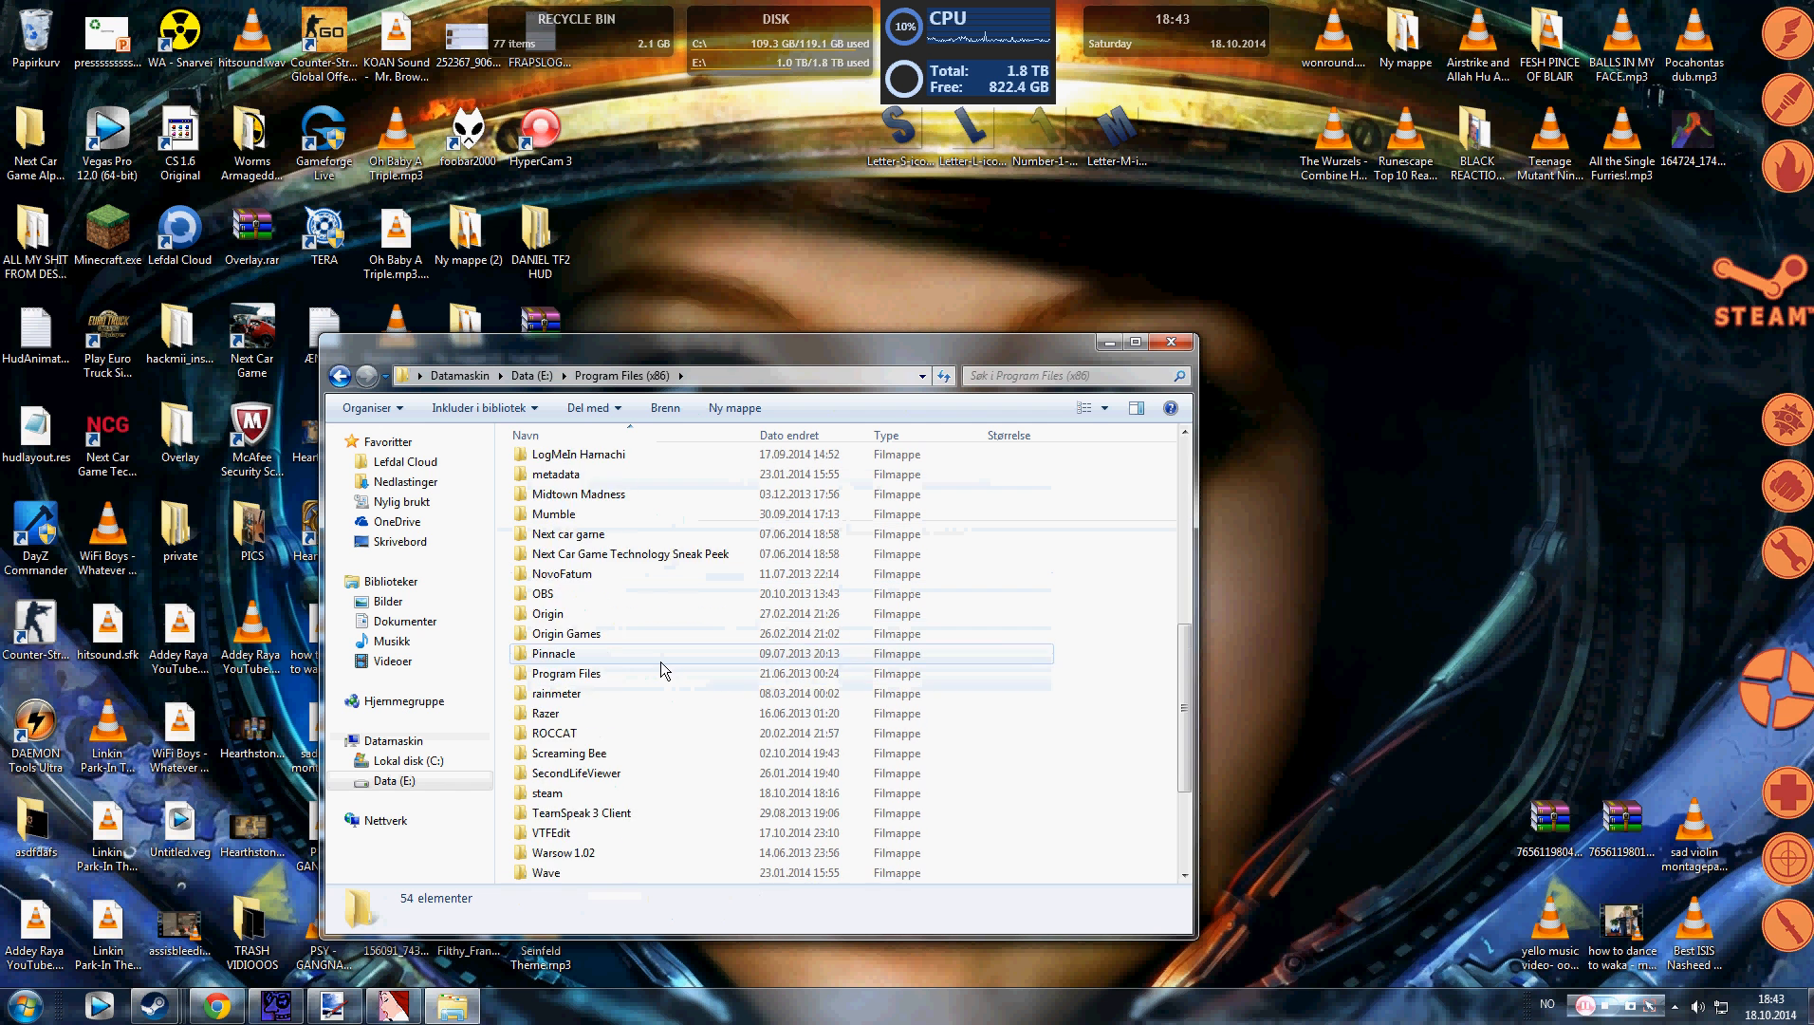
pyautogui.doubleClick(548, 792)
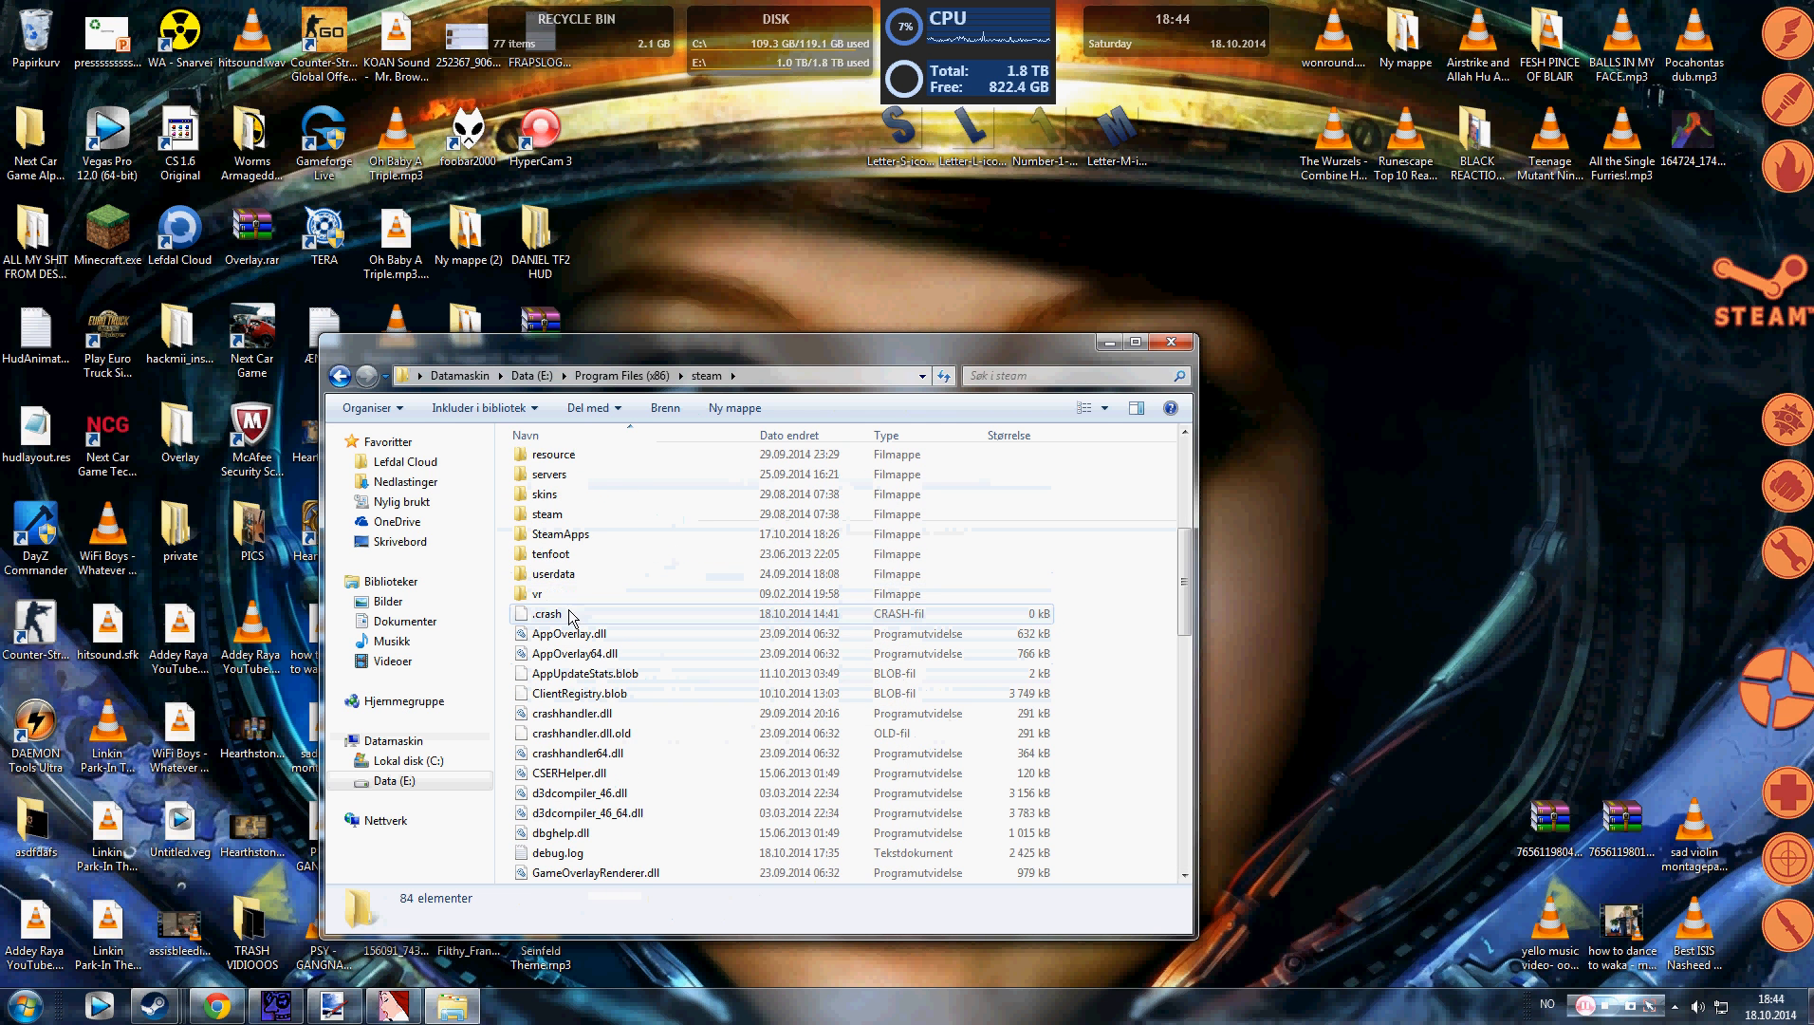
pyautogui.doubleClick(560, 534)
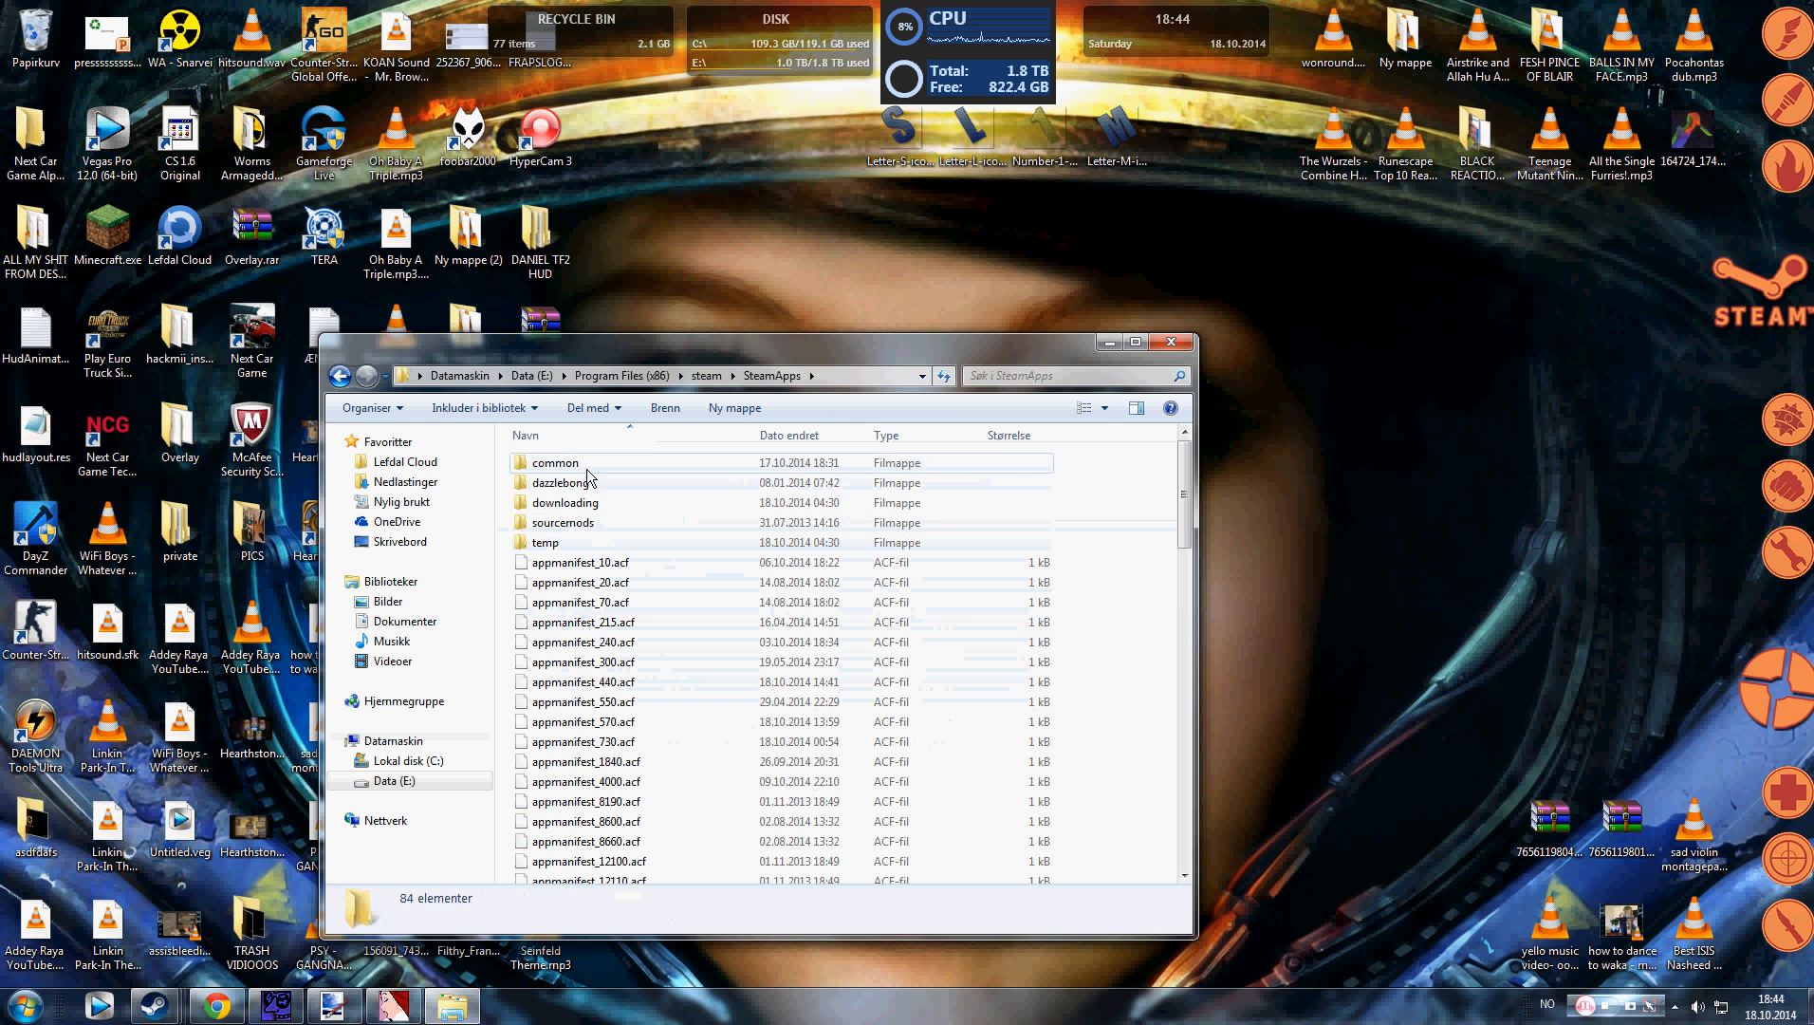
pyautogui.doubleClick(555, 462)
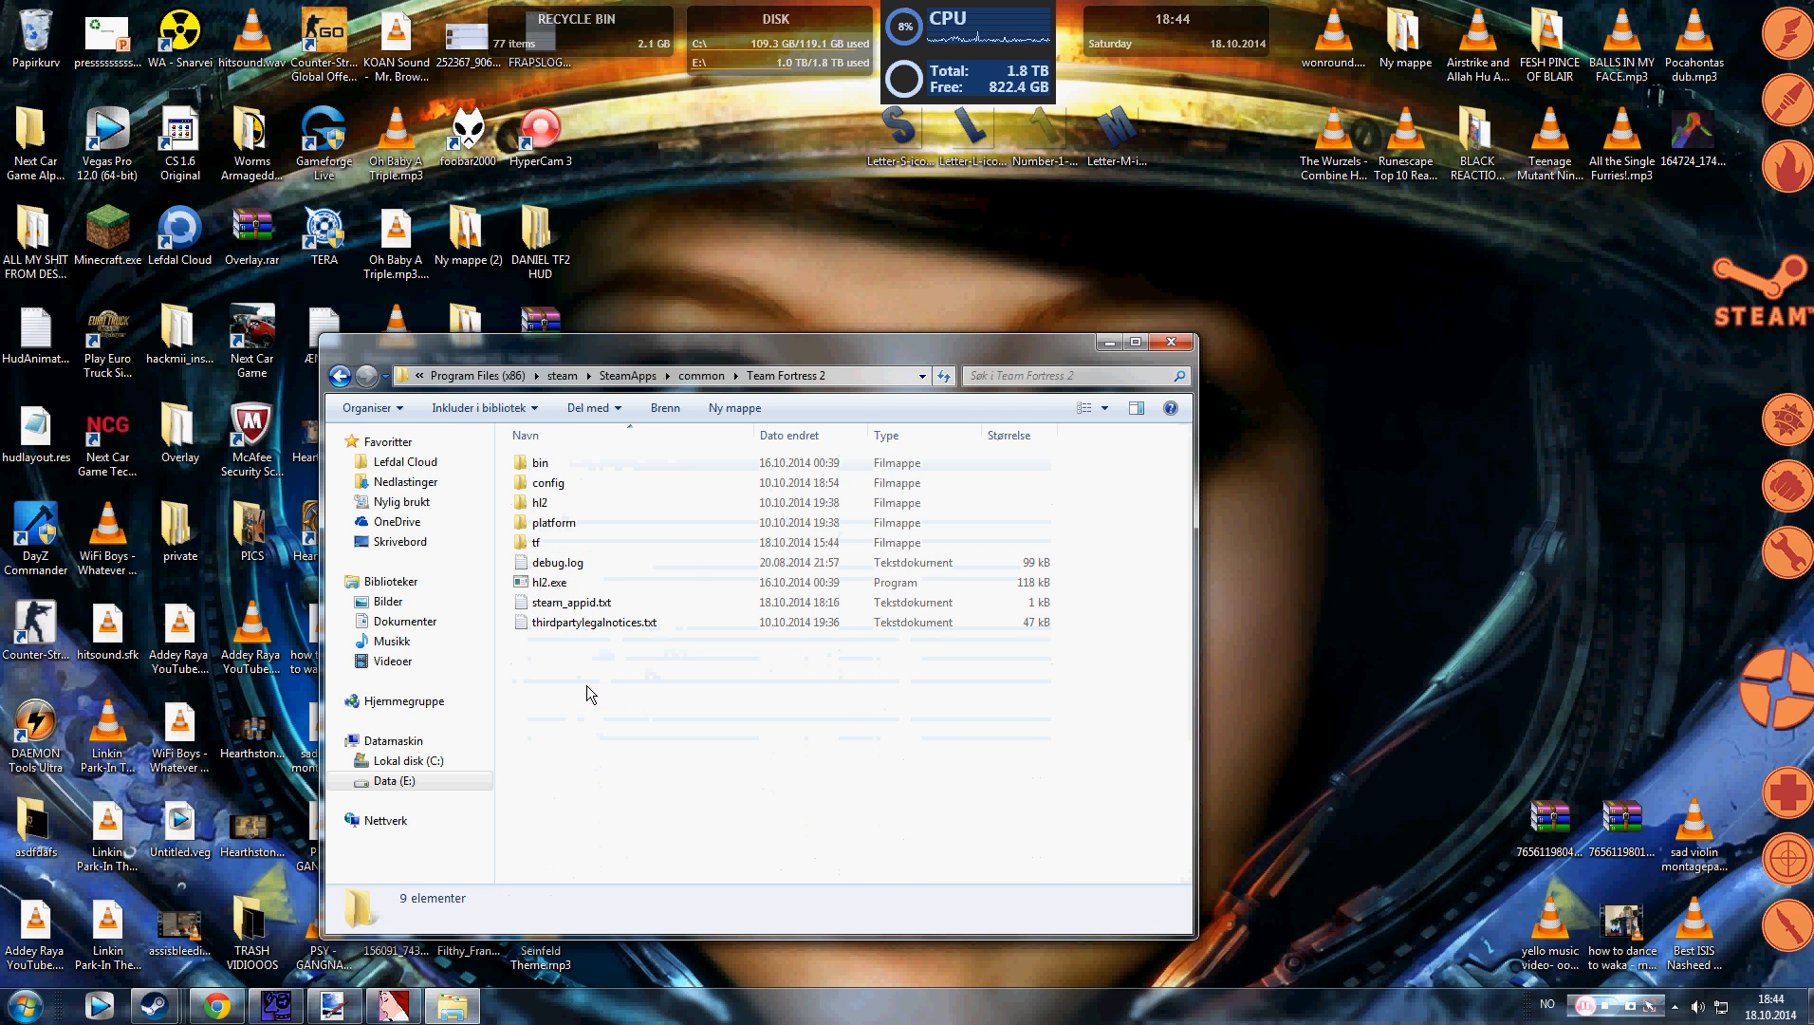
# Step: Enter the tf folder and go into its materials folder
pyautogui.doubleClick(535, 542)
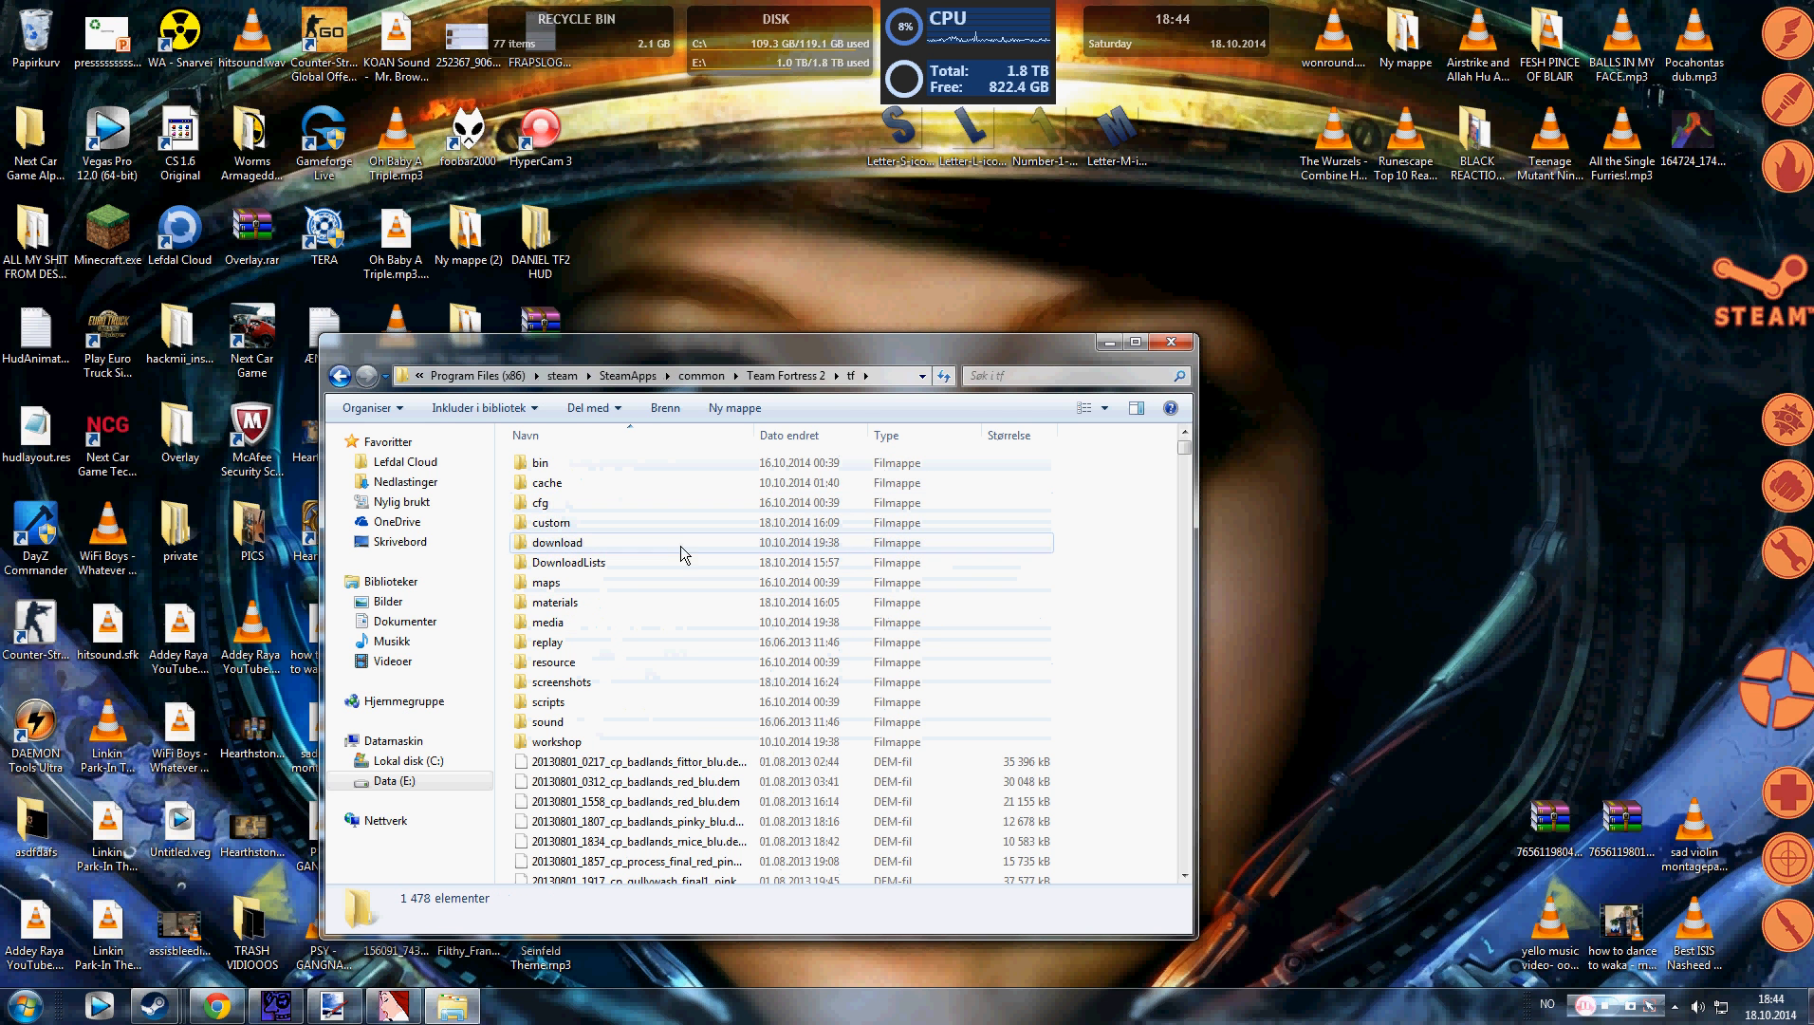
pyautogui.click(548, 621)
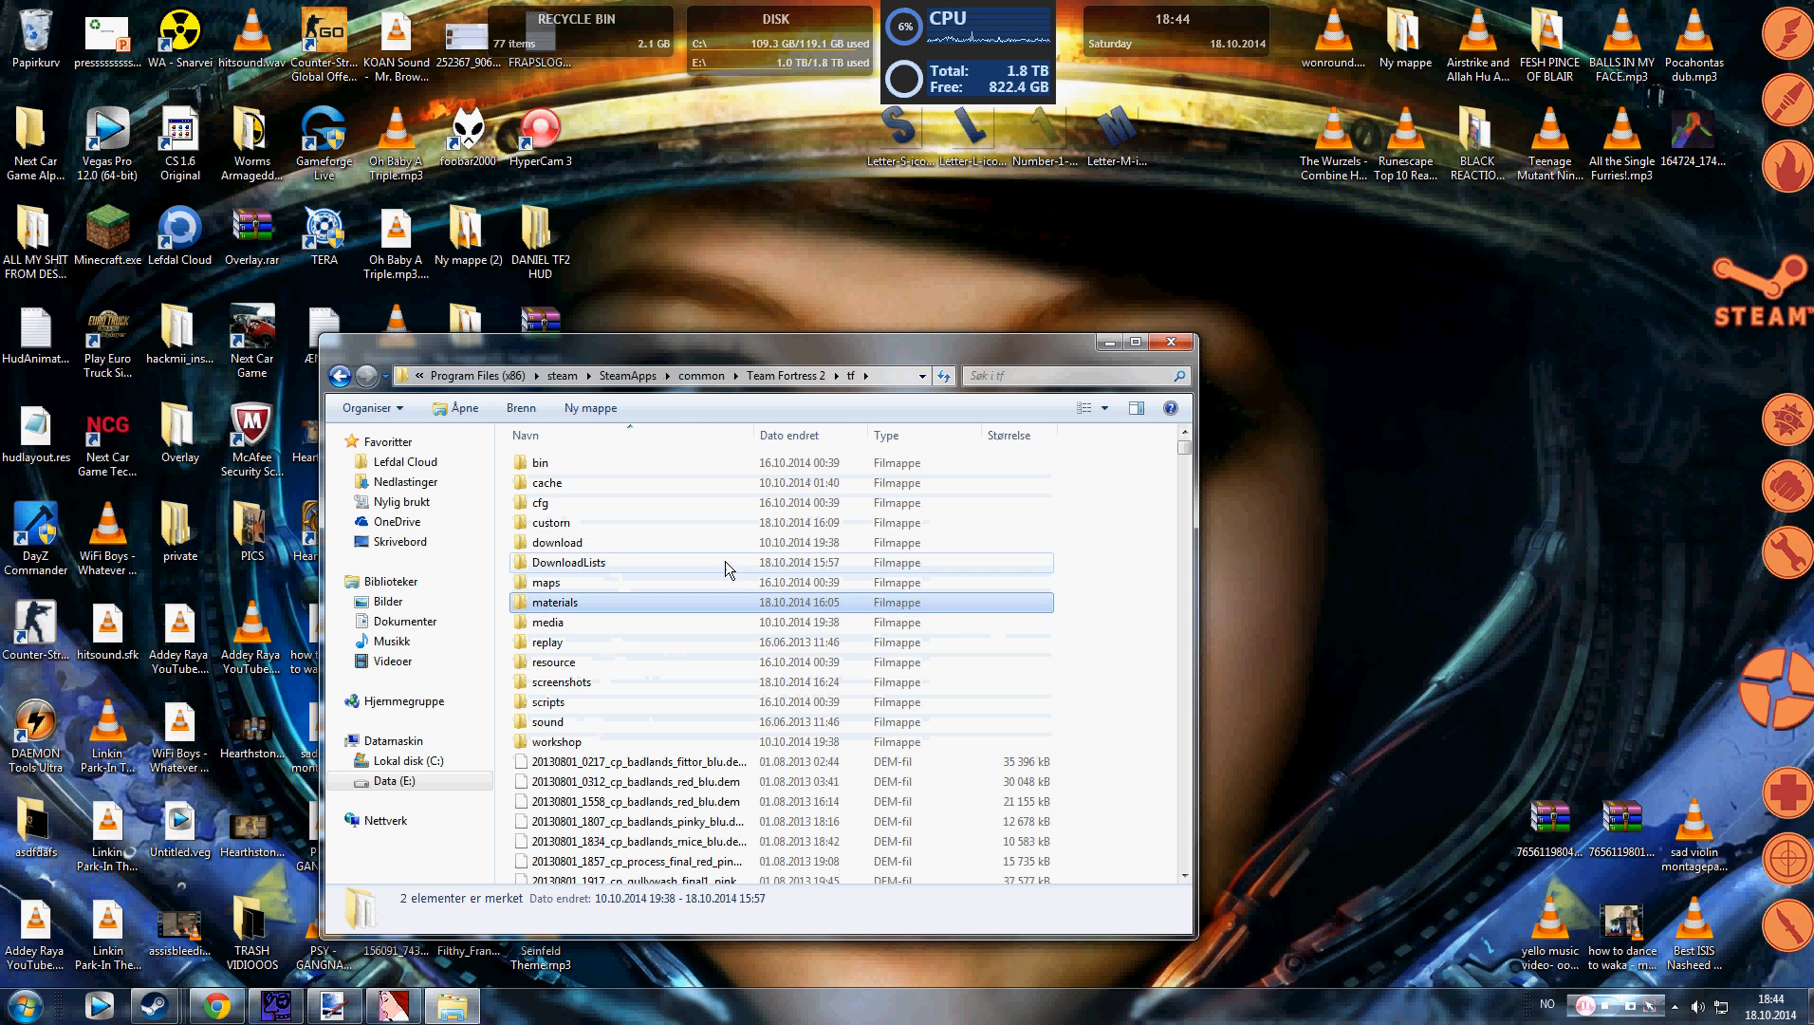
pyautogui.click(552, 662)
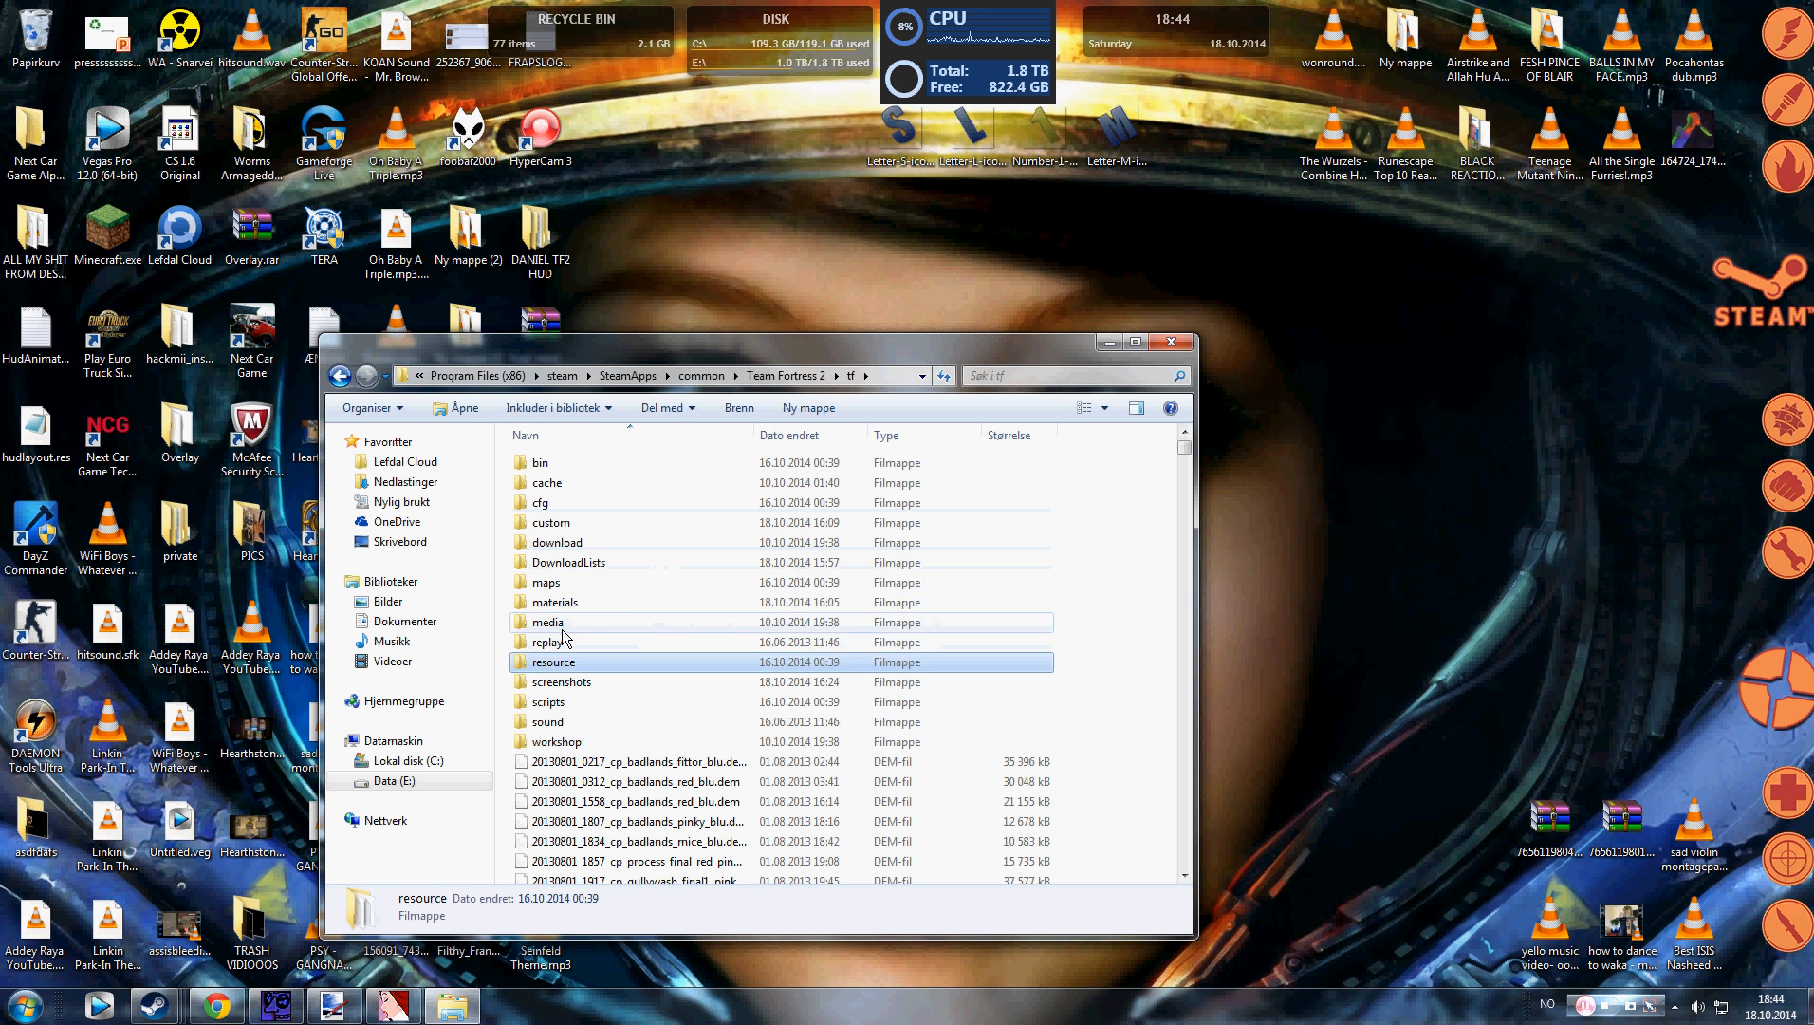
pyautogui.doubleClick(555, 601)
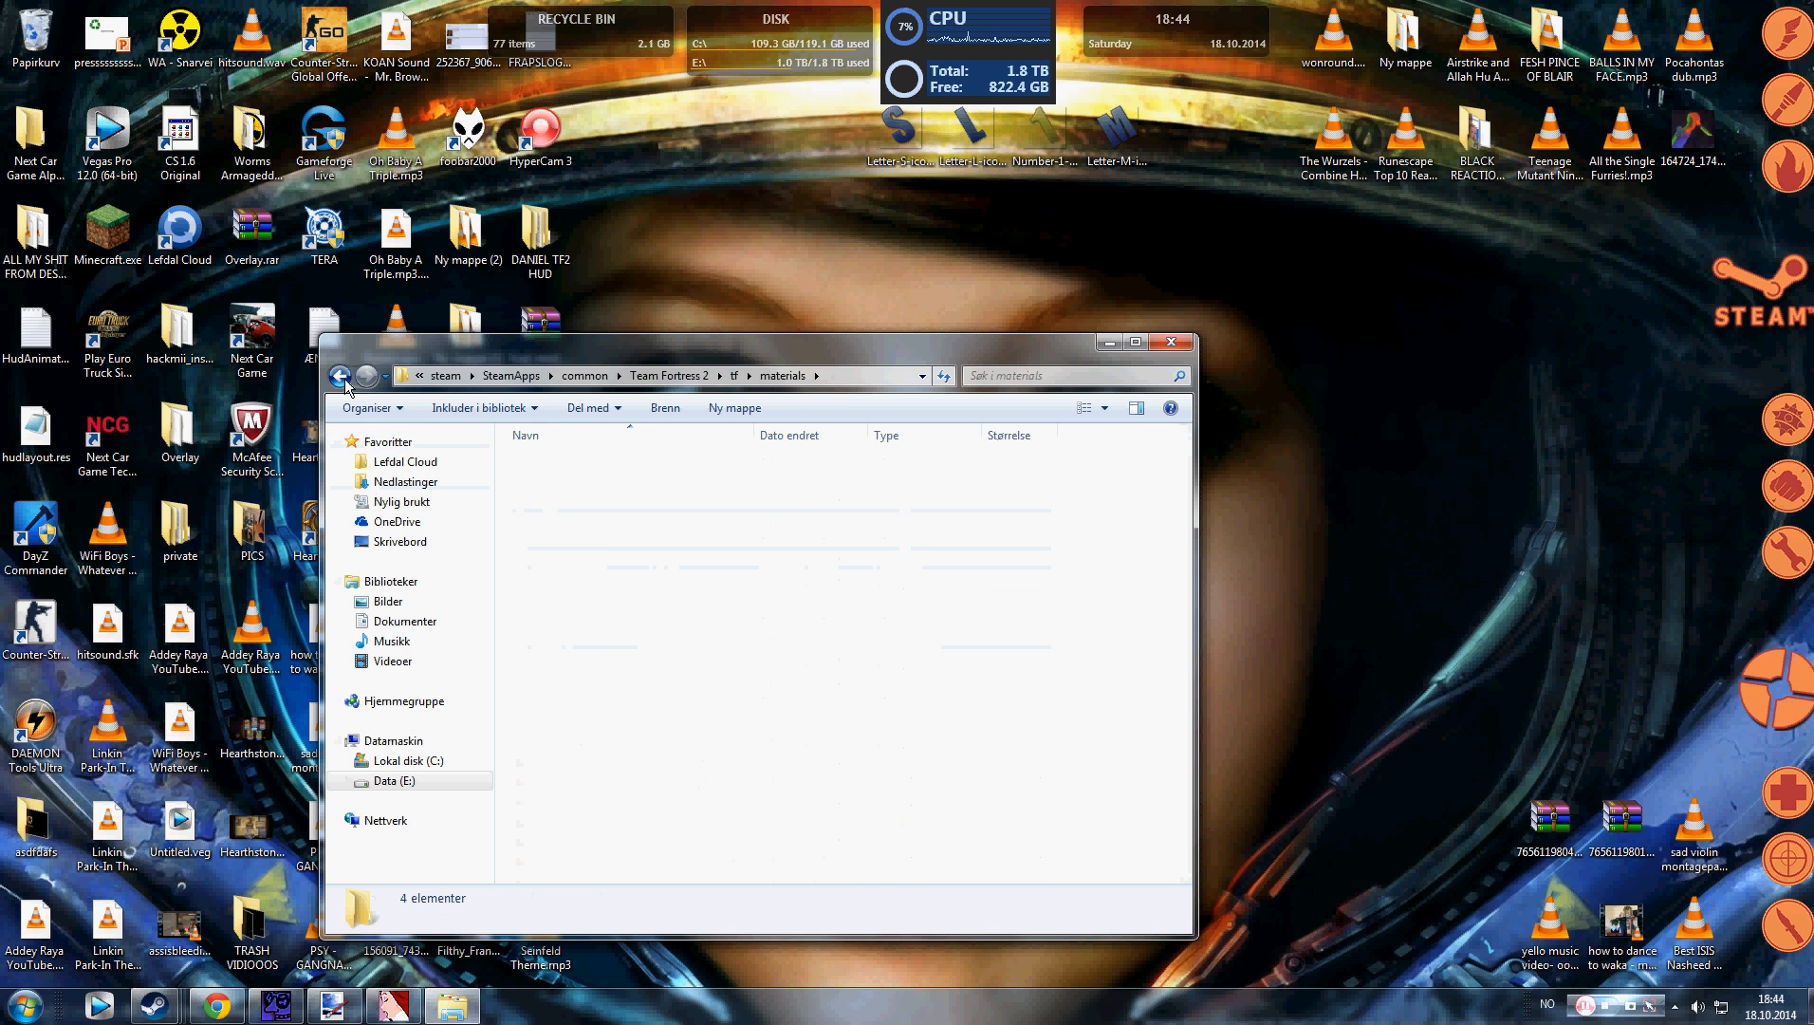
# Step: Go back to tf, enter the custom folder, peek inside mystuff and return to custom
pyautogui.click(341, 376)
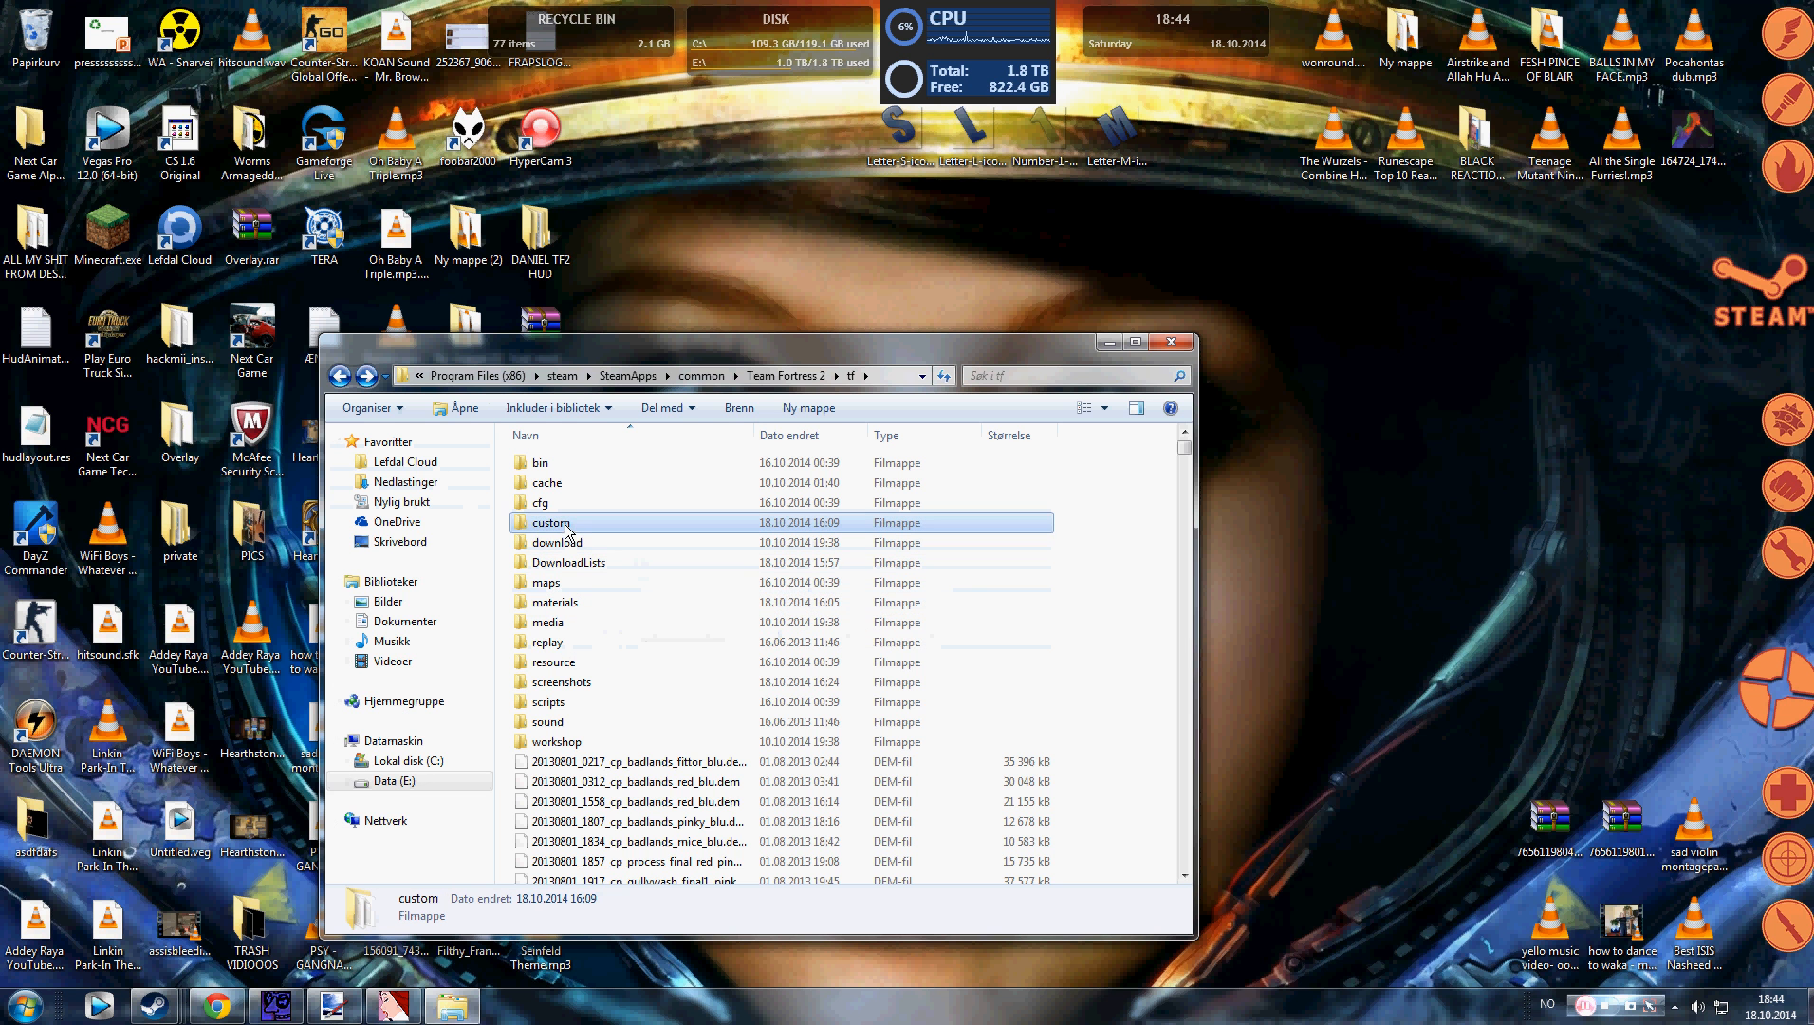
pyautogui.doubleClick(550, 522)
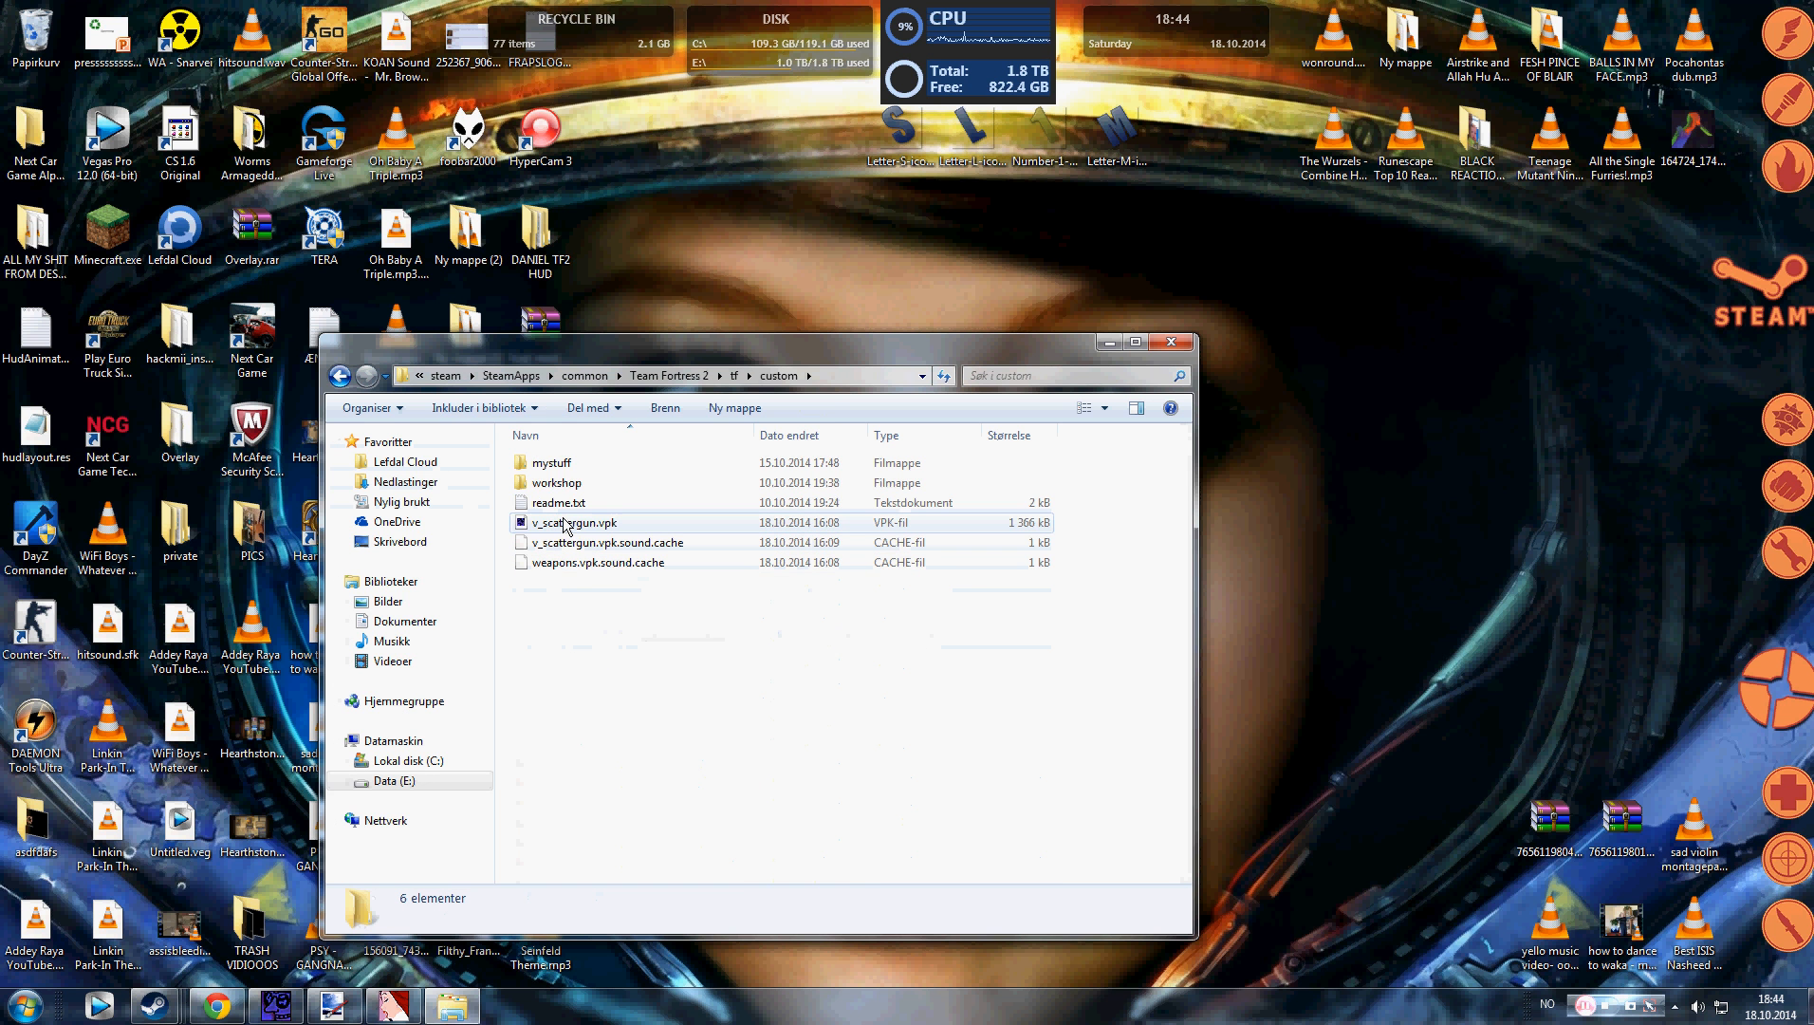
pyautogui.doubleClick(553, 462)
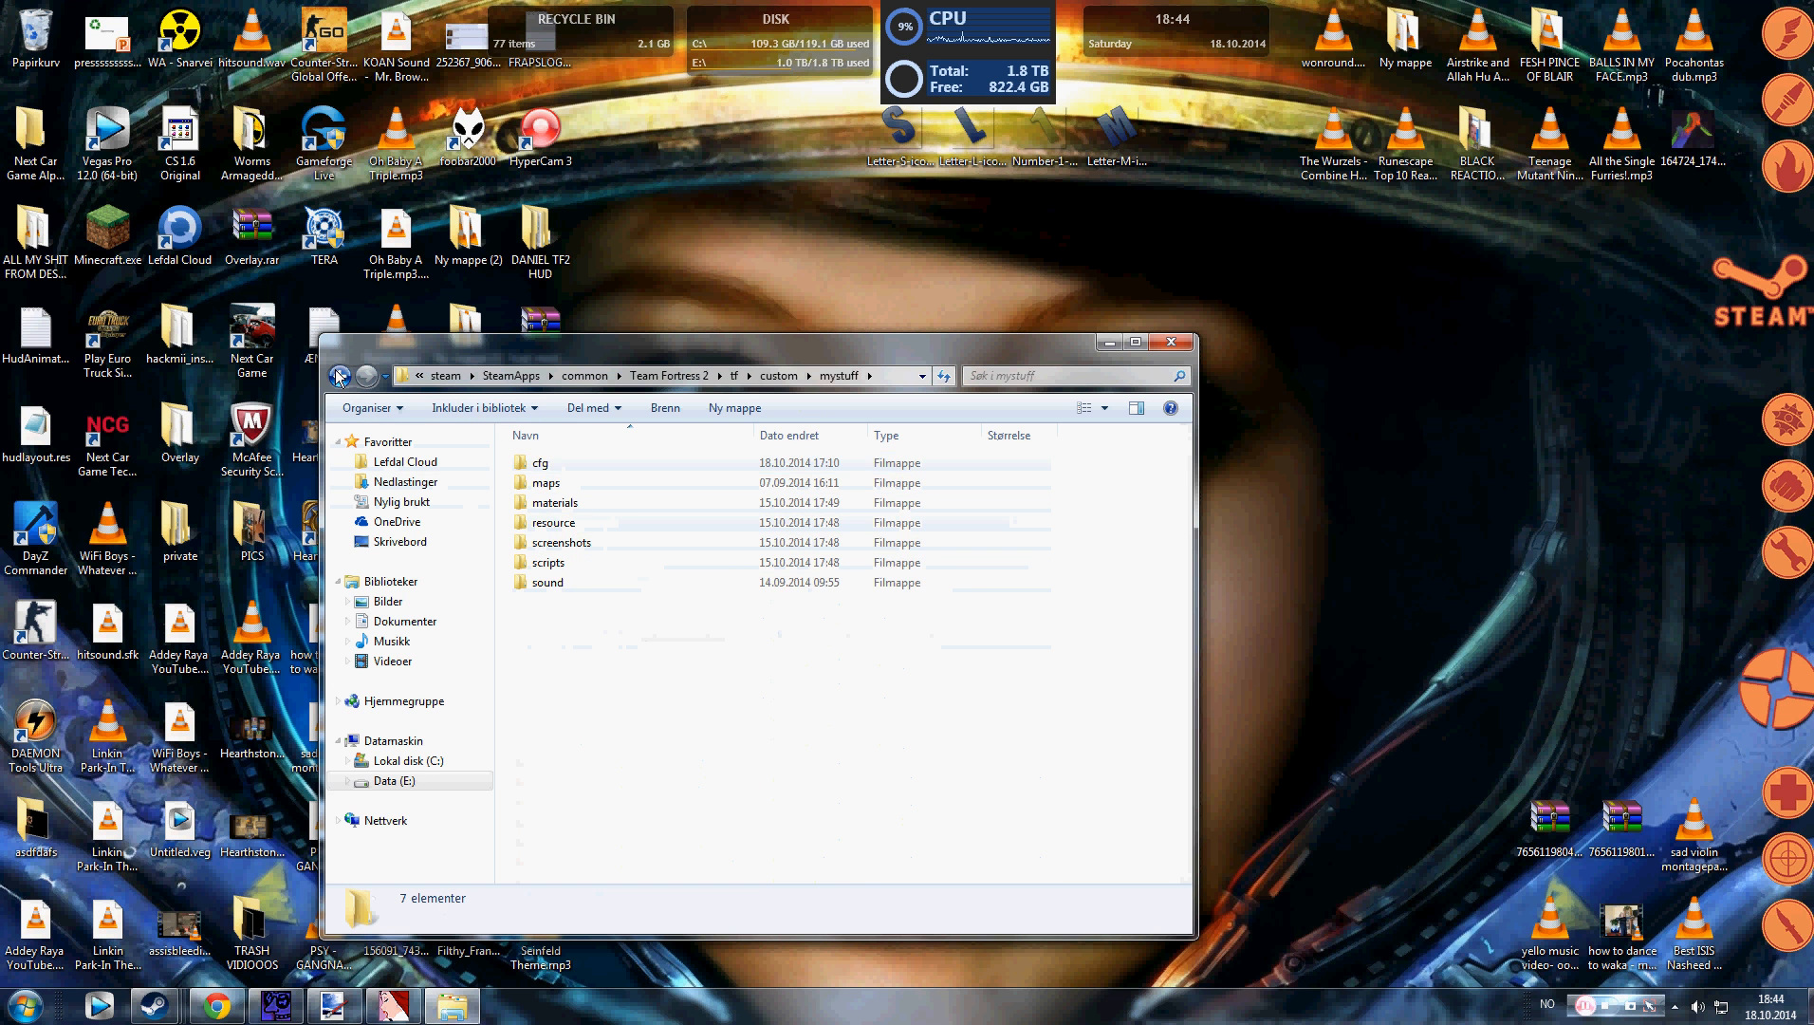
pyautogui.click(340, 376)
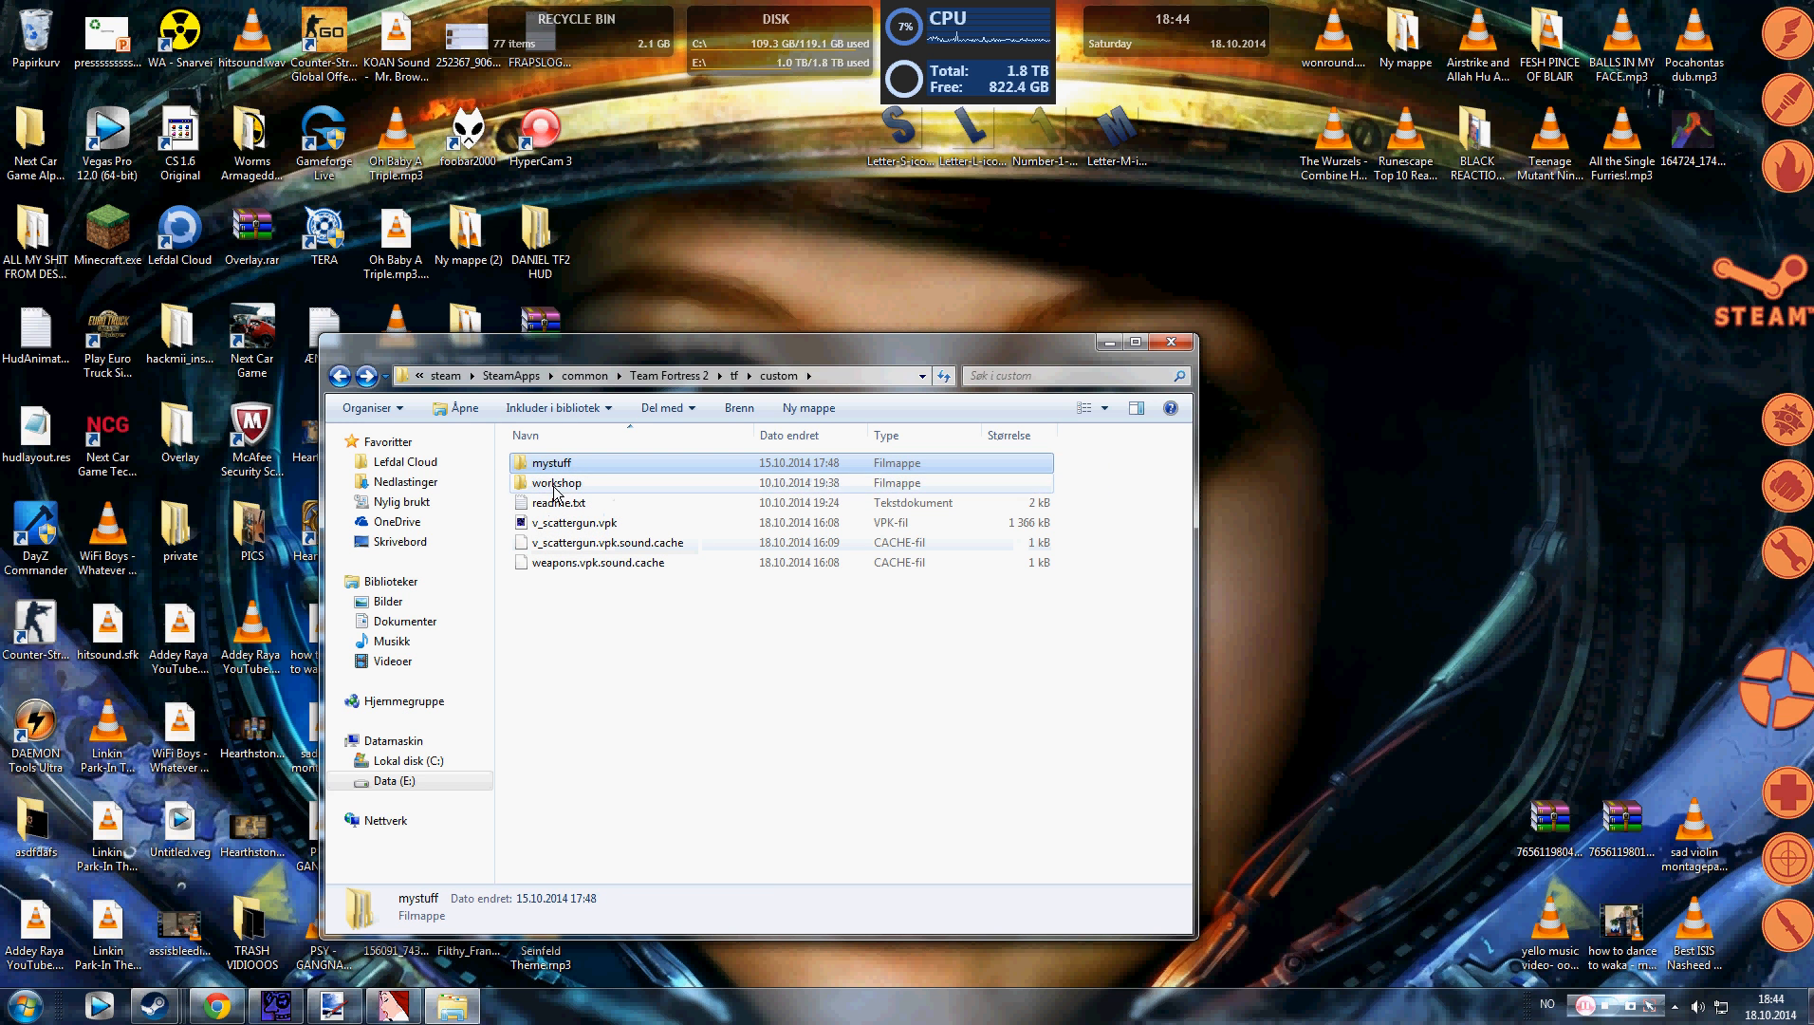
# Step: Rename the mystuff folder to stuffs and go into it
pyautogui.rightClick(551, 462)
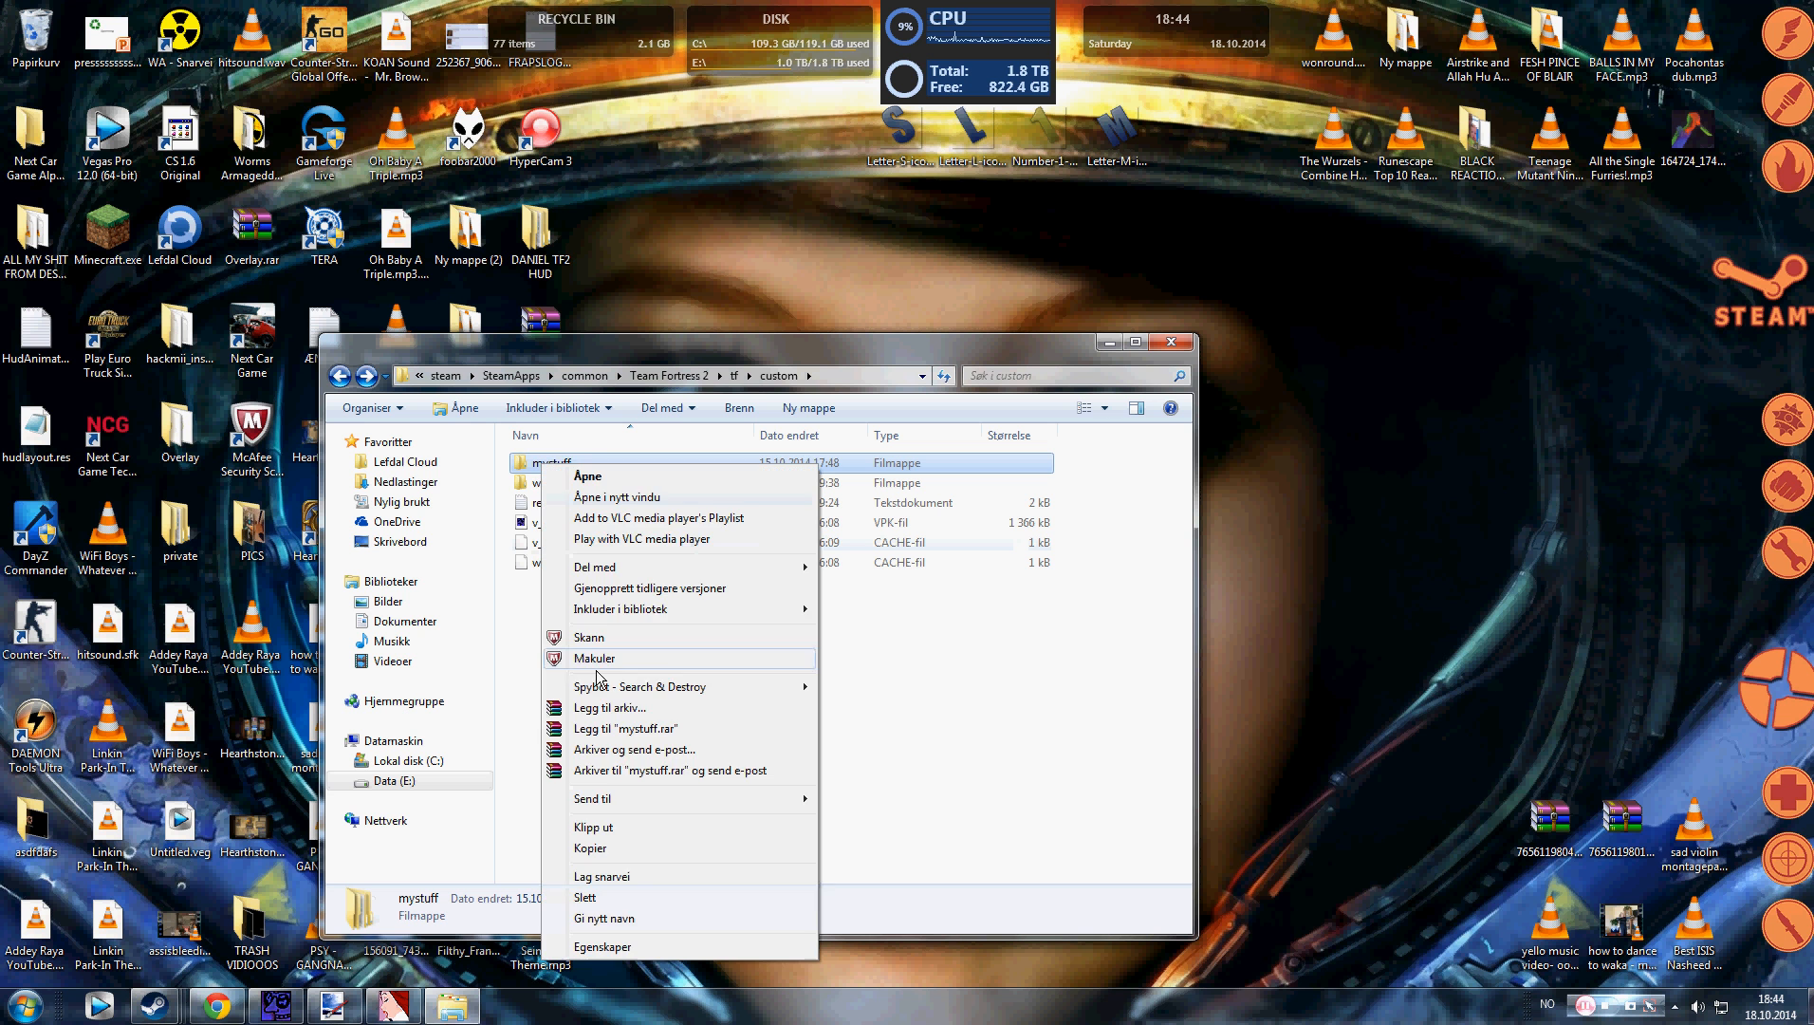
pyautogui.click(604, 917)
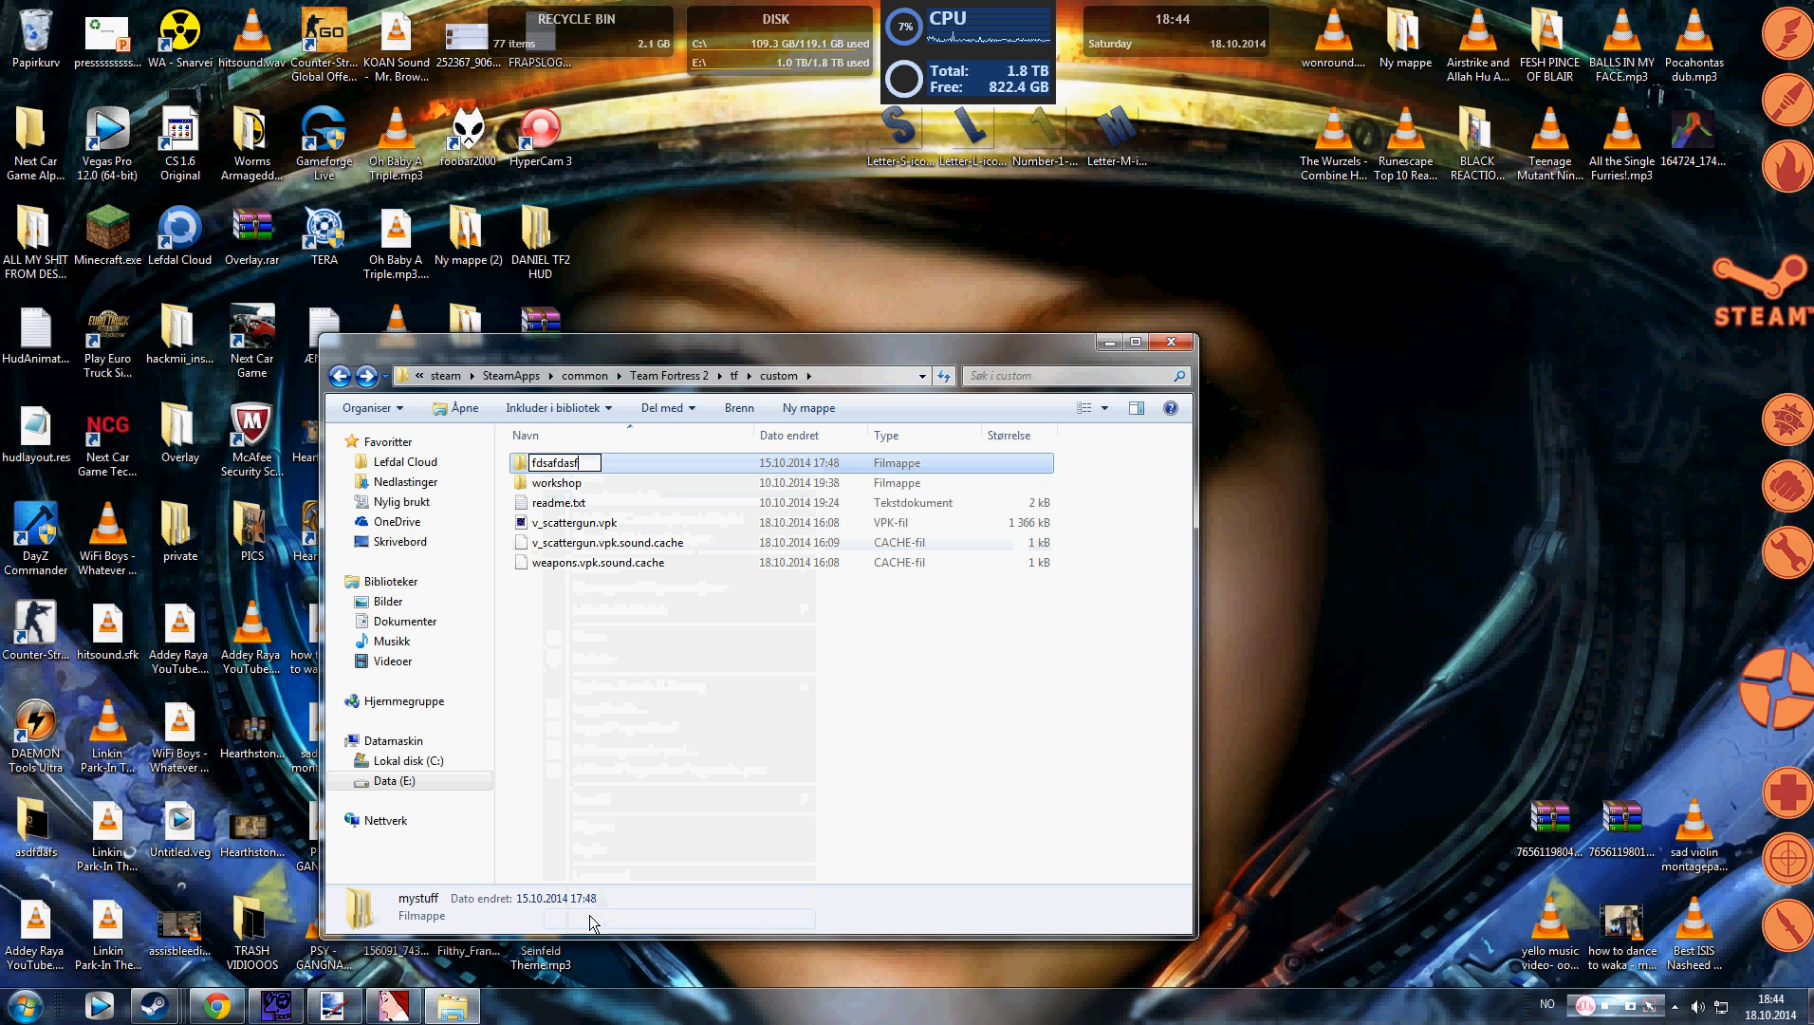
pyautogui.write('dsf')
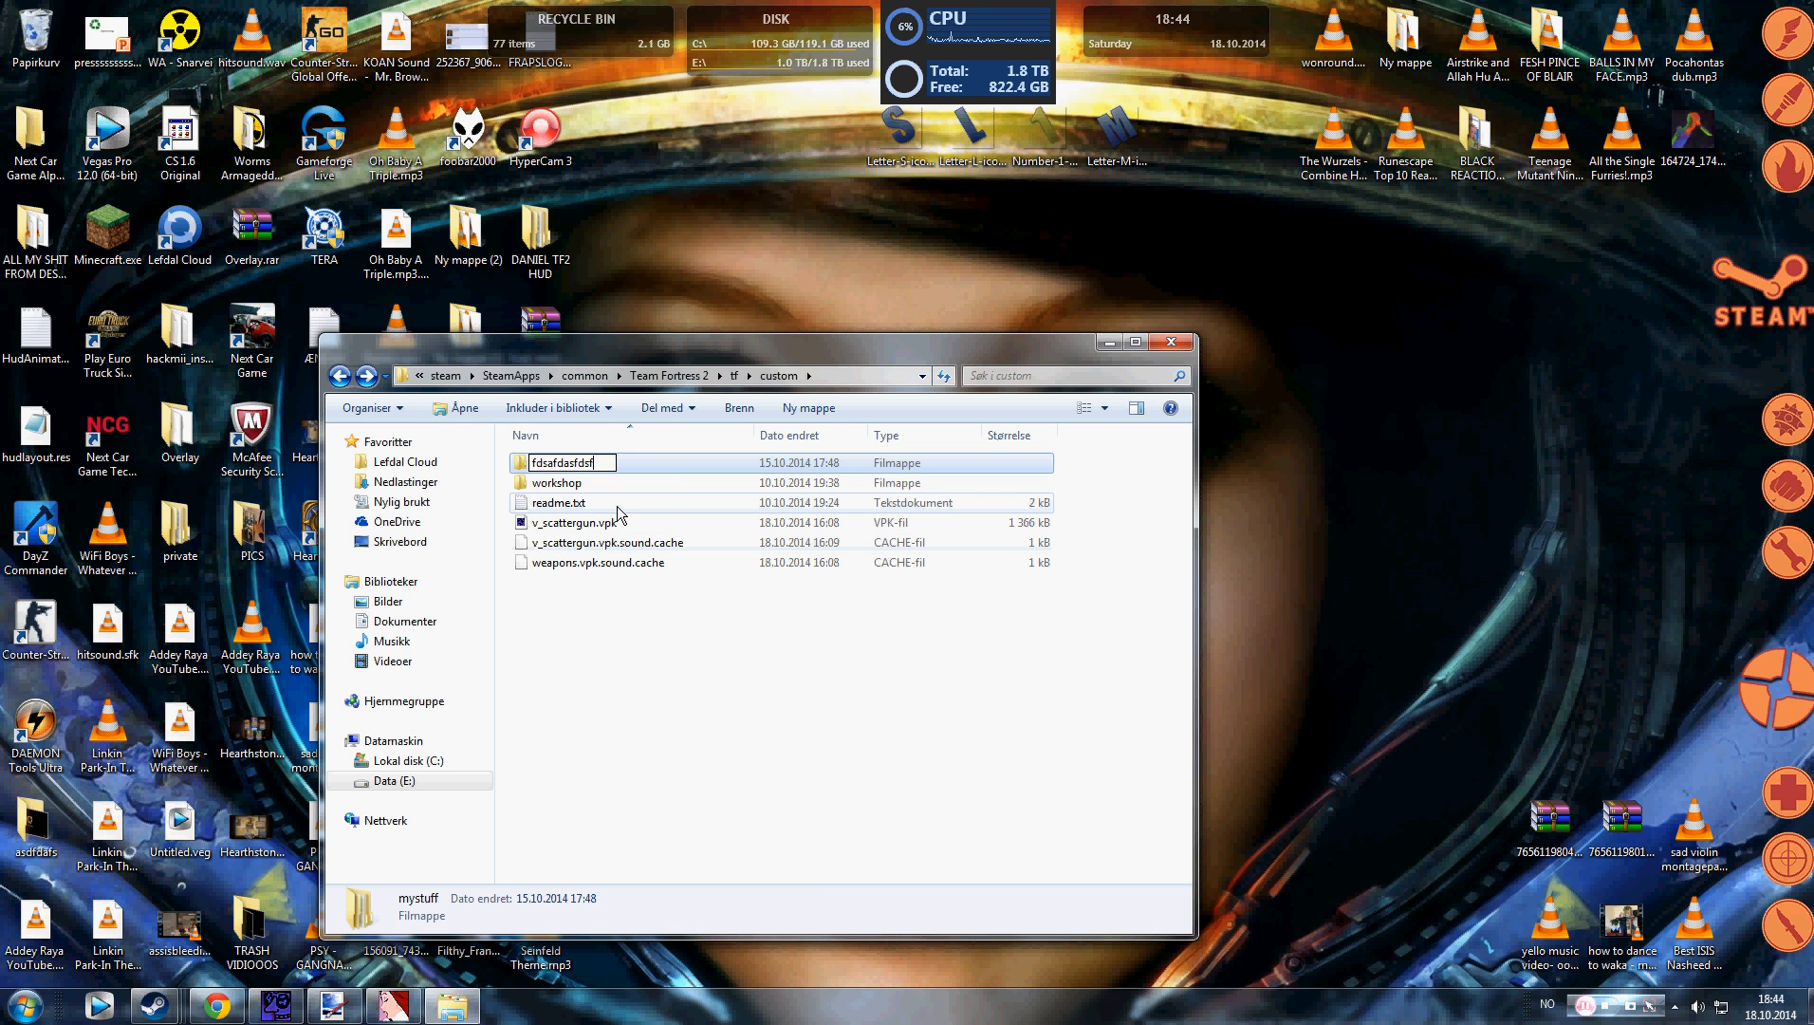
pyautogui.write('stuffs')
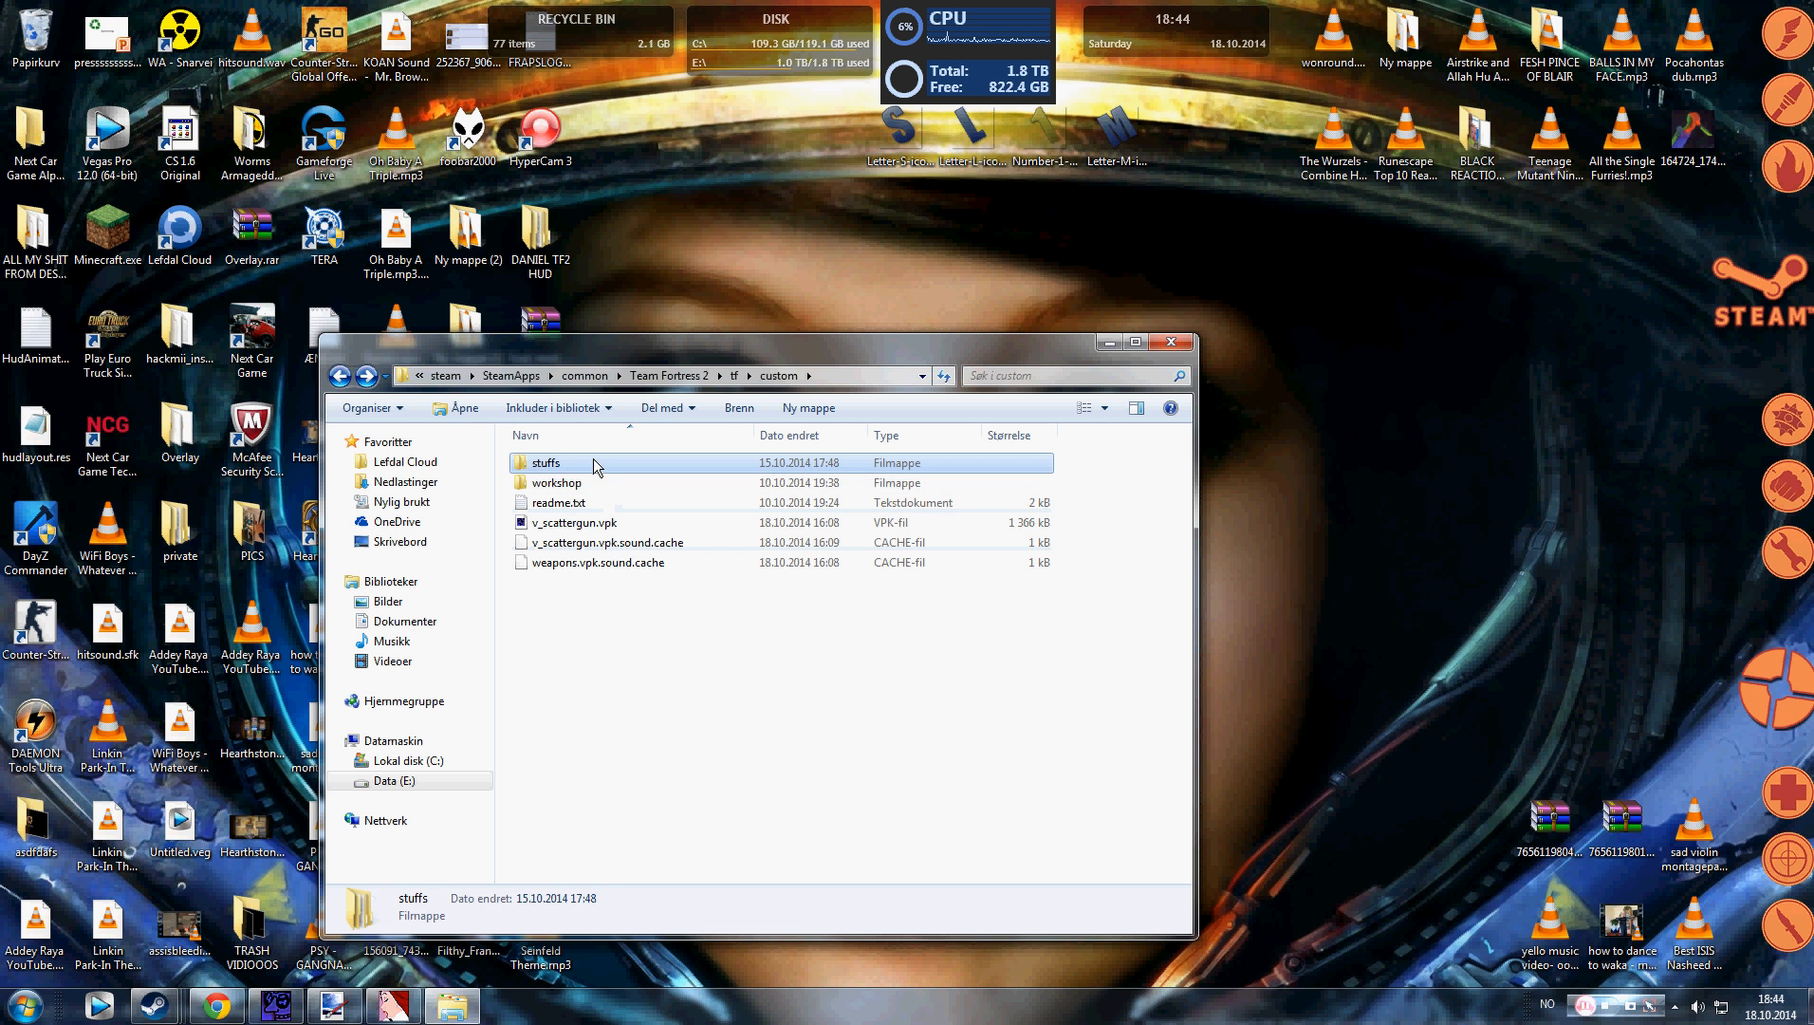
pyautogui.doubleClick(546, 462)
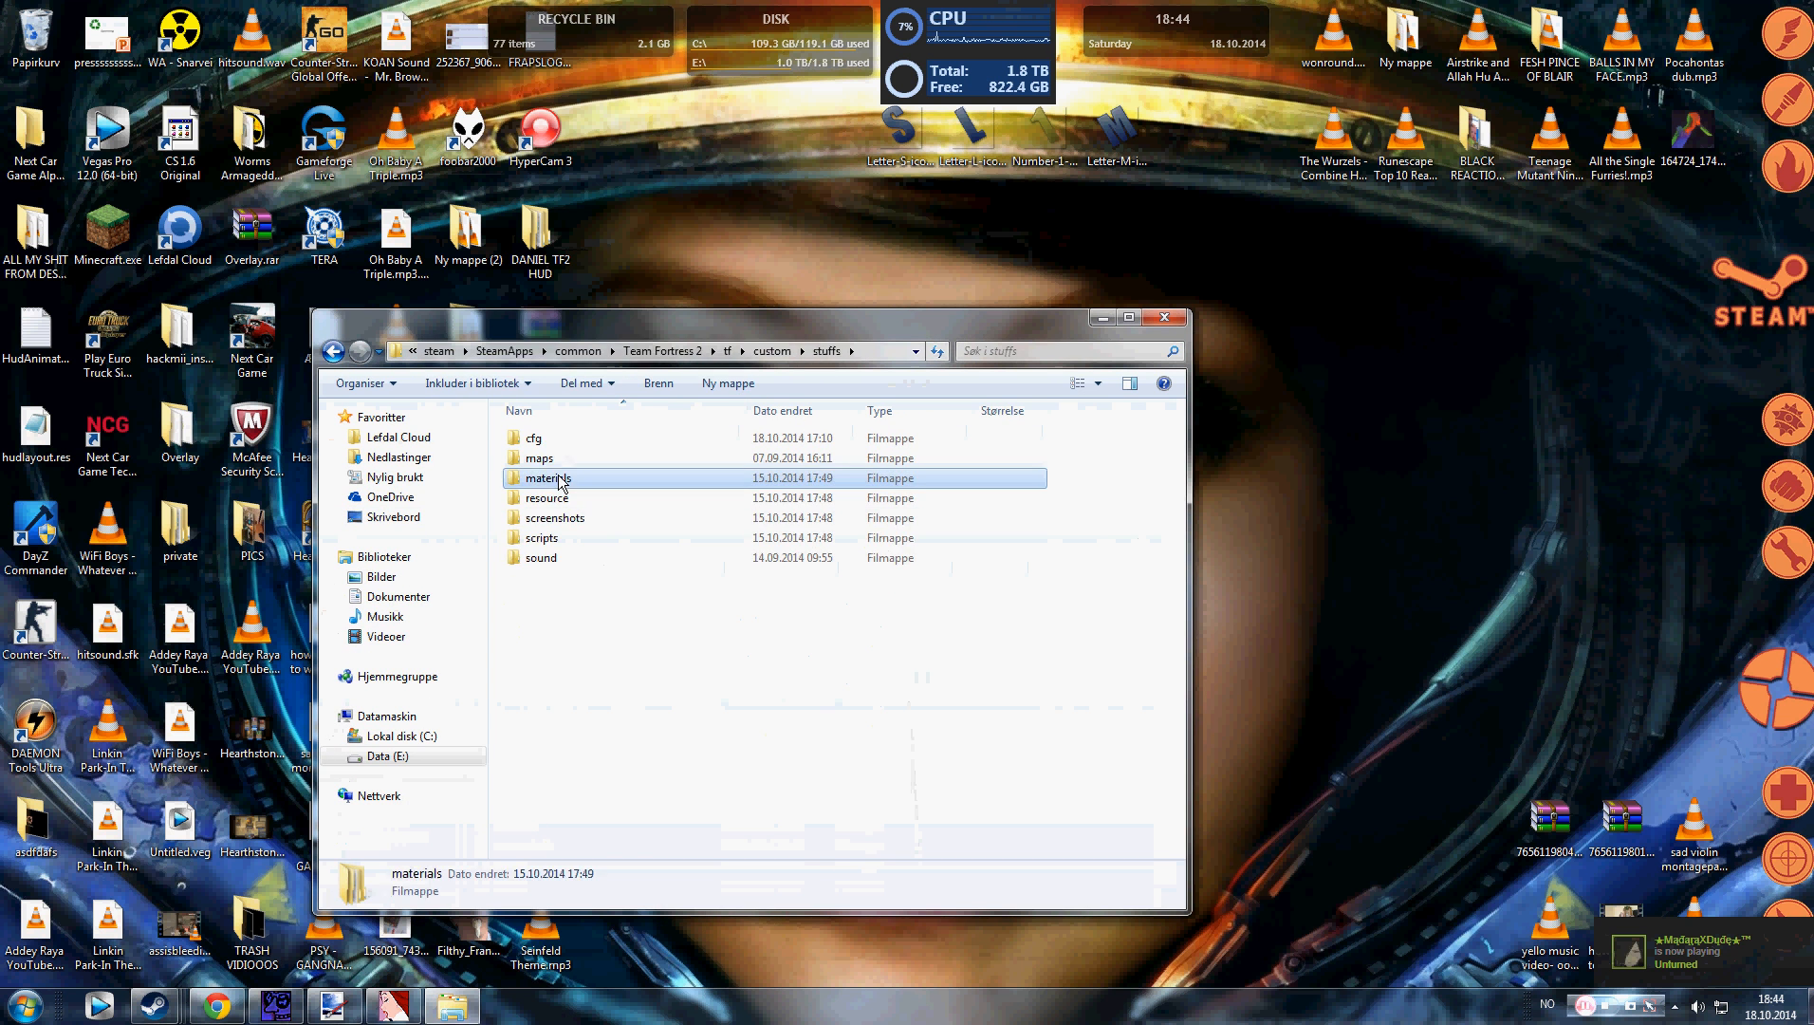
# Step: Go into materials\models\weapons\c_items and move the original c_scattergun.vtf out to the desktop
pyautogui.doubleClick(554, 478)
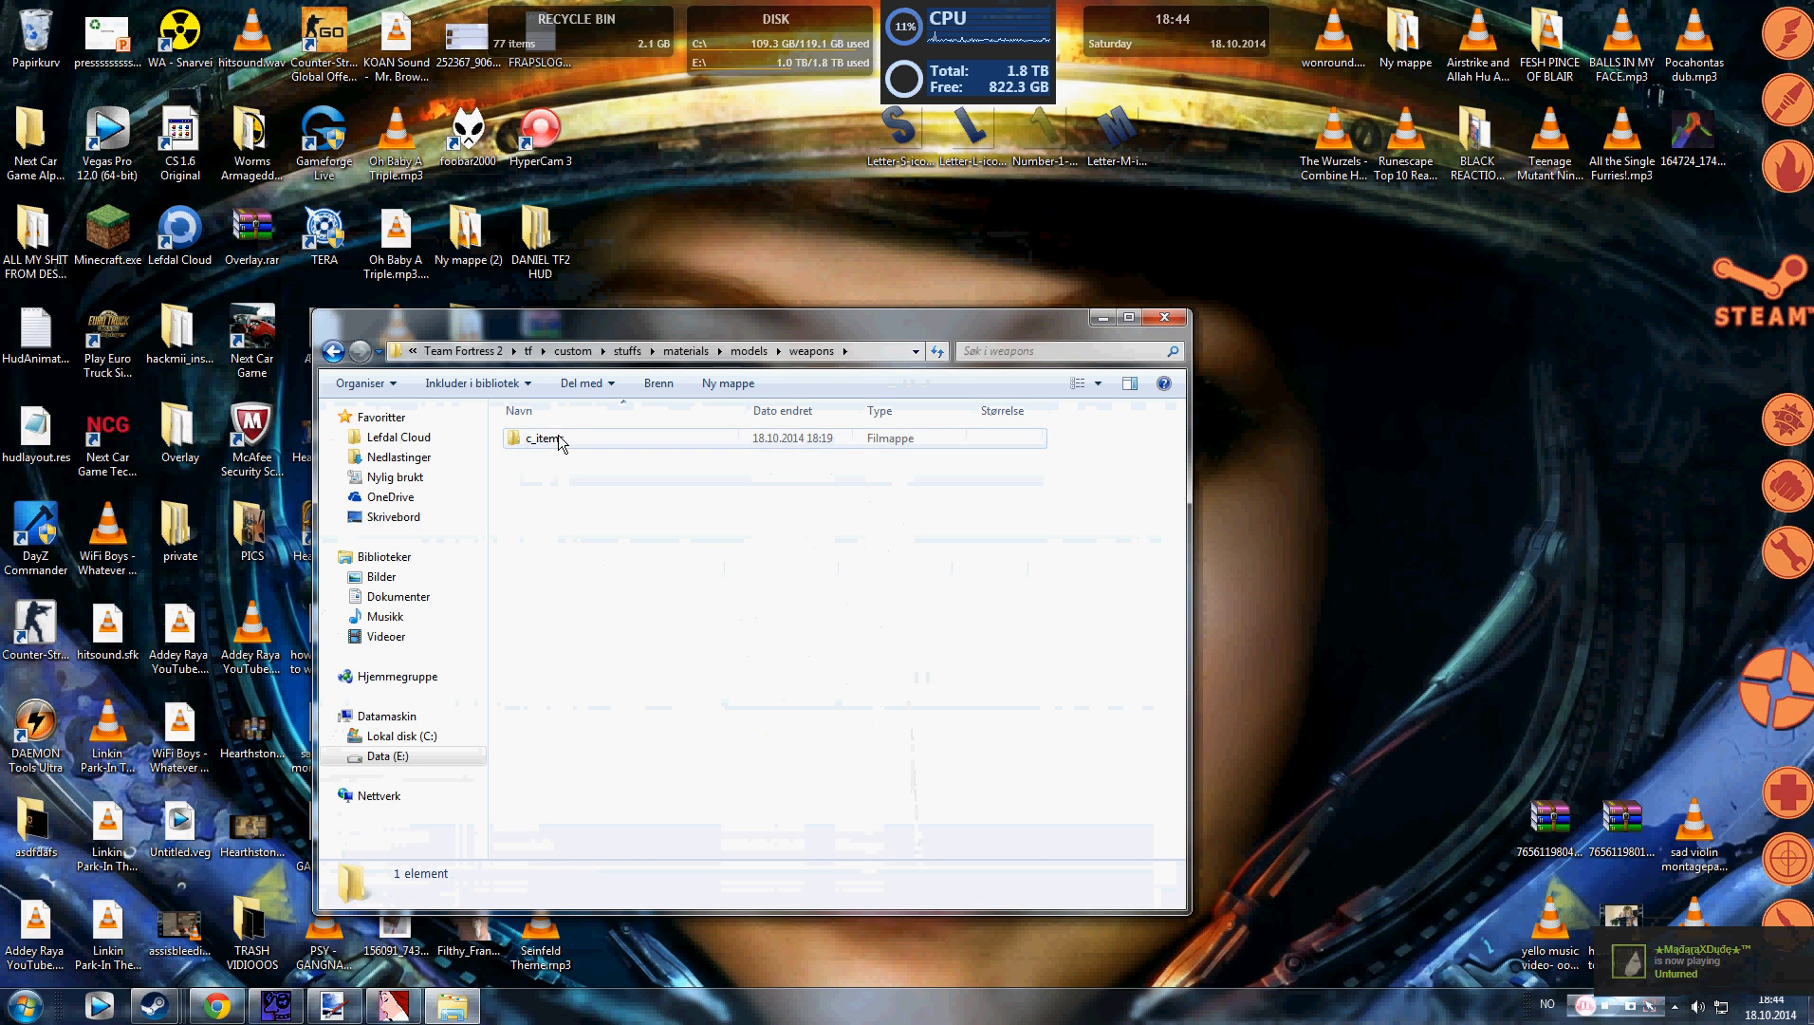
pyautogui.doubleClick(545, 439)
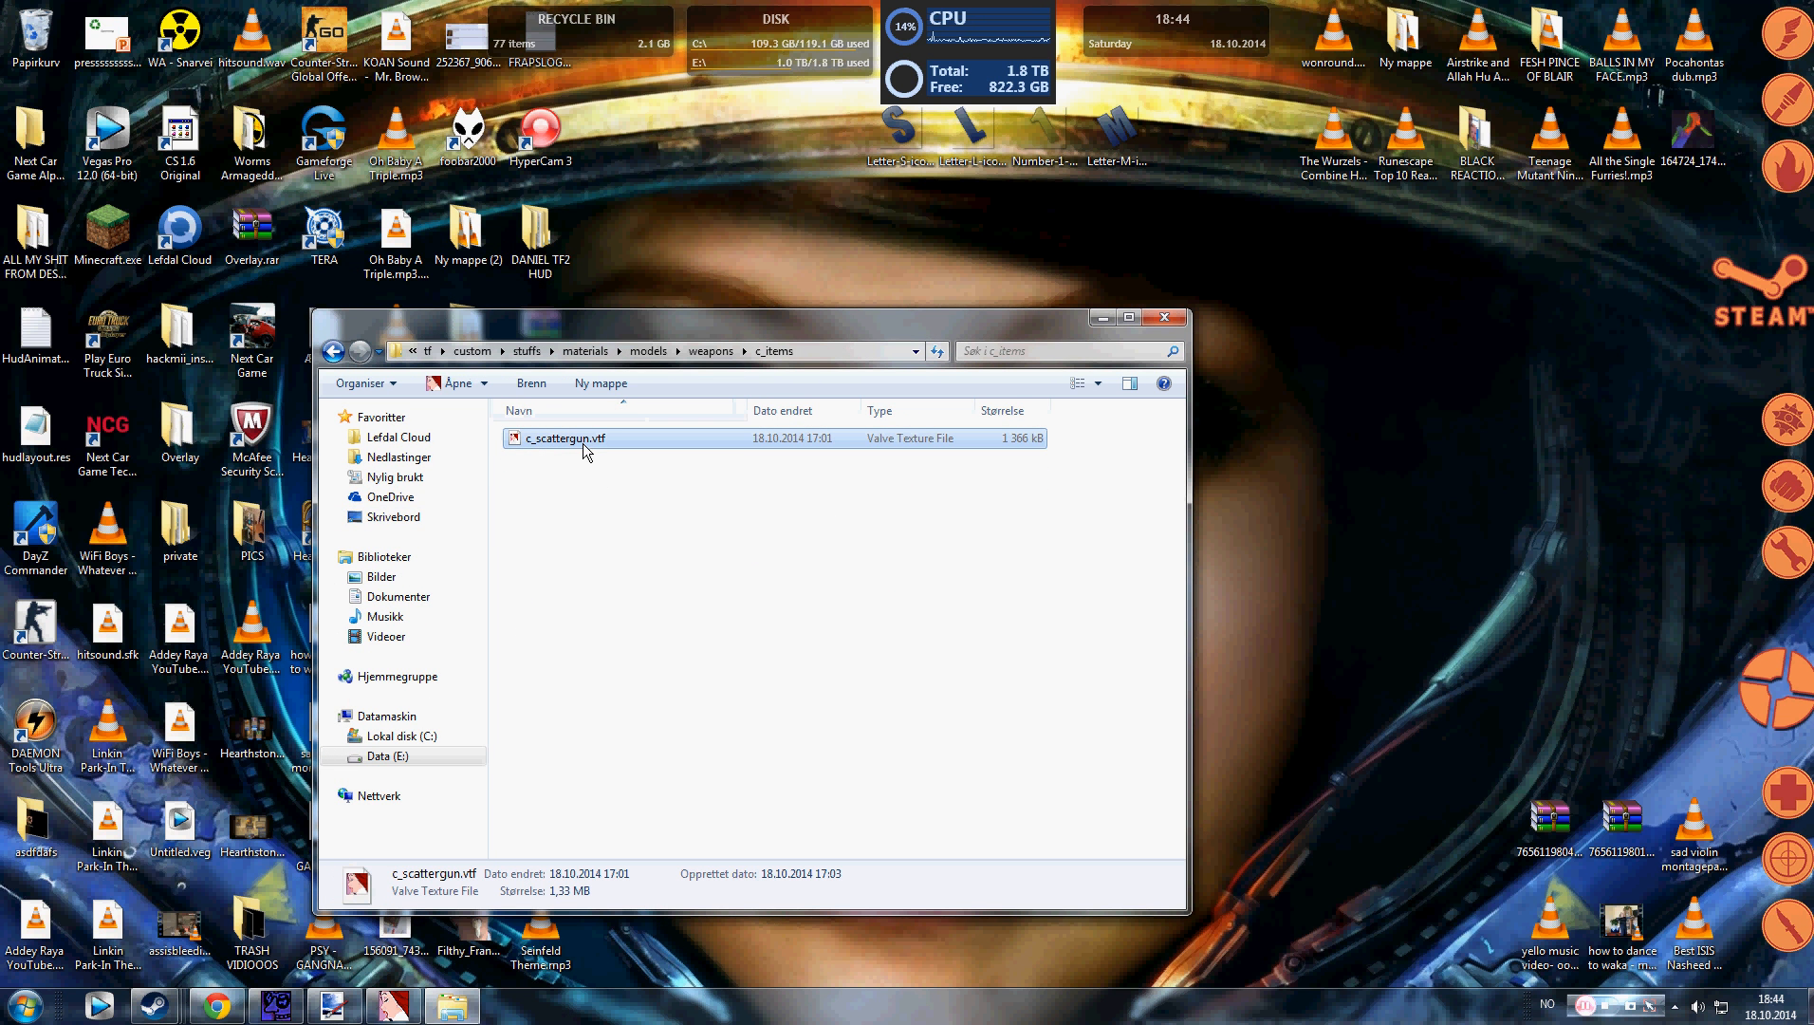
pyautogui.moveTo(567, 438); pyautogui.dragTo(1584, 239)
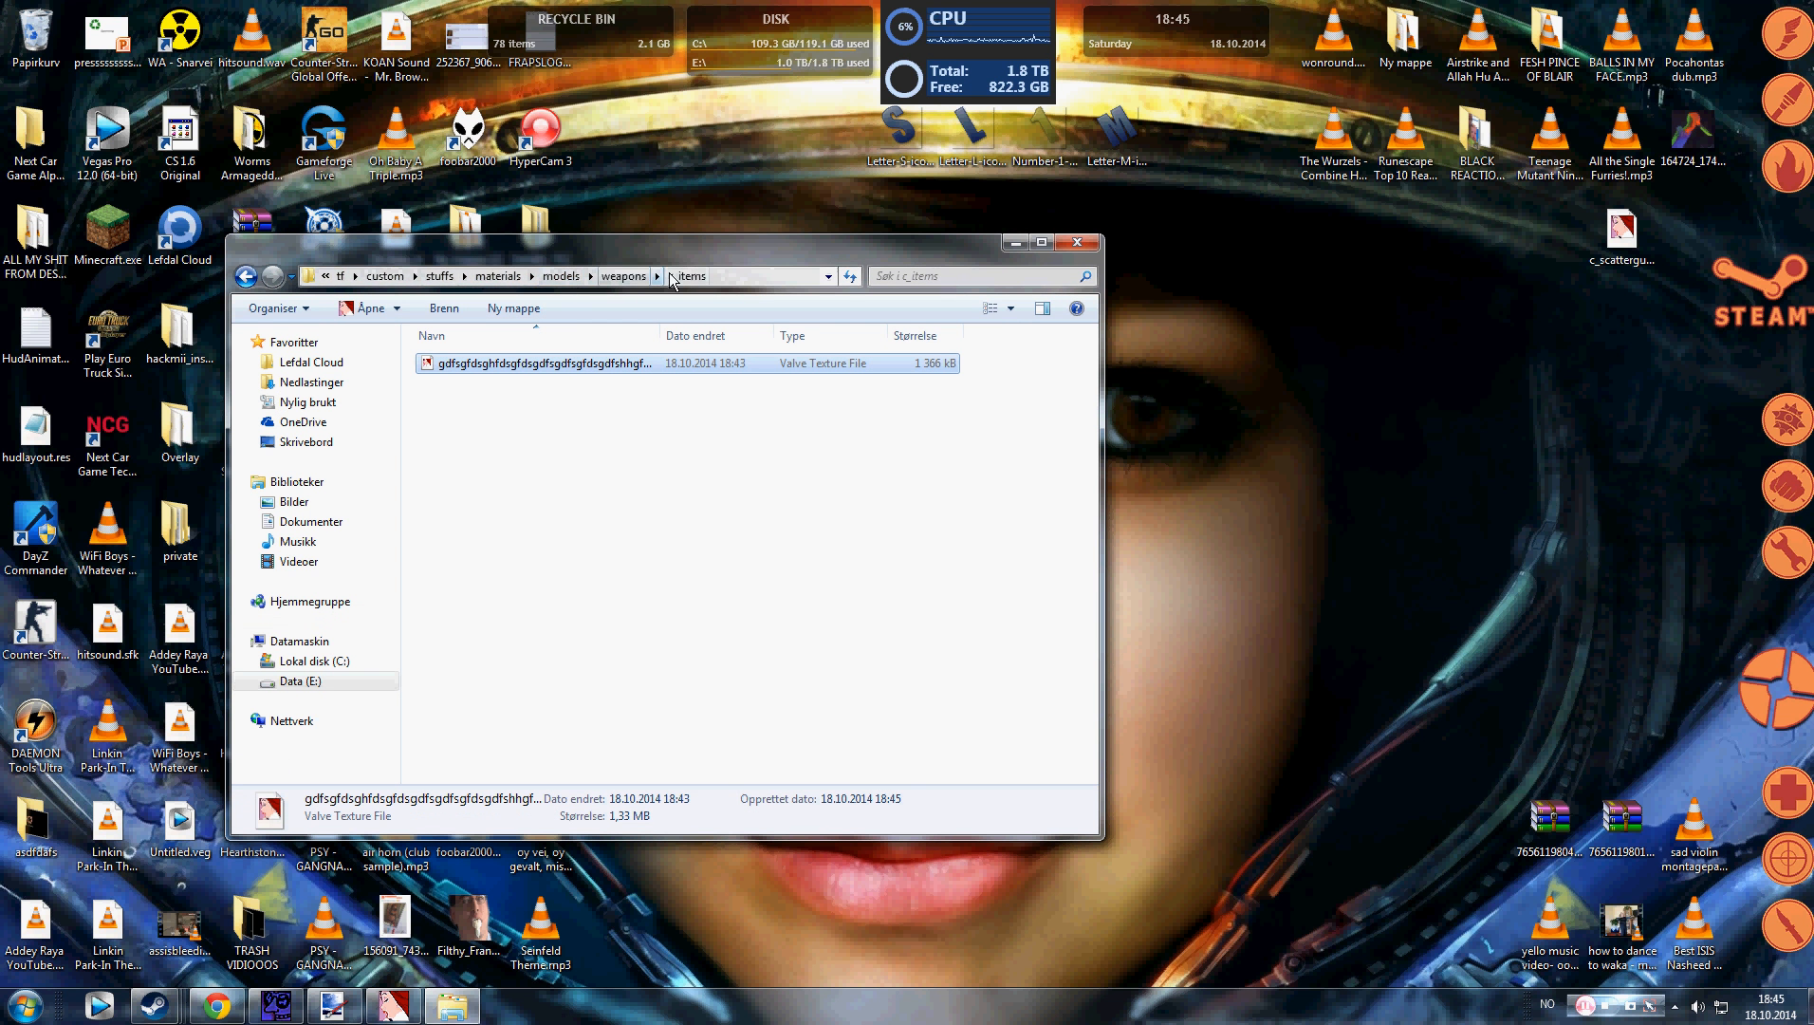
# Step: Rename the new VTF in c_items to c_scattergun.vtf and bring up the Steam library
pyautogui.rightClick(536, 362)
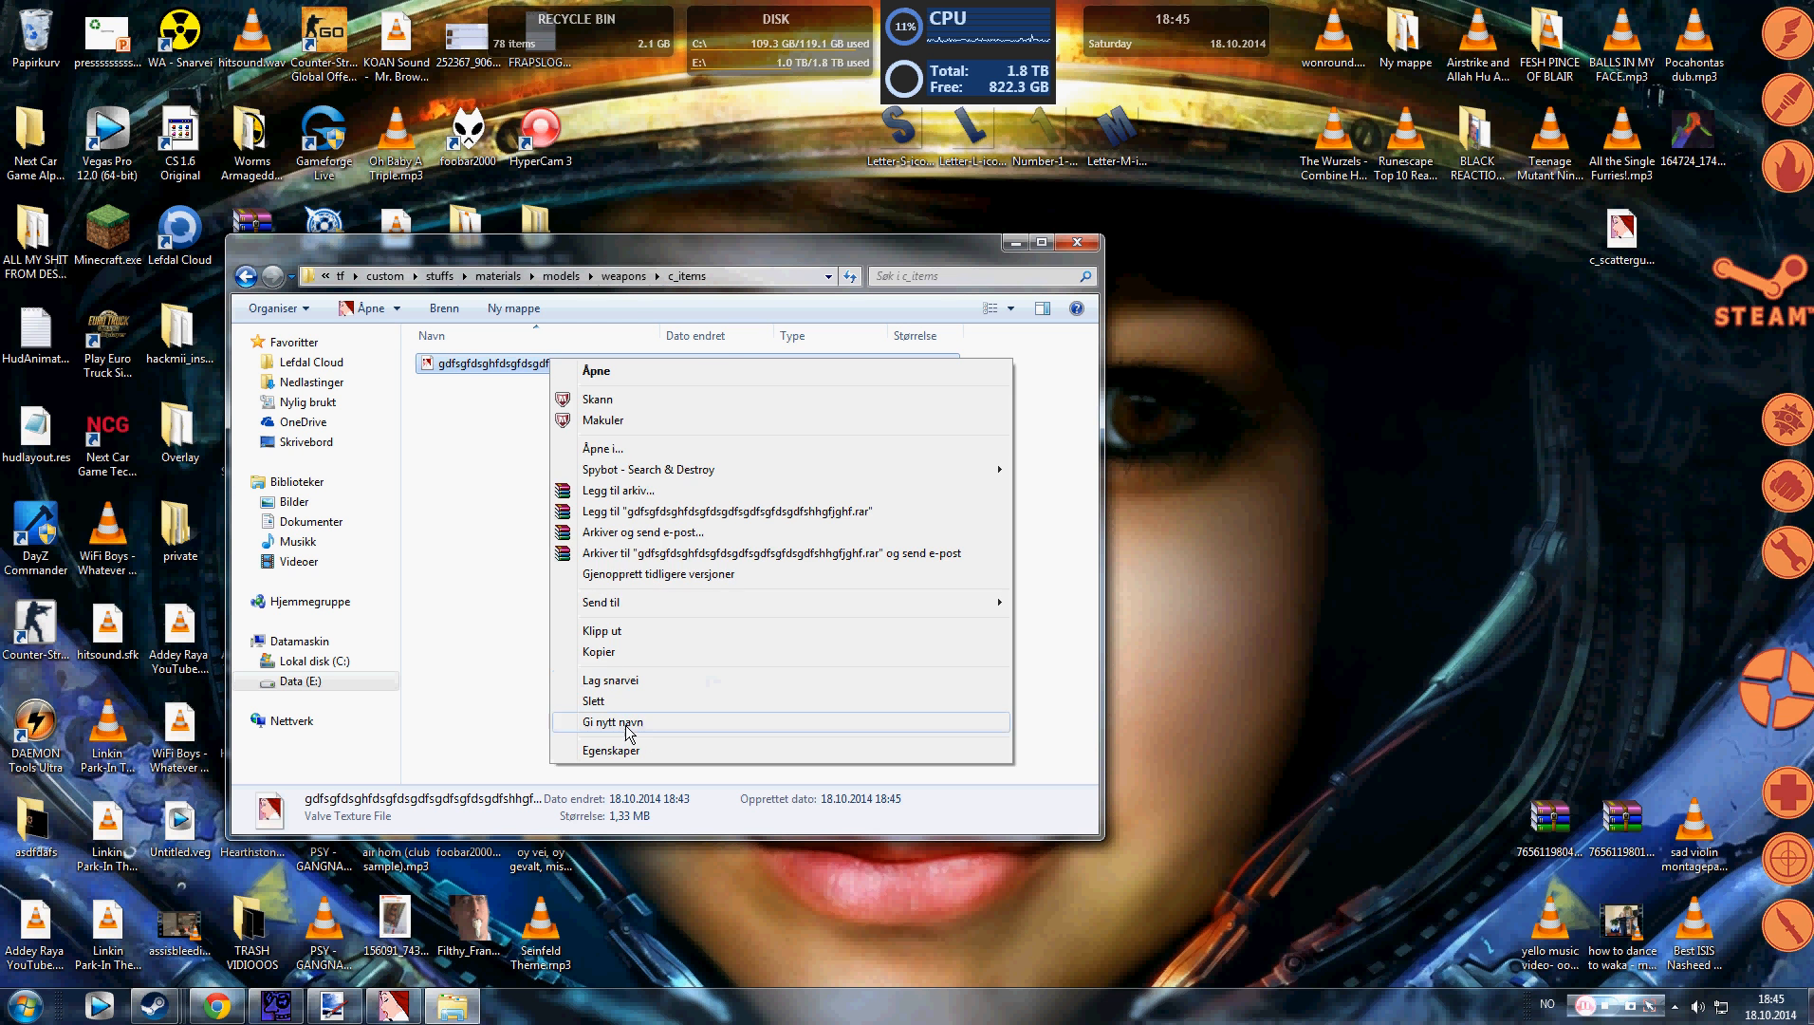
pyautogui.click(612, 722)
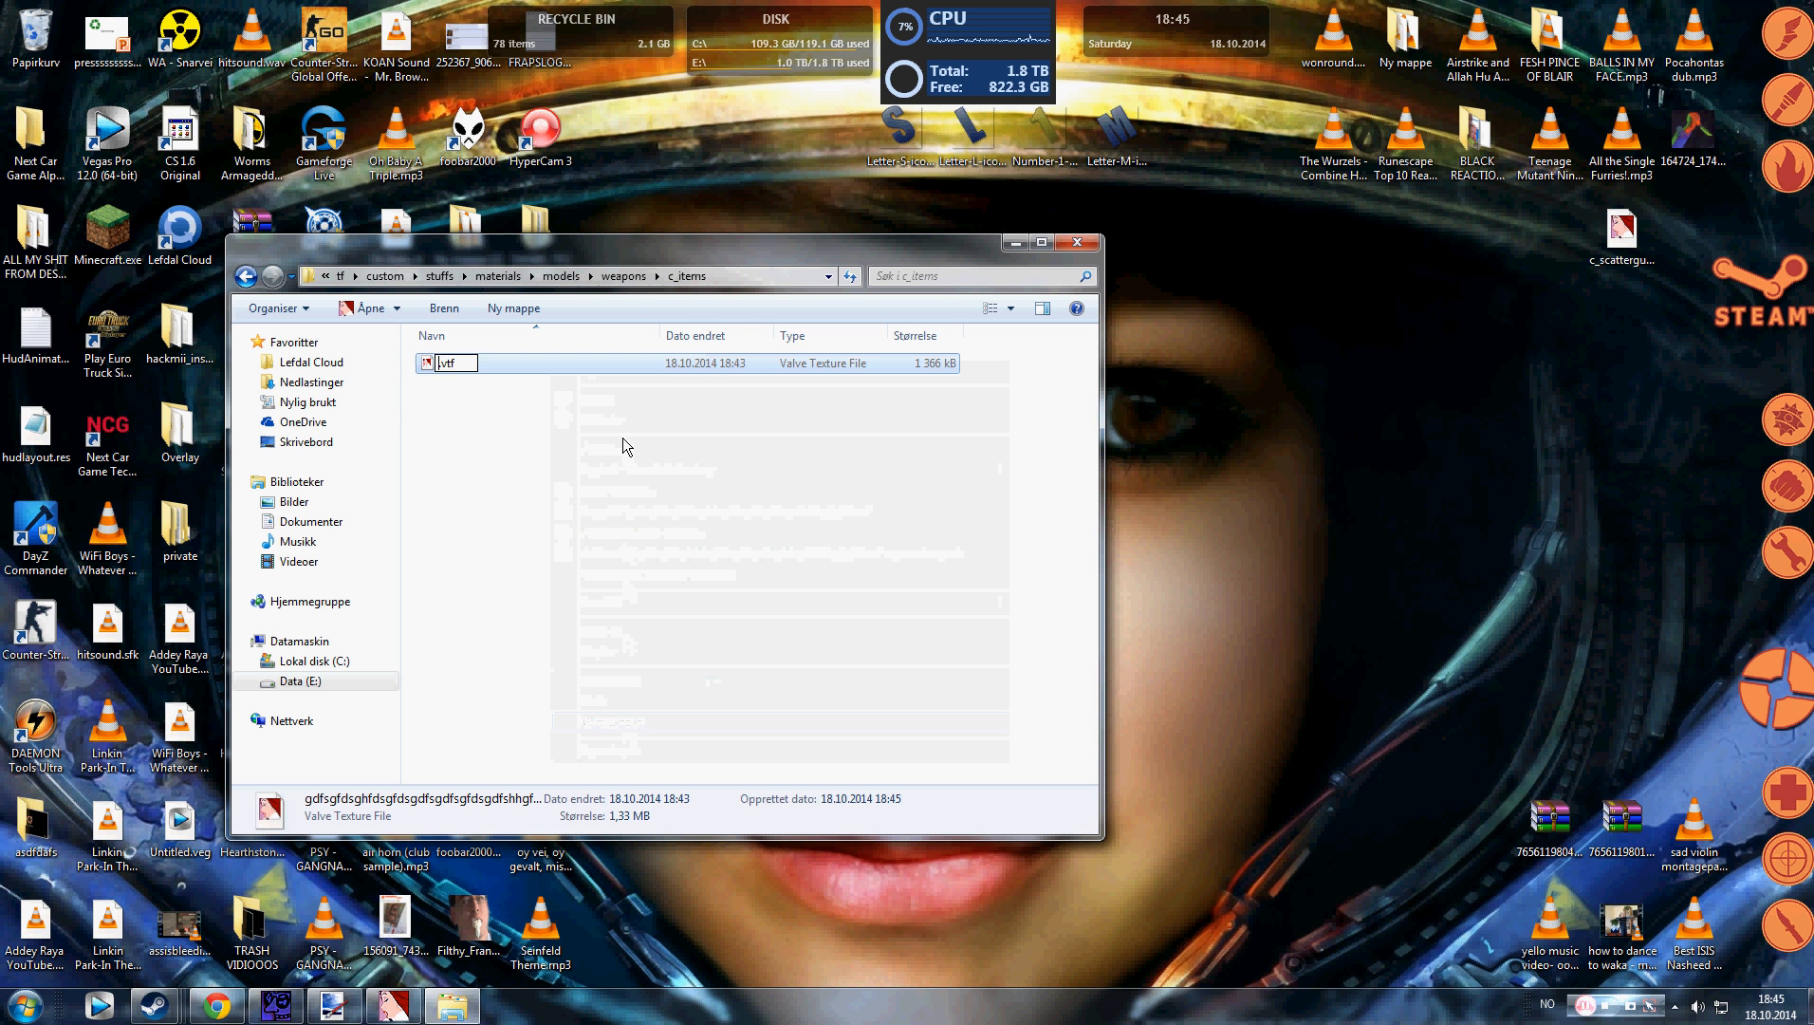
pyautogui.write('c_scattergun')
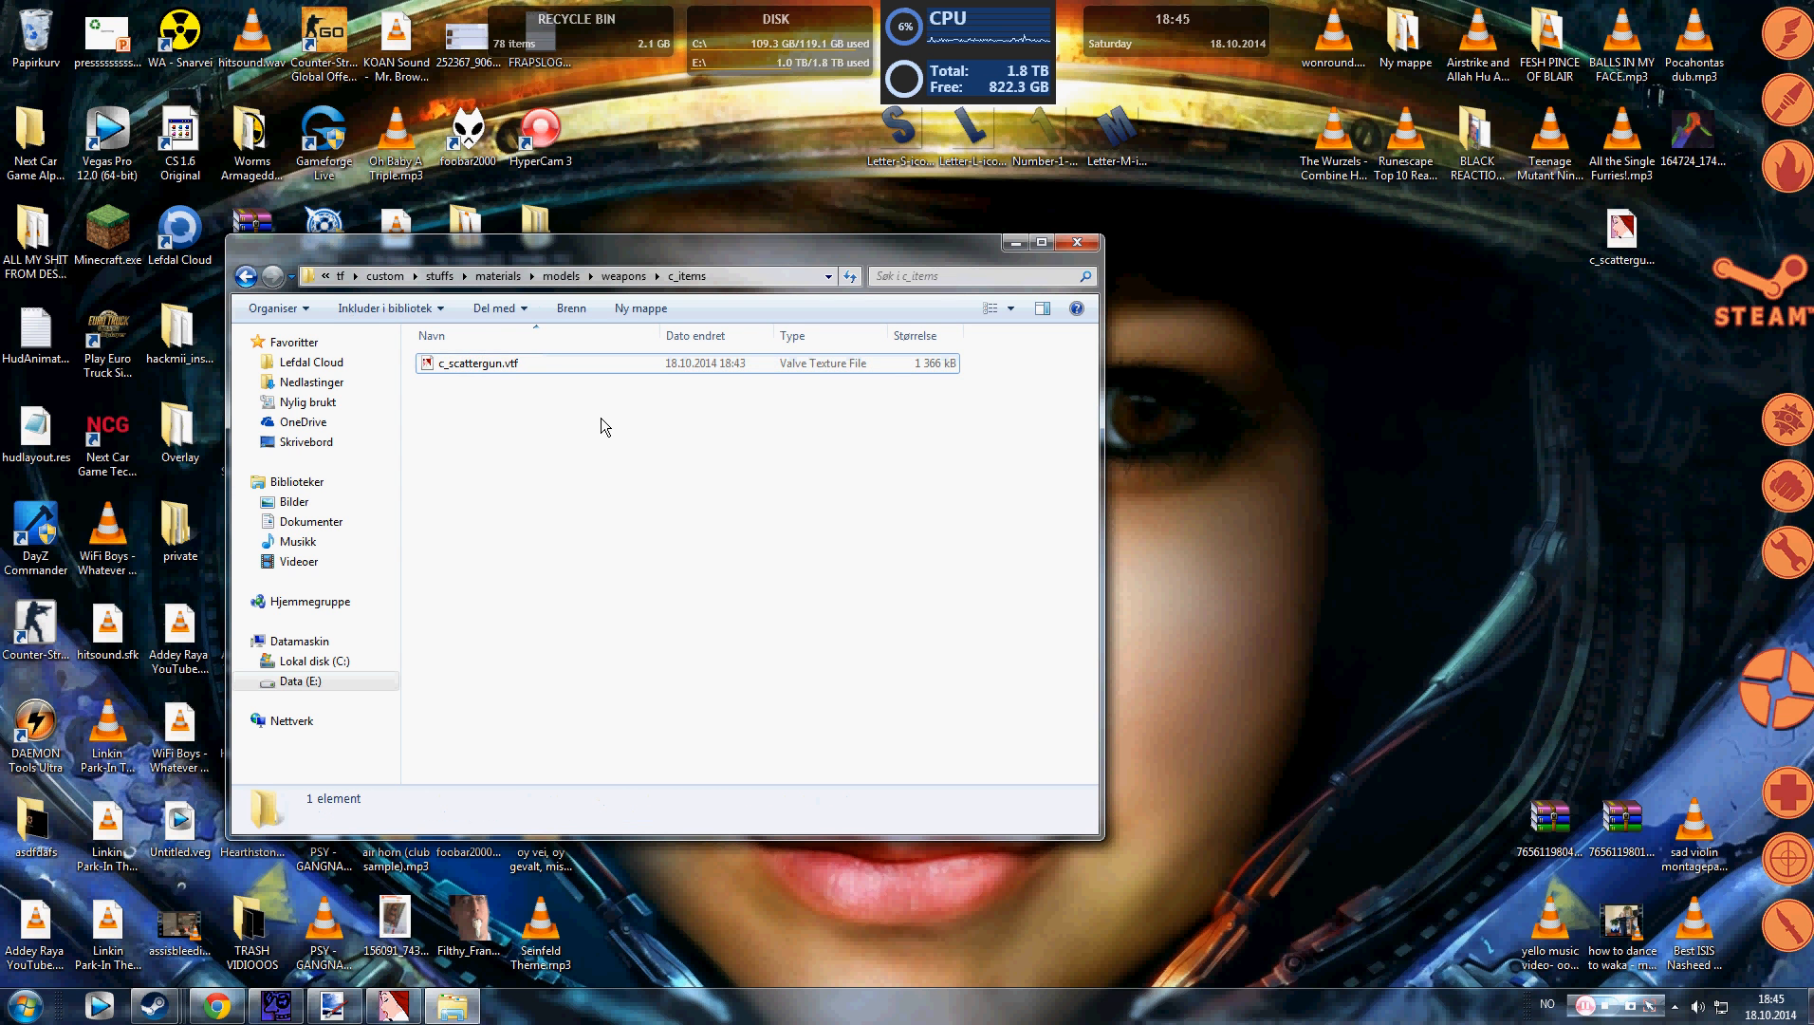
pyautogui.doubleClick(478, 364)
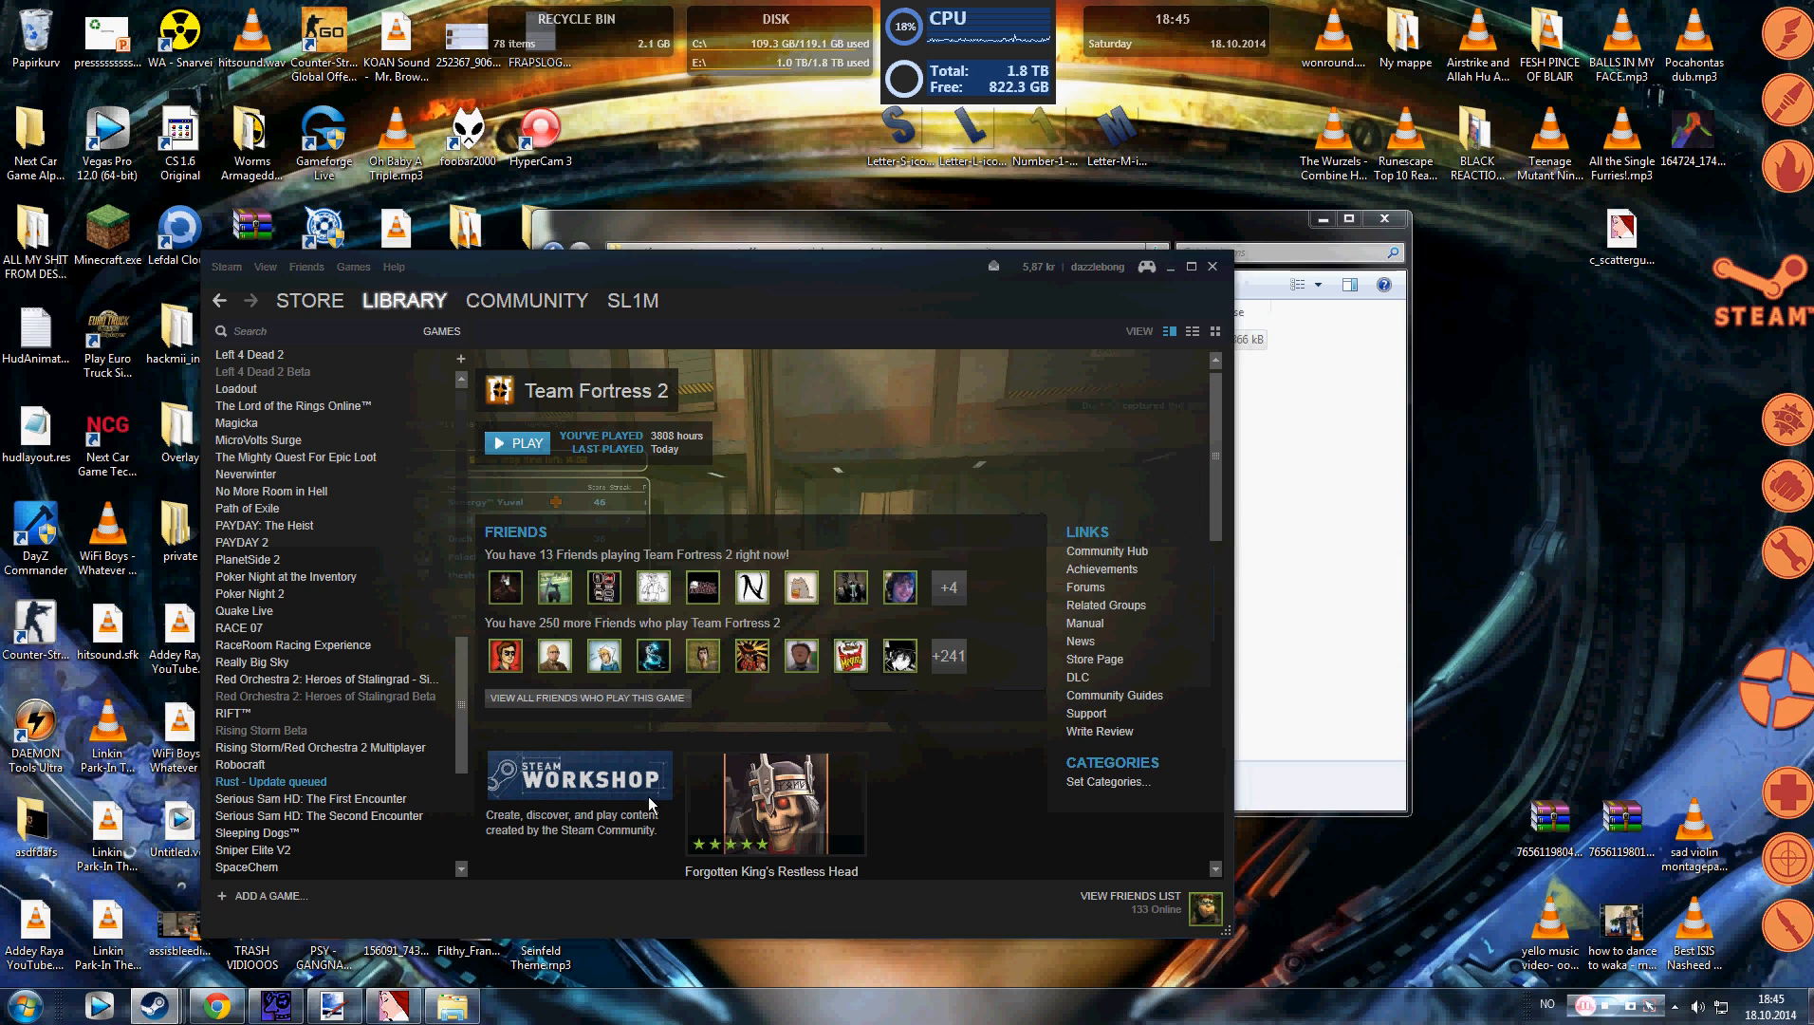
# Step: Launch Team Fortress 2 from the Steam library and reach the server welcome screen
pyautogui.click(517, 442)
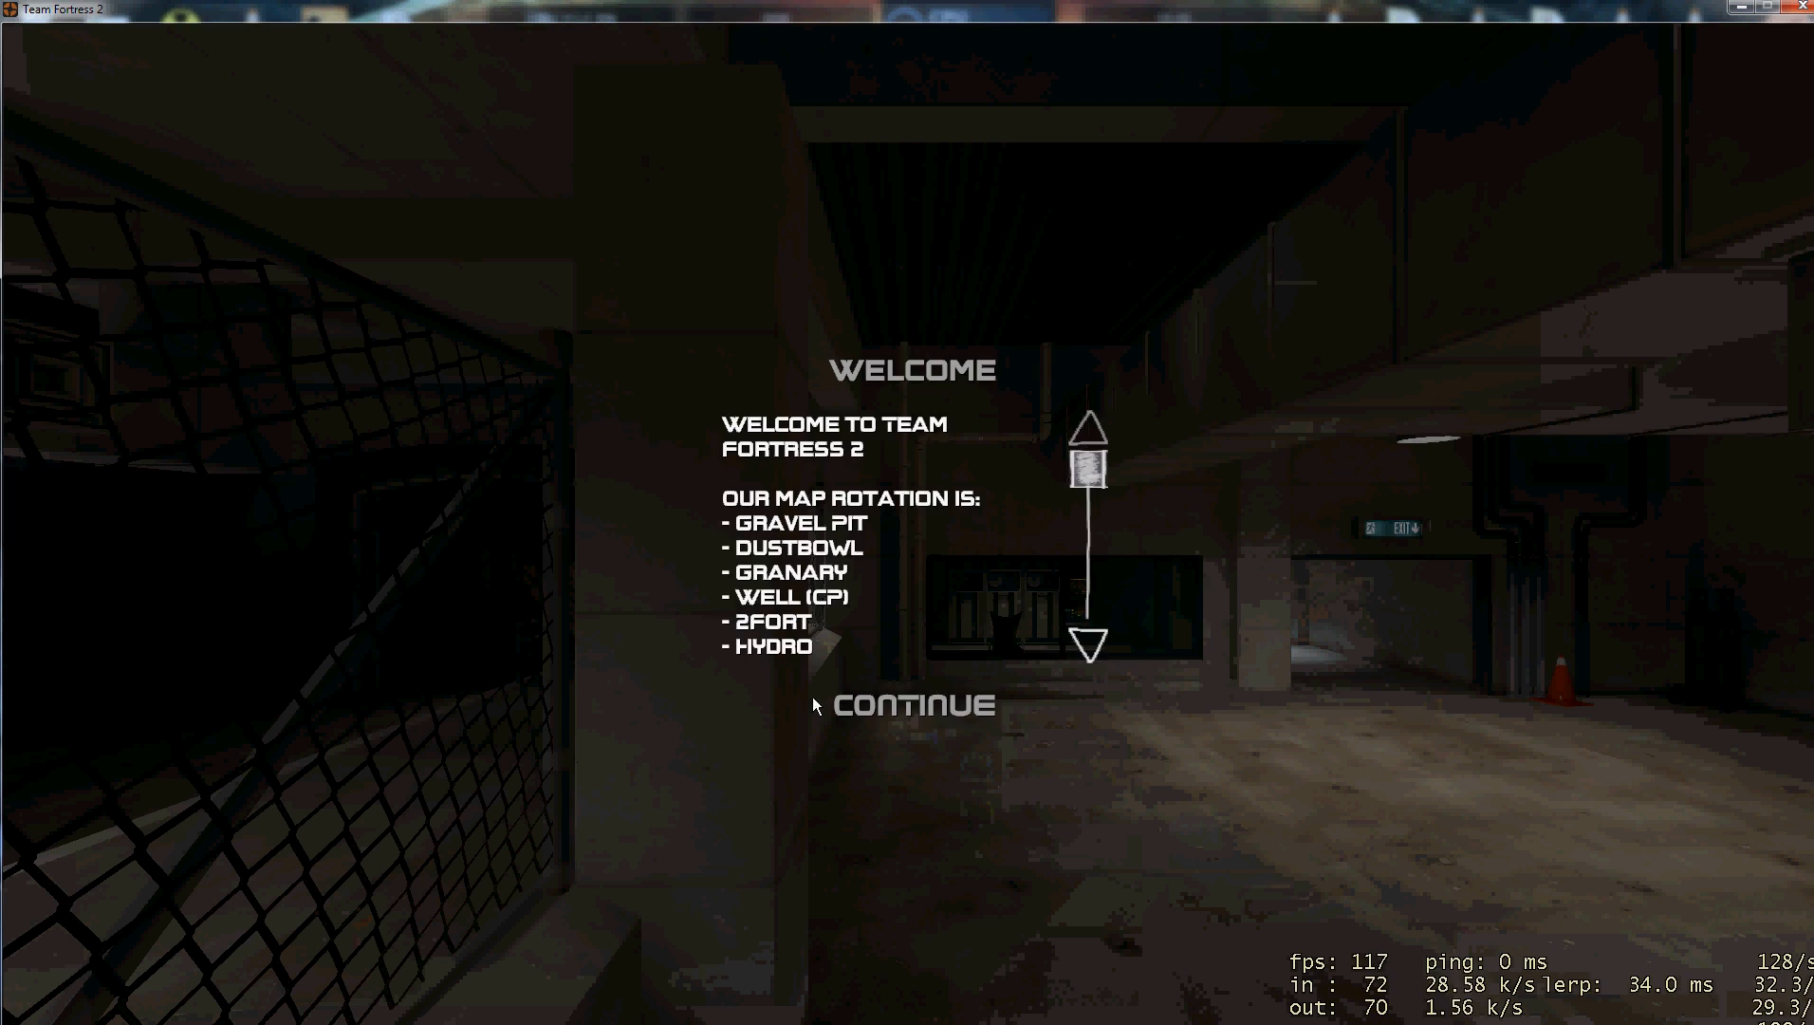
# Step: Dismiss the welcome message and enter viewmodel_fov in the developer console to widen the weapon view
pyautogui.click(915, 703)
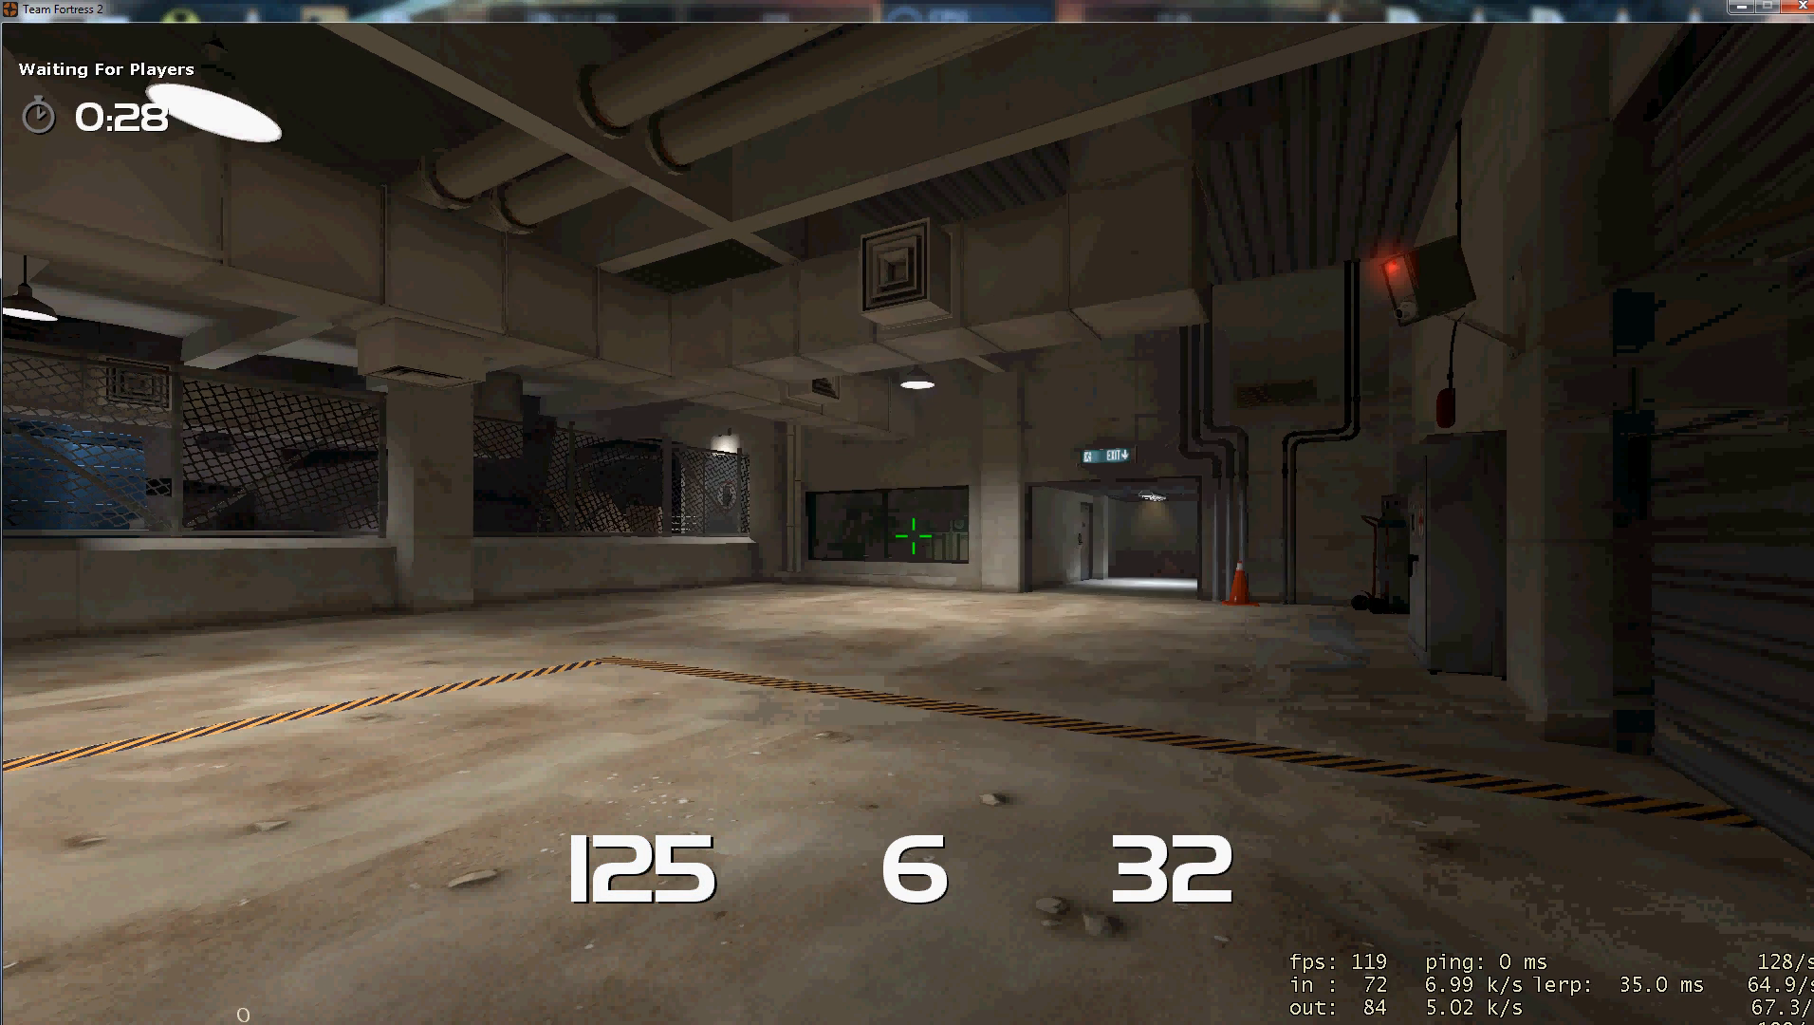
pyautogui.click(915, 543)
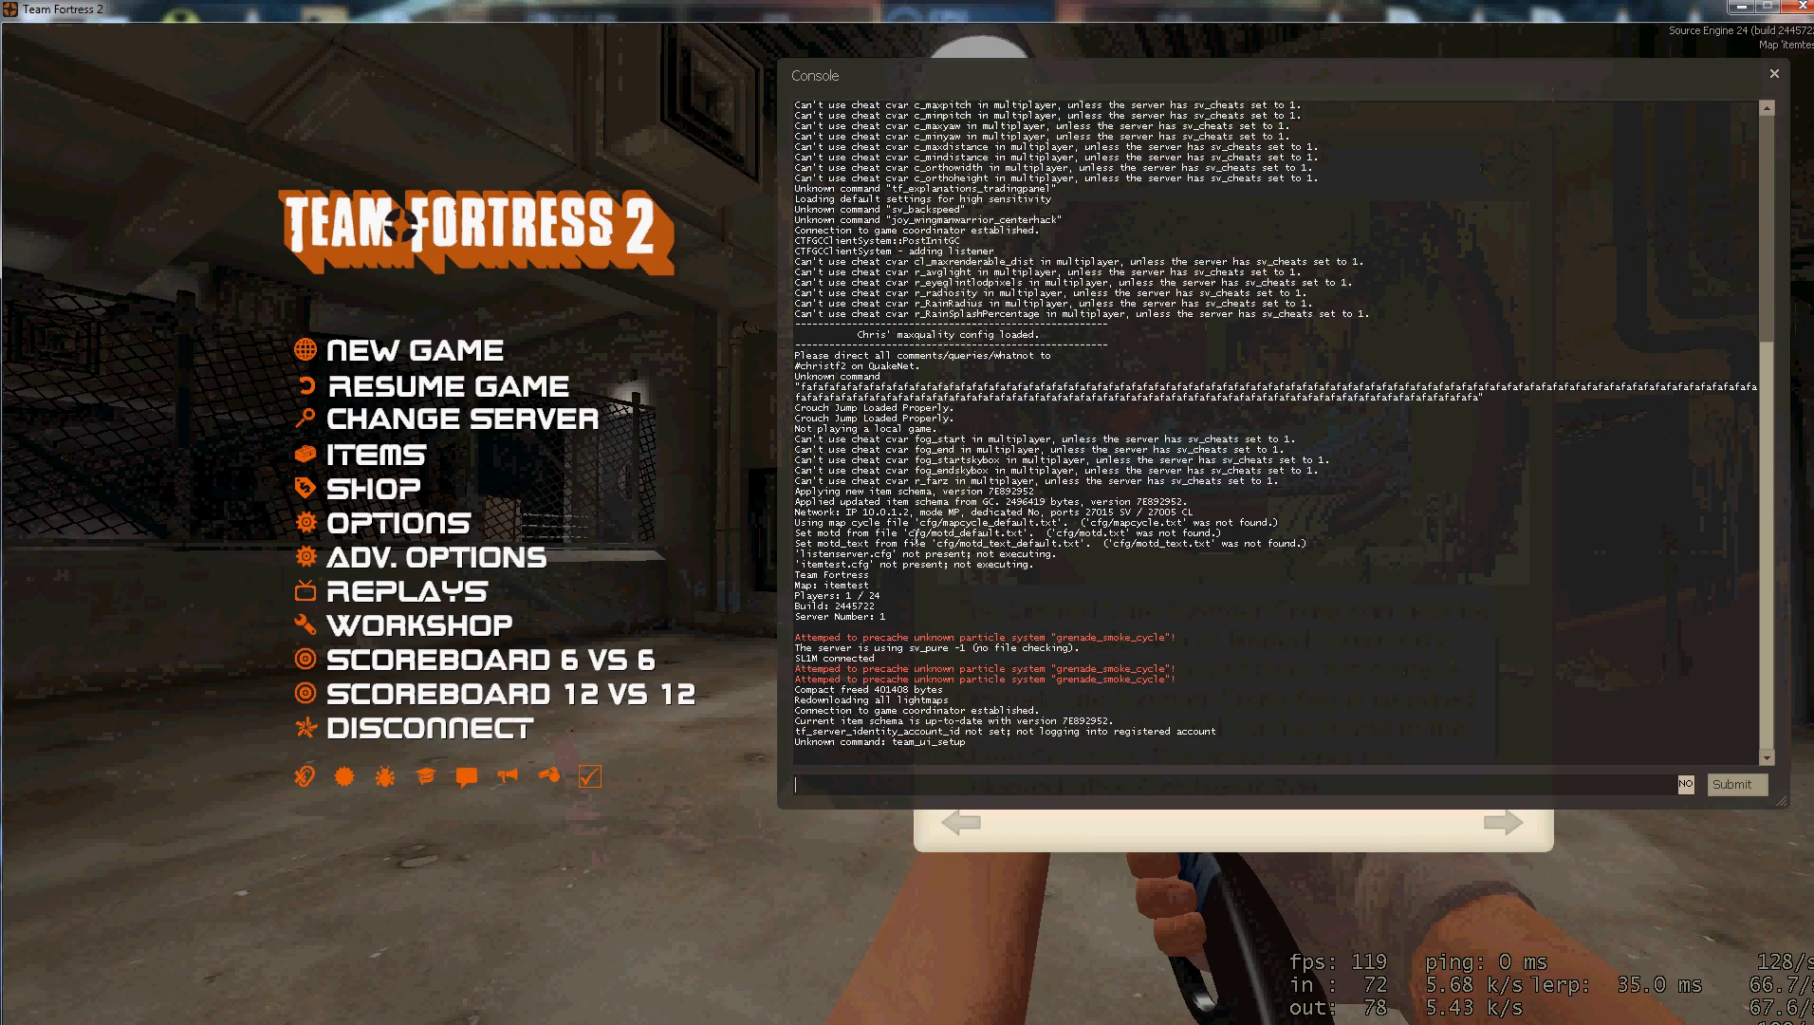
pyautogui.write('viewmodel_fov')
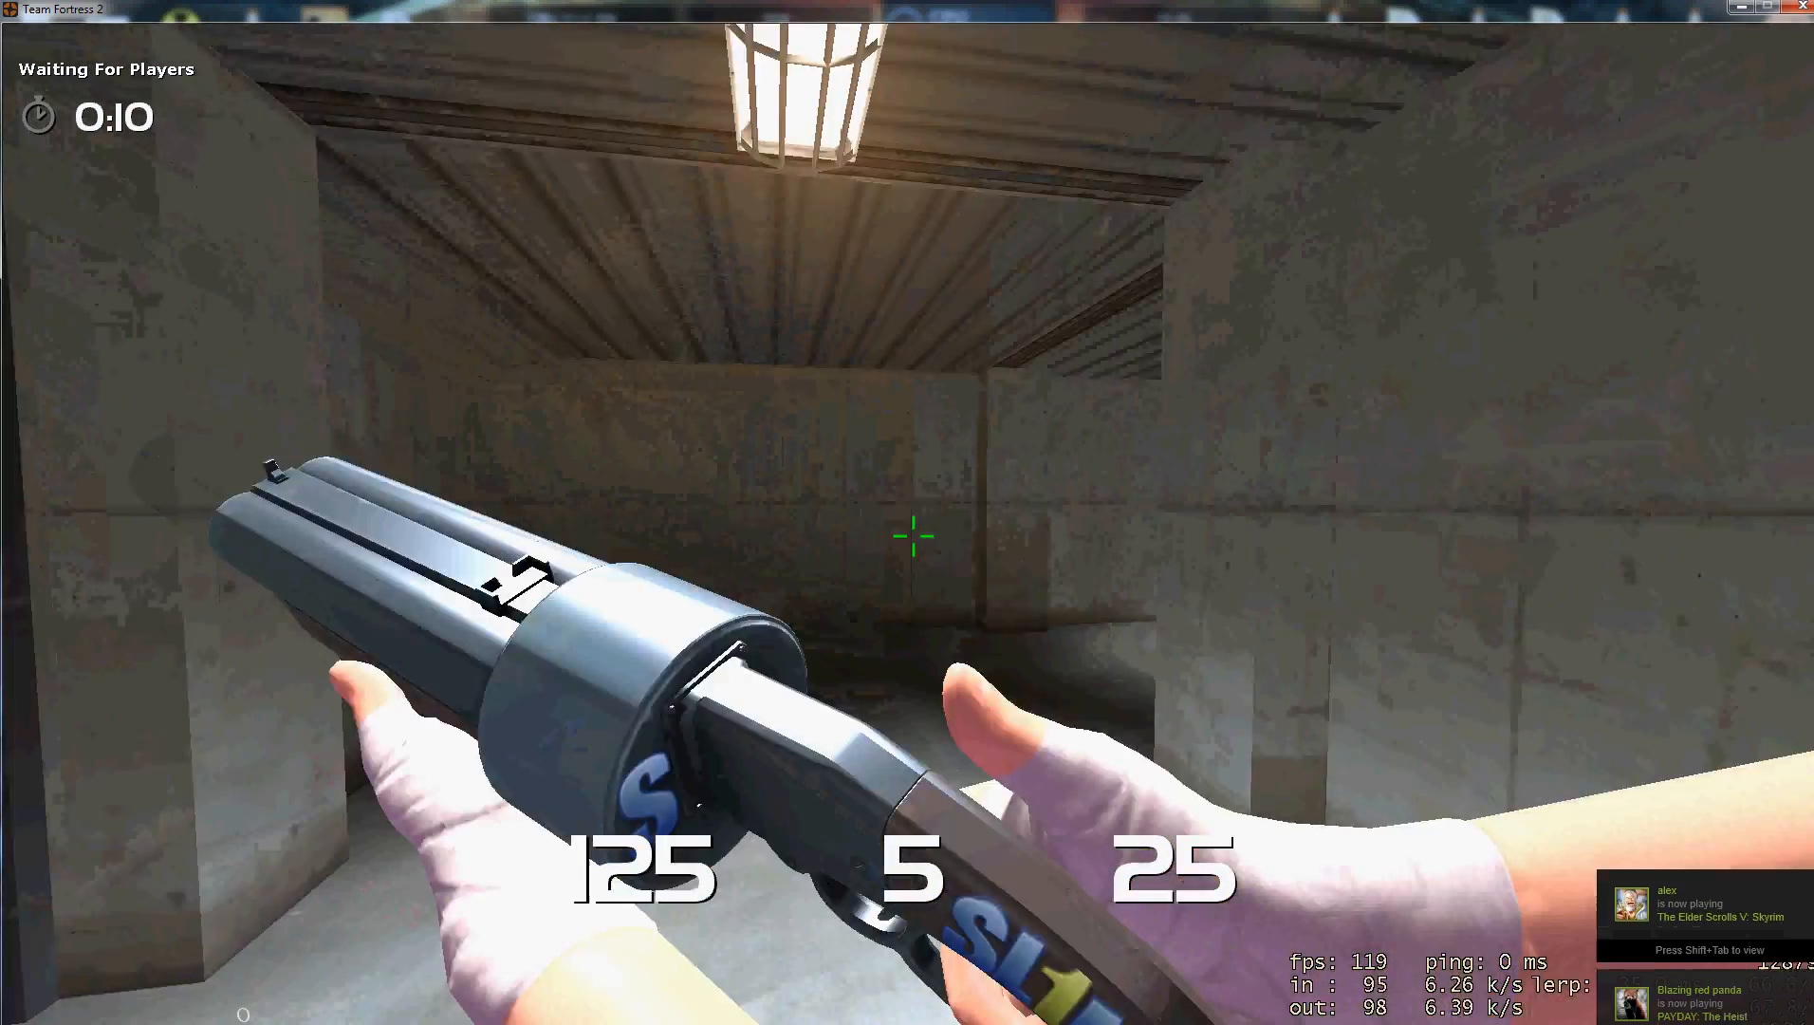
# Step: Fire the scattergun around spawn, showing its S drum logo and SL1M stock lettering
pyautogui.press('Tab')
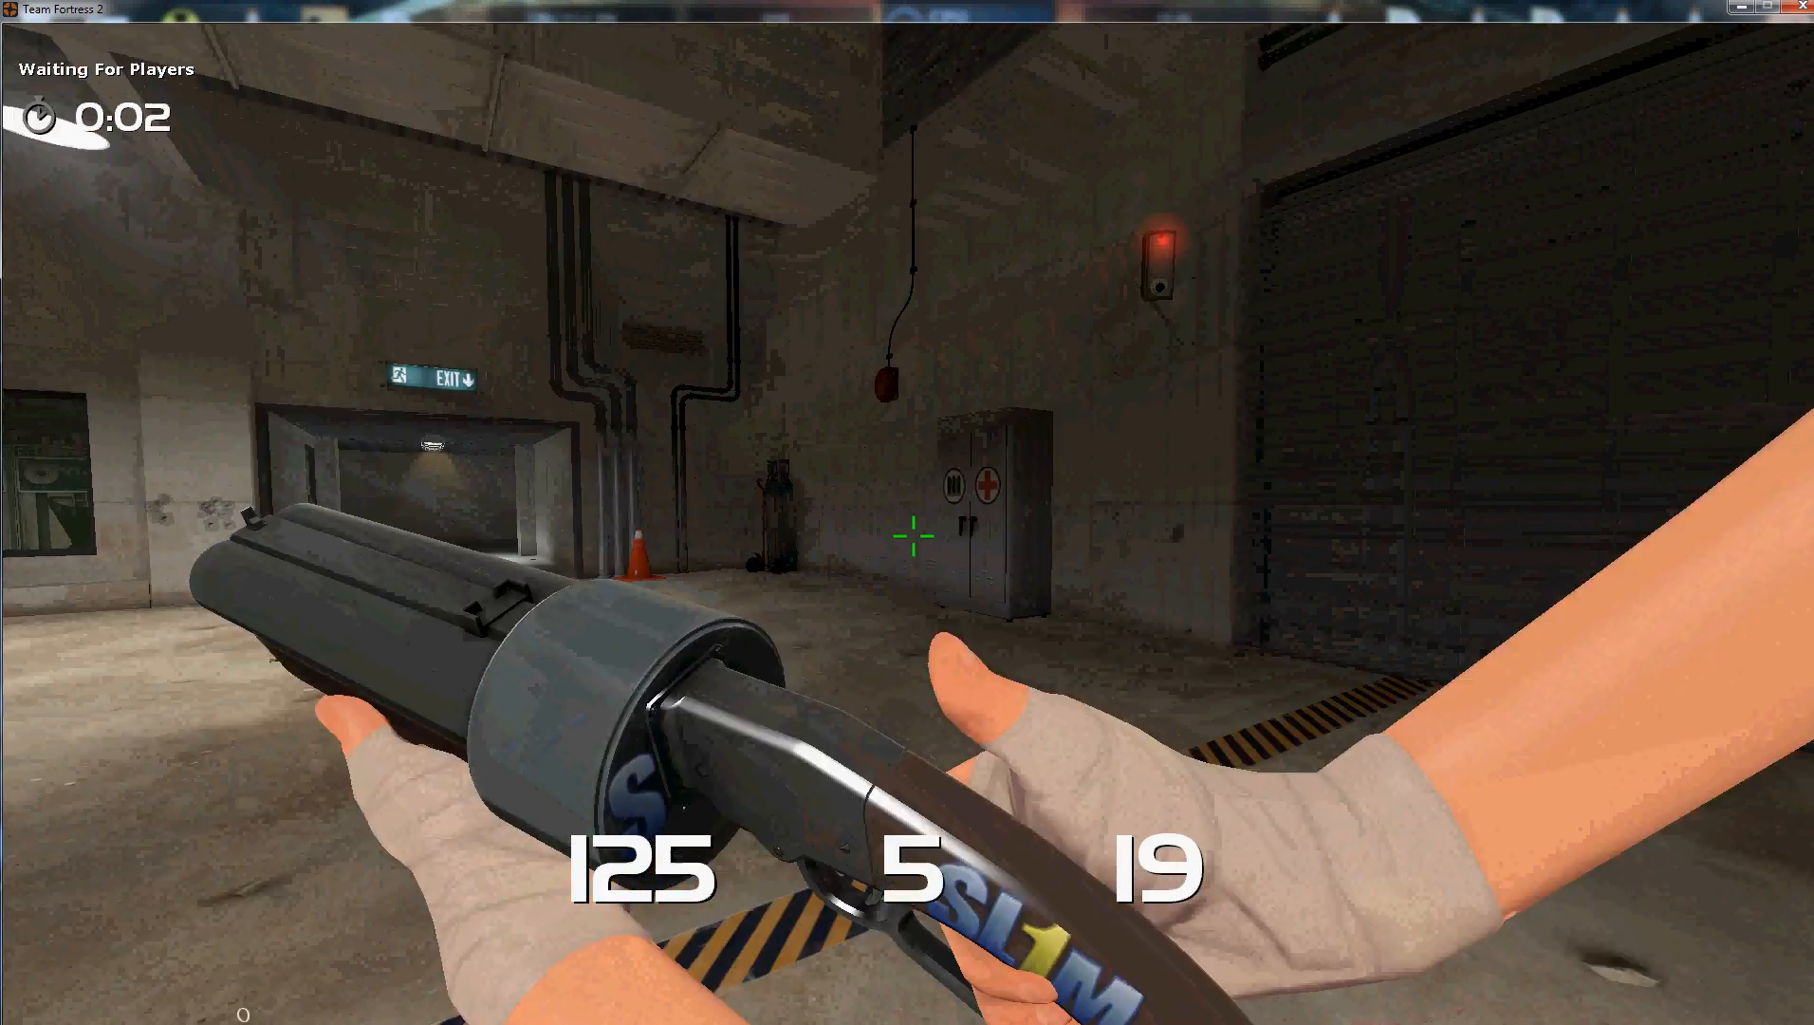
pyautogui.click(912, 535)
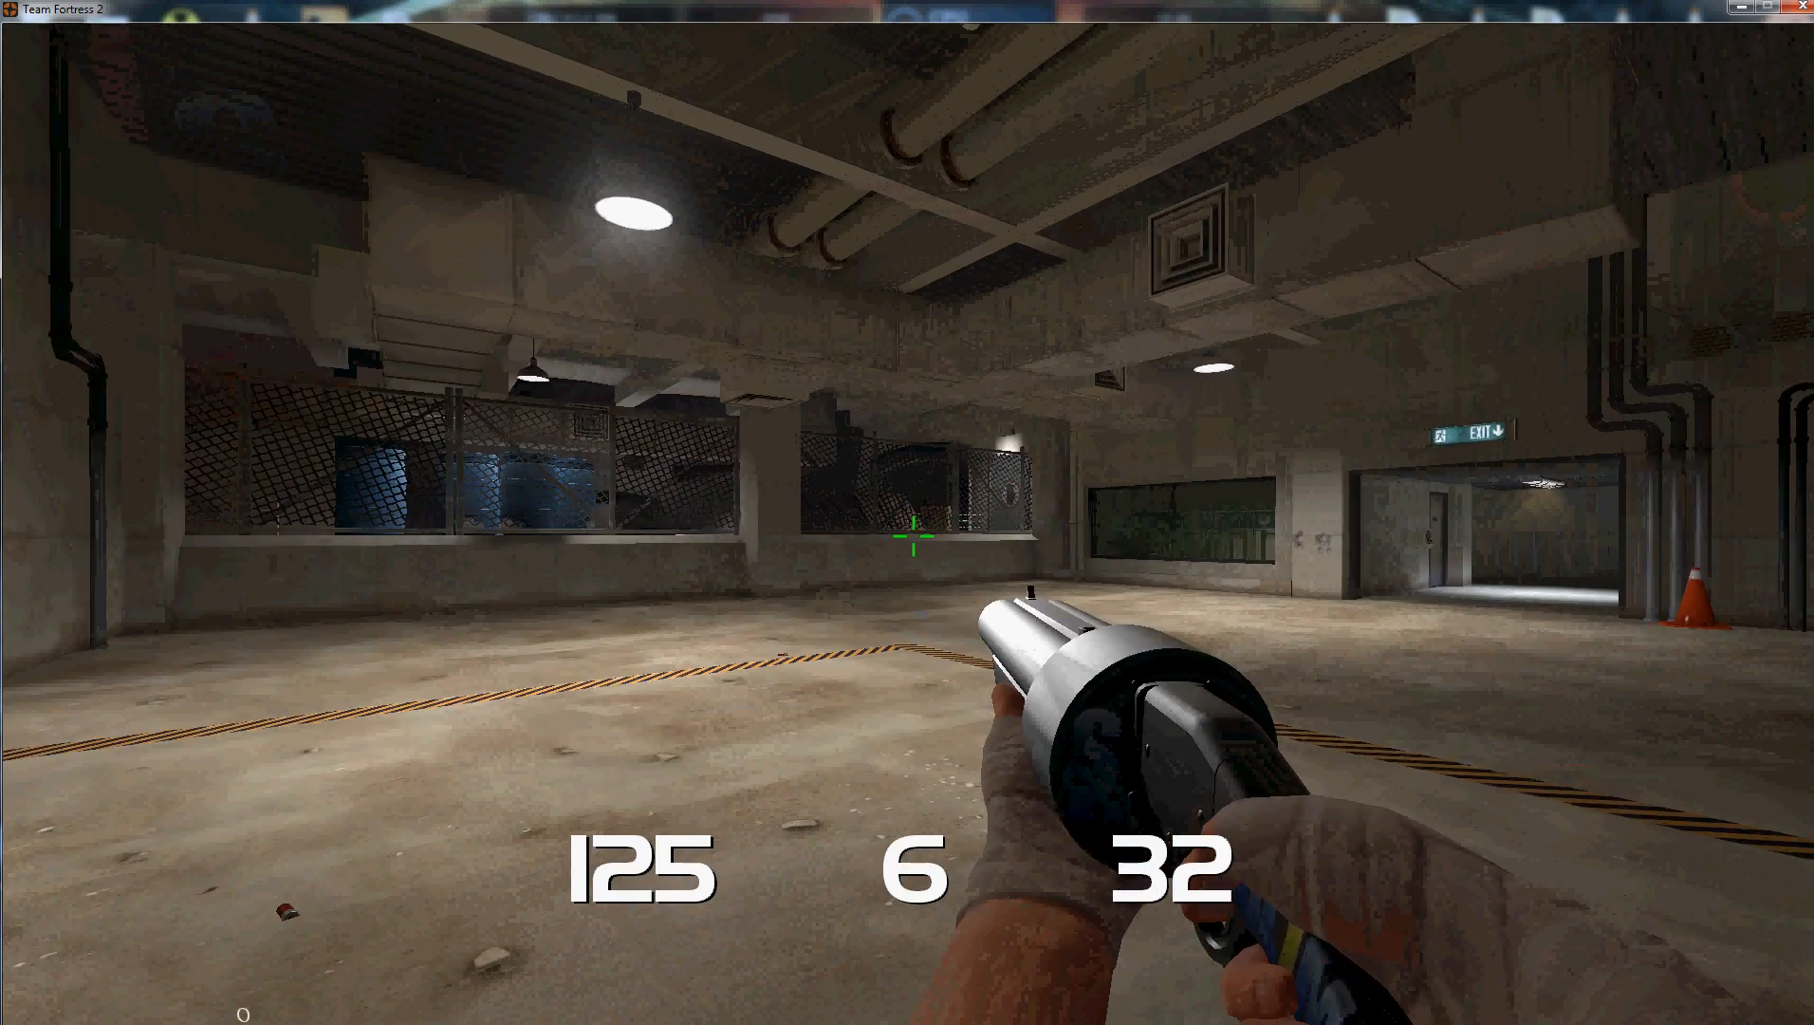
pyautogui.click(917, 545)
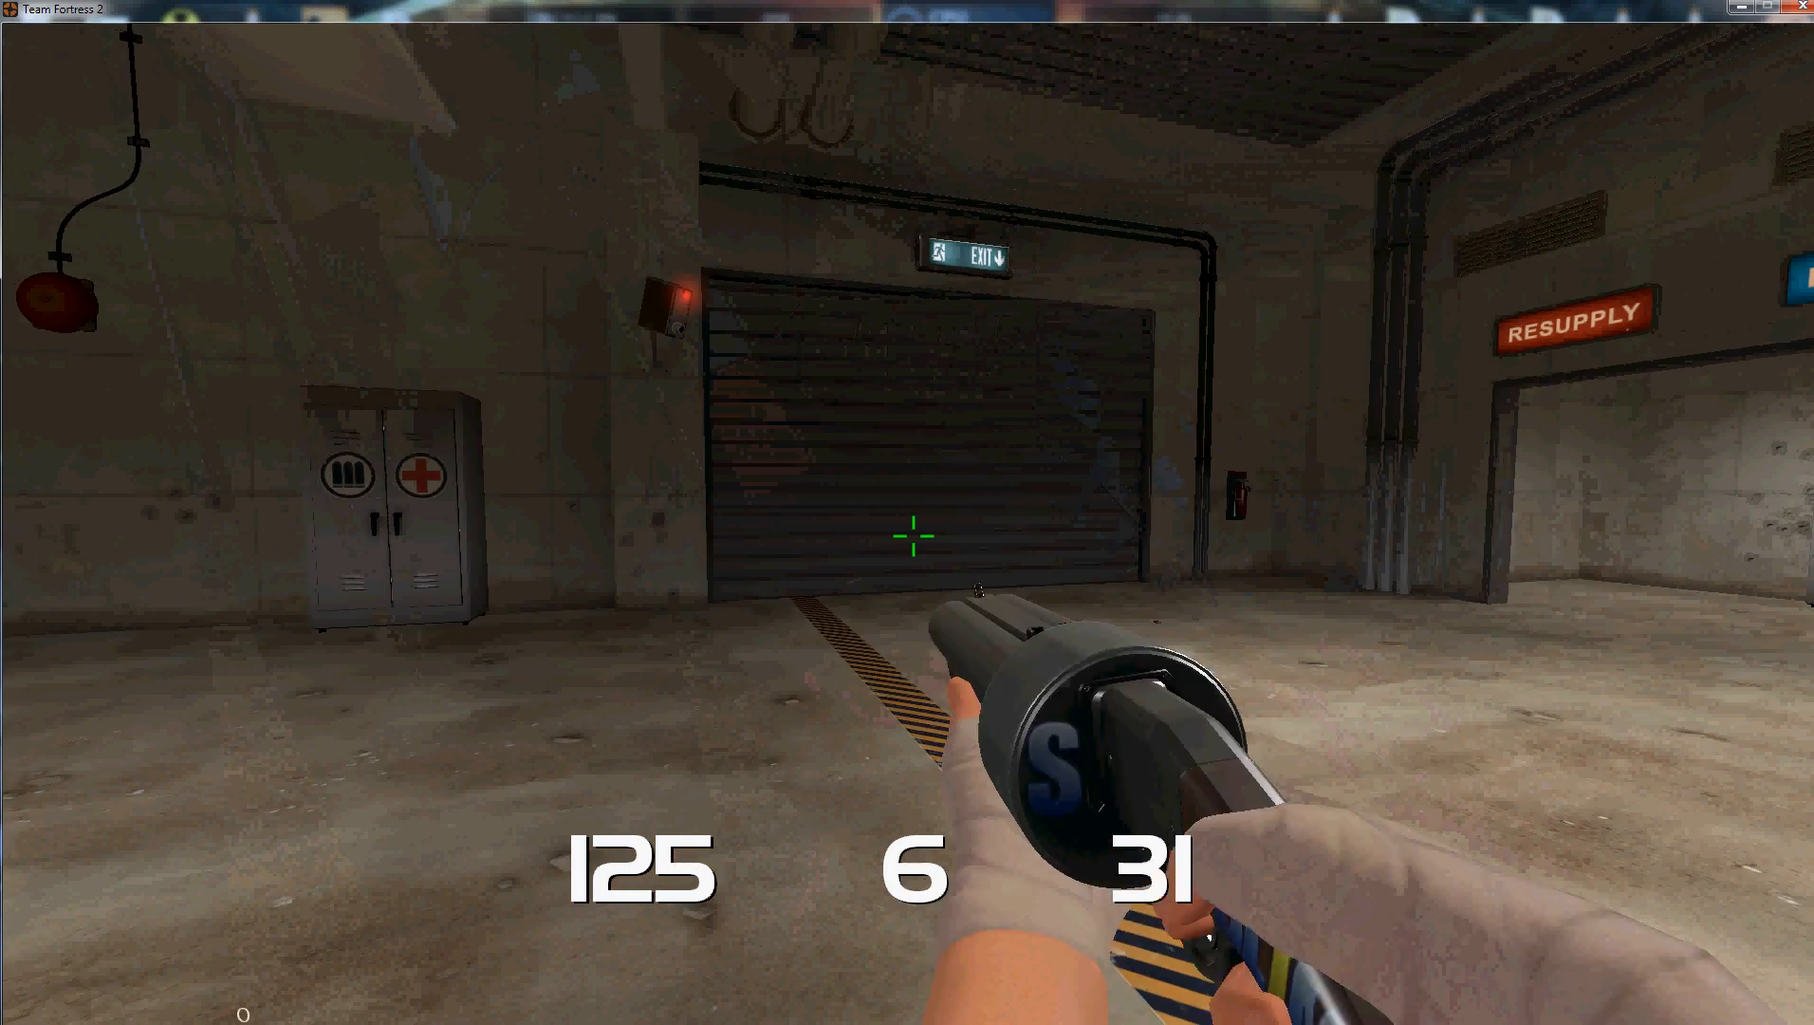
pyautogui.click(913, 559)
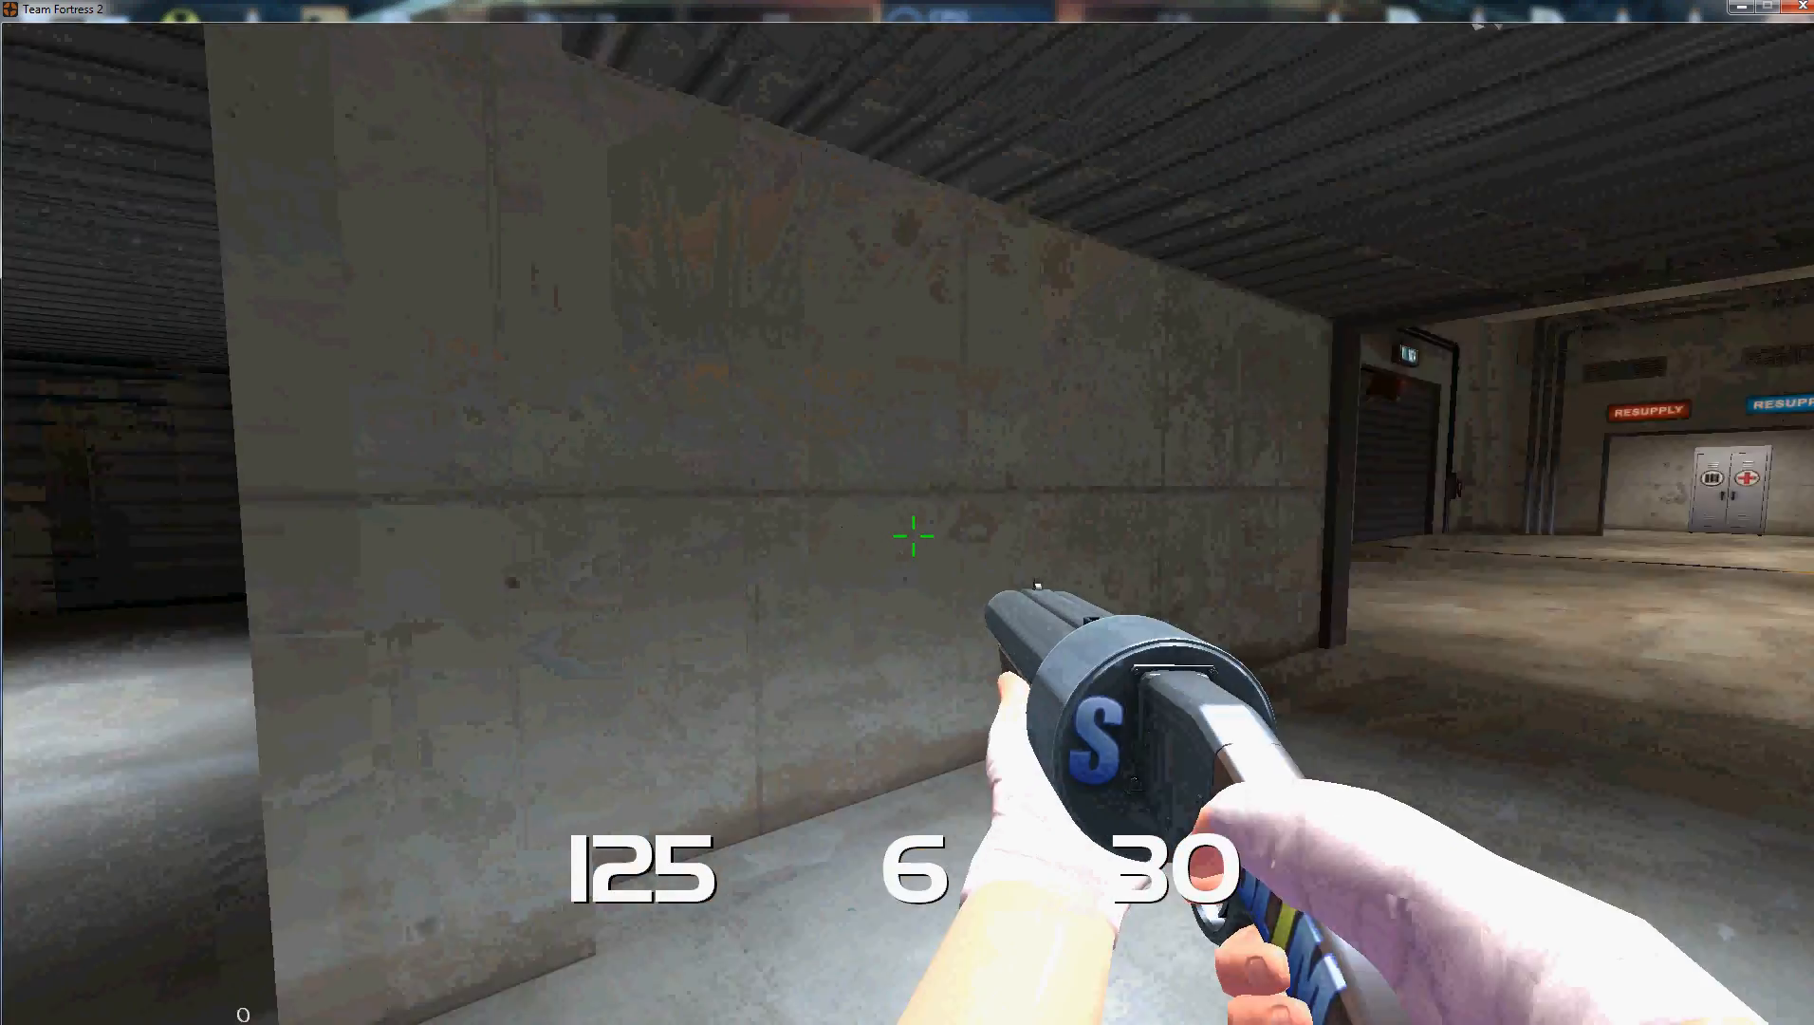
pyautogui.moveTo(913, 562)
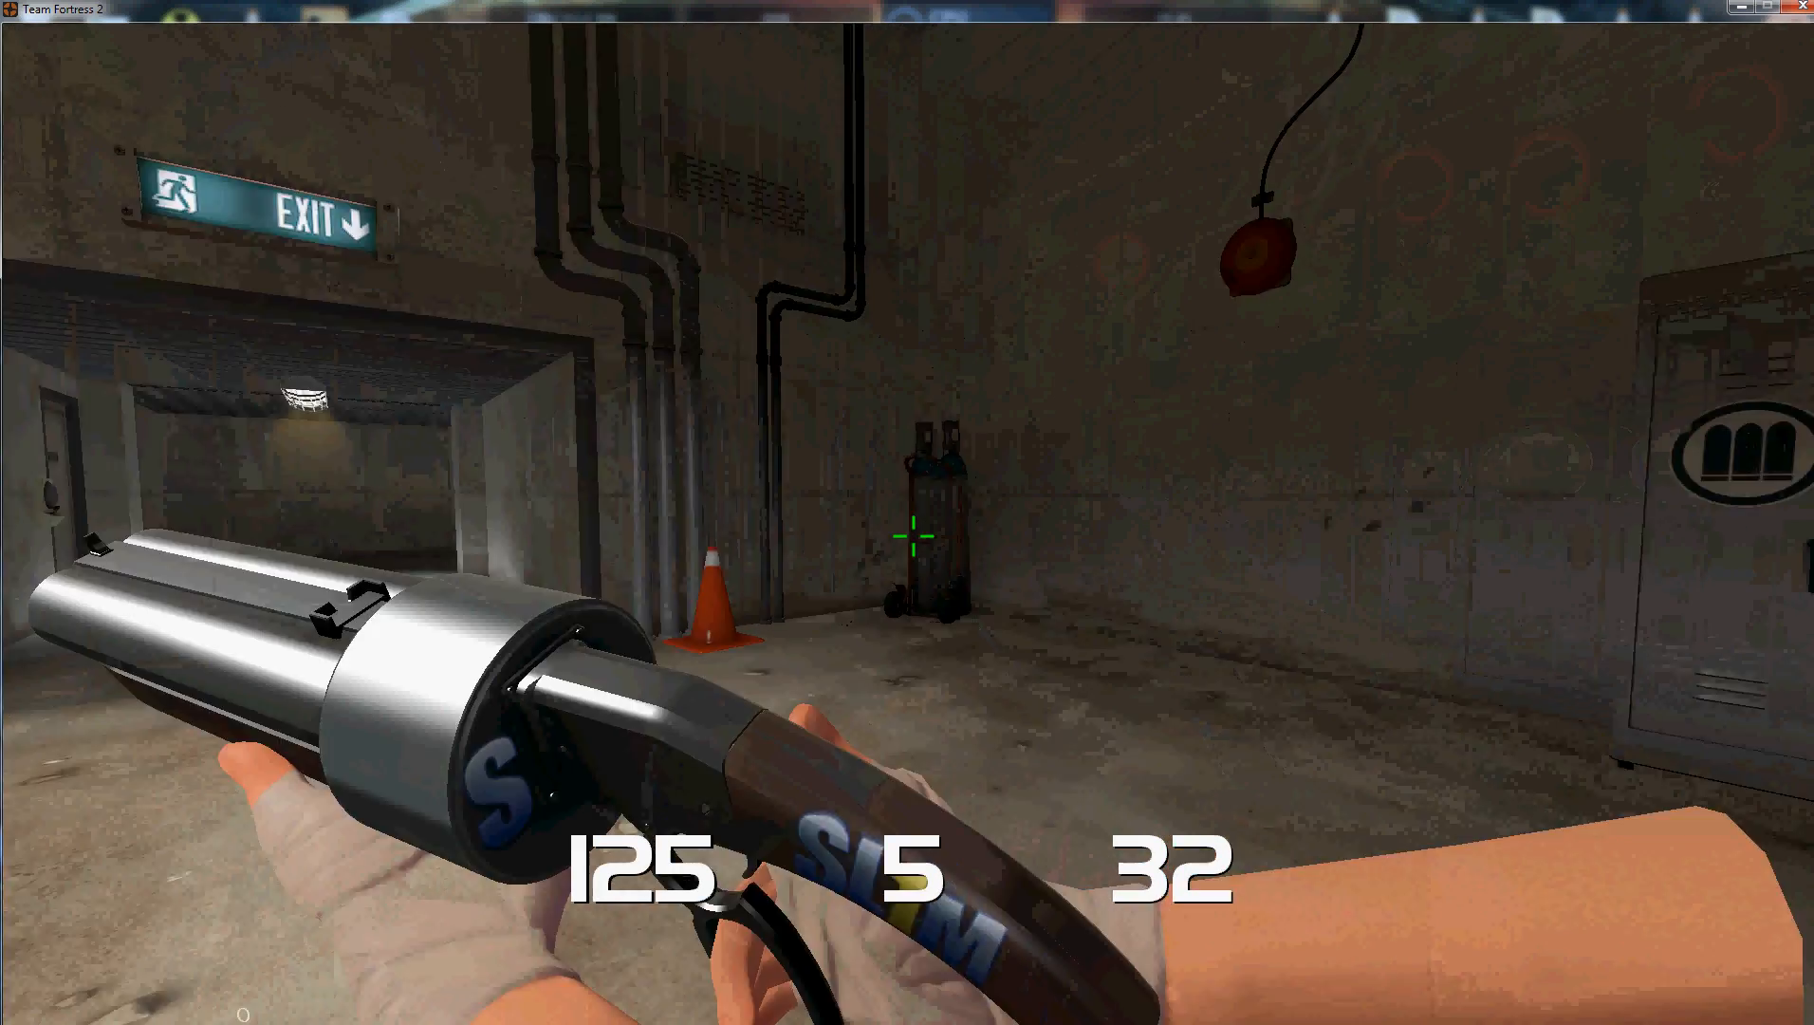
pyautogui.click(912, 539)
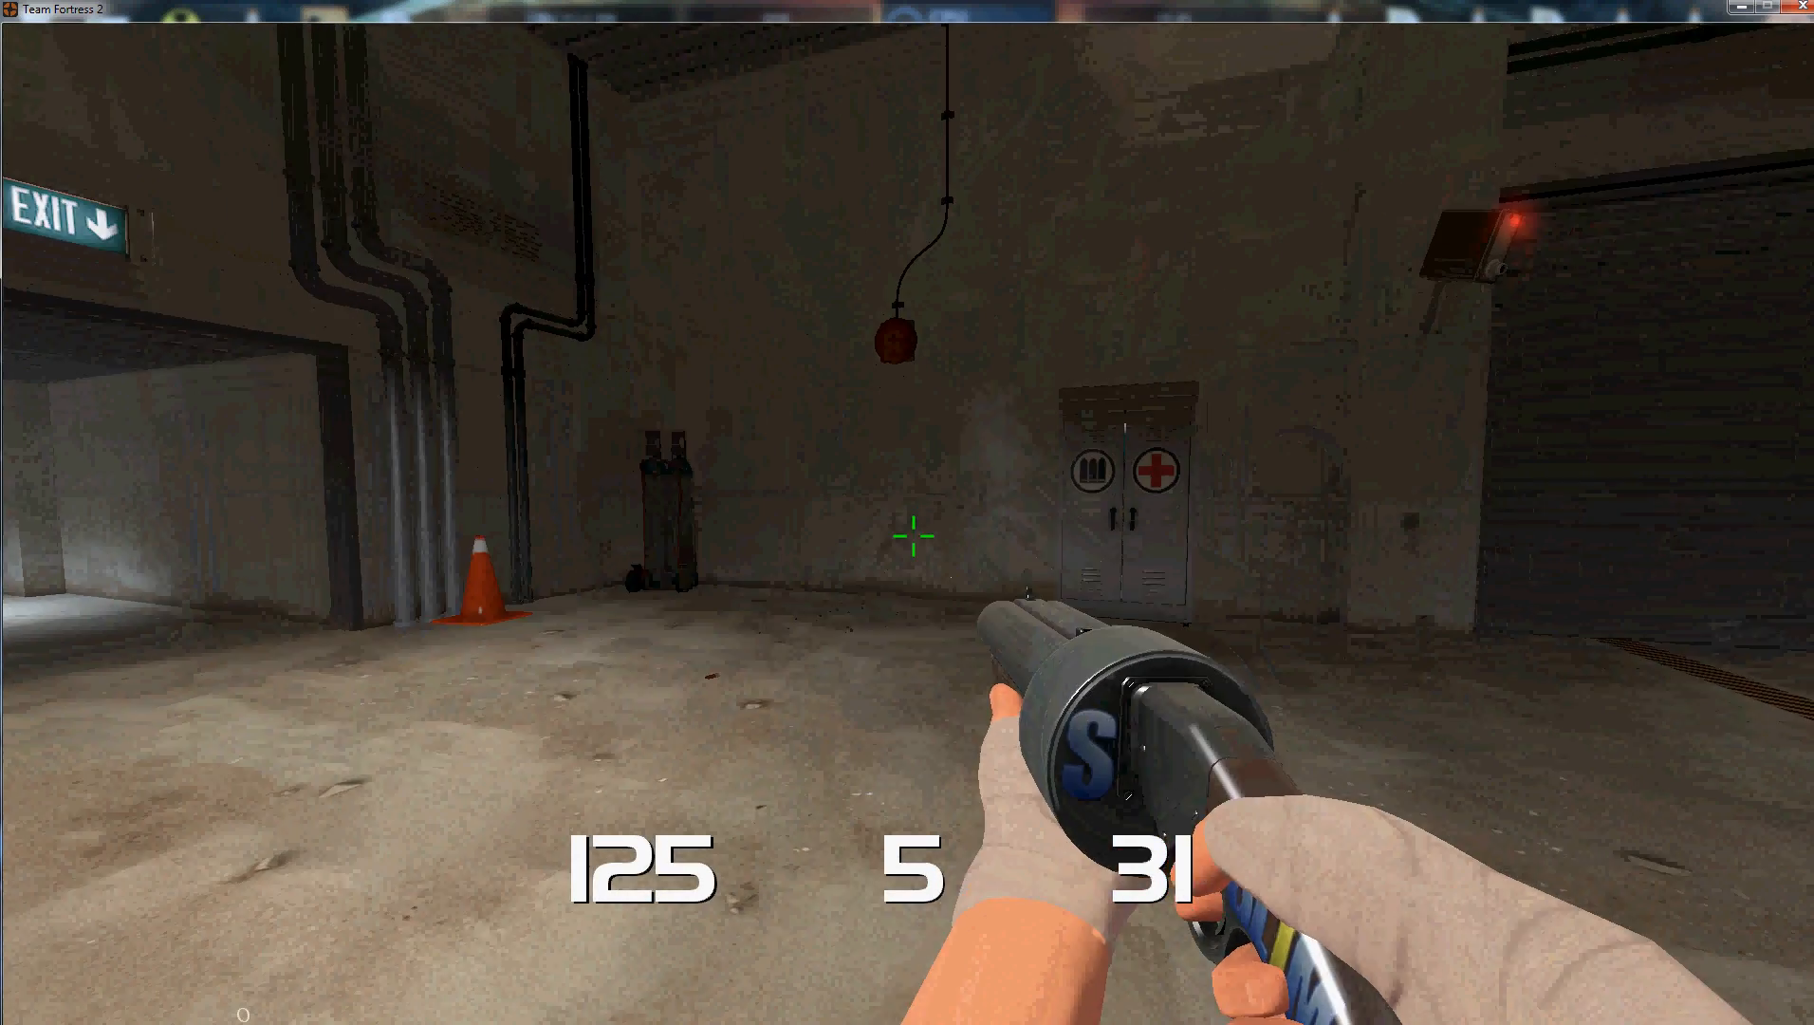